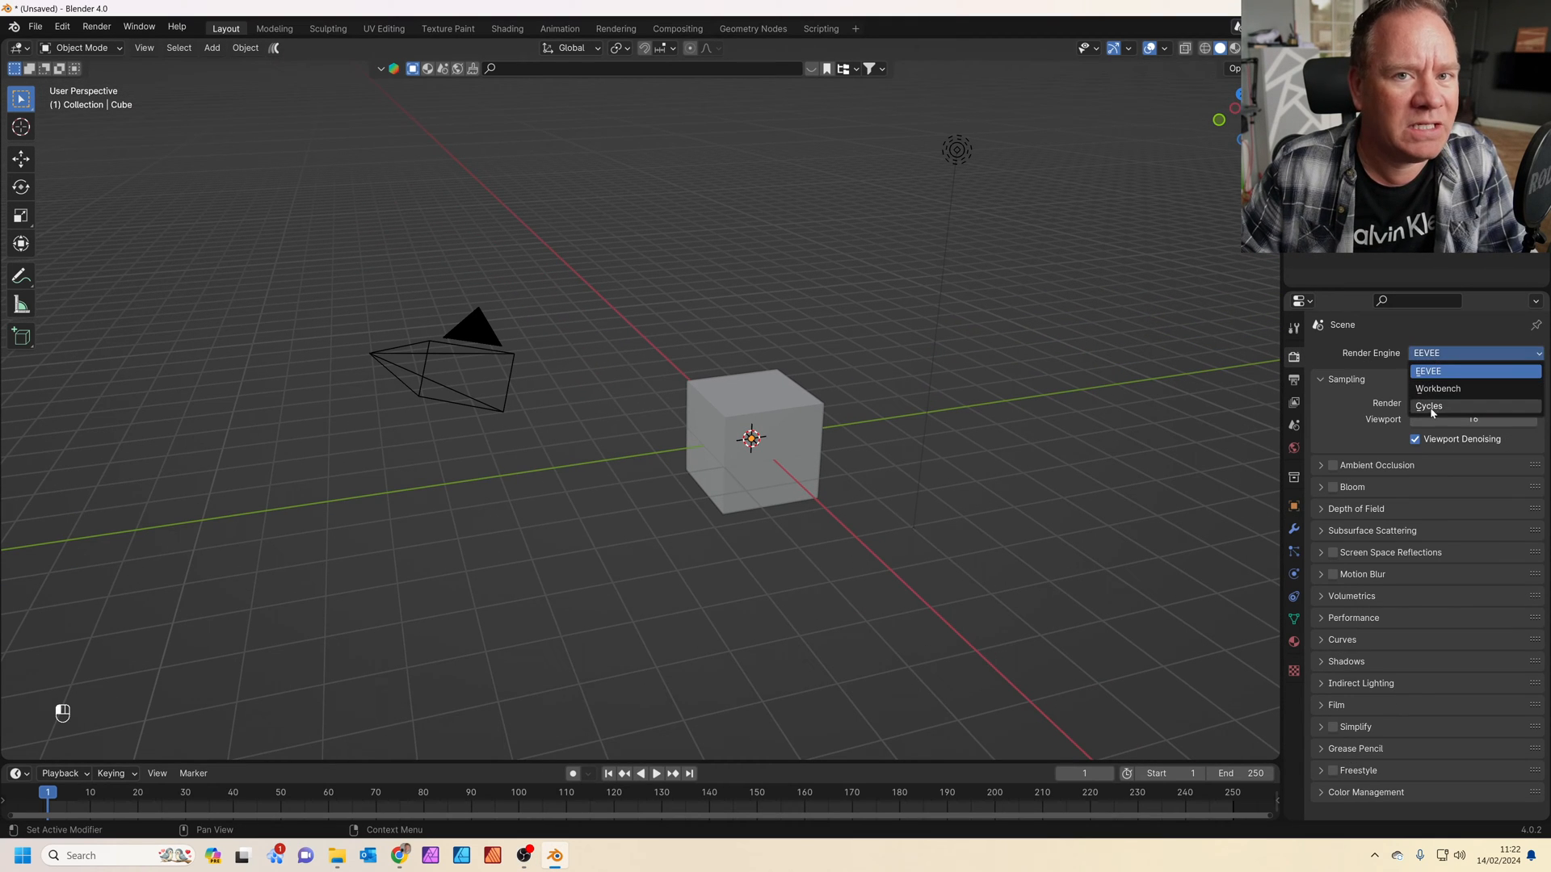
Step: Switch the render engine to Cycles on GPU Compute and lower the viewport max samples toward 32
left_click(1428, 406)
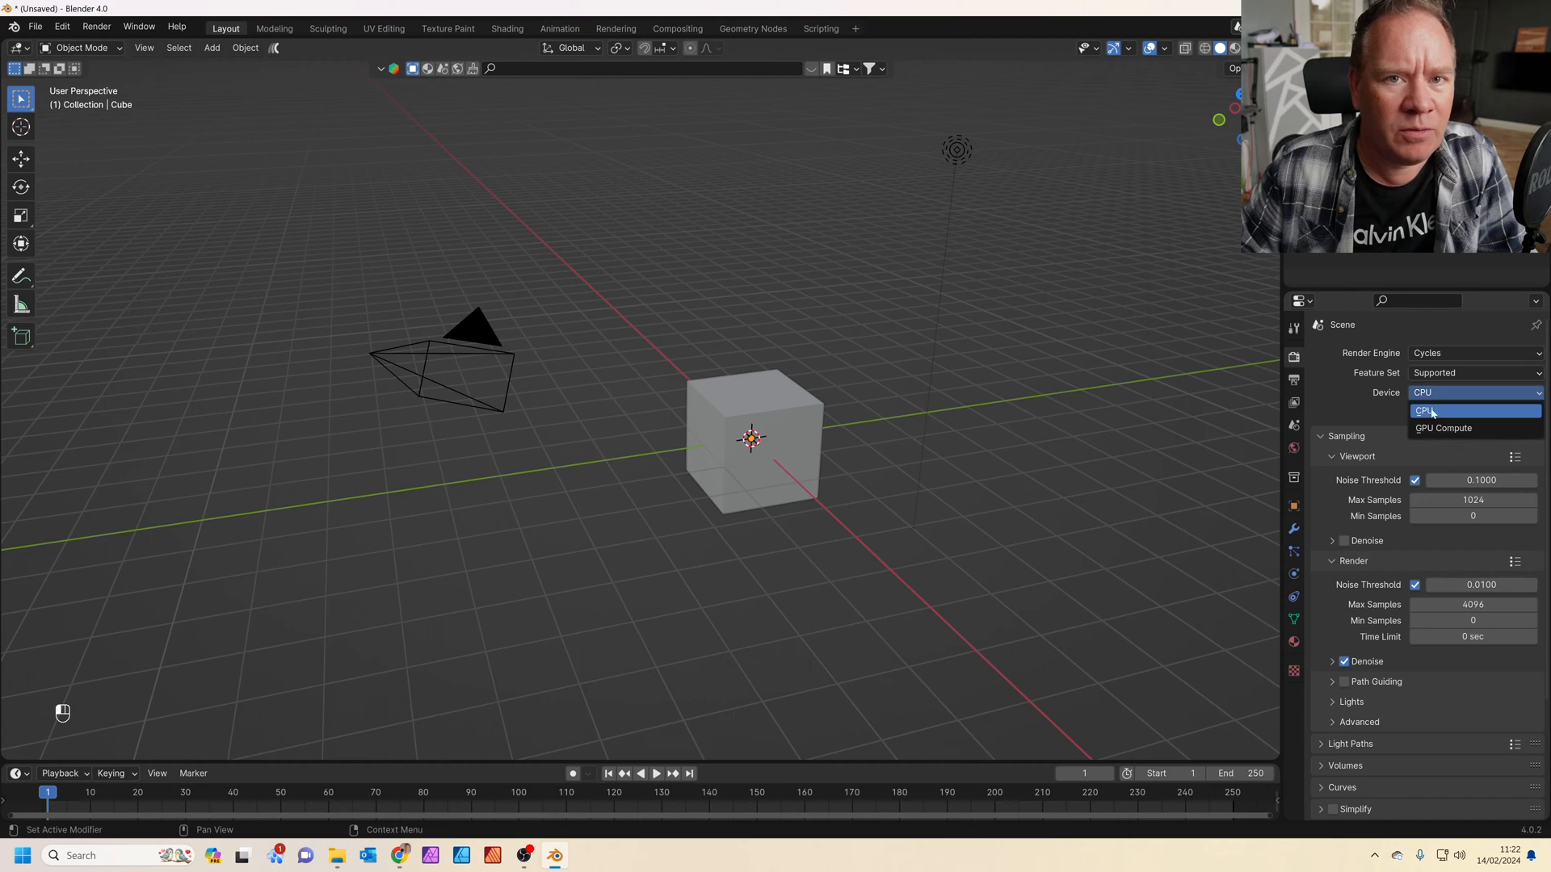
left_click(1442, 427)
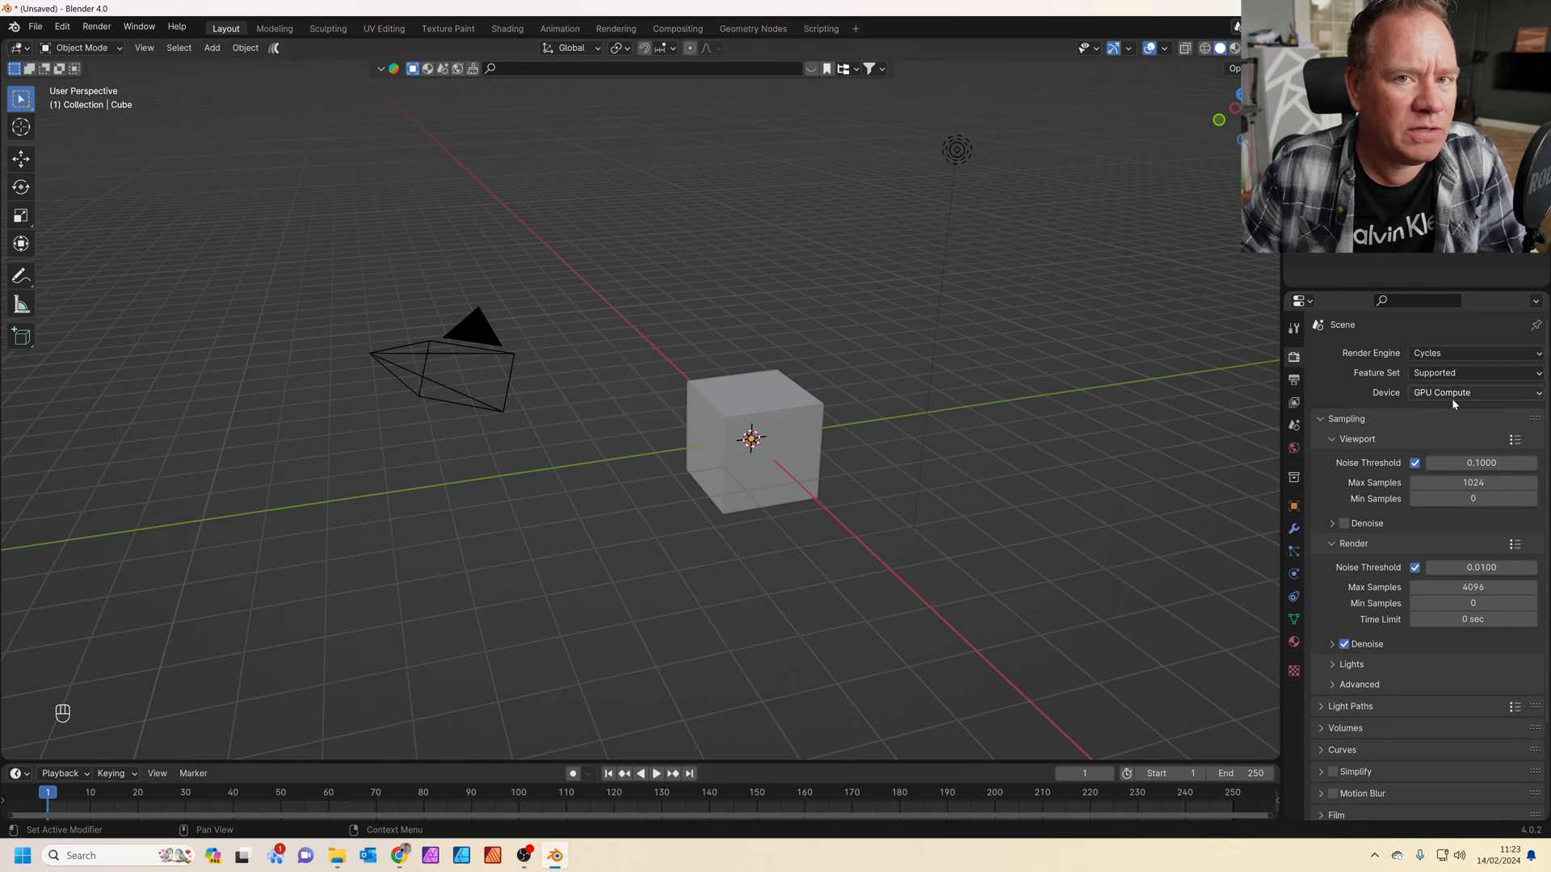
left_click(1473, 481)
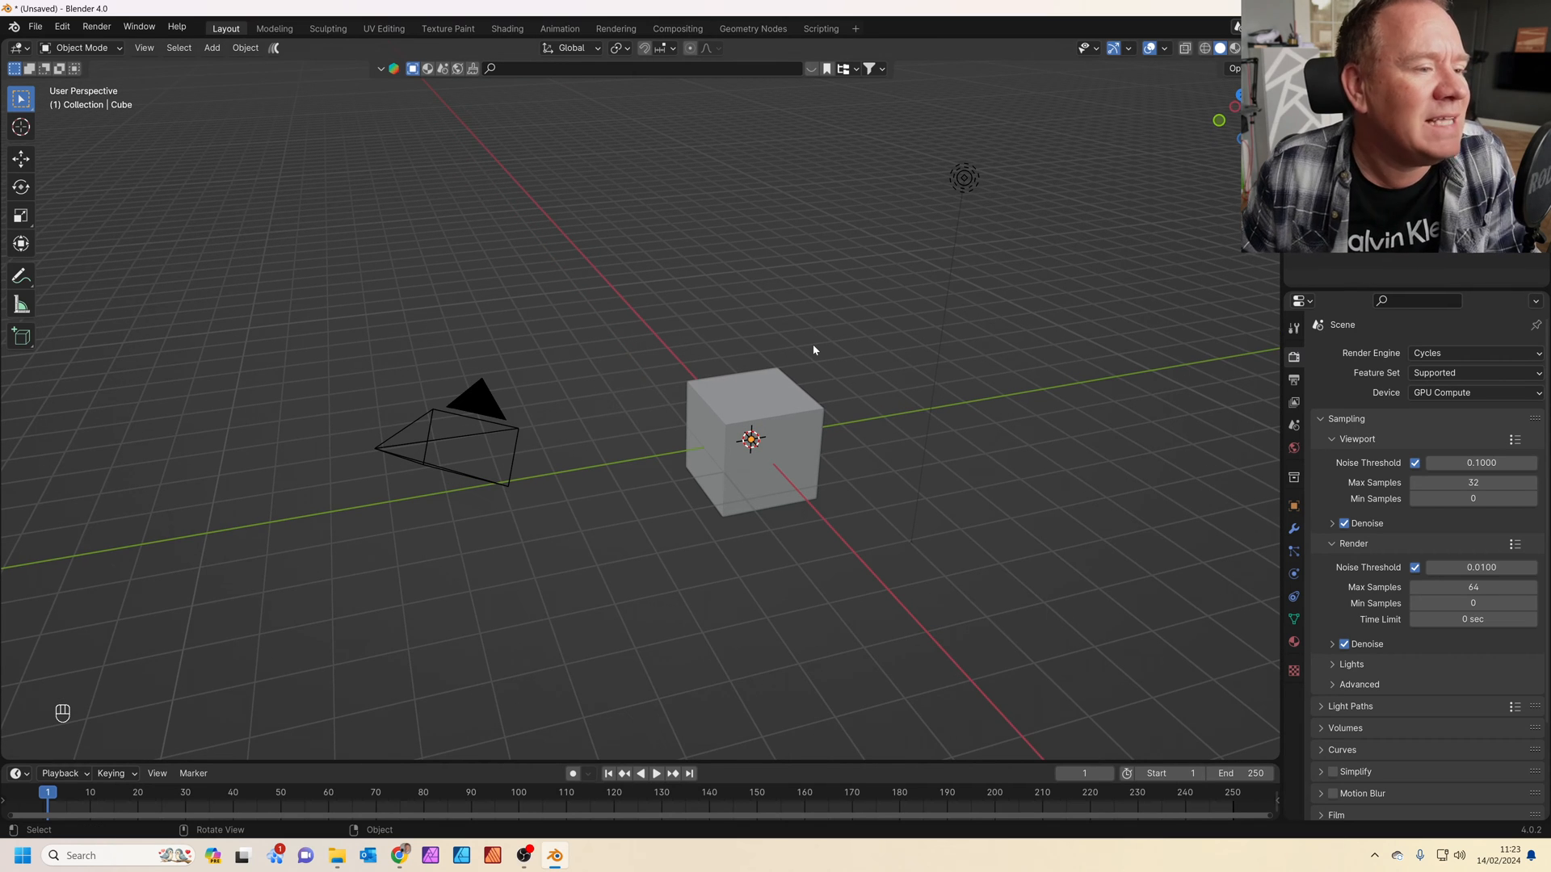
mouse_move(1236, 470)
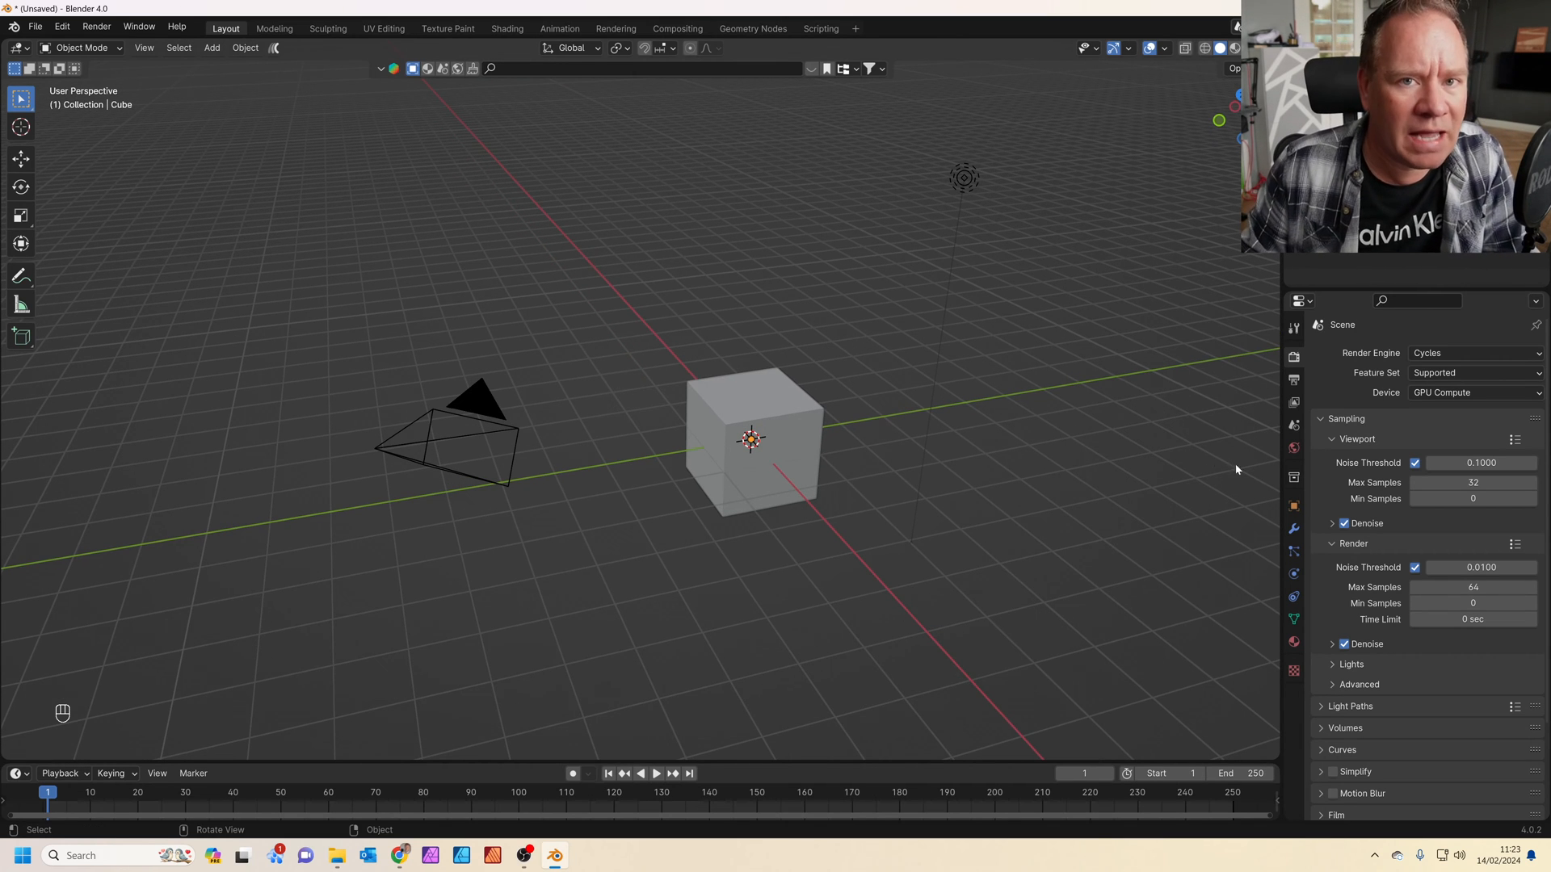
Step: Drive the World background Color with an Environment Texture node
left_click(1292, 447)
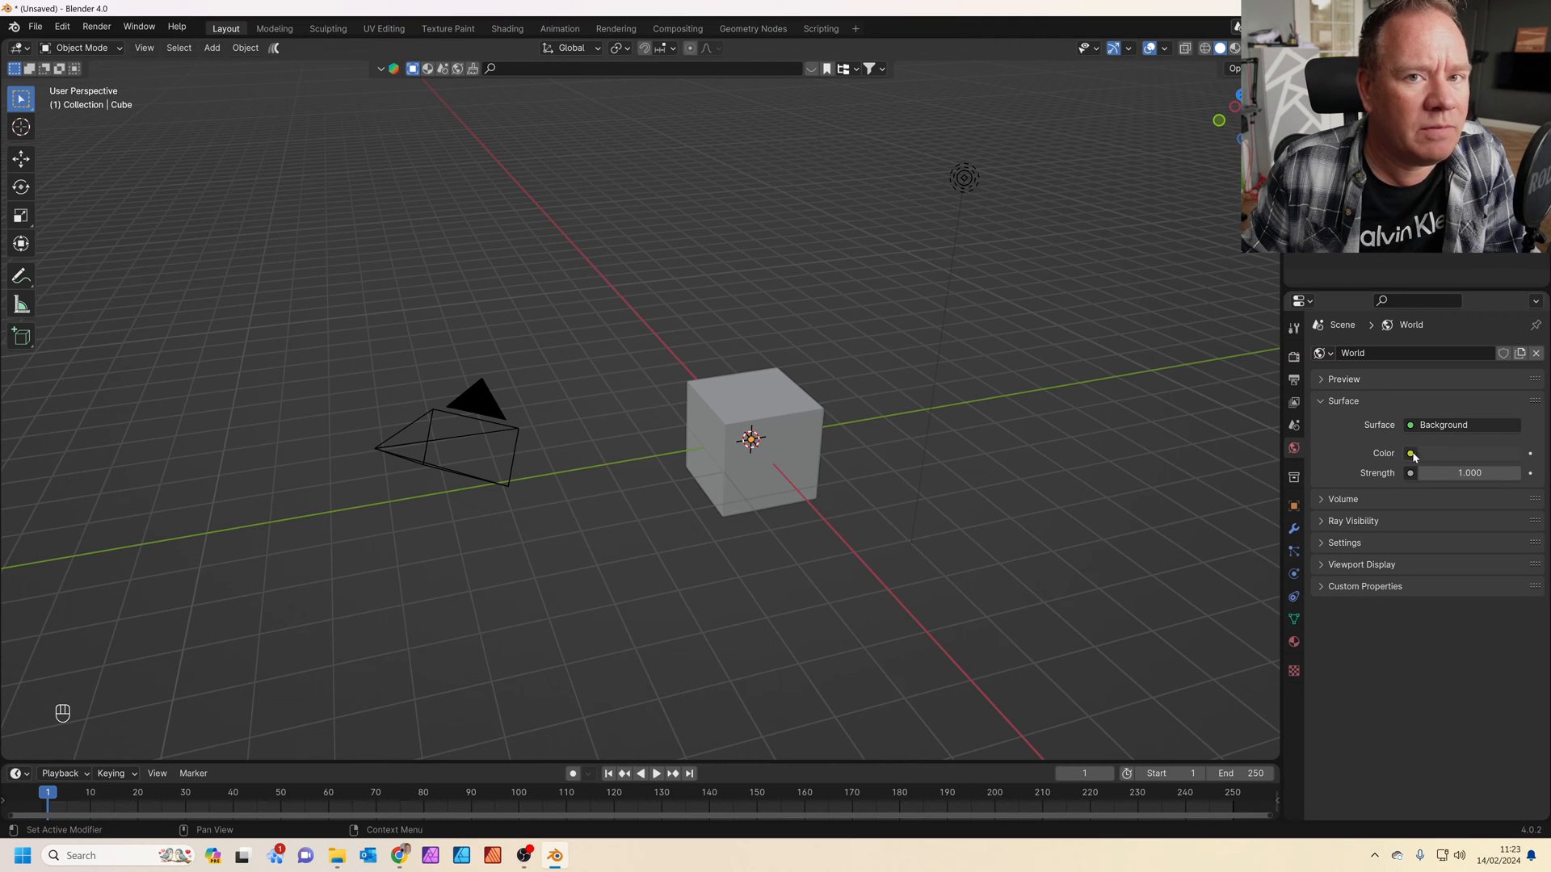
left_click(1412, 453)
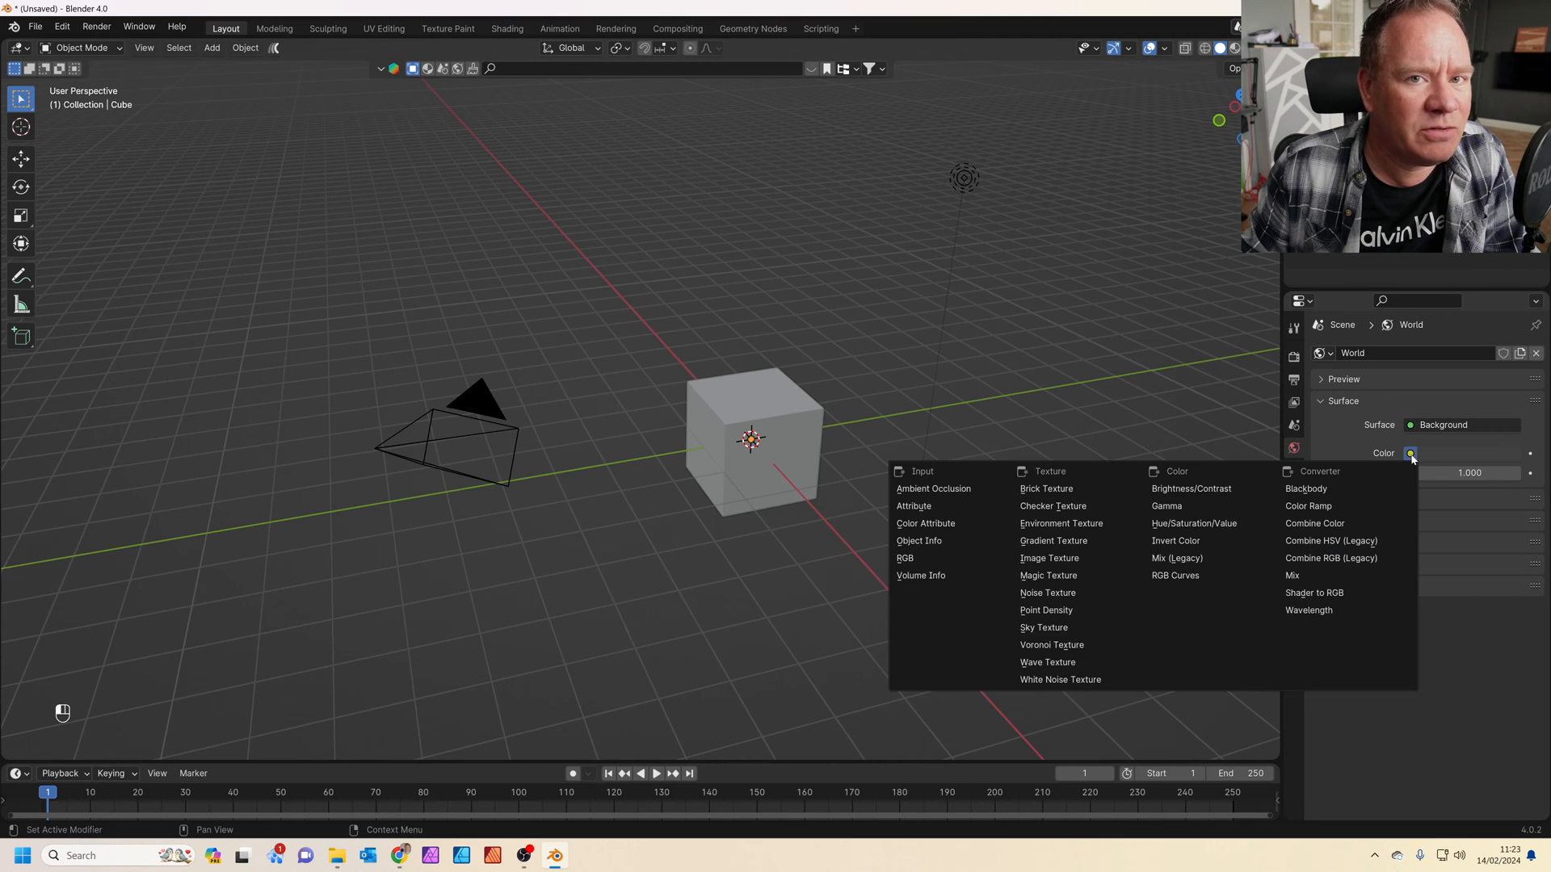
left_click(1060, 523)
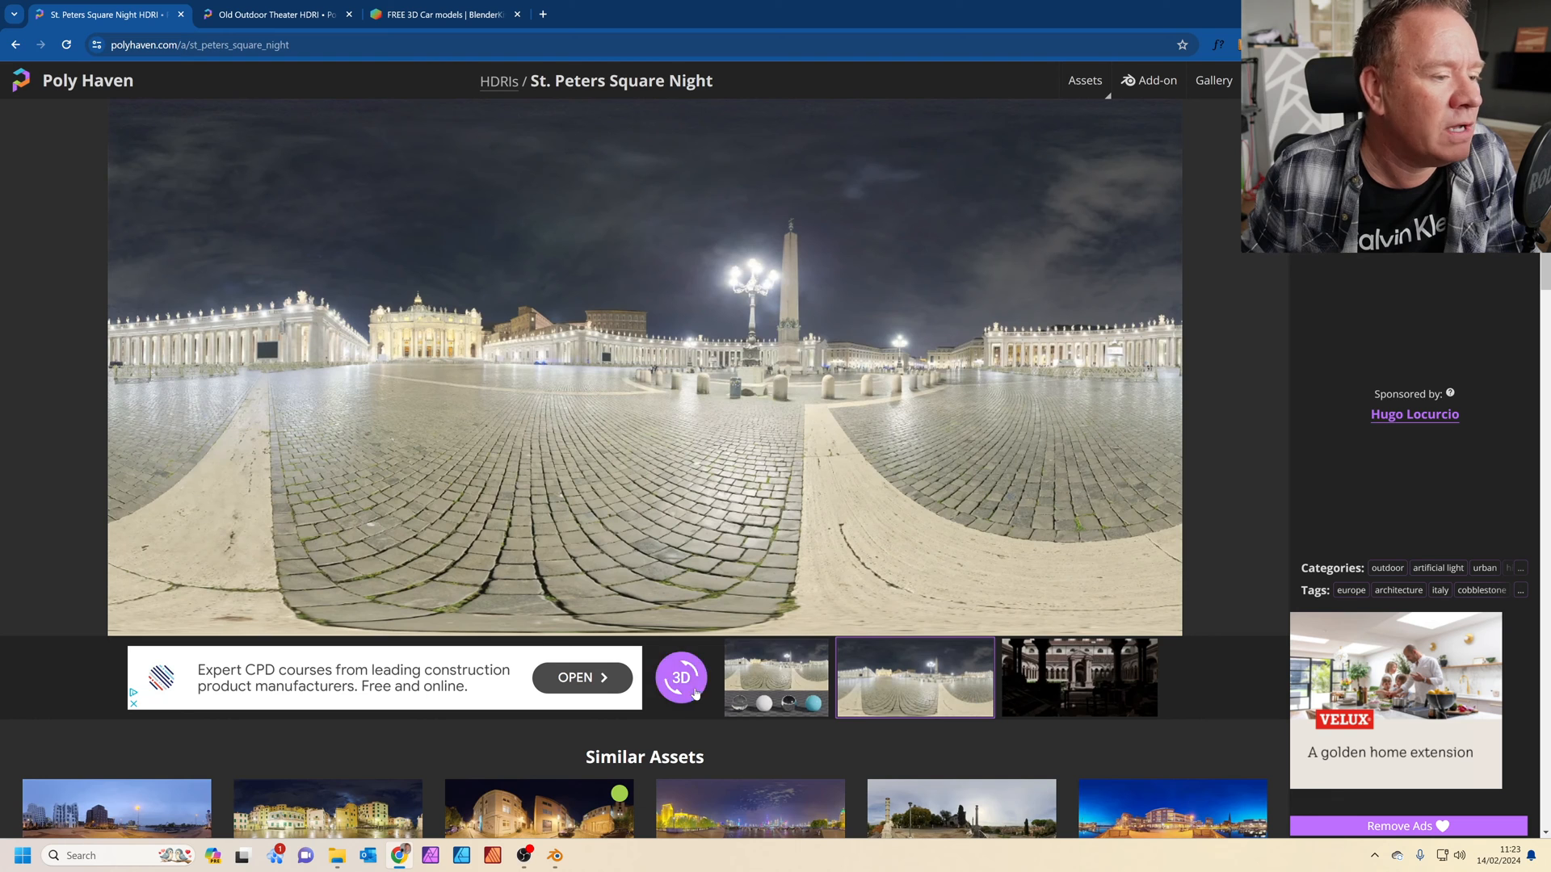
left_click(680, 677)
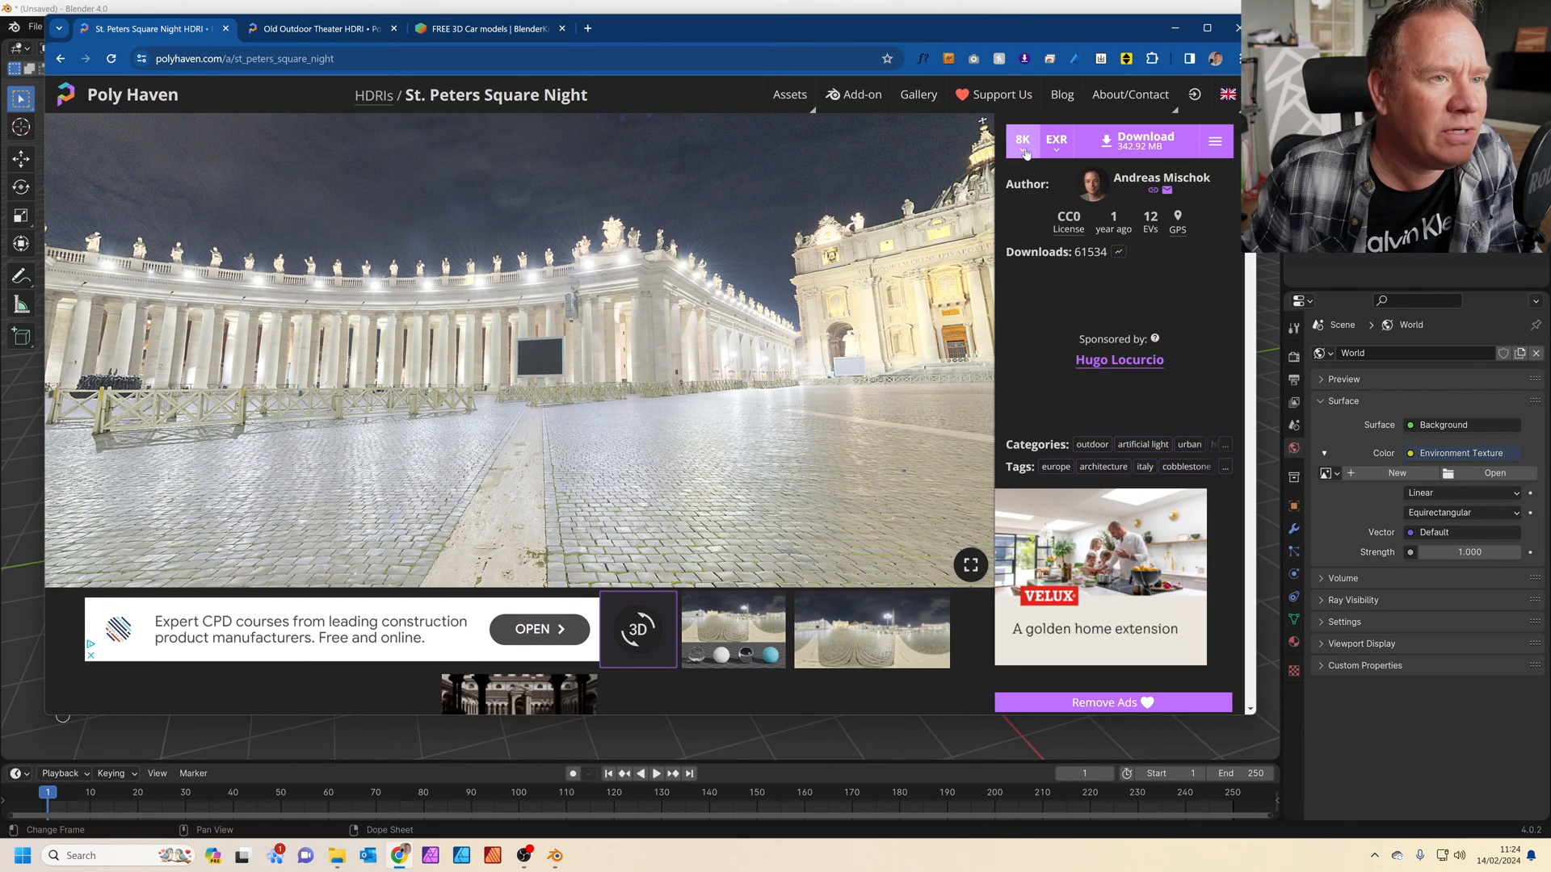
left_click(1021, 140)
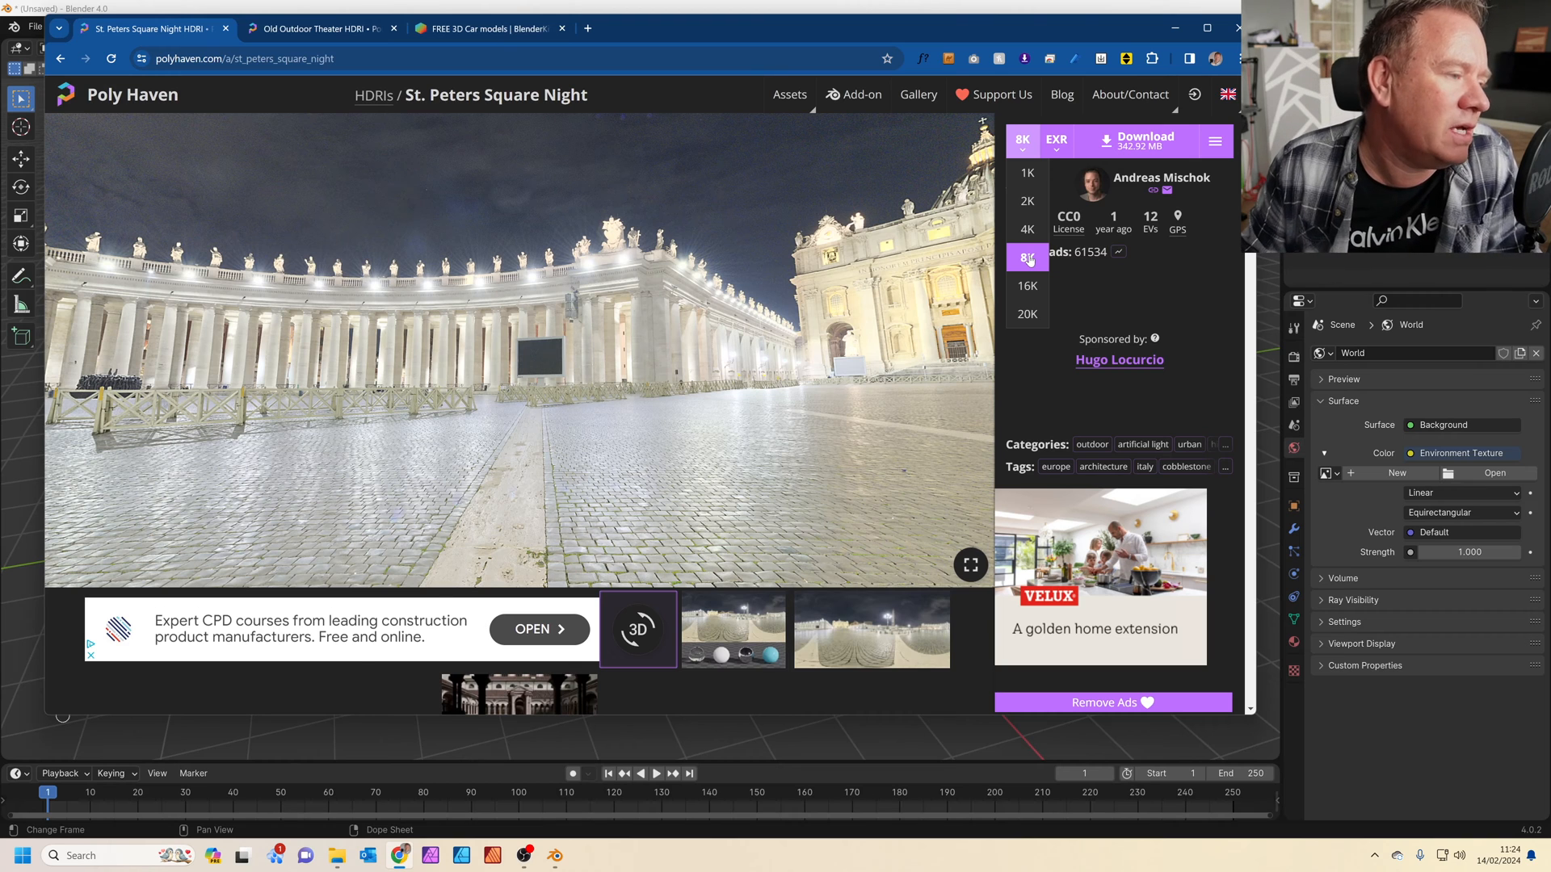
left_click(1027, 231)
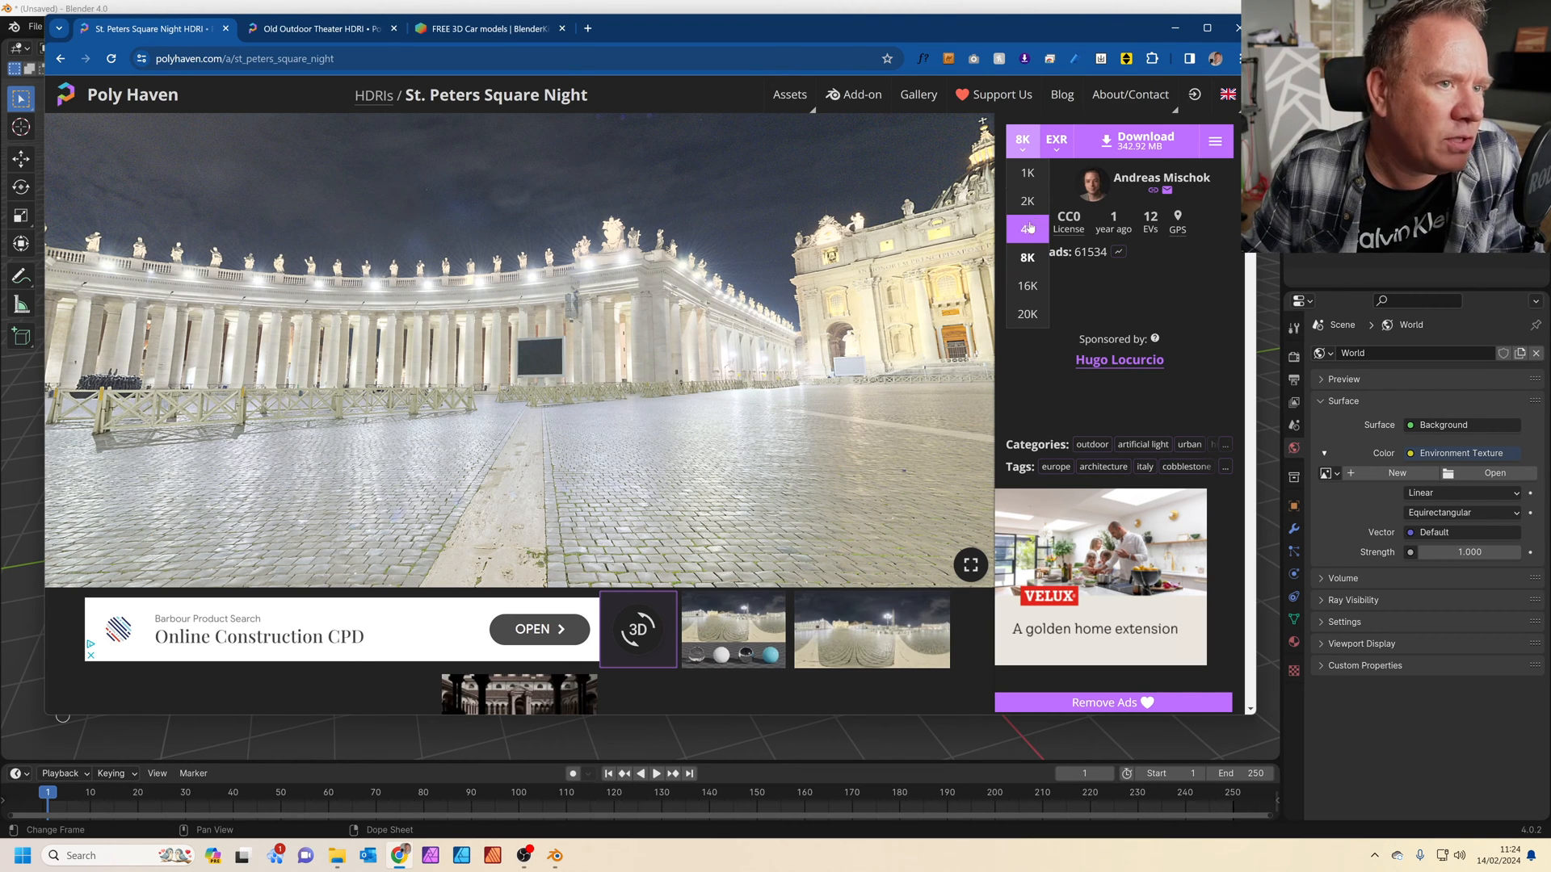
mouse_move(1143, 142)
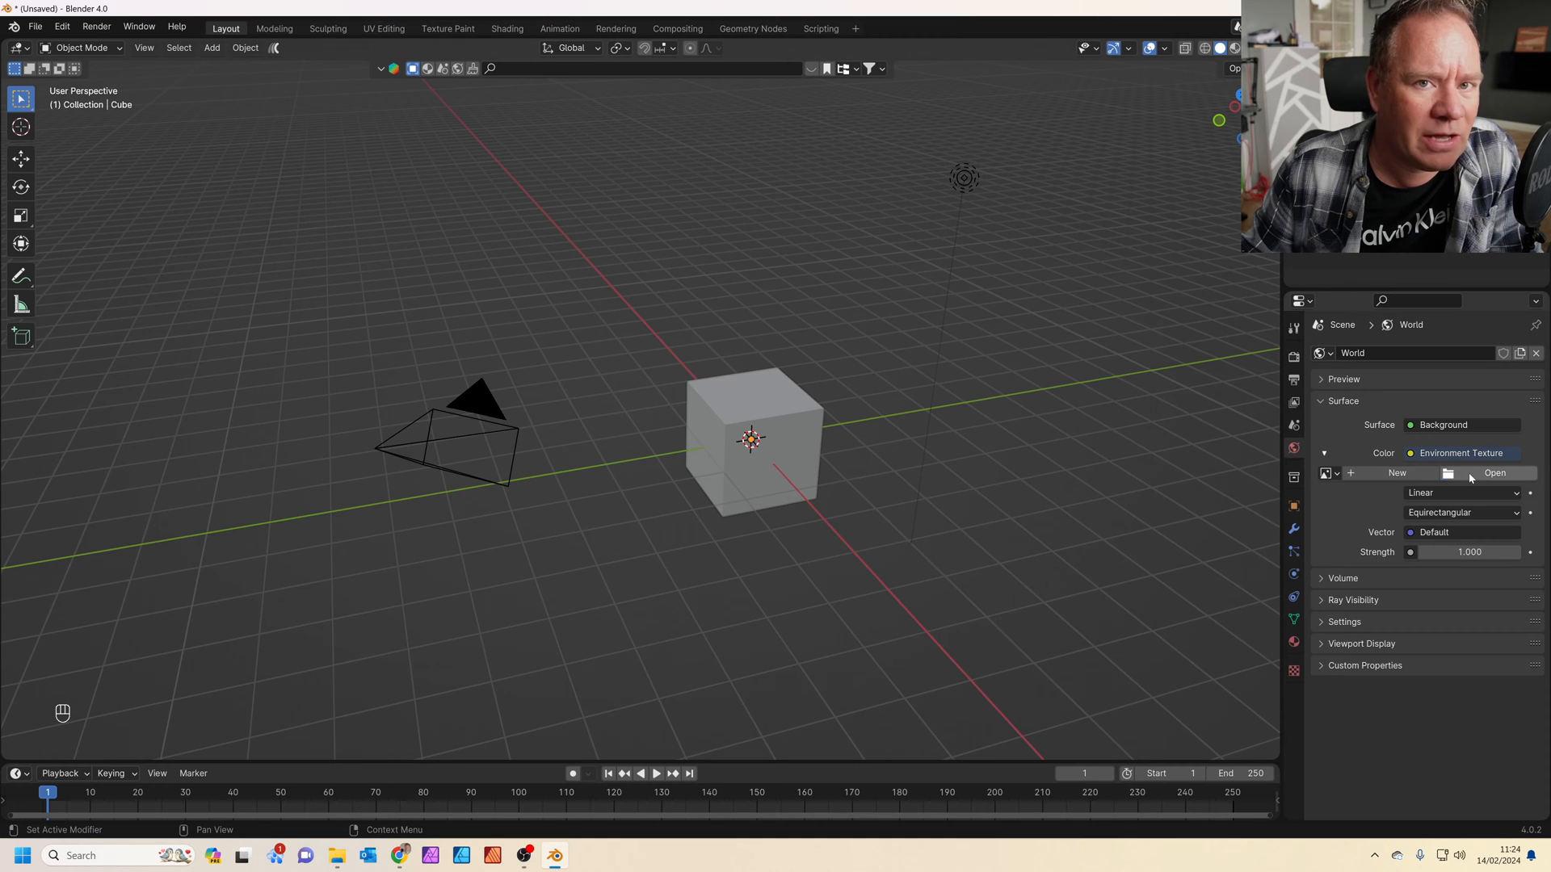
Step: Load st_peters_square_night_8k.exr into the Environment Texture node
left_click(1493, 473)
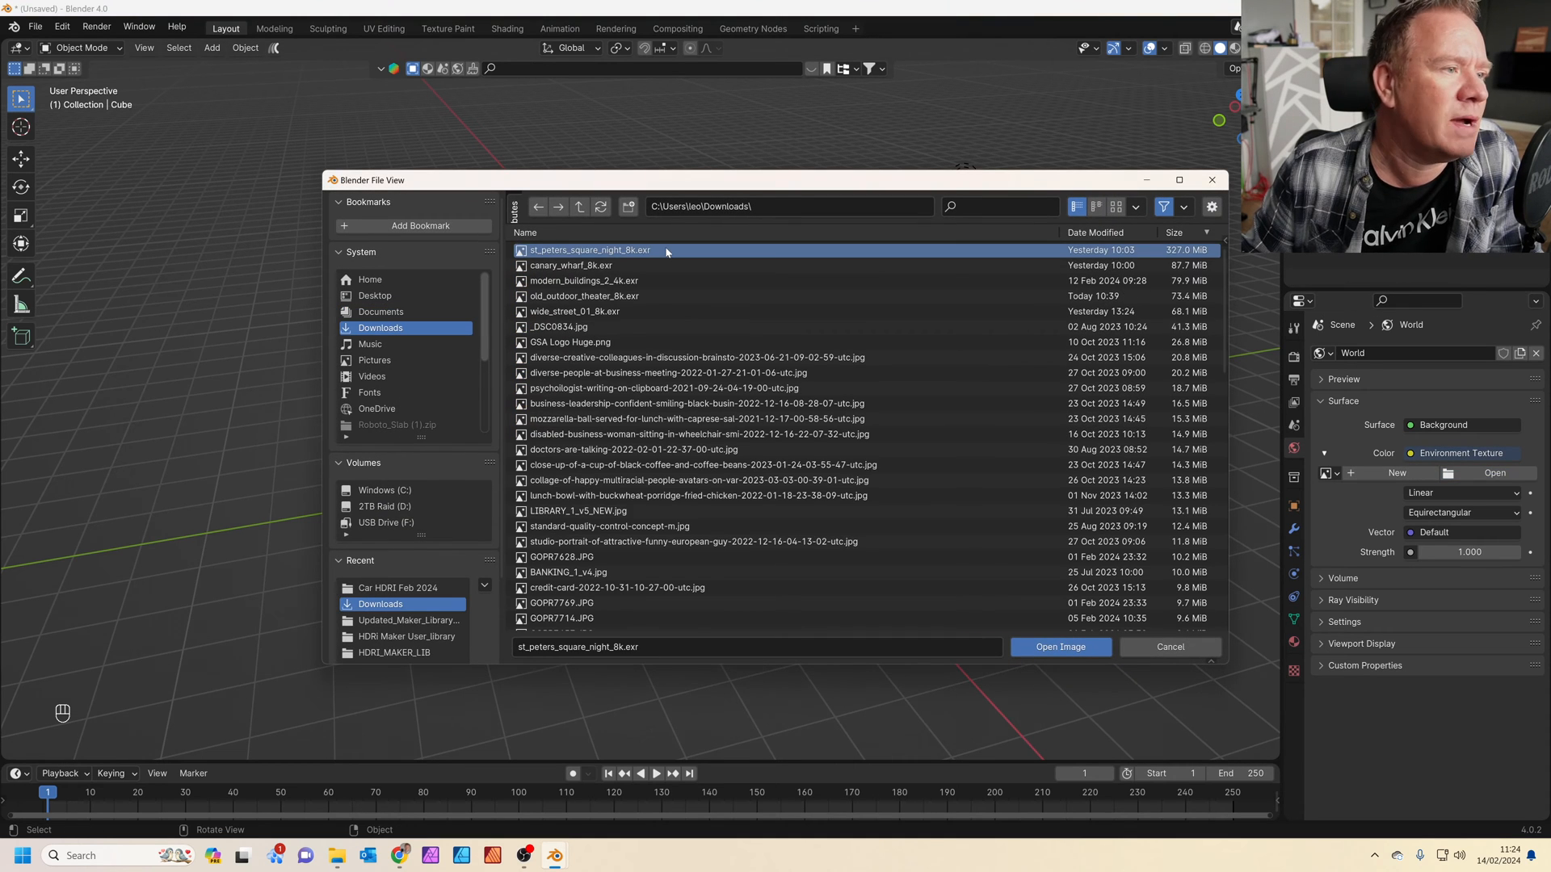
left_click(1060, 646)
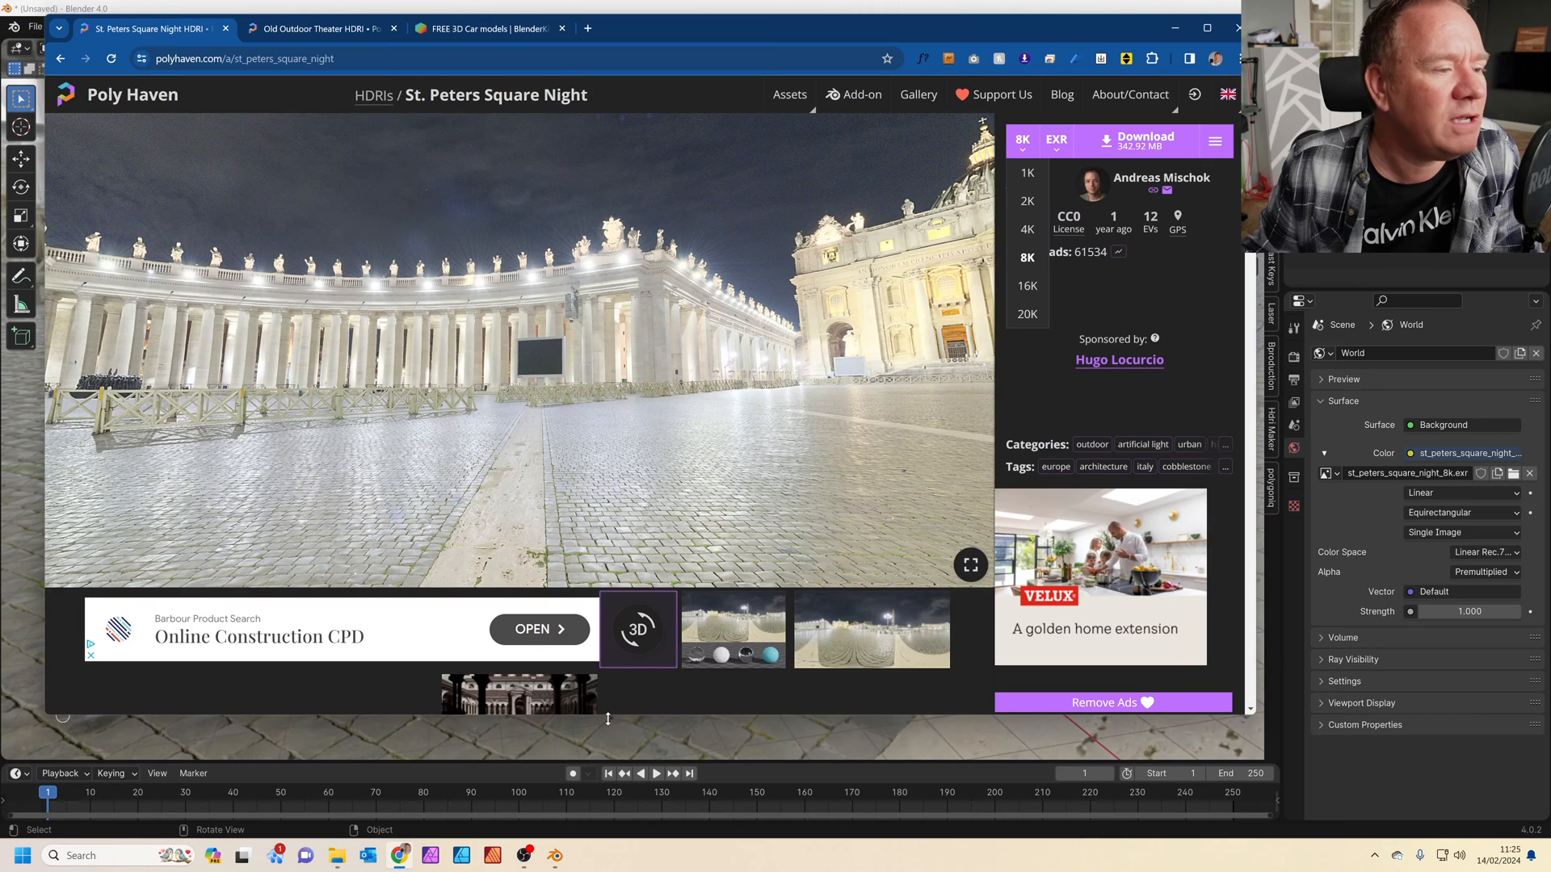
Step: Browse the BlenderKit 3D Car gallery and open the Rolls-Royce Phantom (+Interior) model page
left_click(485, 27)
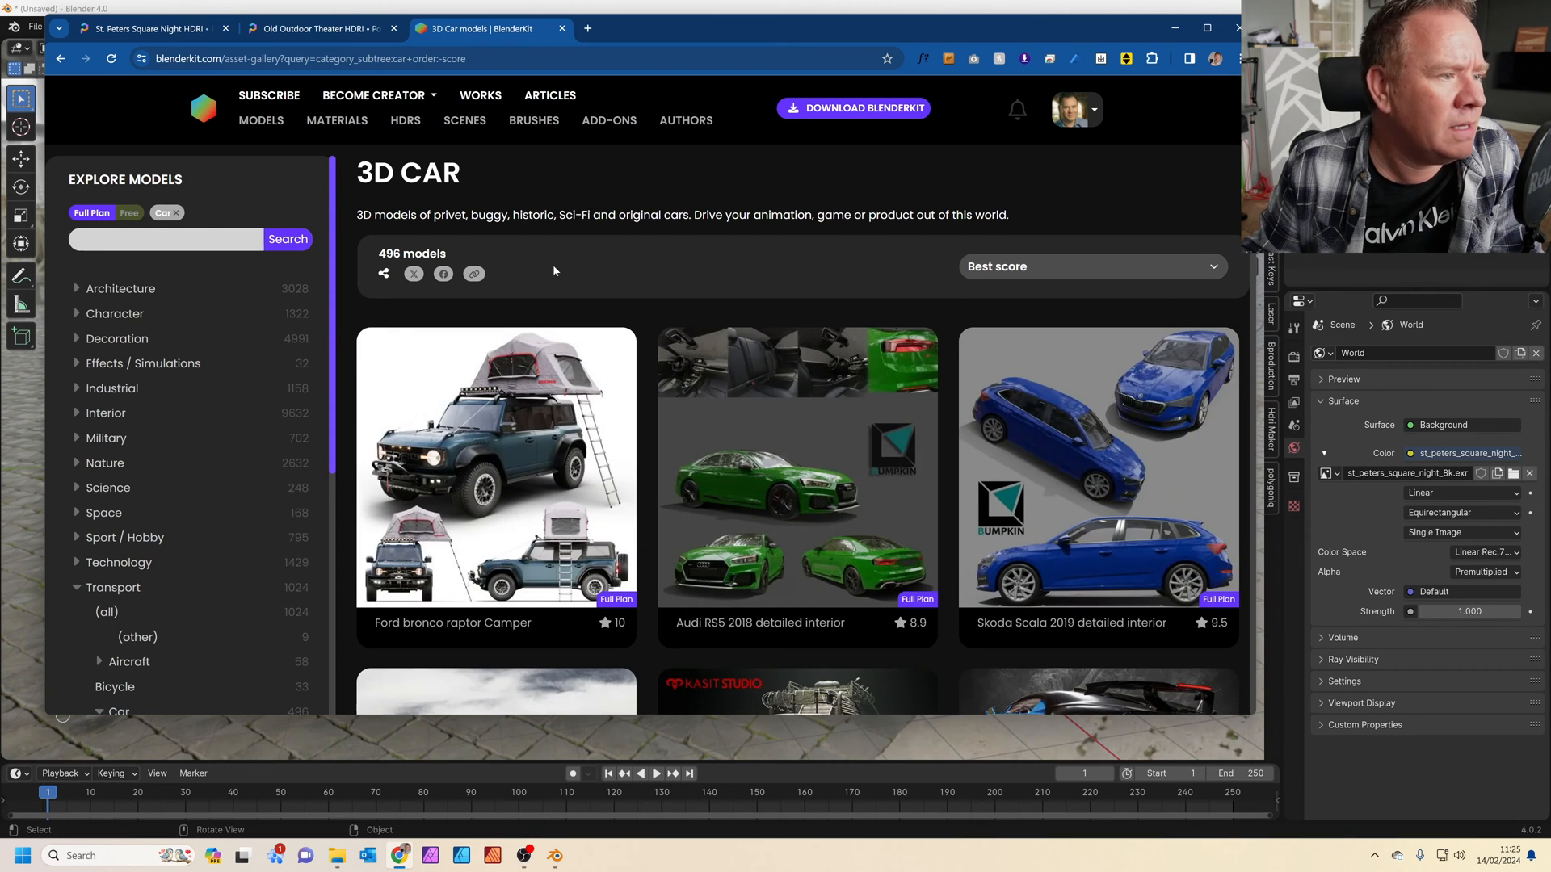
scroll("down", 3)
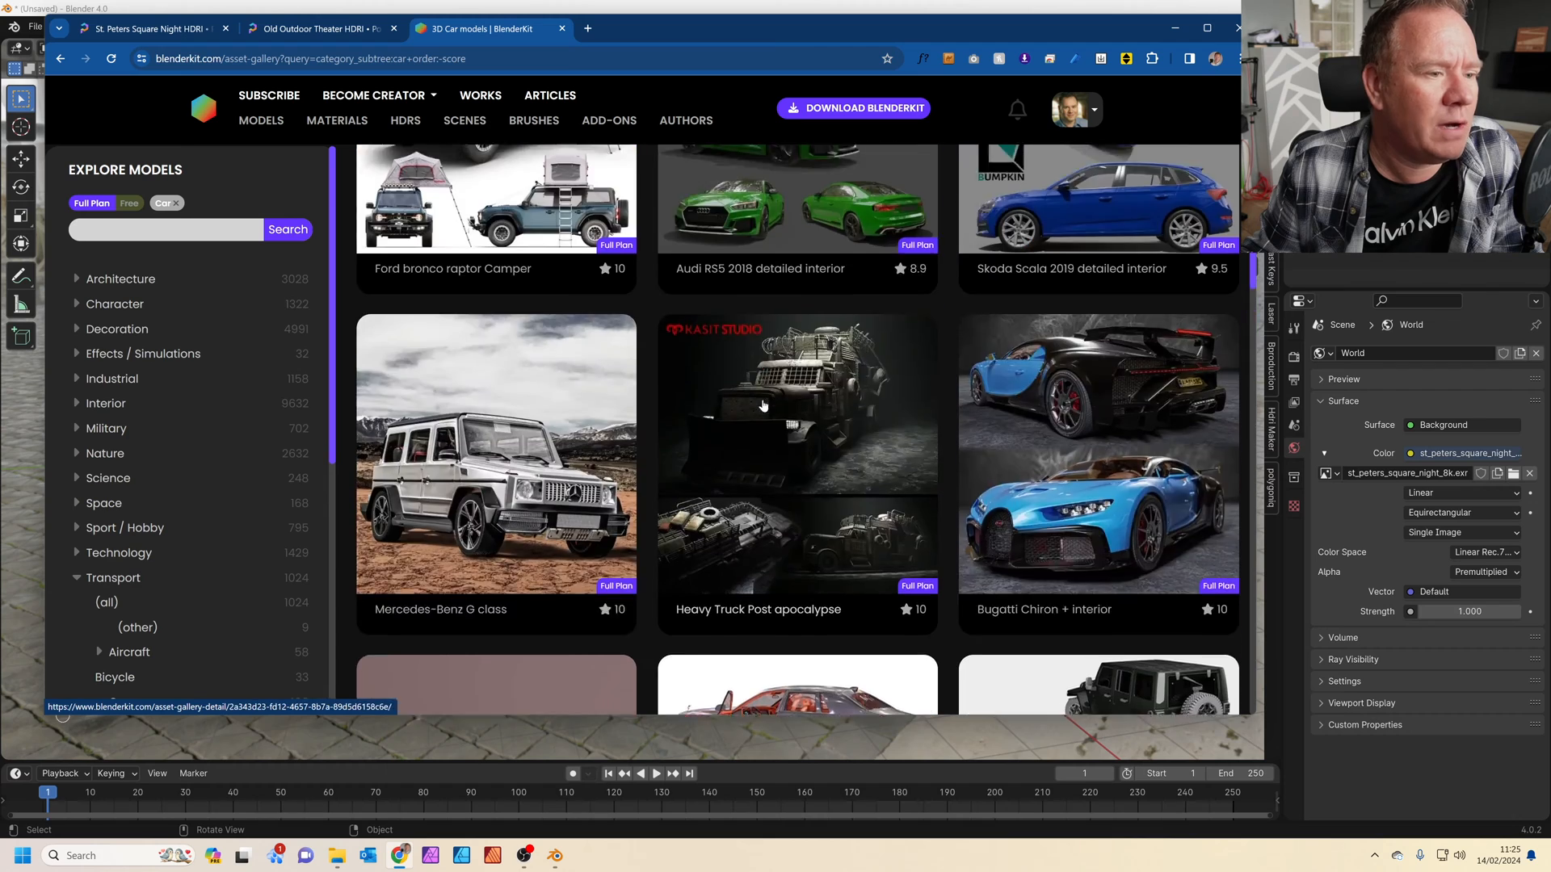
scroll("down", 3)
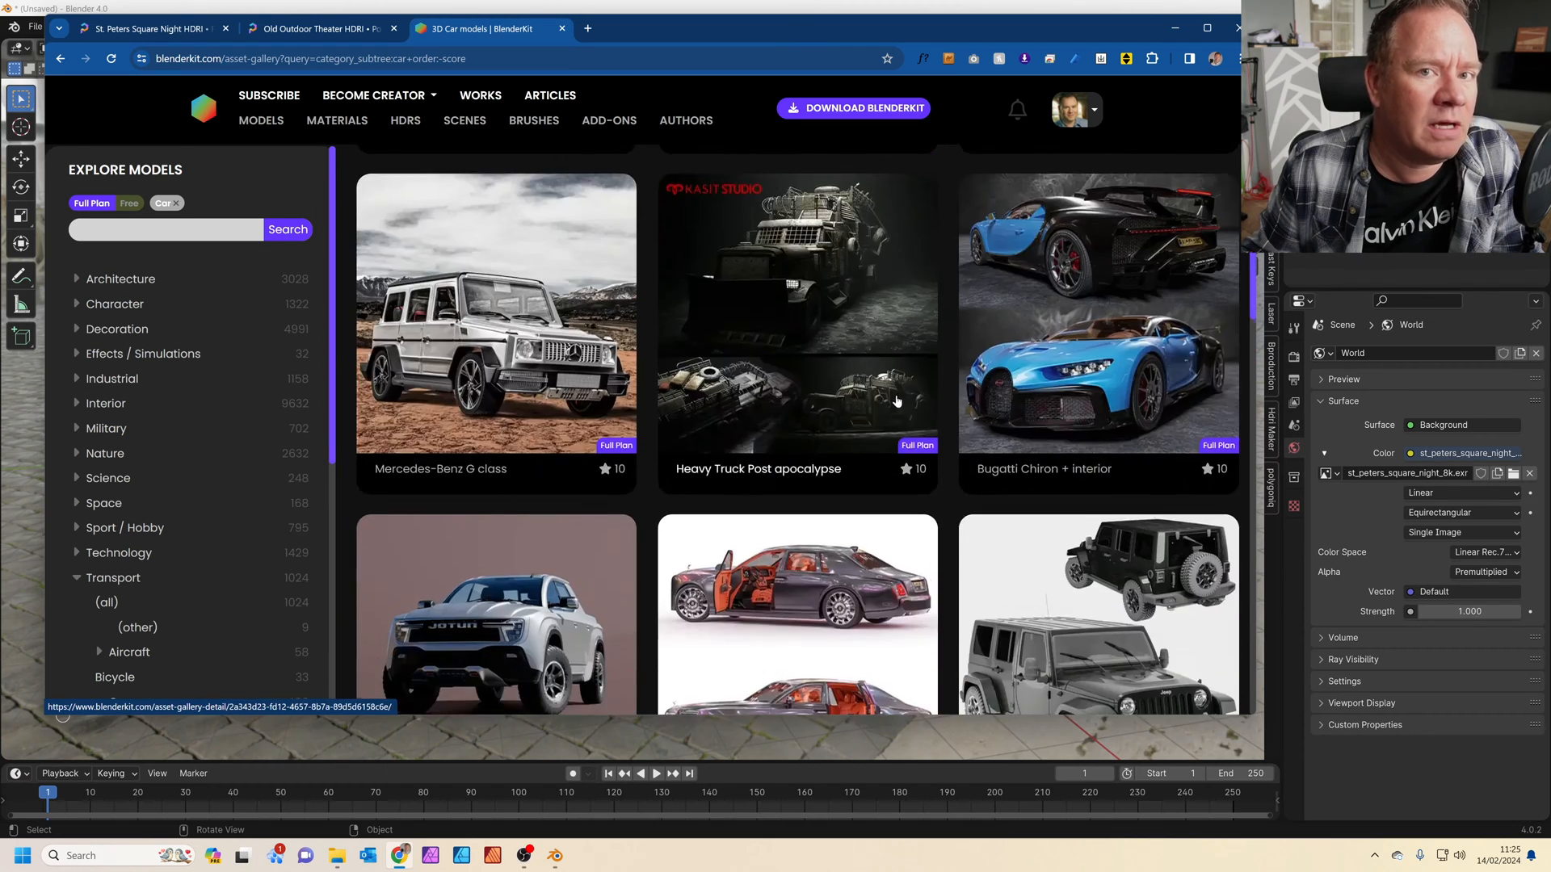
left_click(796, 614)
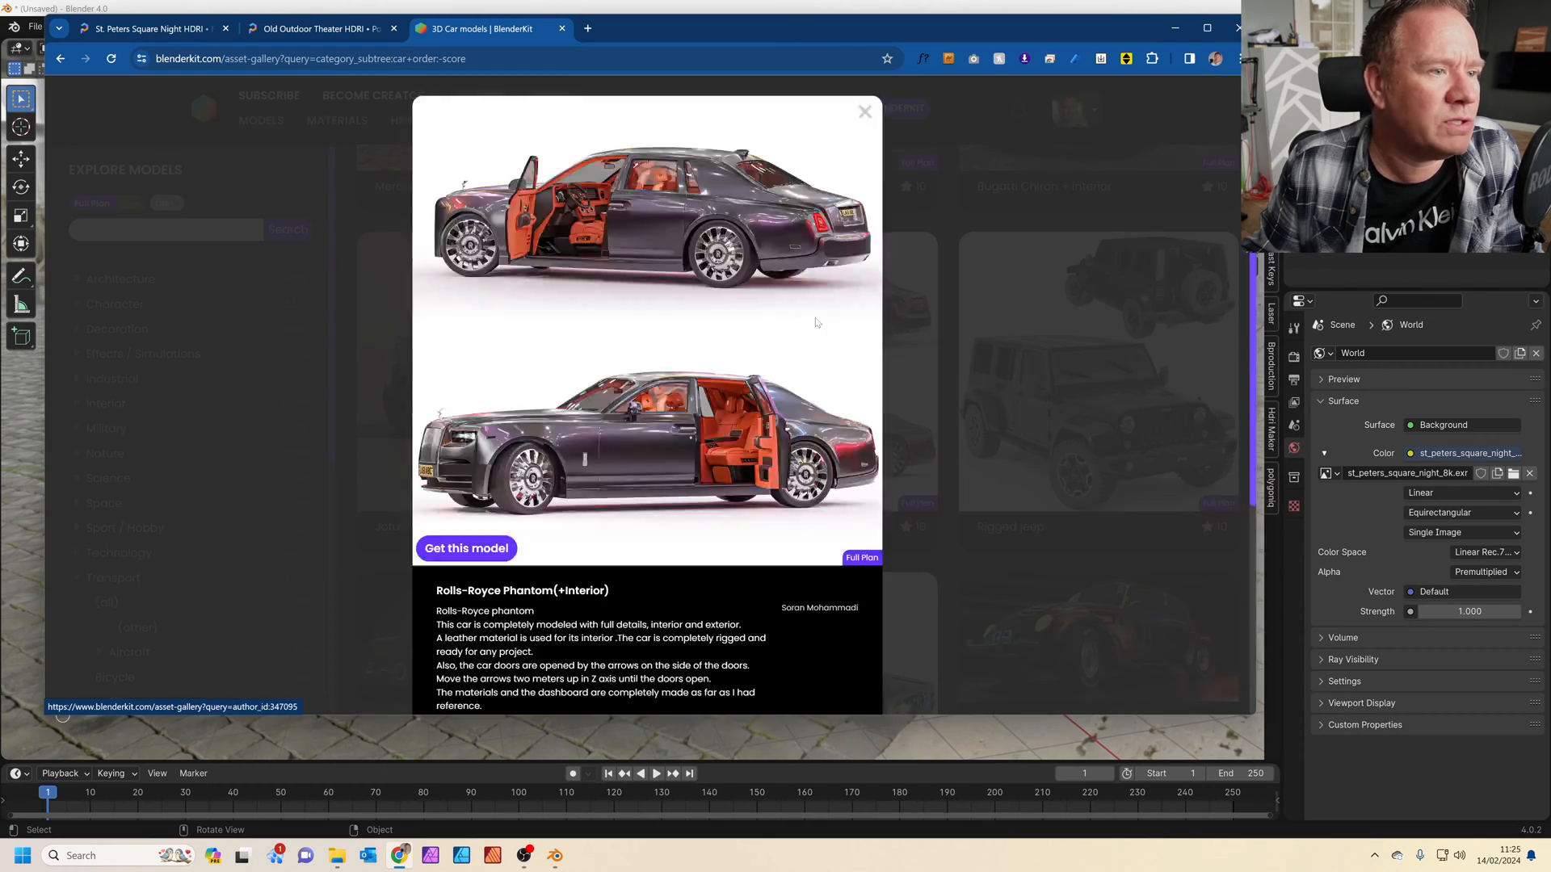
left_click(862, 111)
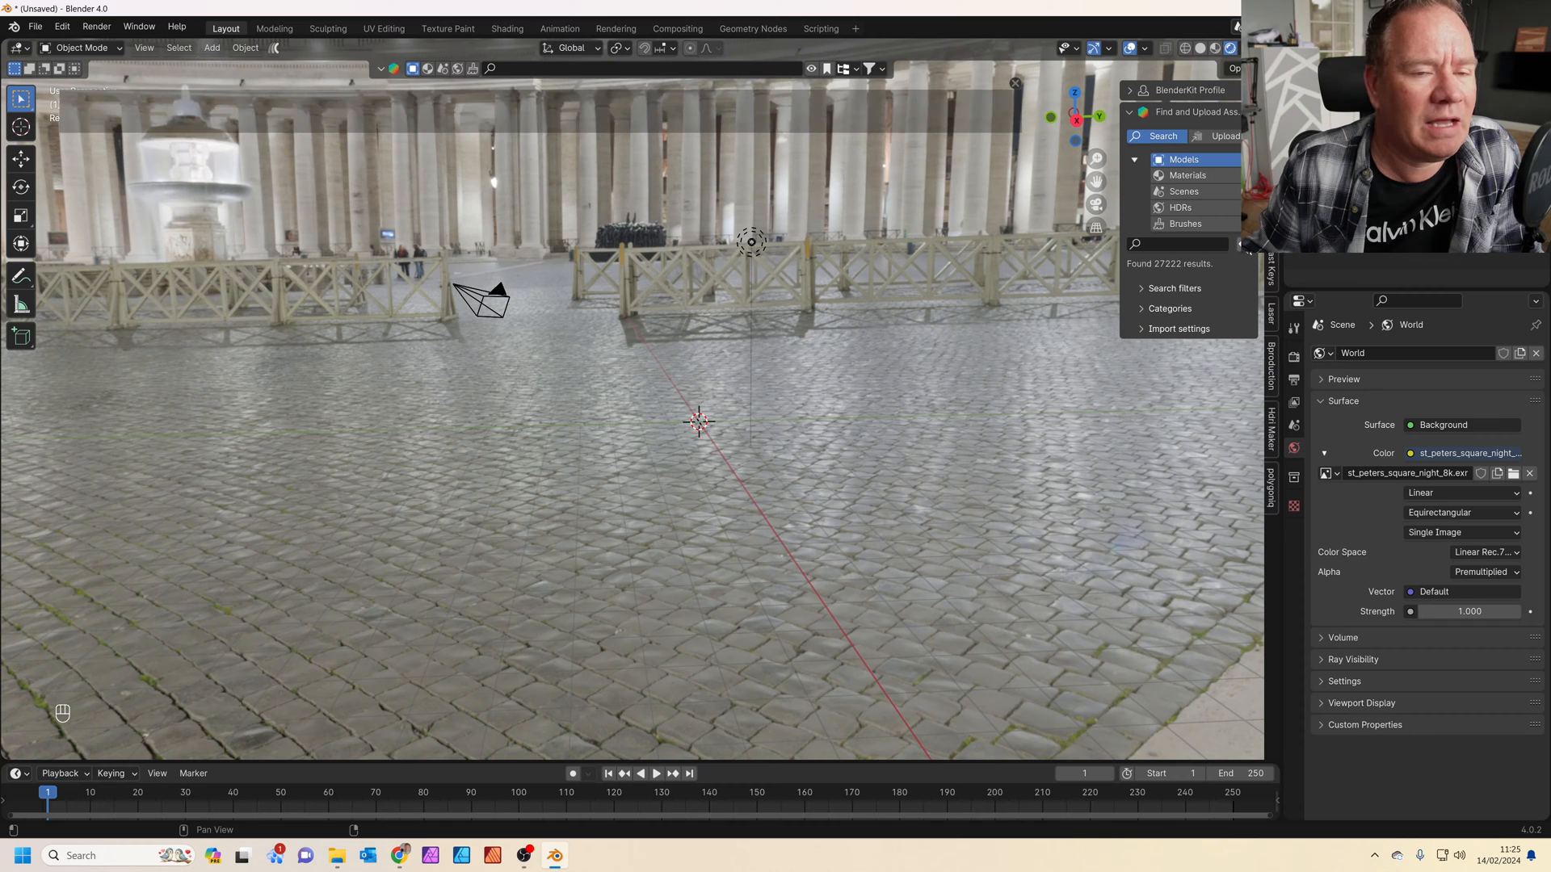
Step: Search 'roll' in the BlenderKit asset bar and drag the Rolls-Royce Phantom onto the cobblestones
type("rolls")
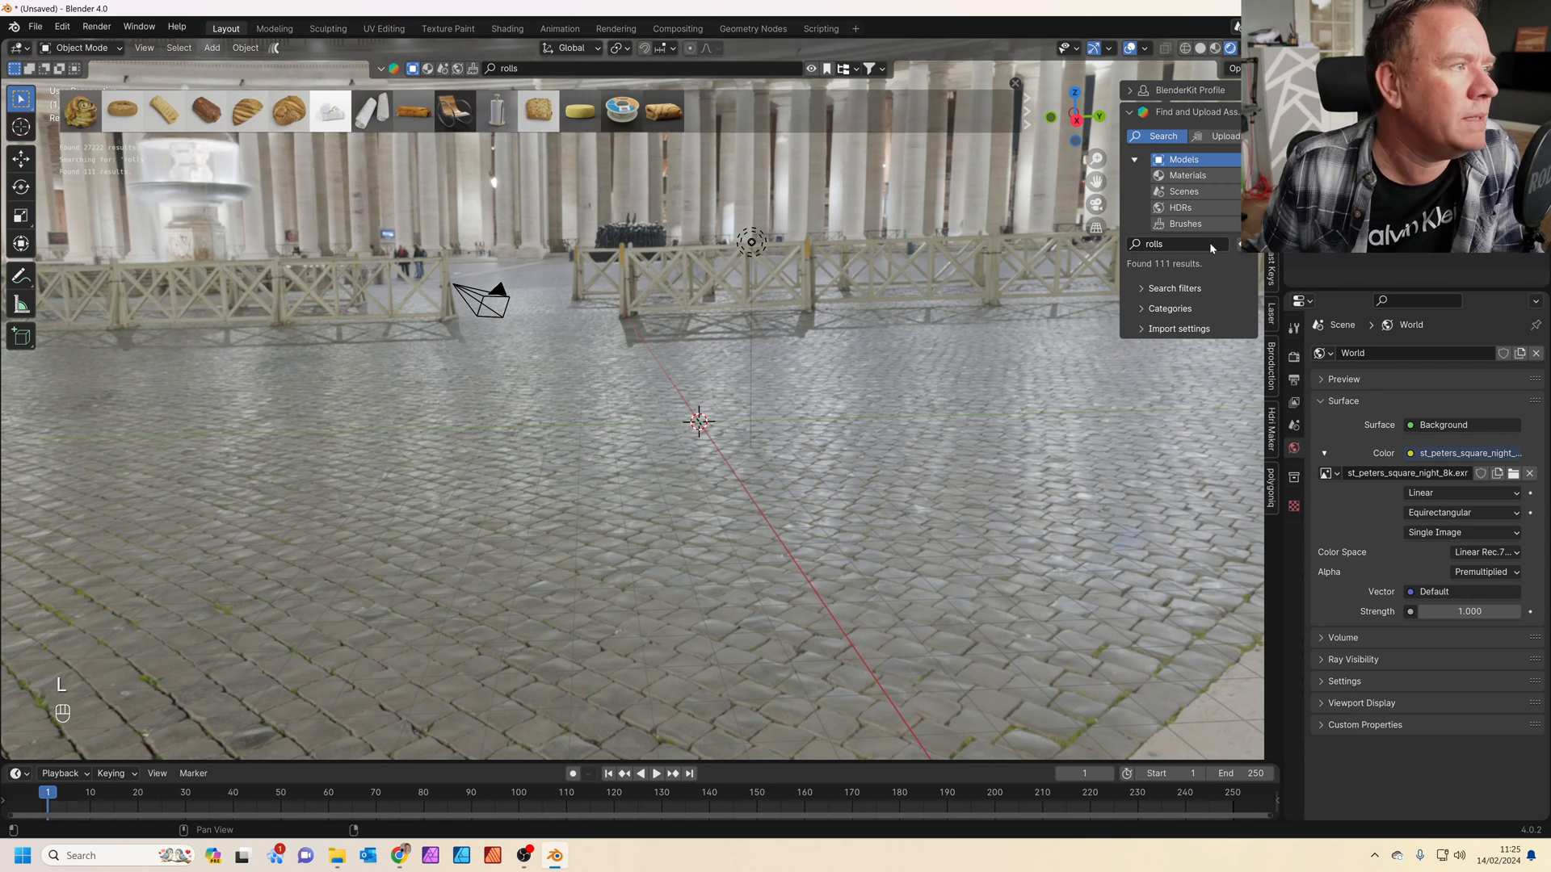
mouse_move(913, 110)
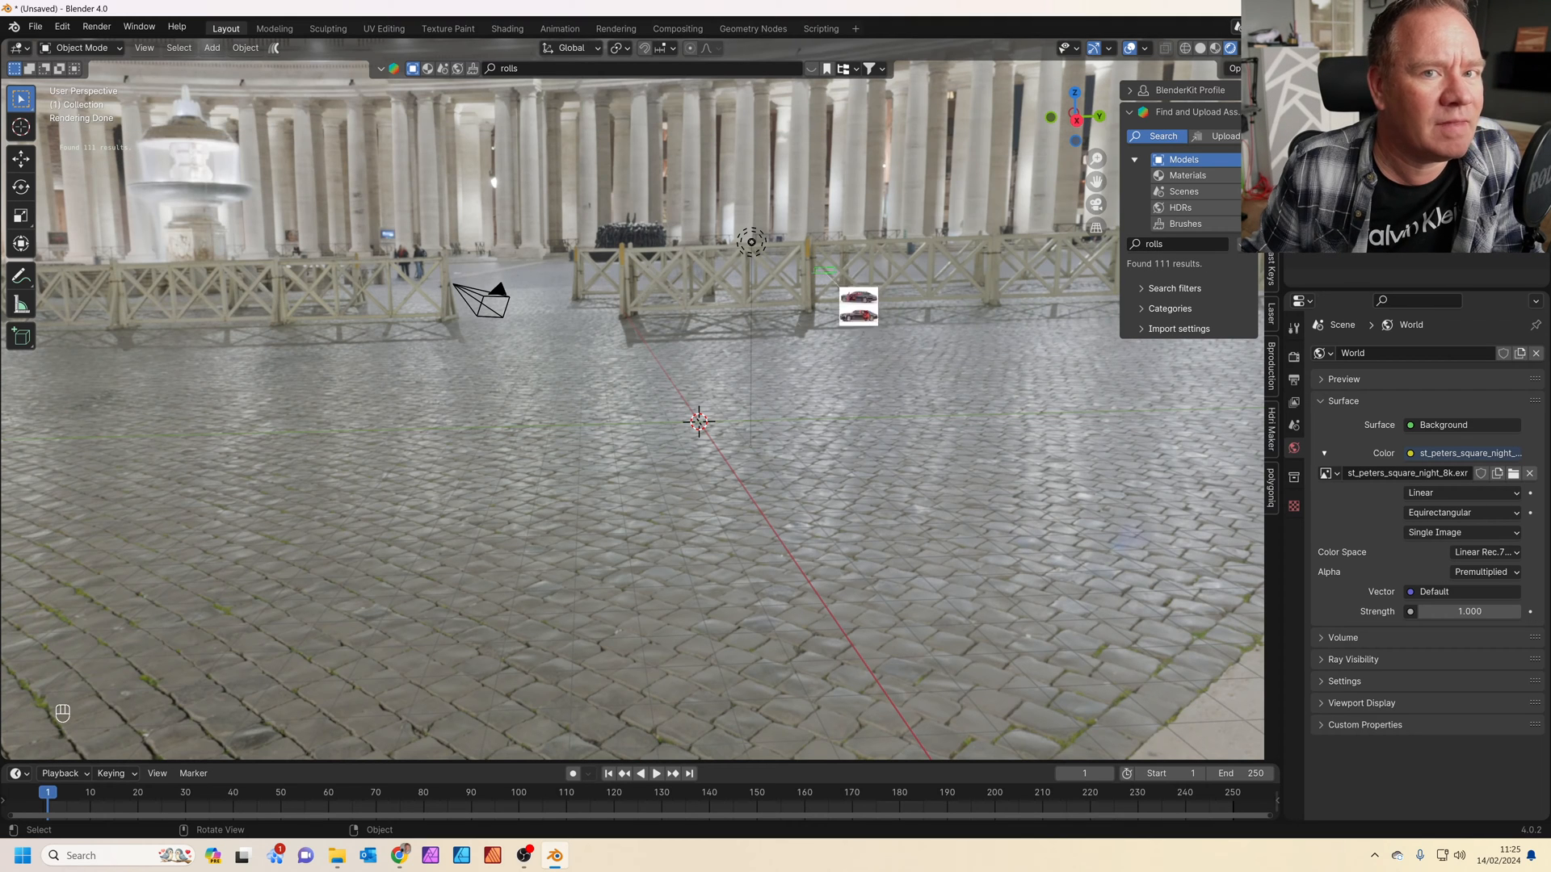
left_click_drag(856, 305, 713, 406)
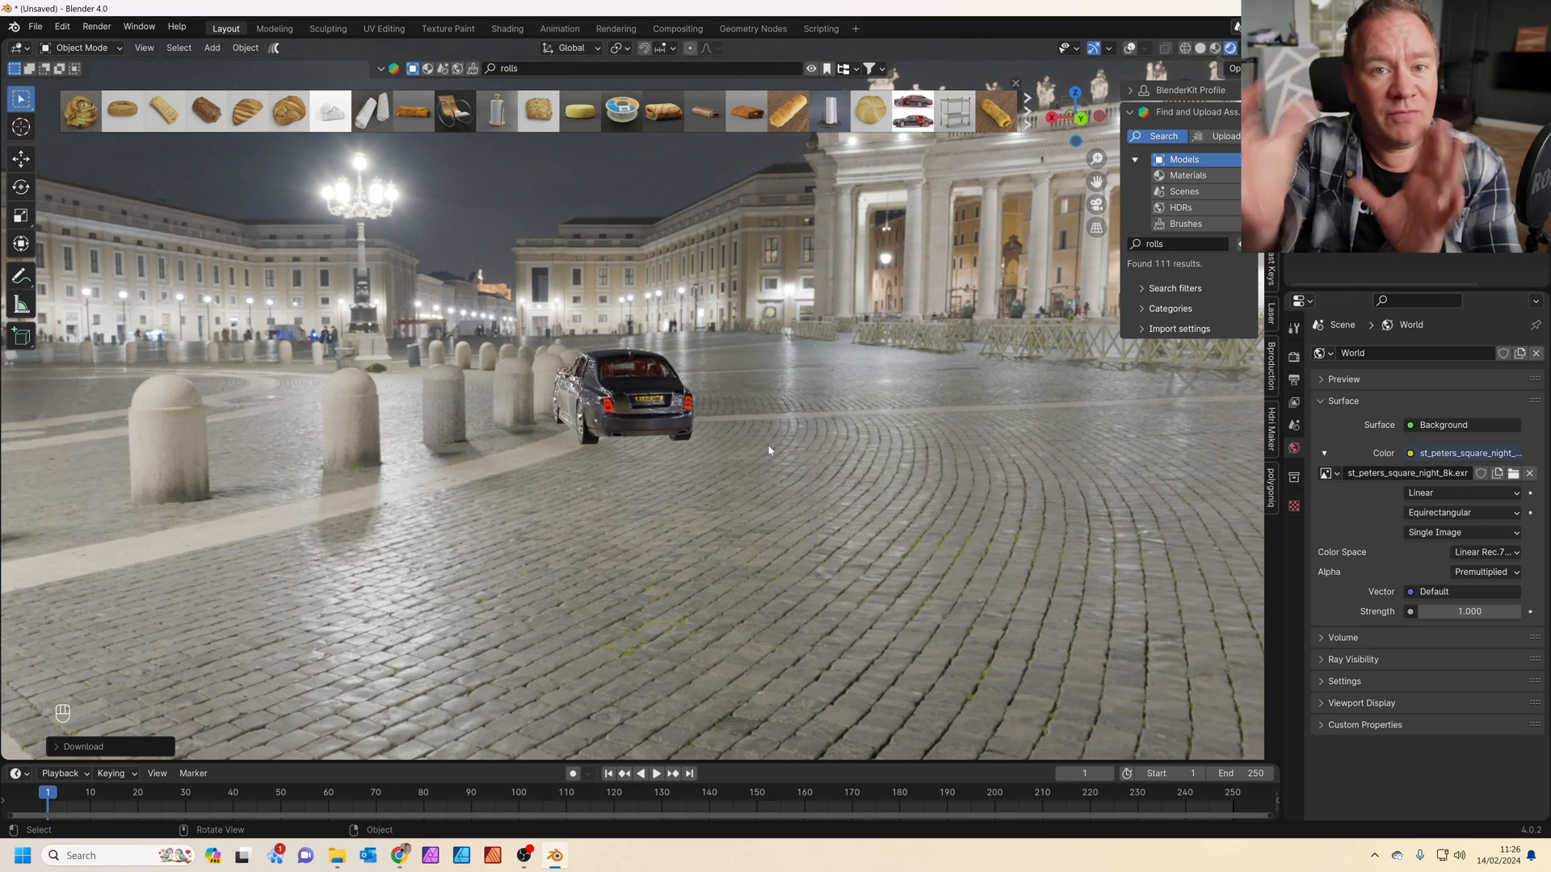
mouse_move(770, 451)
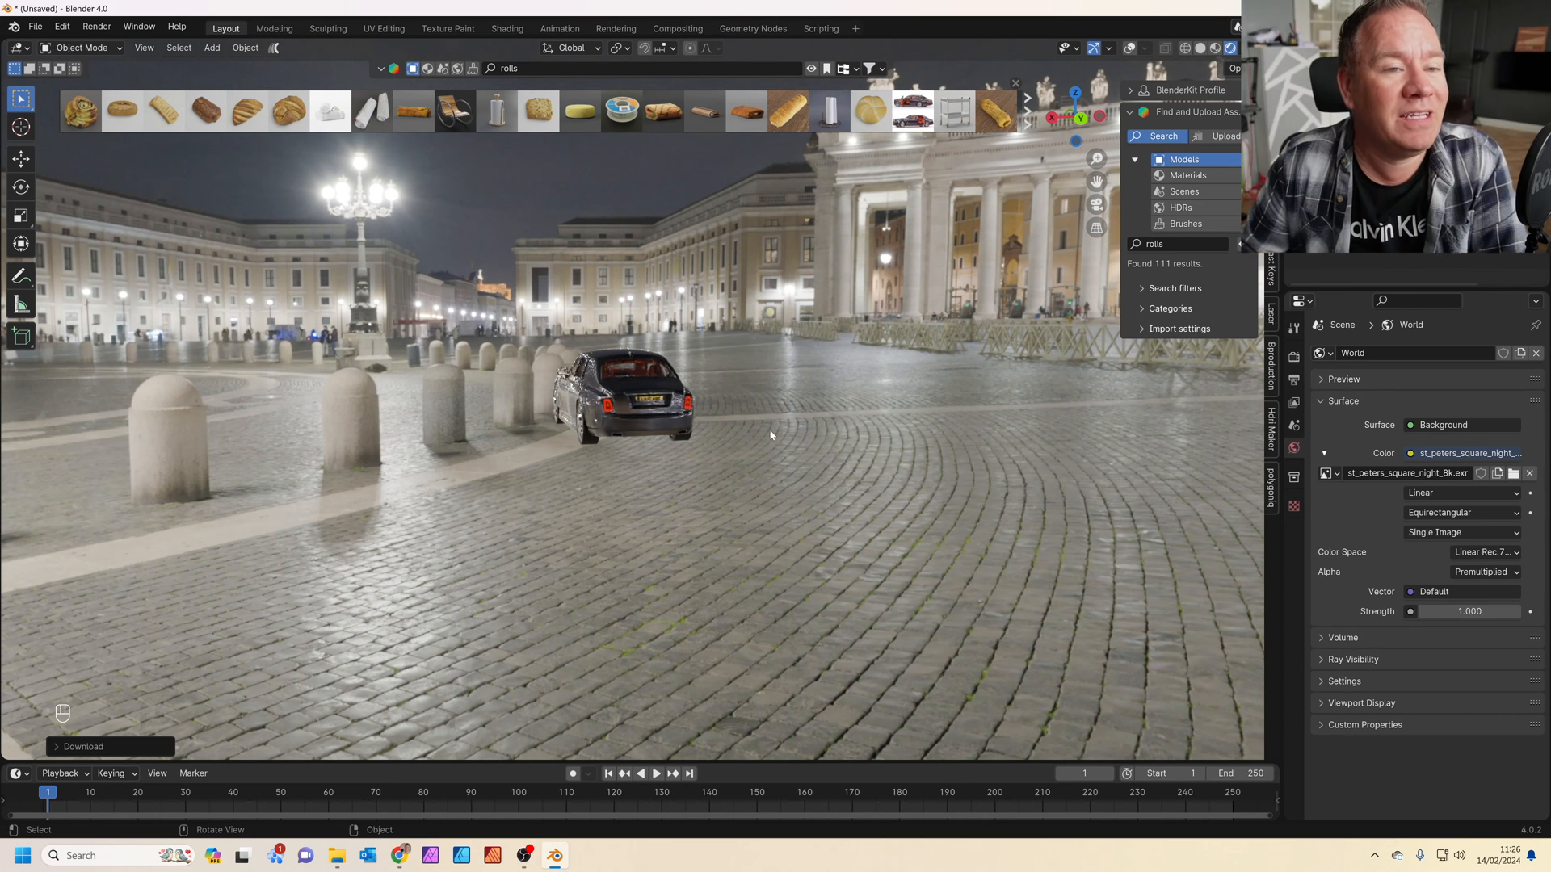
mouse_move(639, 465)
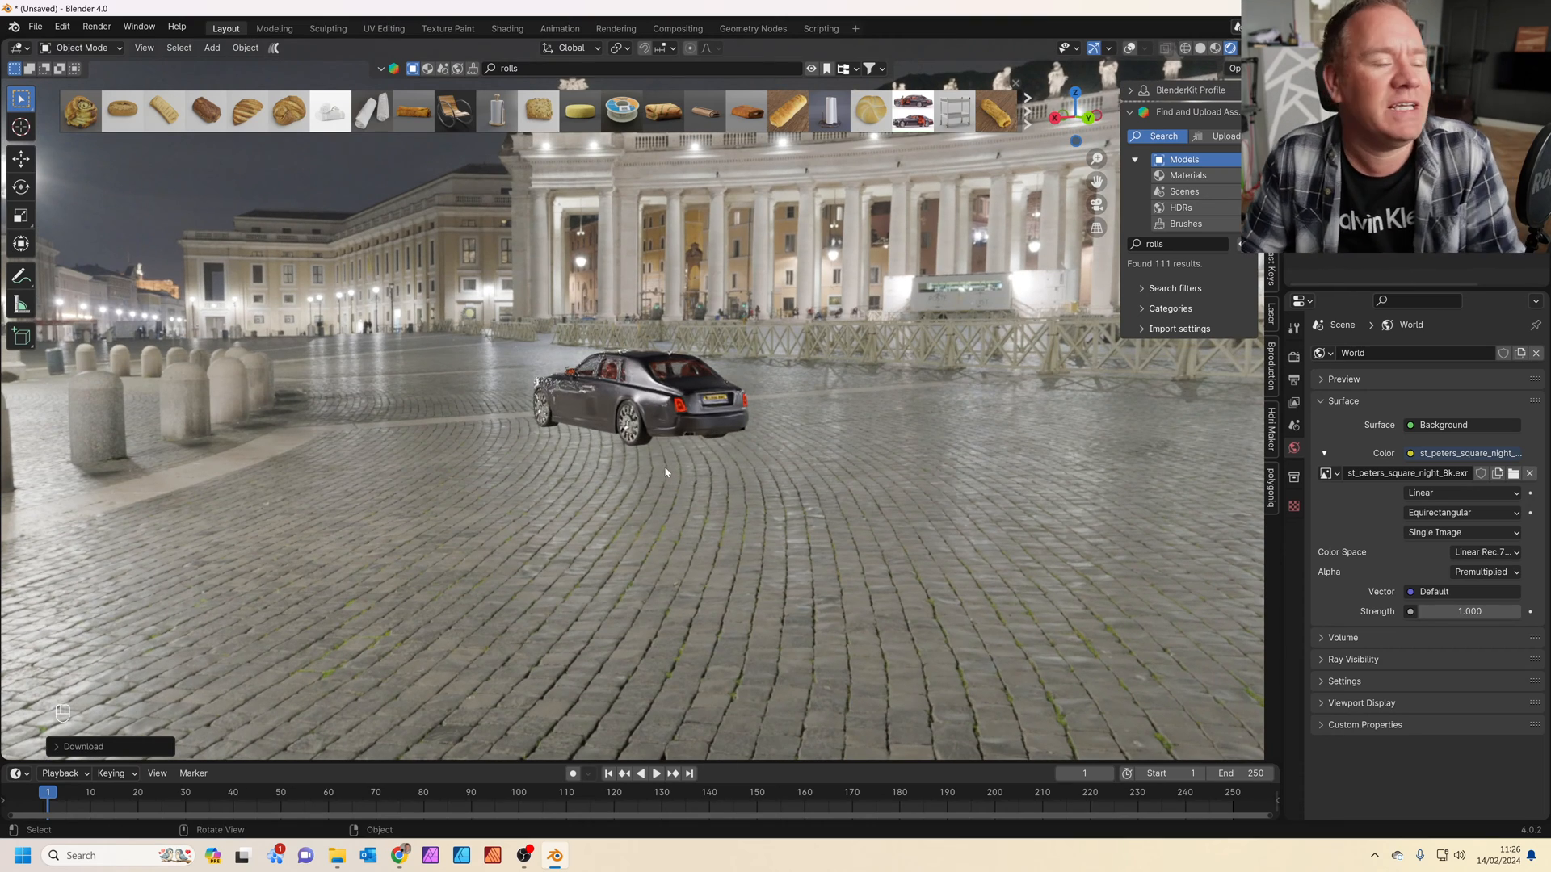
Step: Fly the camera to frame the car and confirm the new camera position
left_click_drag(666, 472, 745, 440)
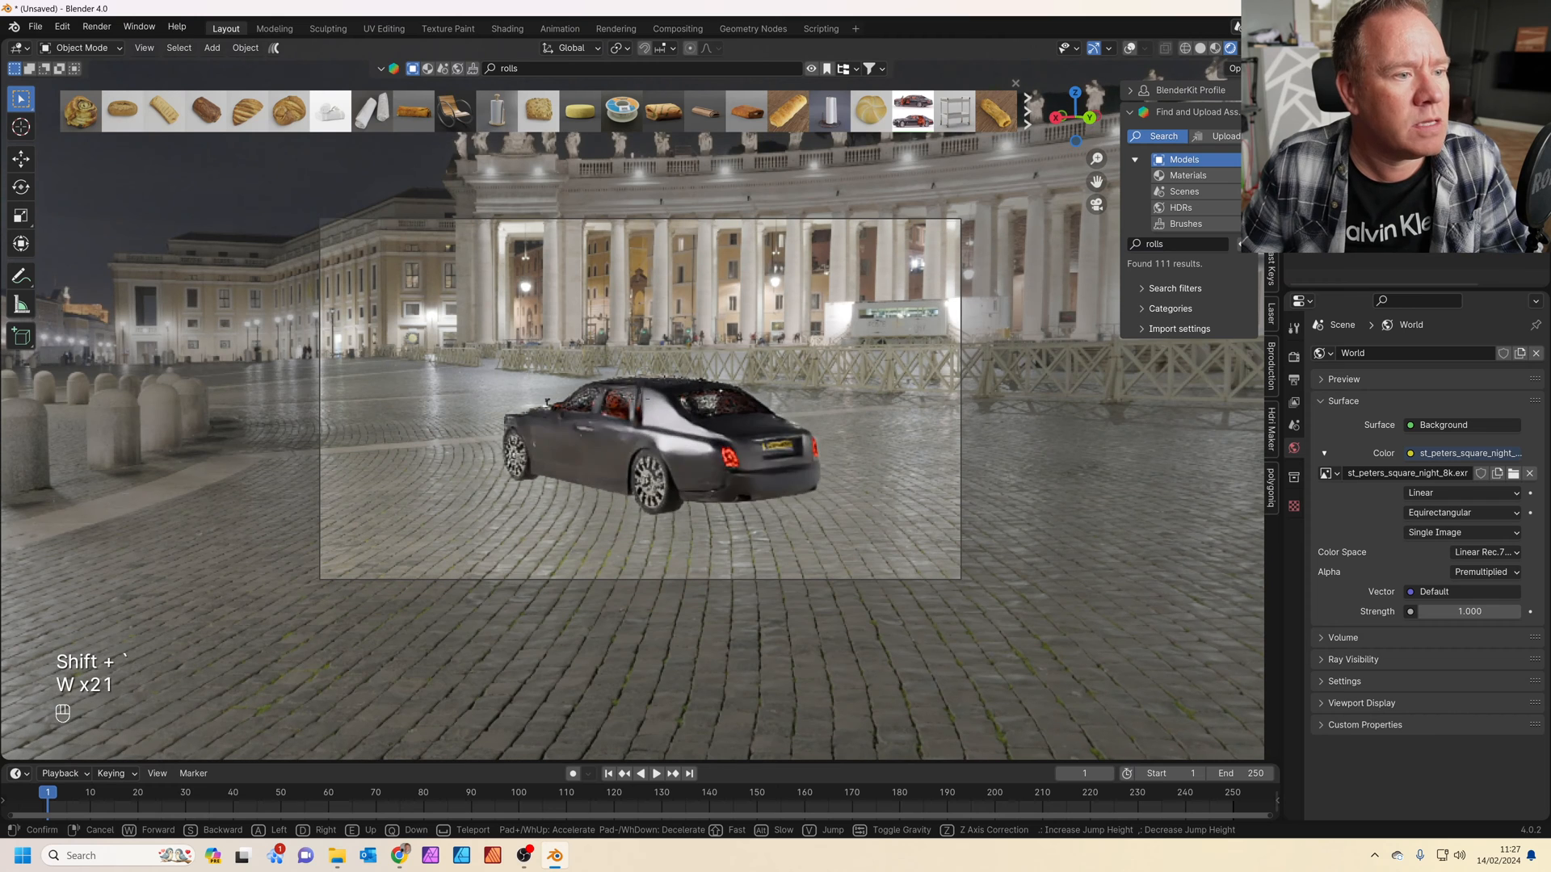
key("w")
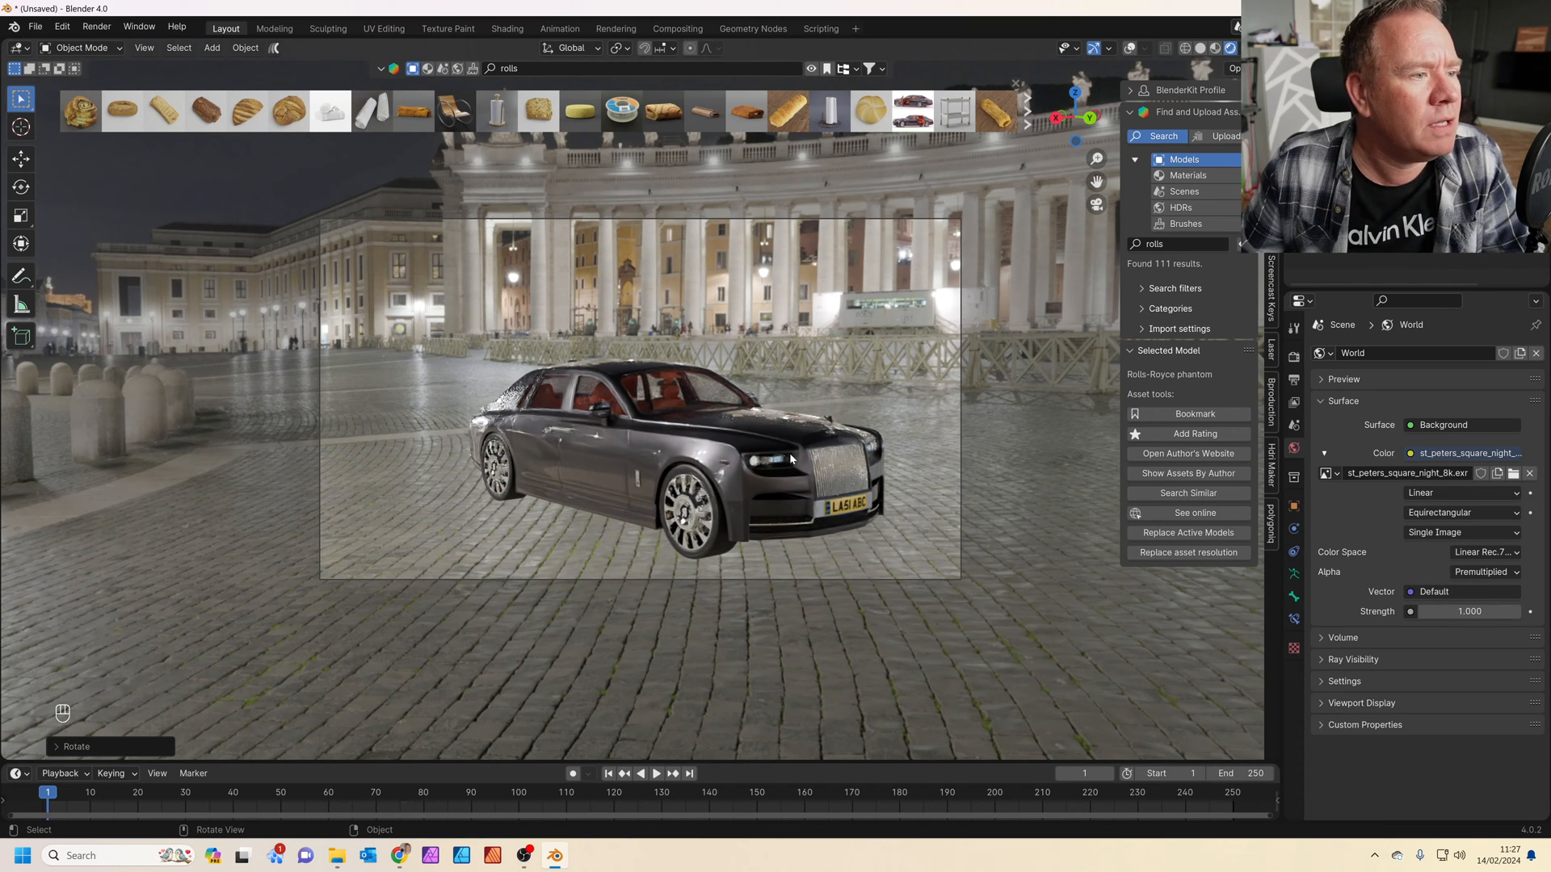
mouse_move(782, 461)
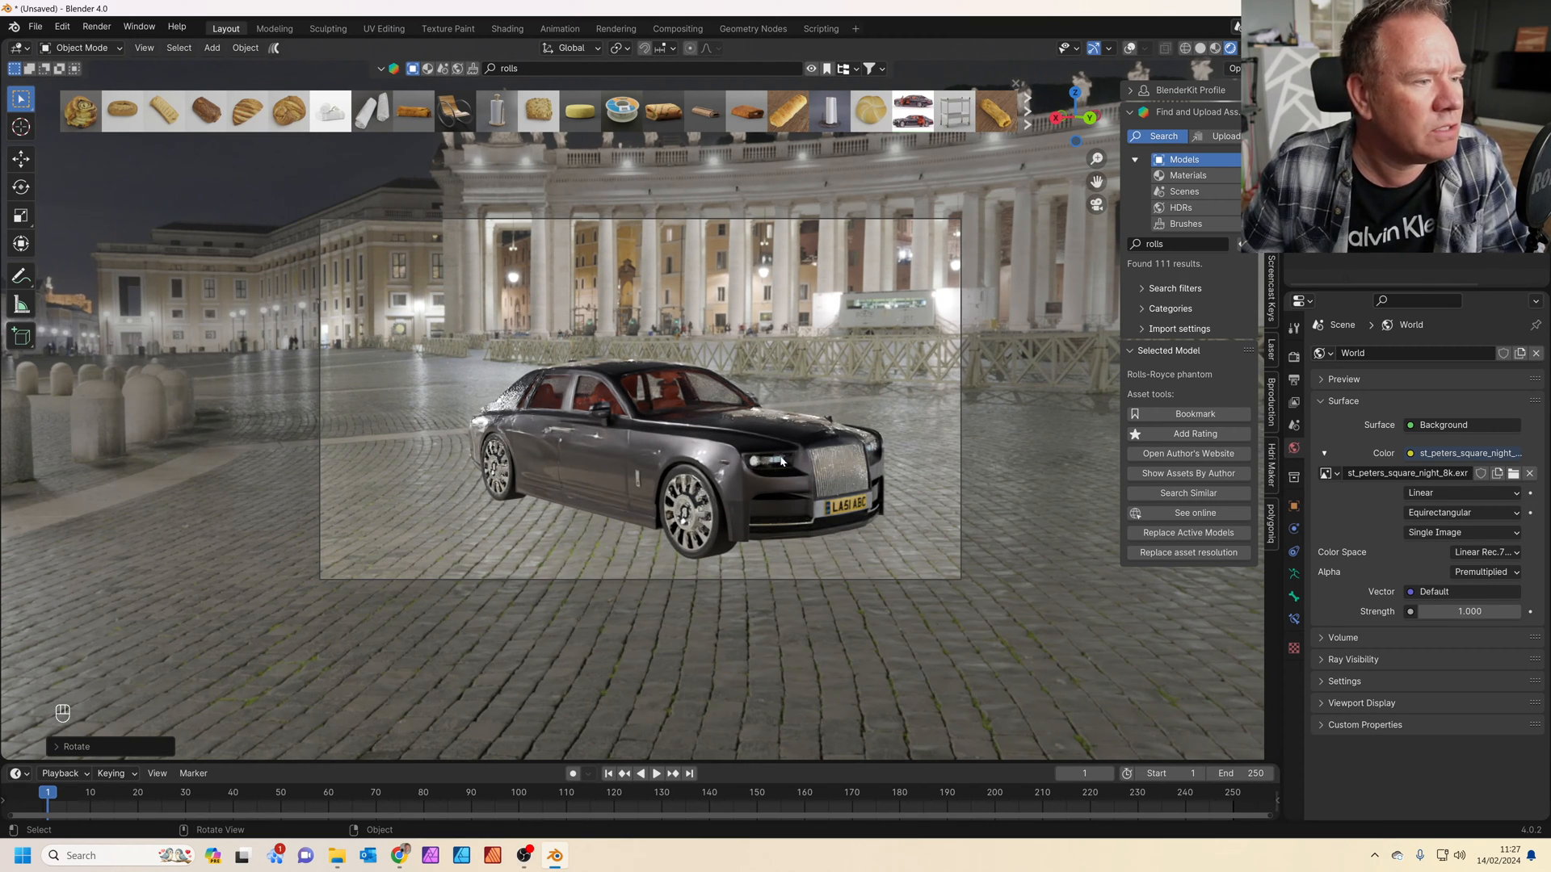
mouse_move(442, 517)
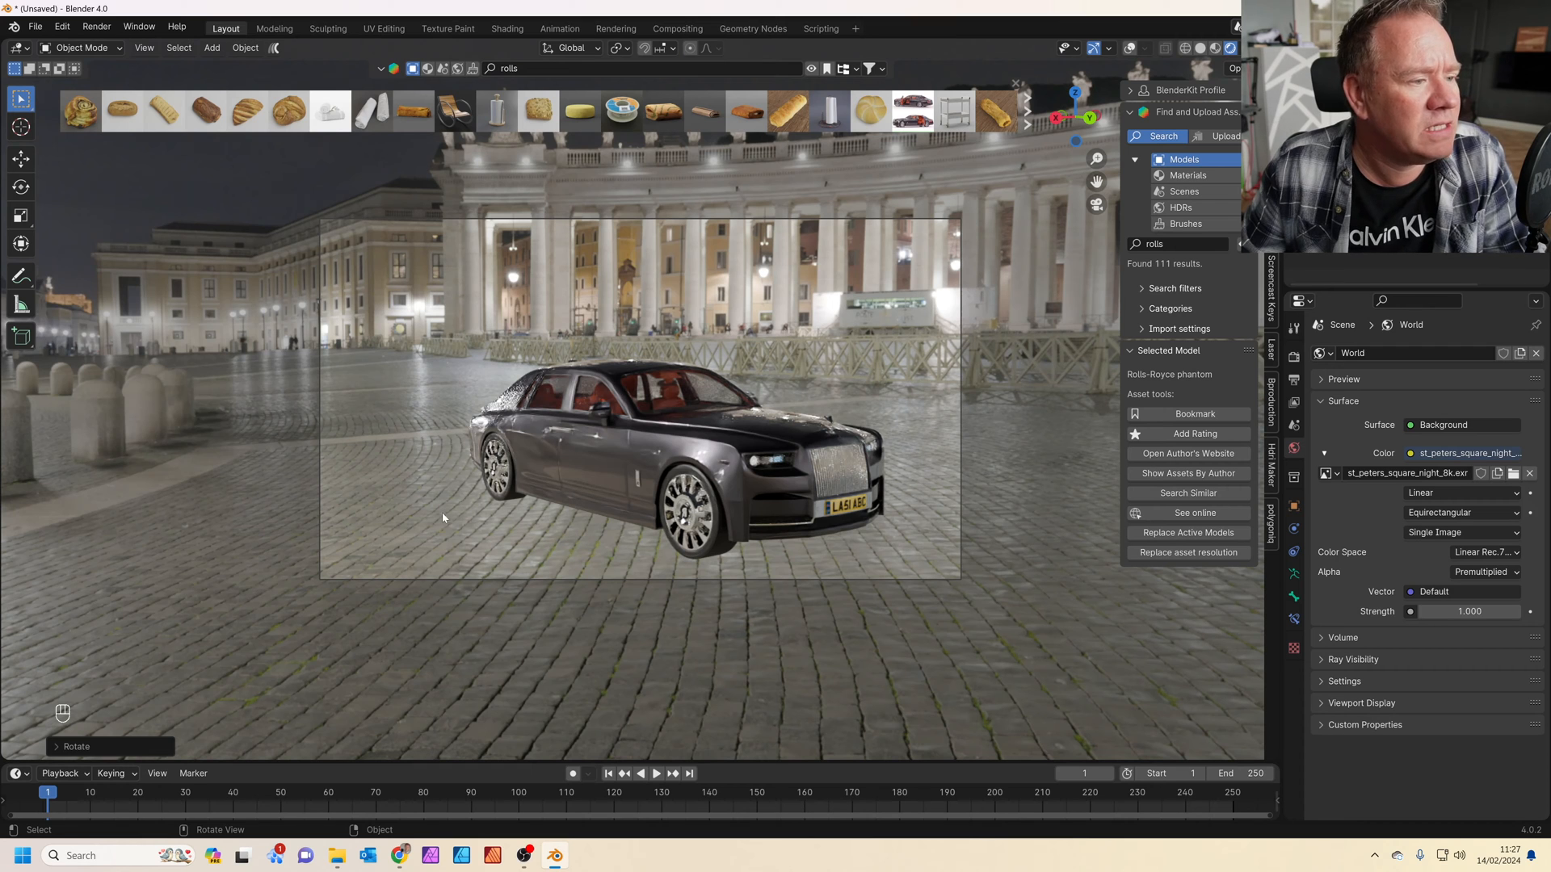
mouse_move(577, 532)
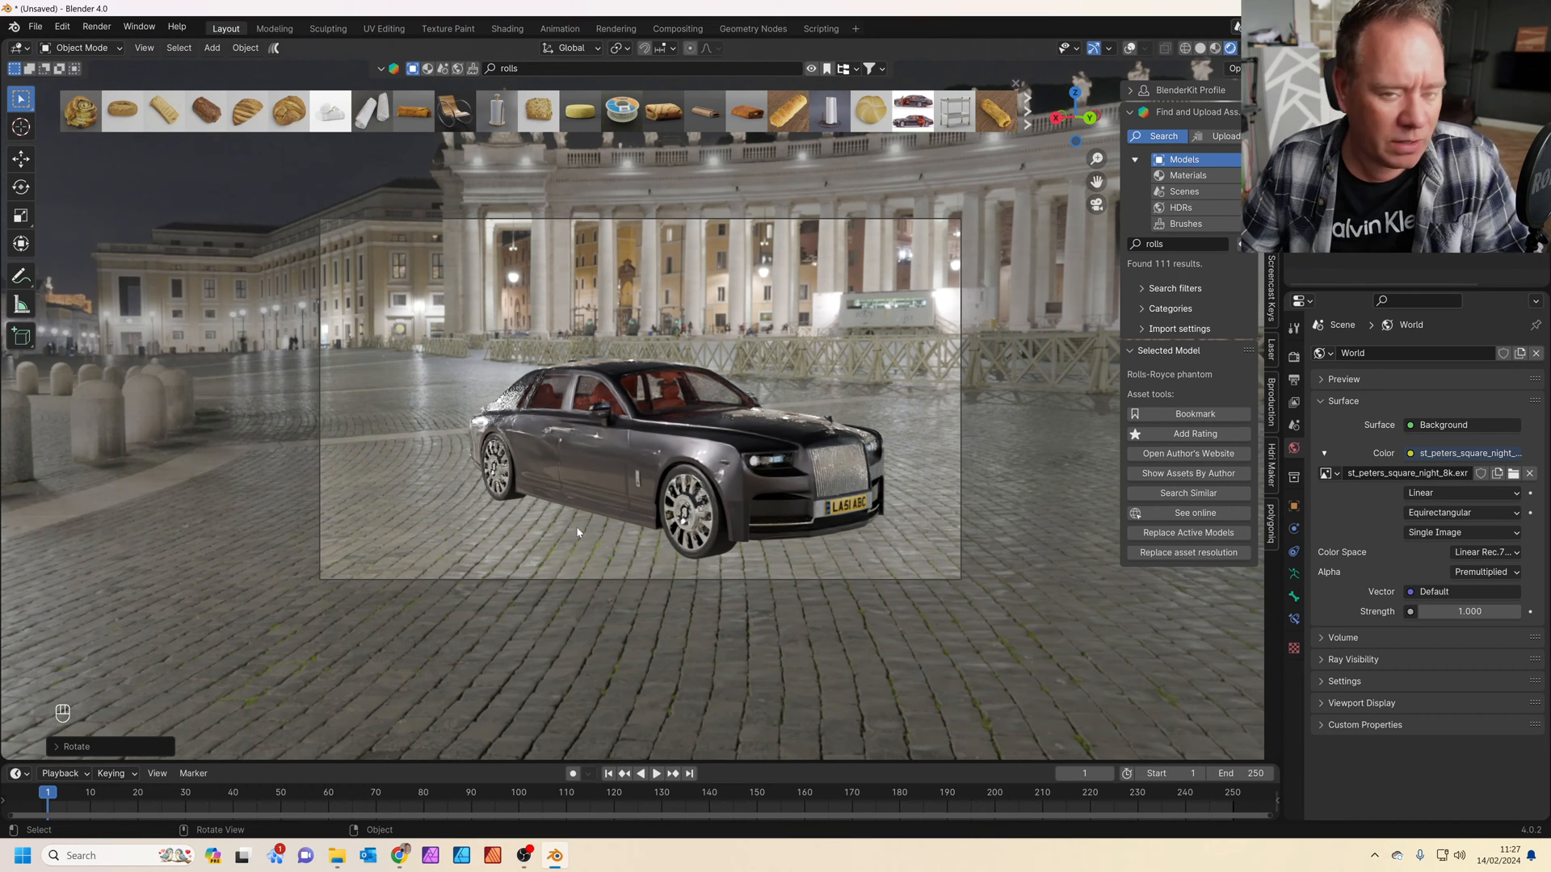
Step: Add a ground plane under the car and reach its Shadow Catcher visibility setting
key("shift+a")
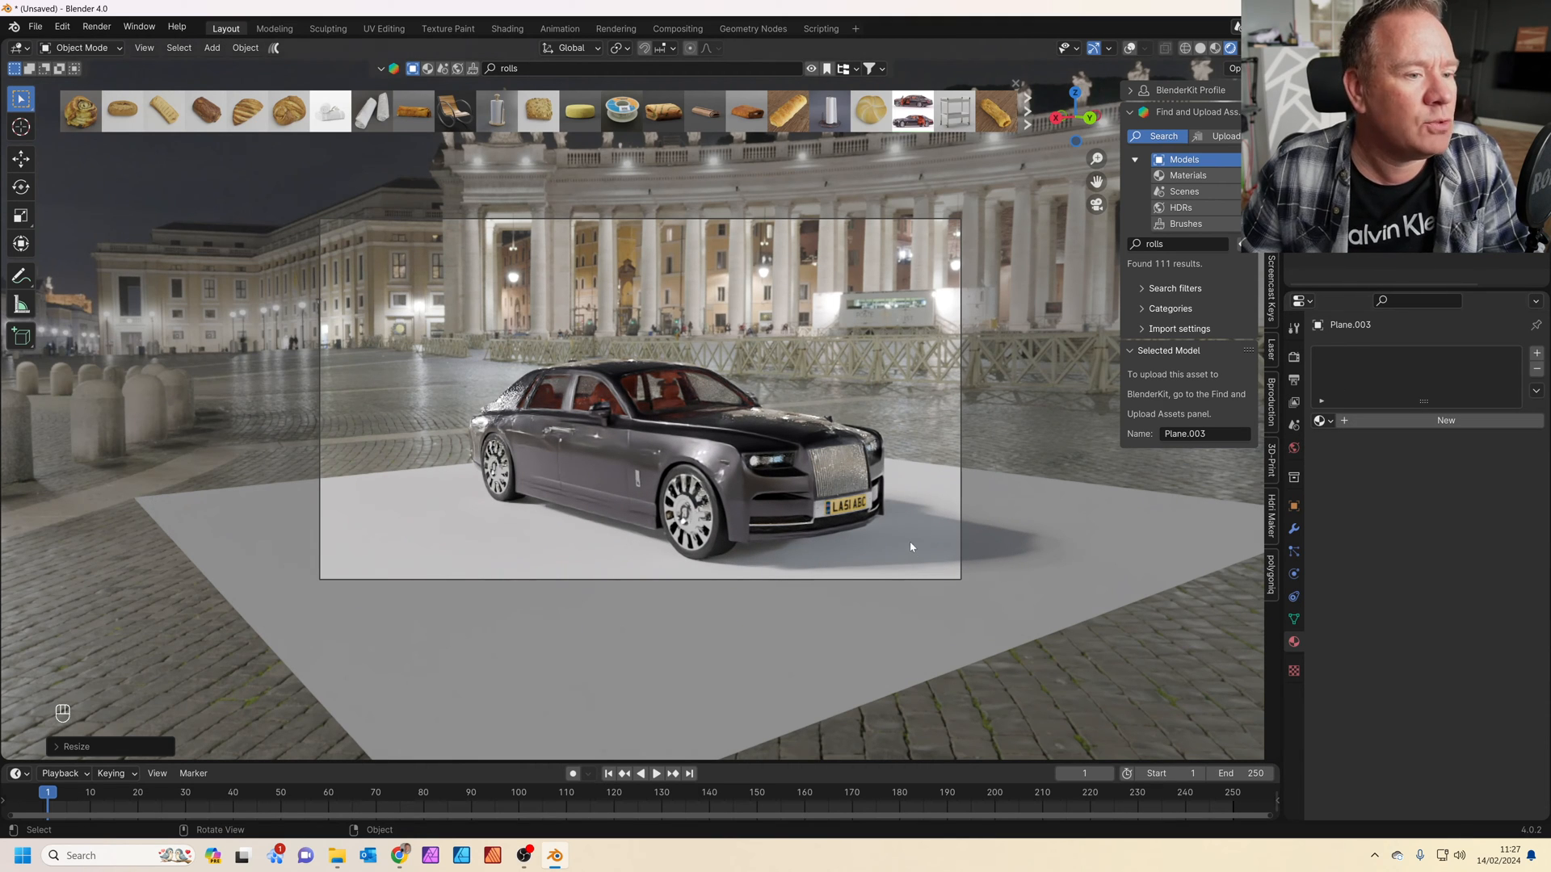
mouse_move(1156, 527)
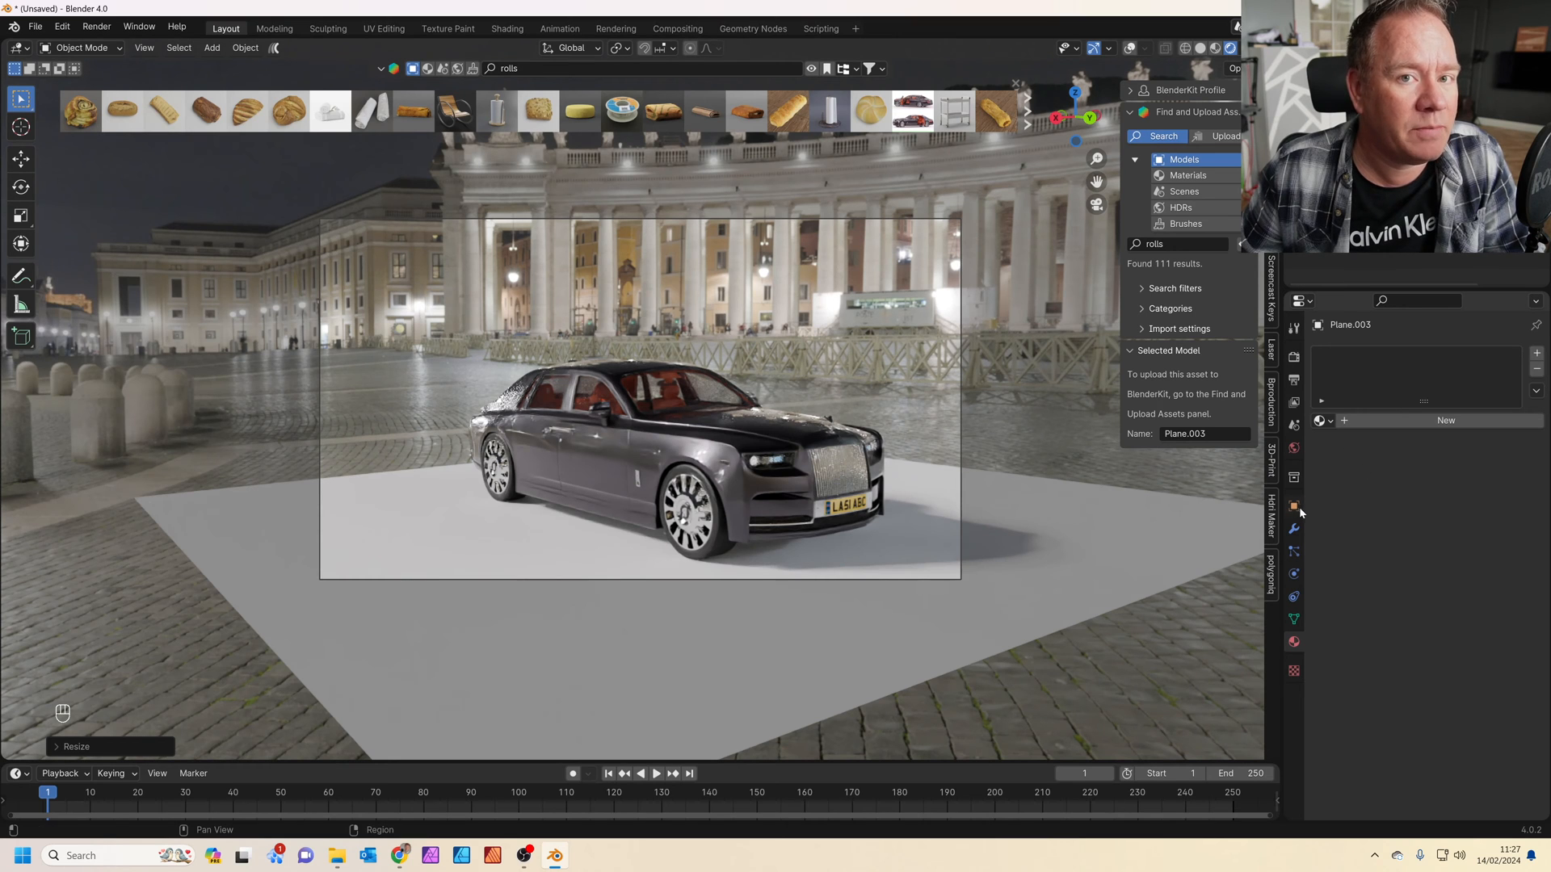
left_click(1292, 504)
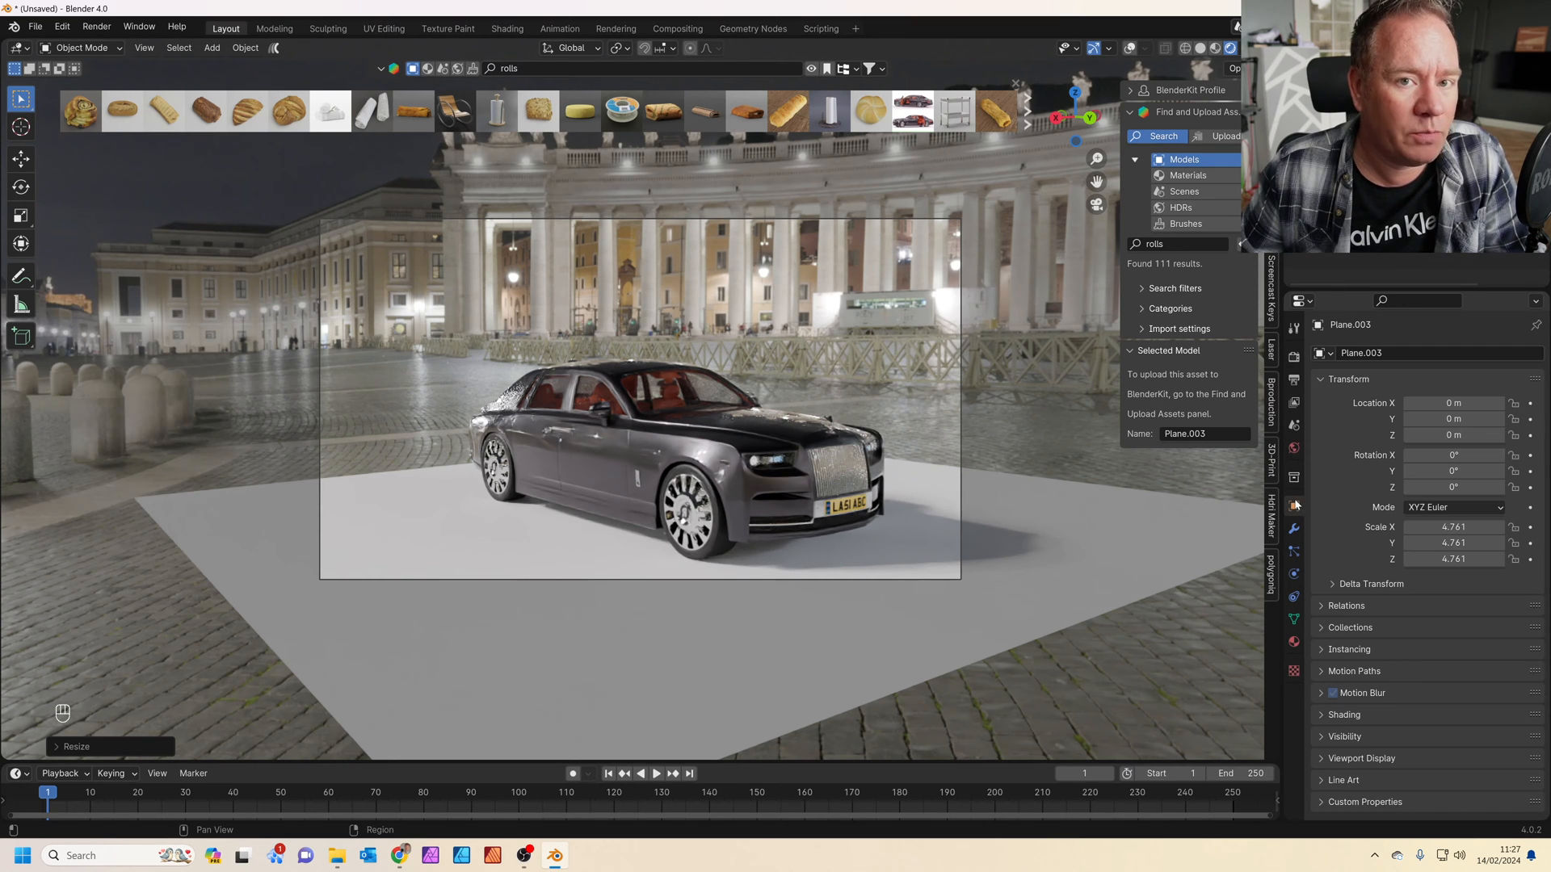
scroll("down", 3)
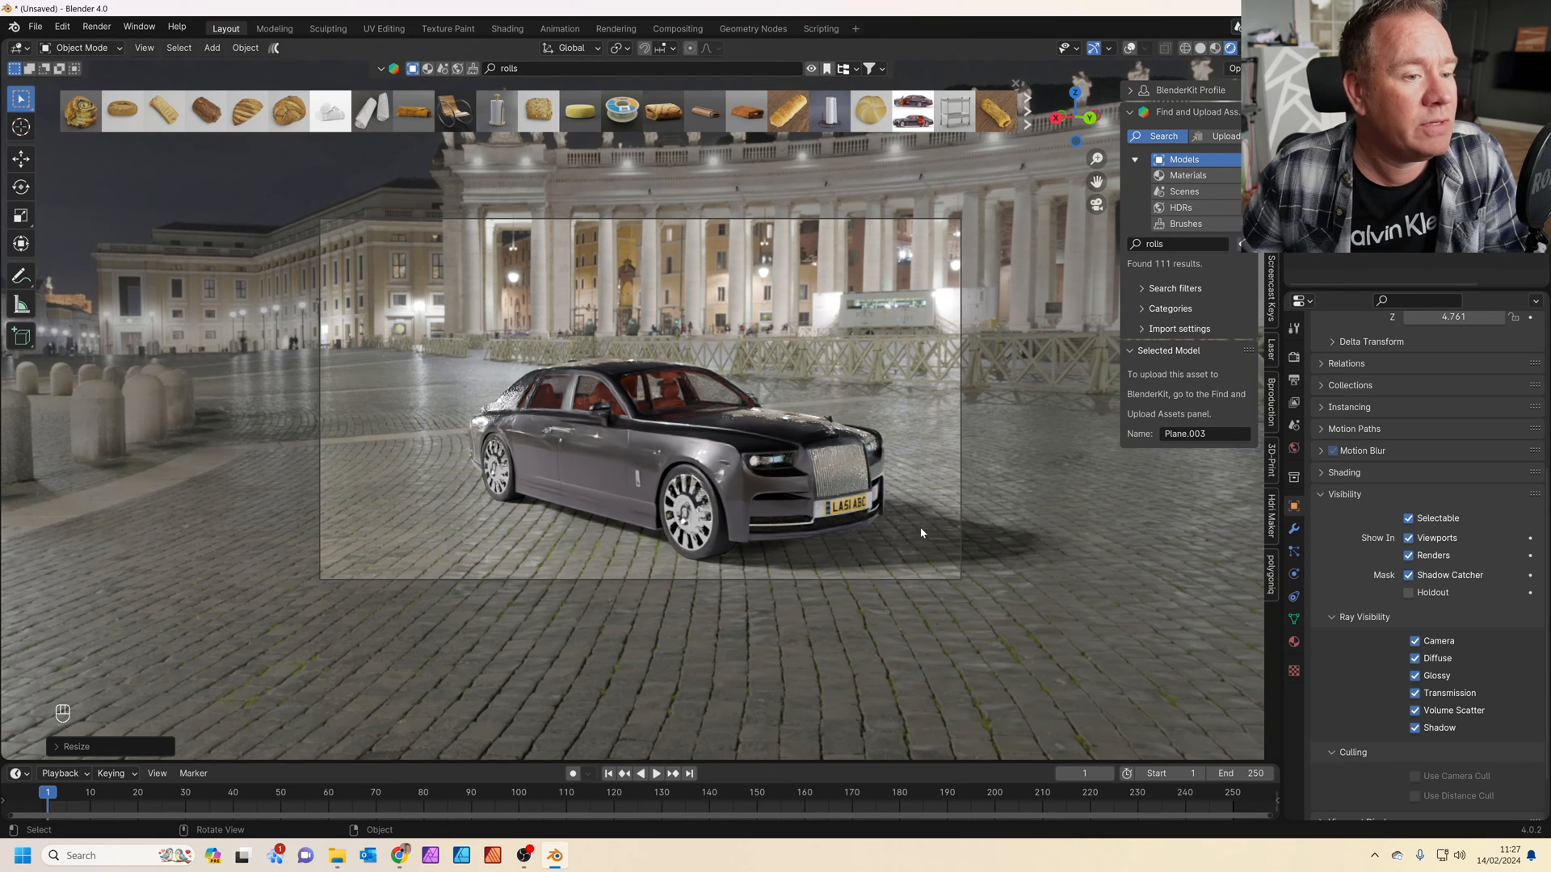
mouse_move(918, 541)
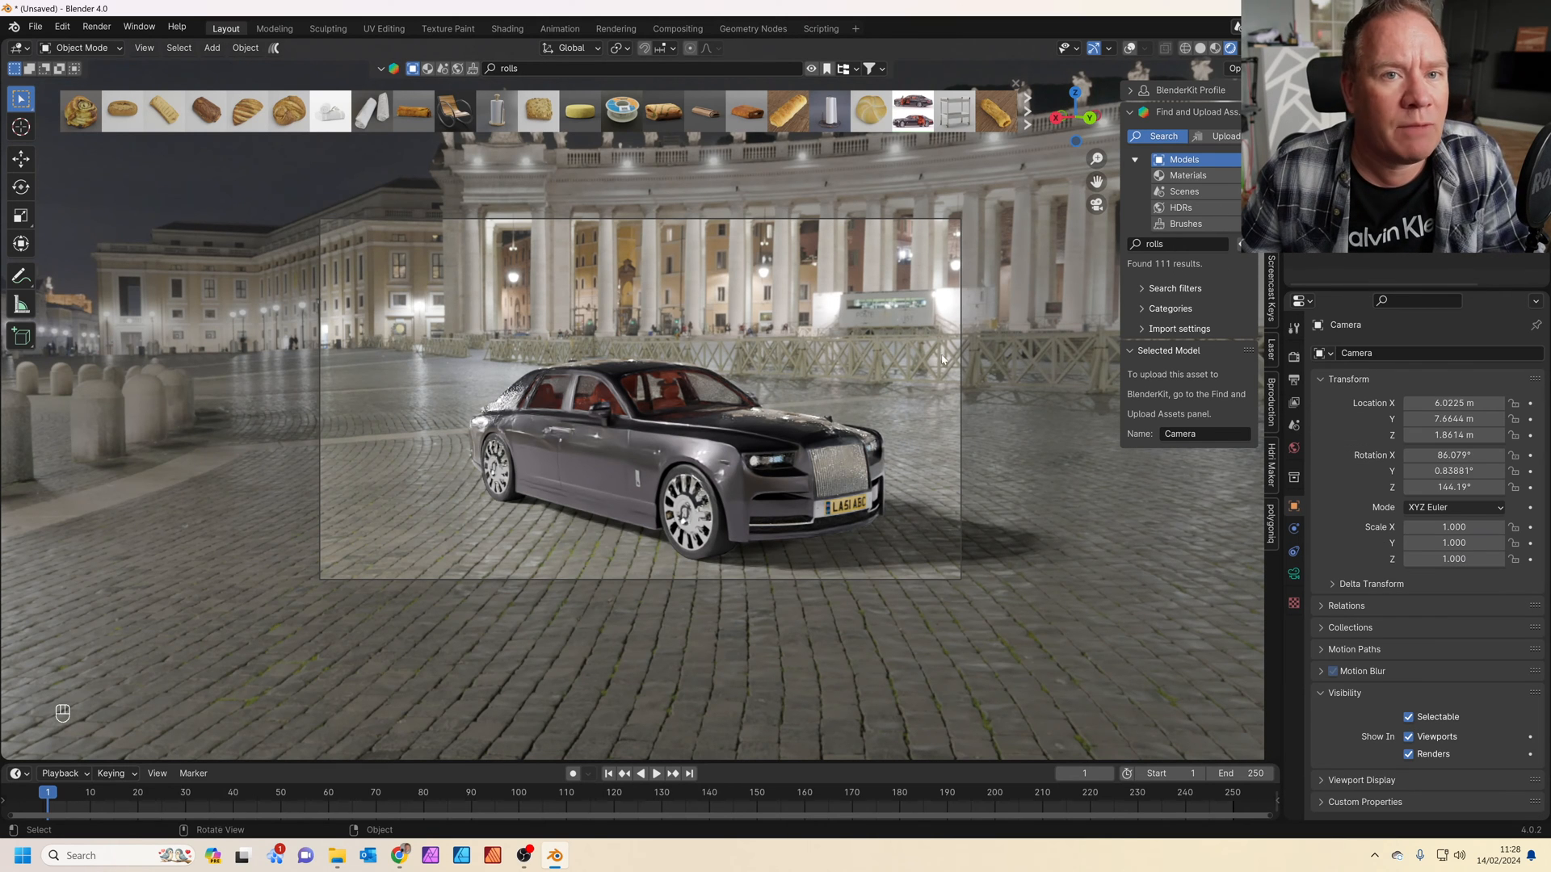
Step: Reframe the car closer through the camera, render a test image and dismiss the render window
key("shift+`")
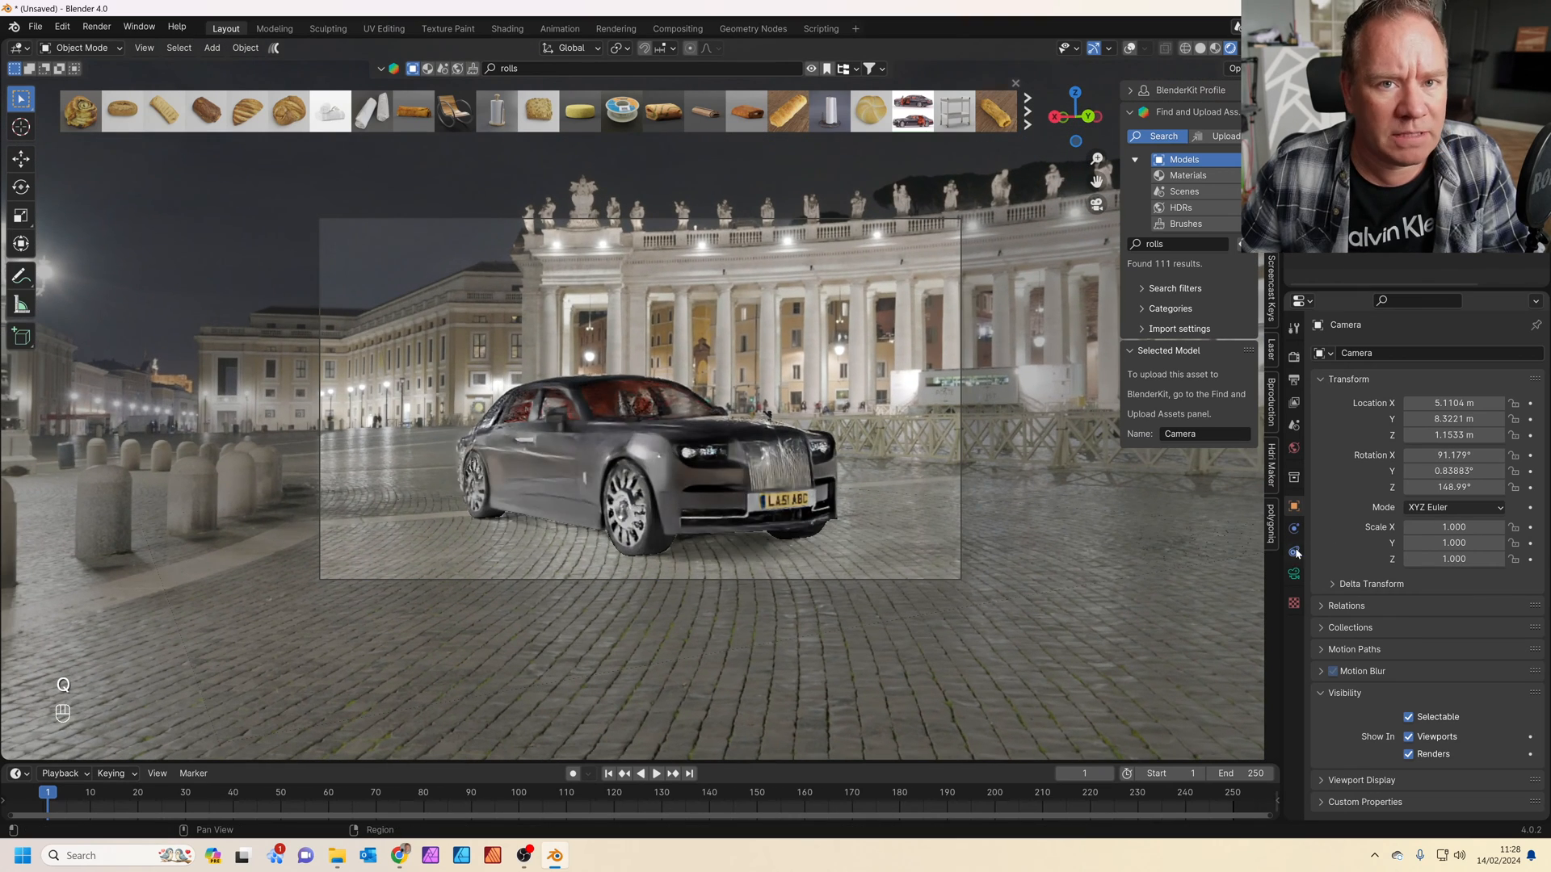
left_click(1294, 551)
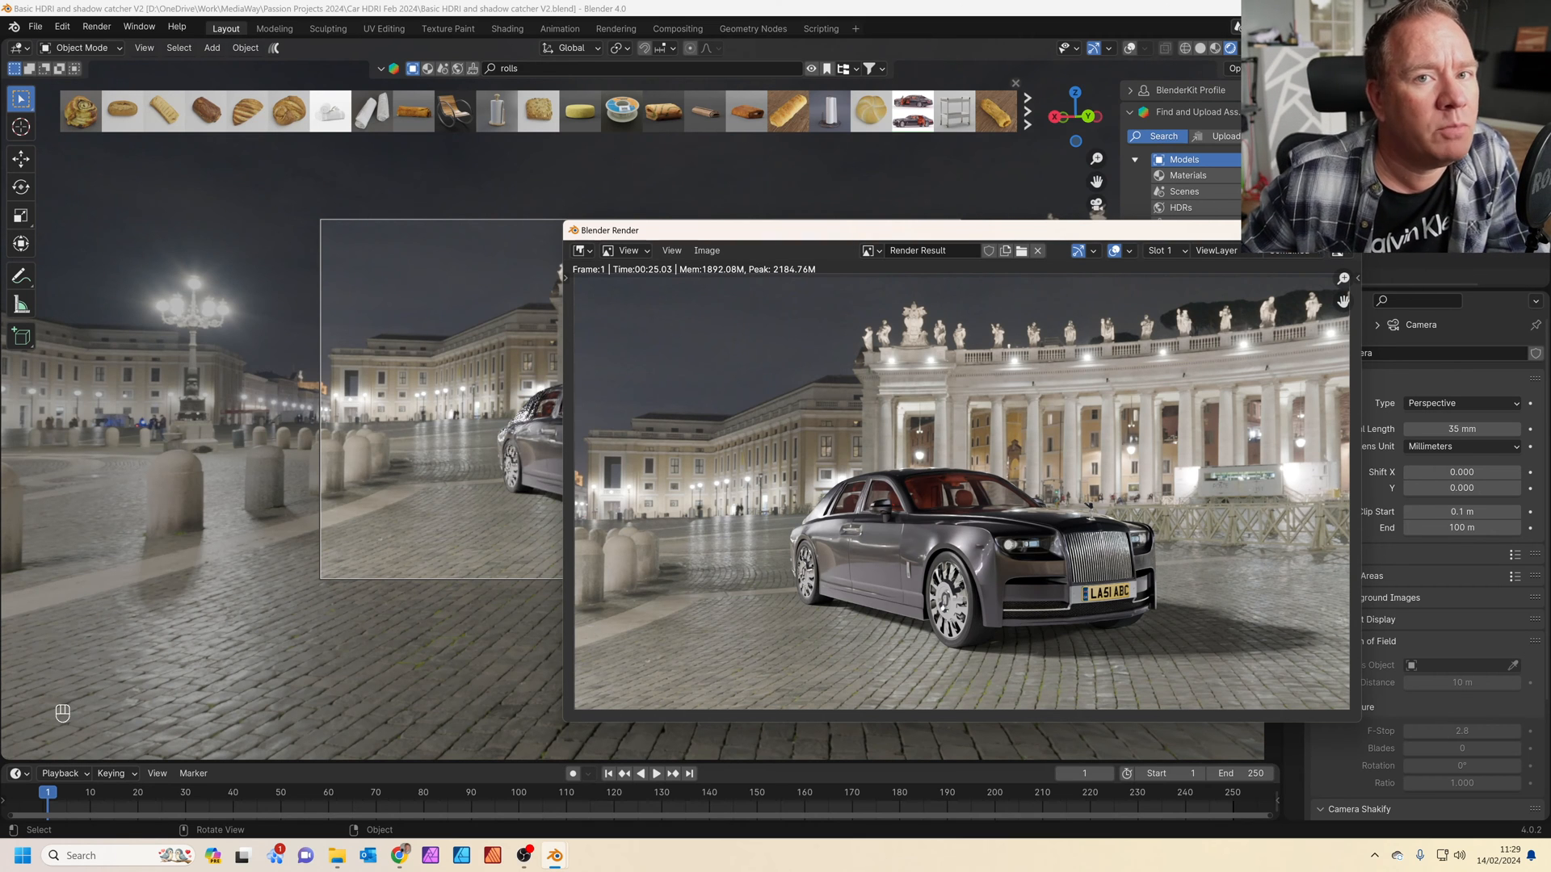
left_click(1037, 250)
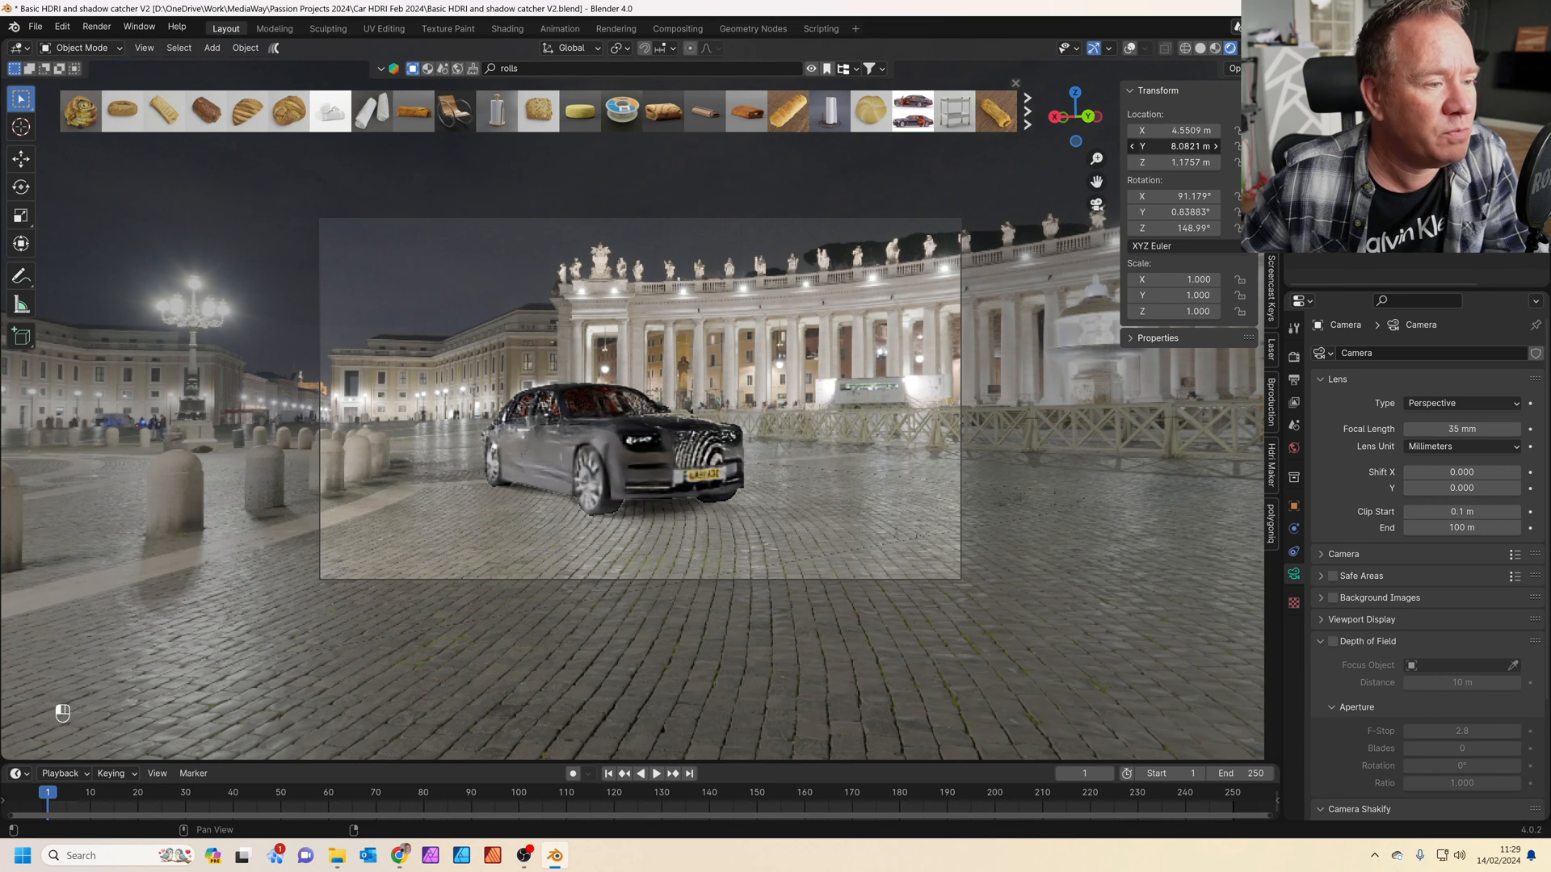
left_click_drag(1178, 146, 1137, 145)
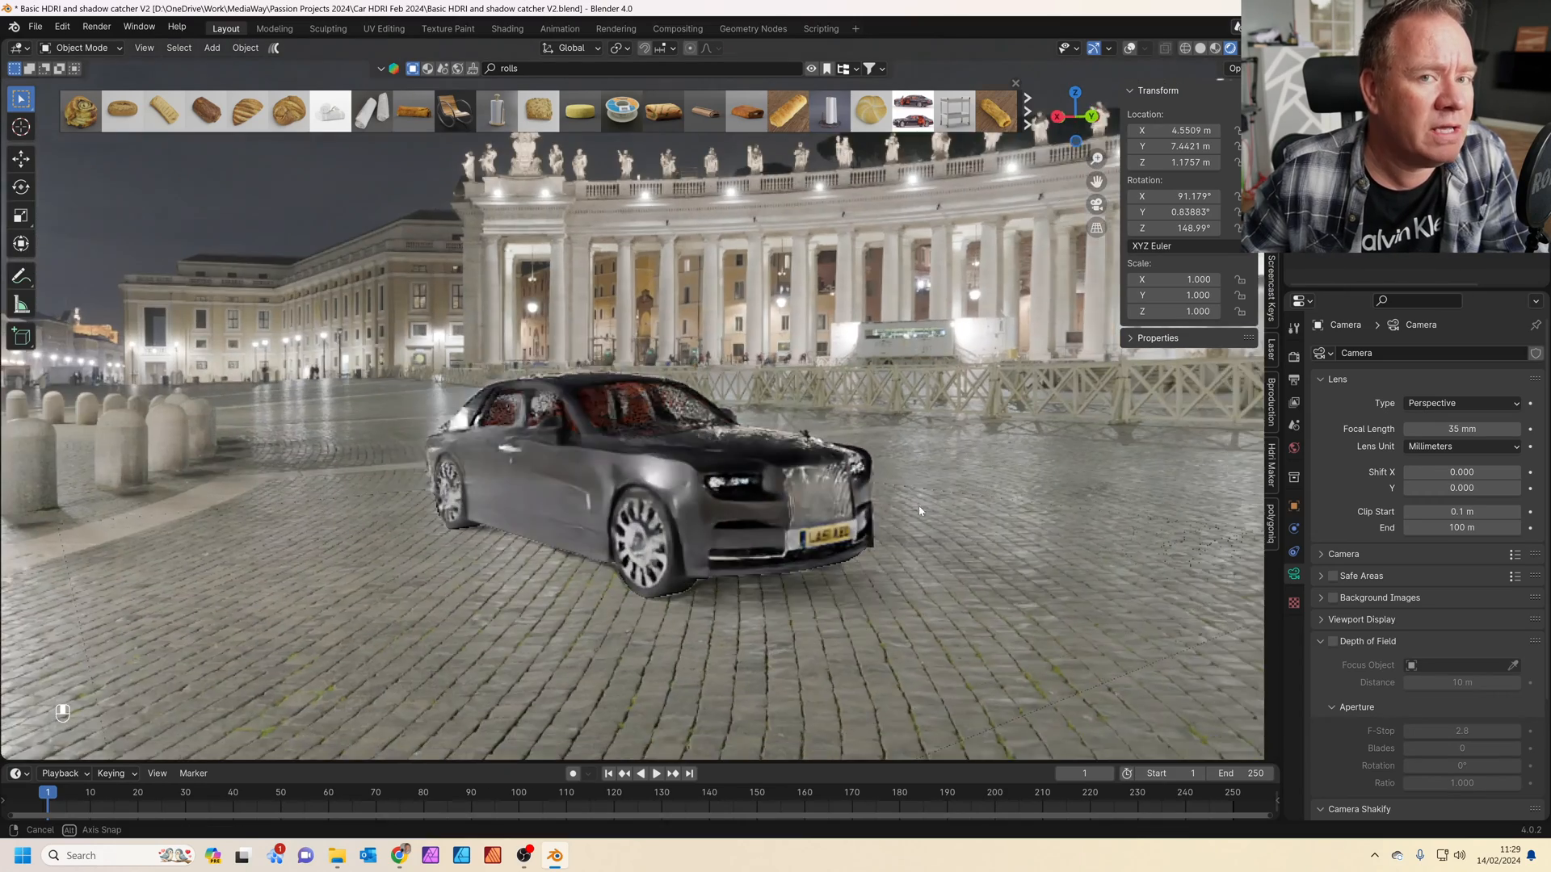
left_click_drag(919, 512, 1063, 512)
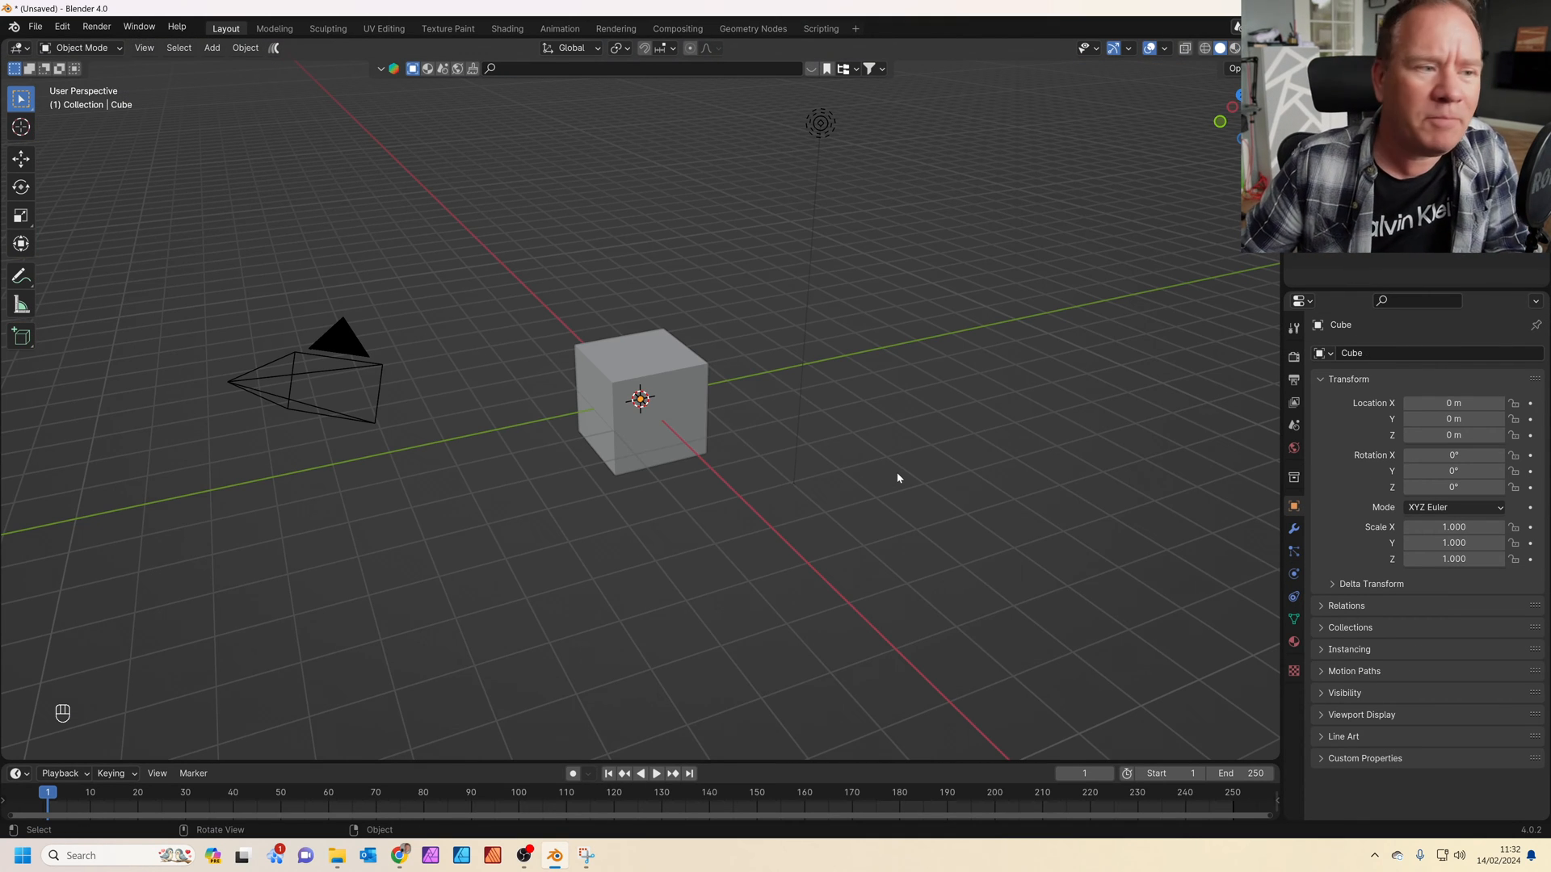
Step: Delete the cube, camera and light, add a UV sphere and enter Edit Mode on it
key("x")
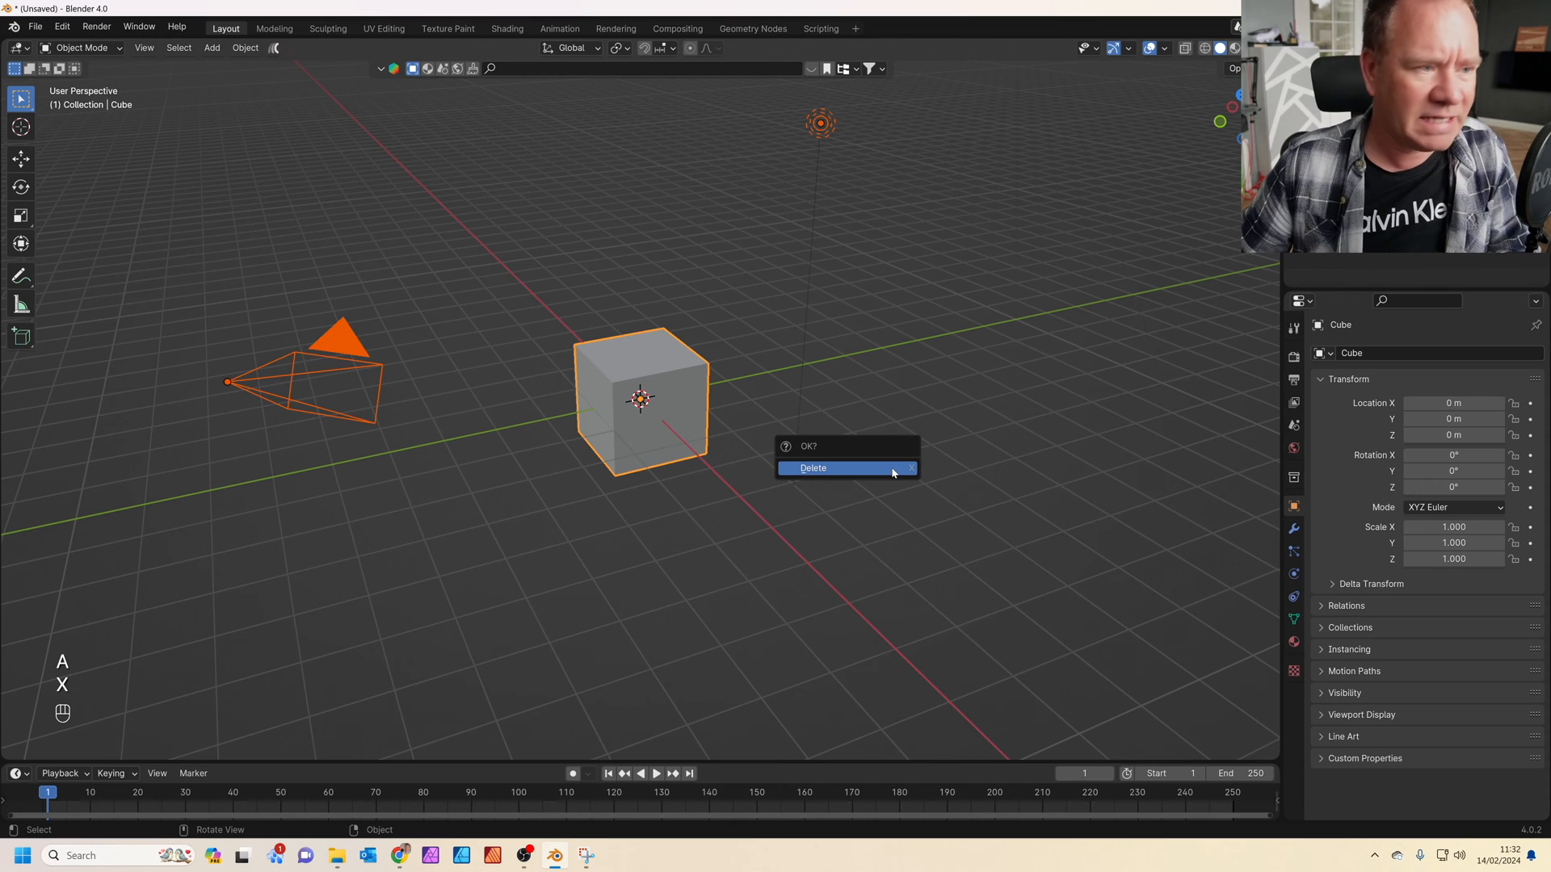
left_click(812, 469)
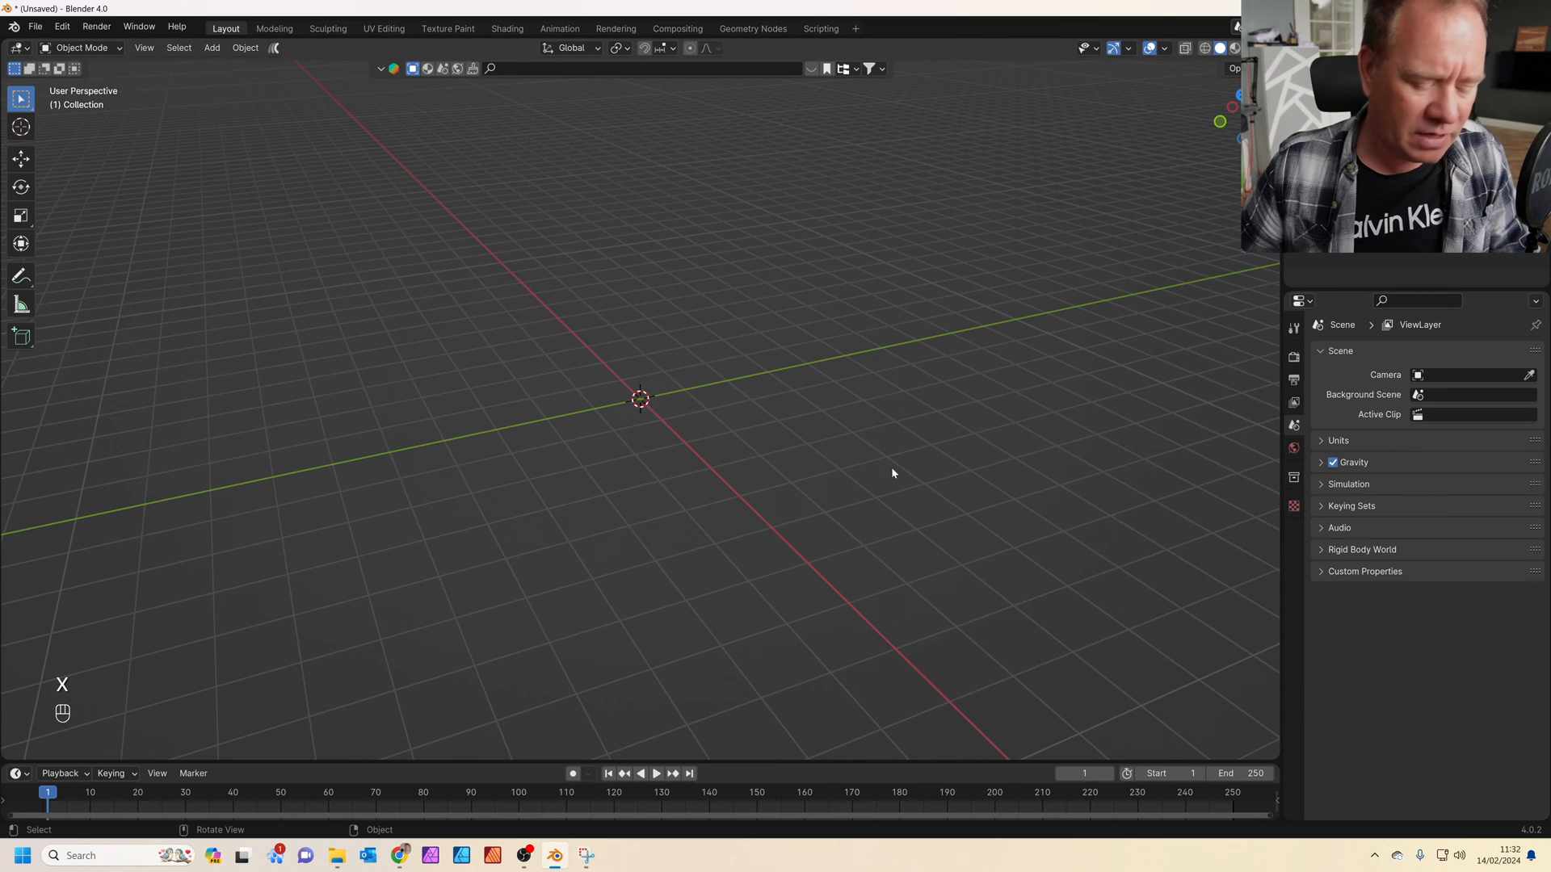
key("shift+a")
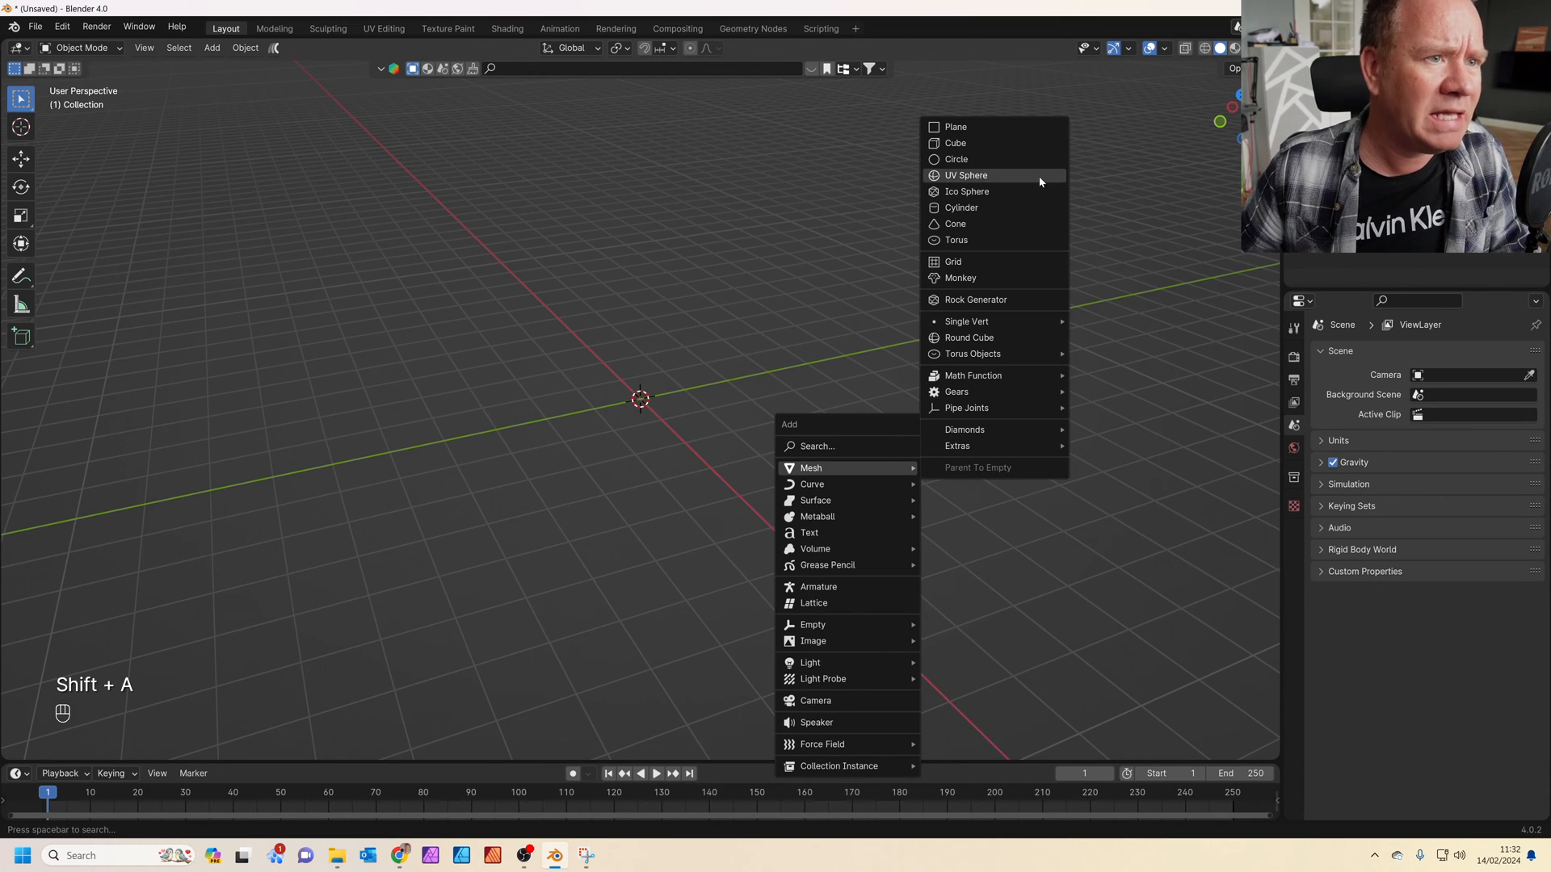
left_click(966, 174)
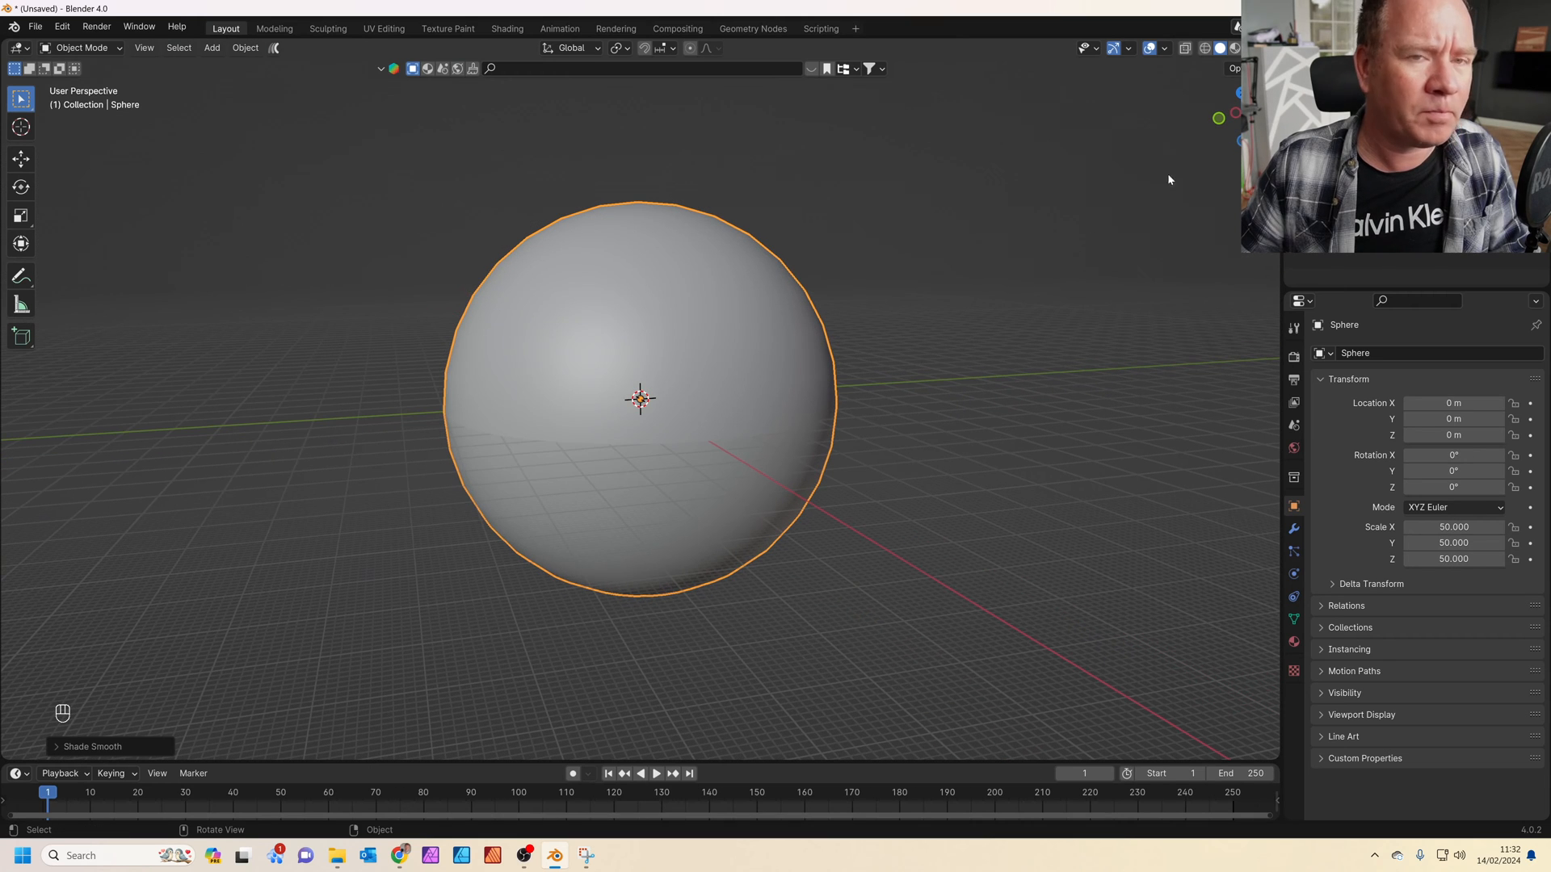
key("Tab")
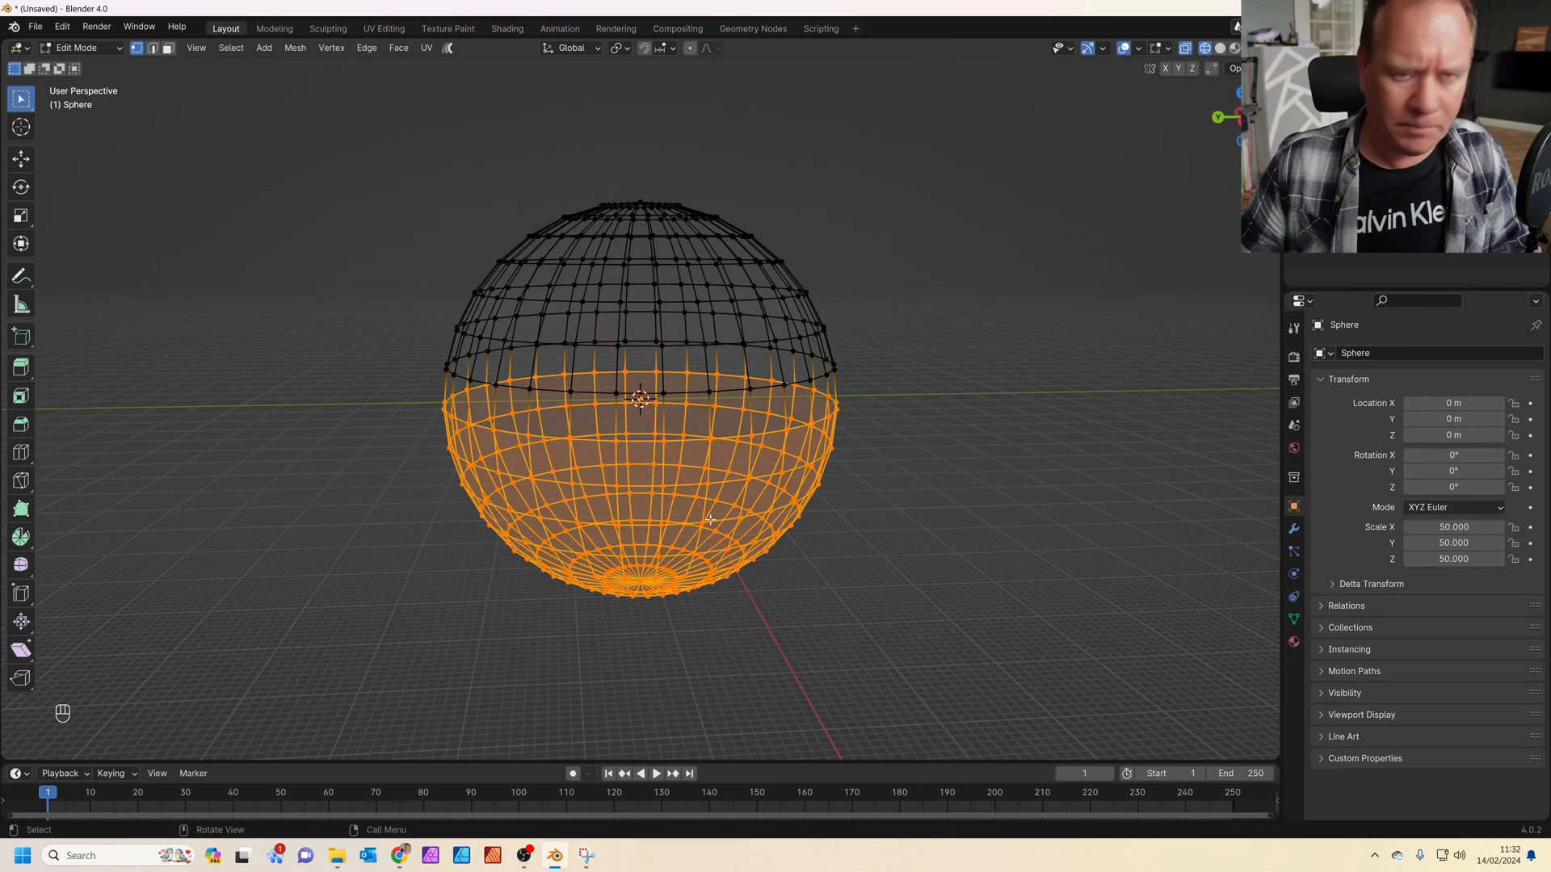
Step: Scale the sphere's lower half to zero on Z and set the floor's median height to 0
key("KP_1")
type("0")
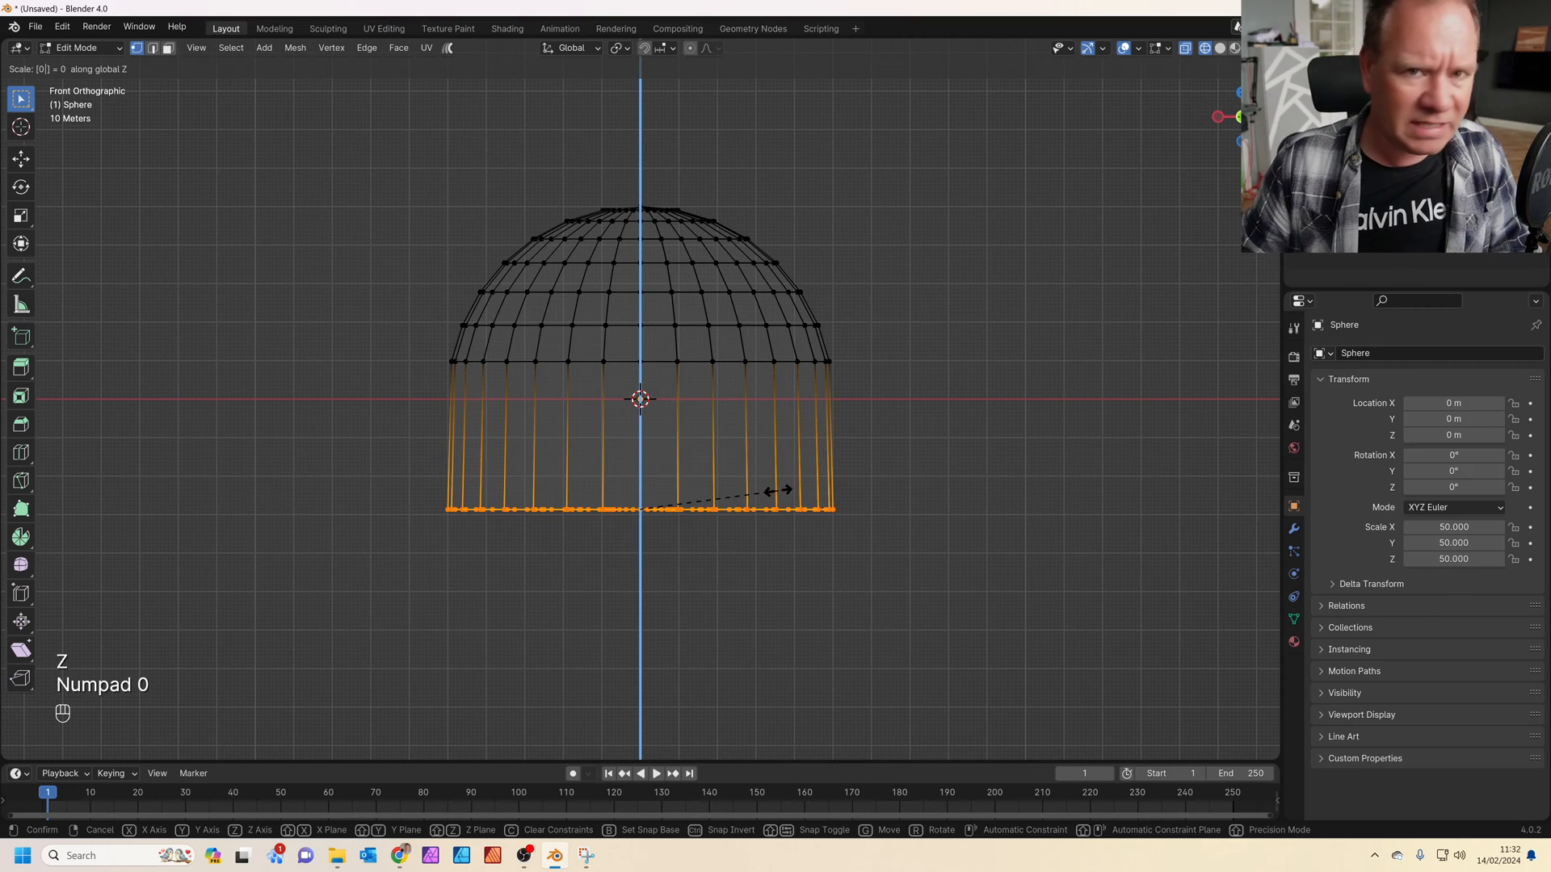
key("Enter")
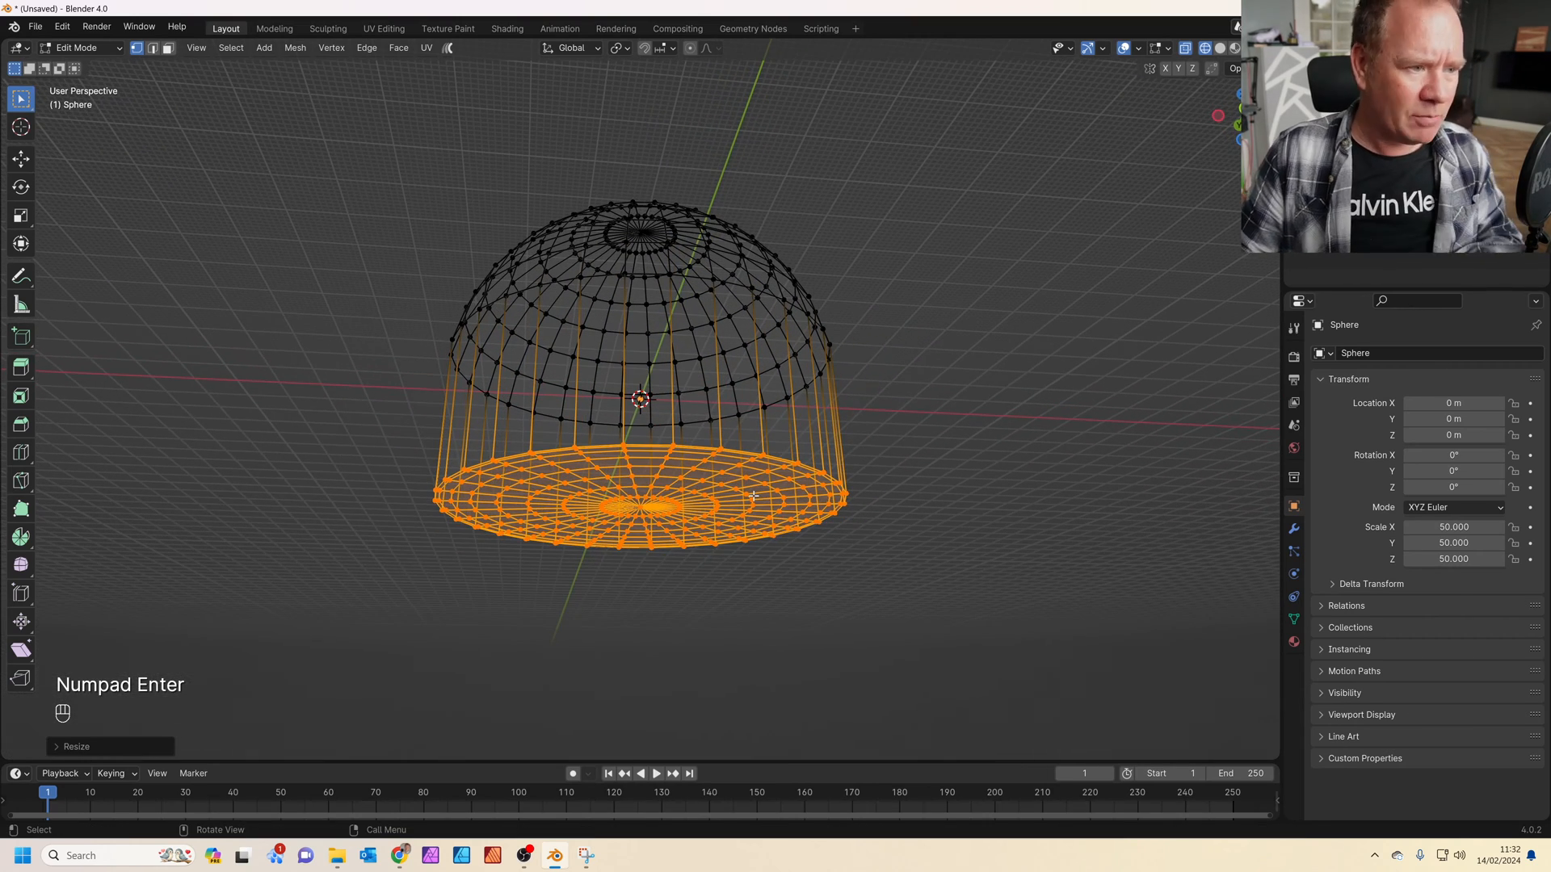
key("n")
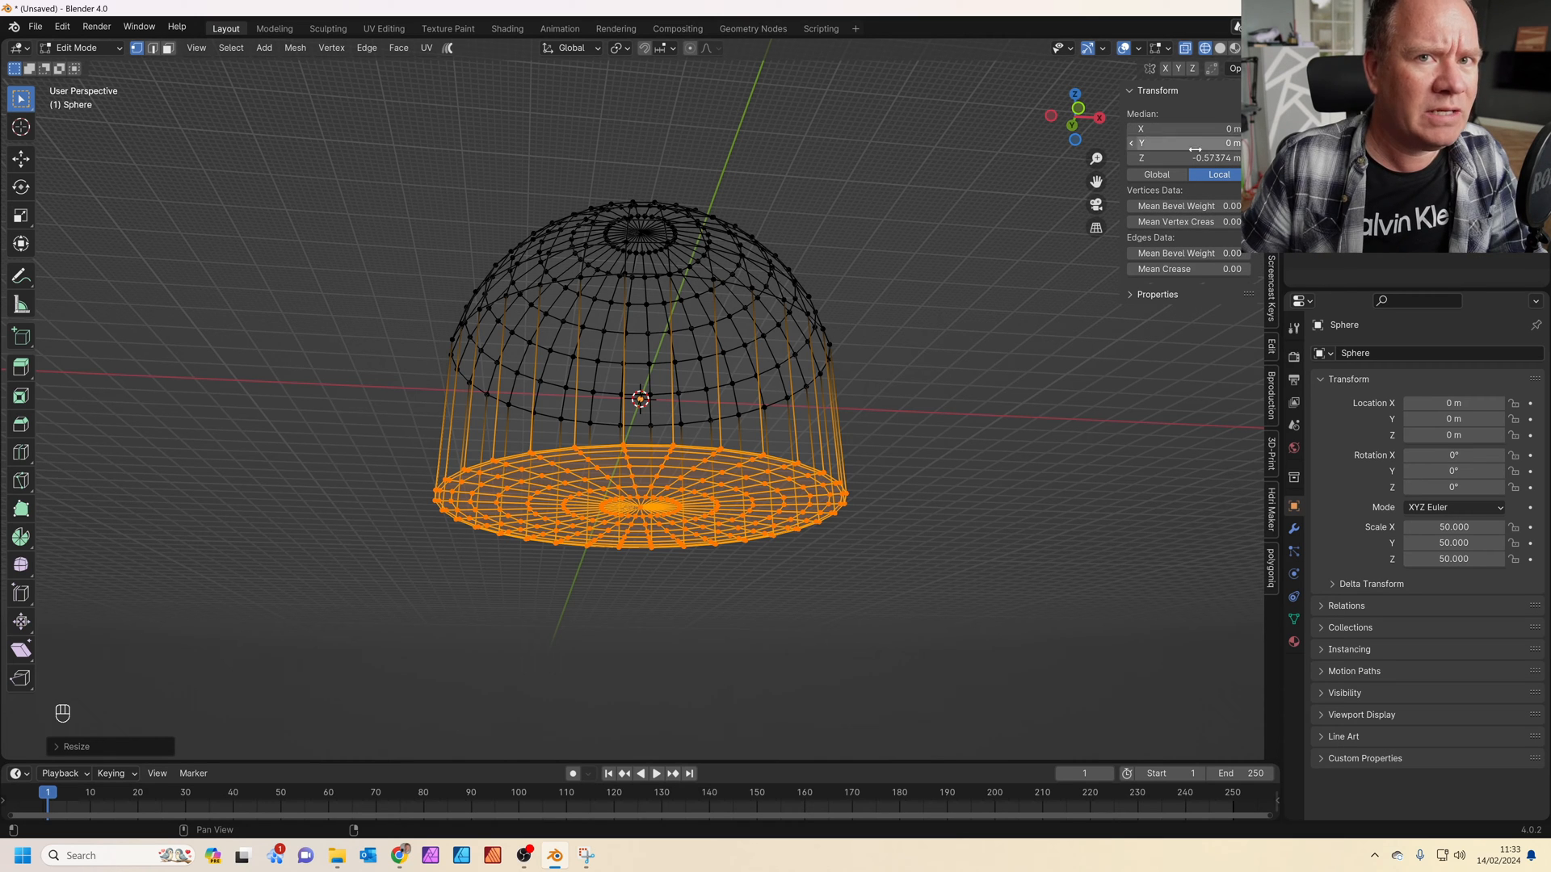
double_click(1186, 158)
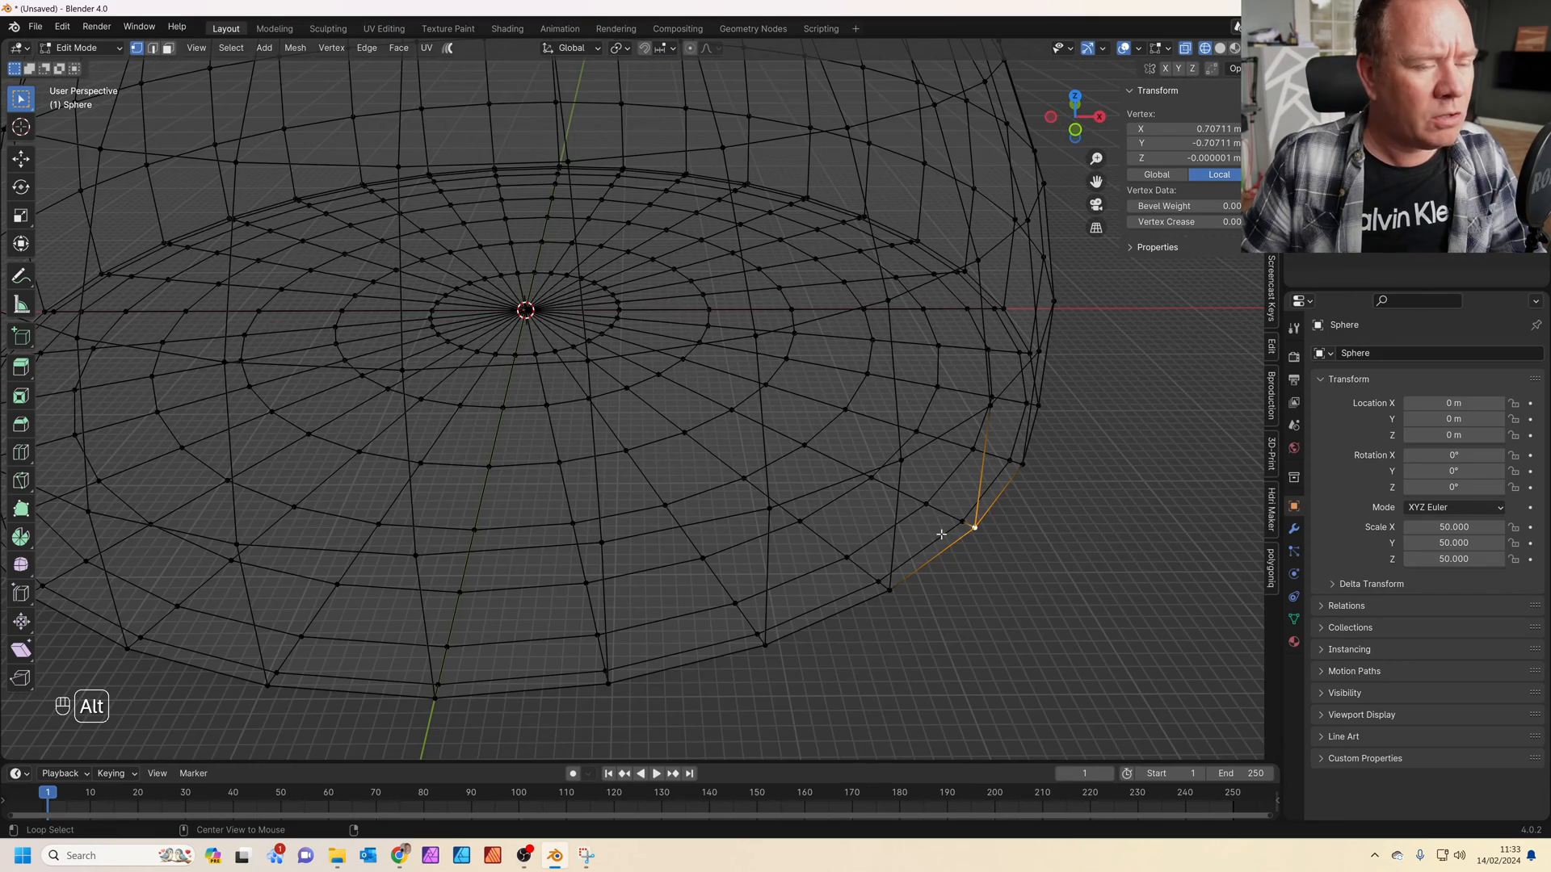
Step: Bevel the floor's outer rim edge loop to round it off, forming the half-dome
left_click(972, 530)
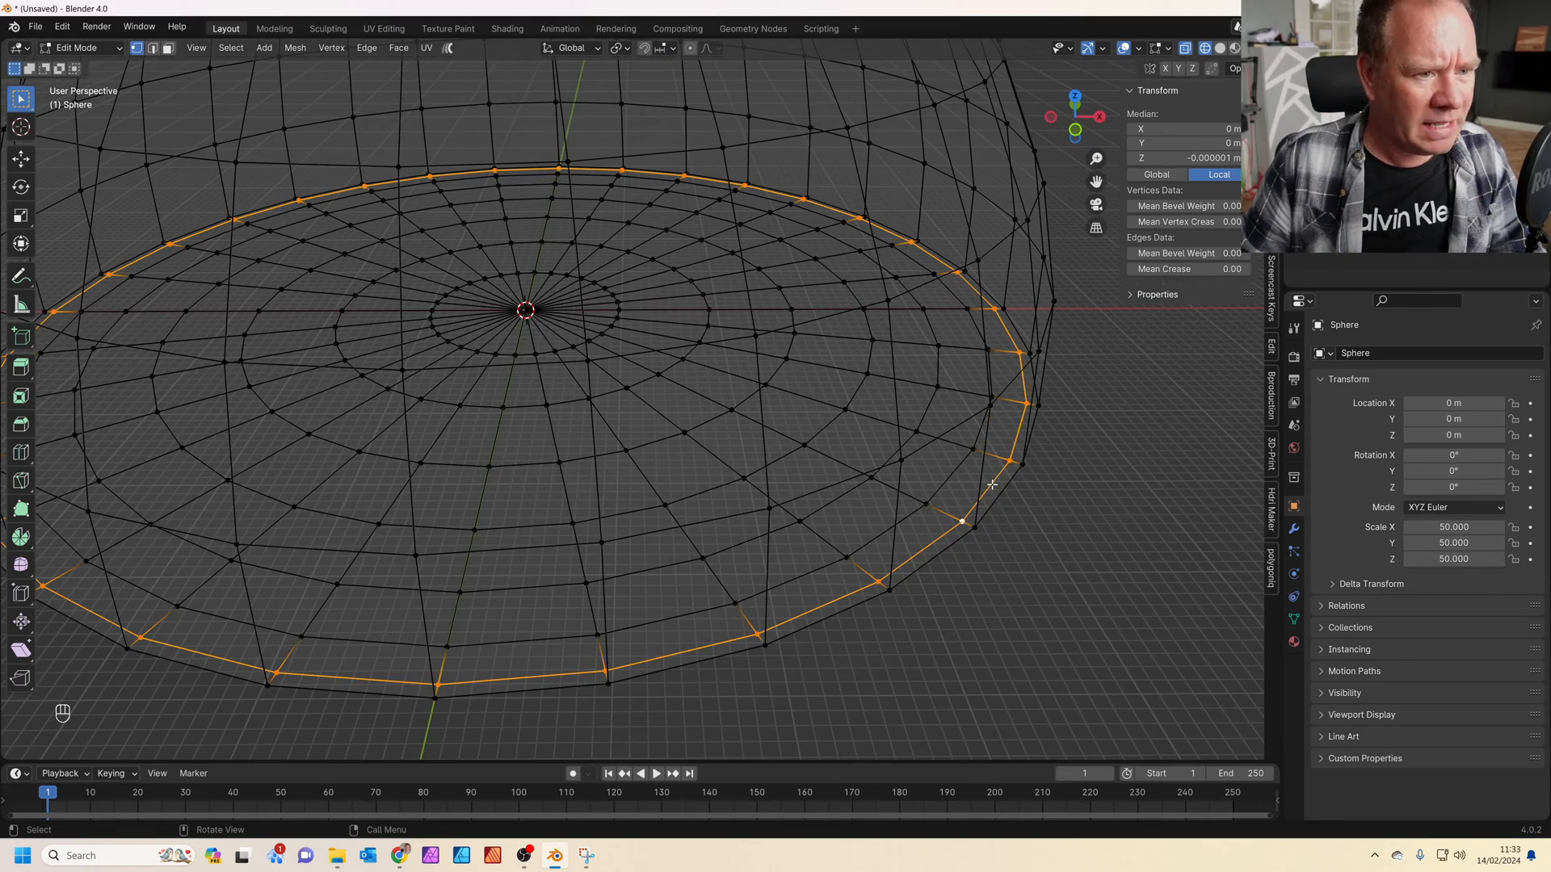
key("g")
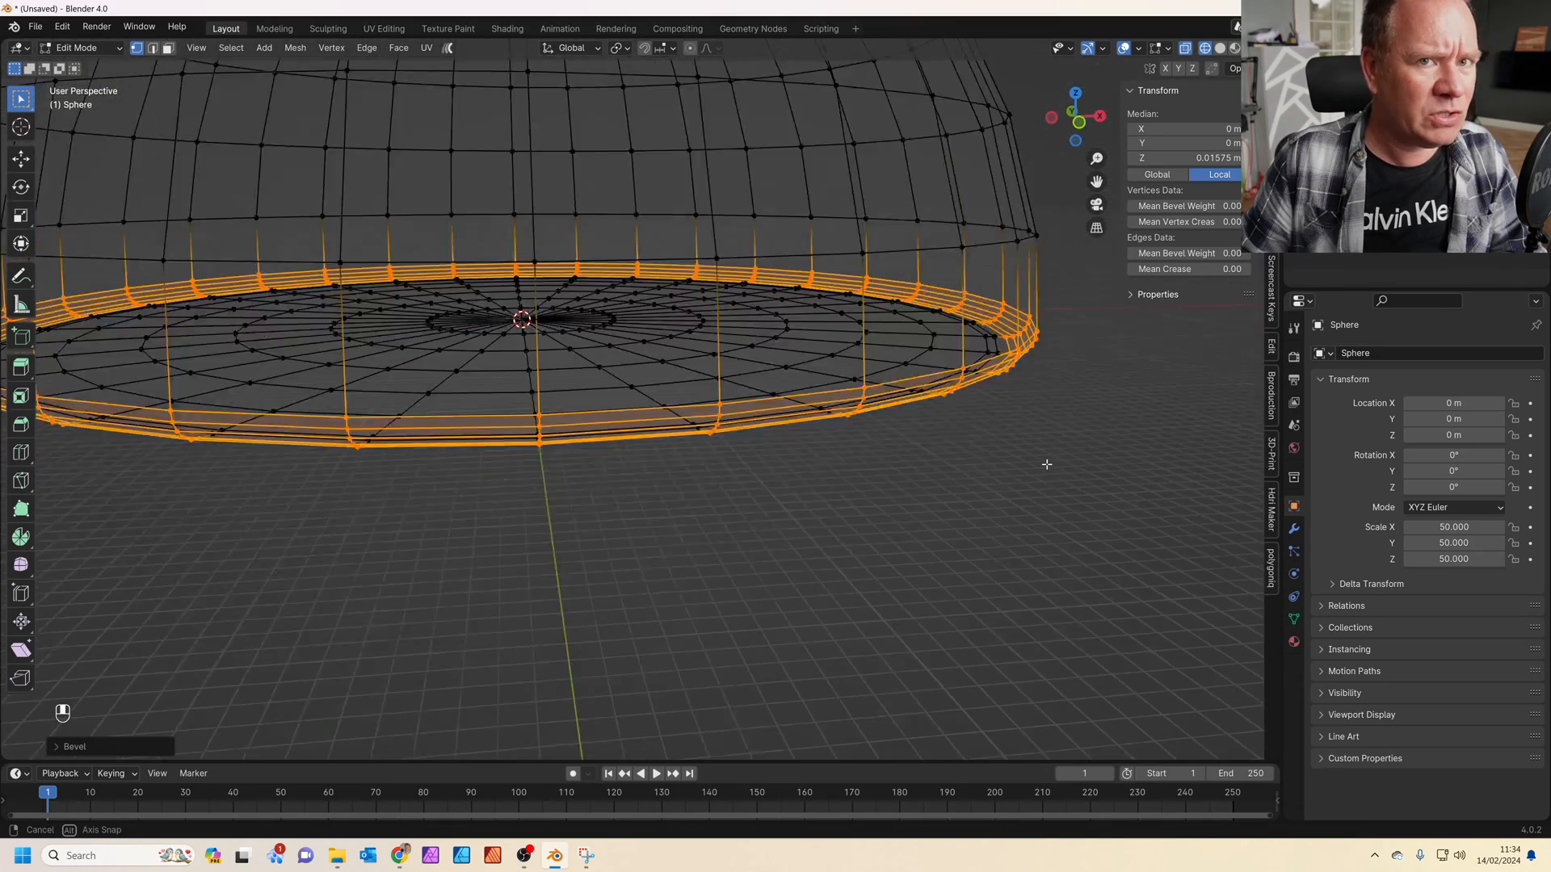
key("Tab")
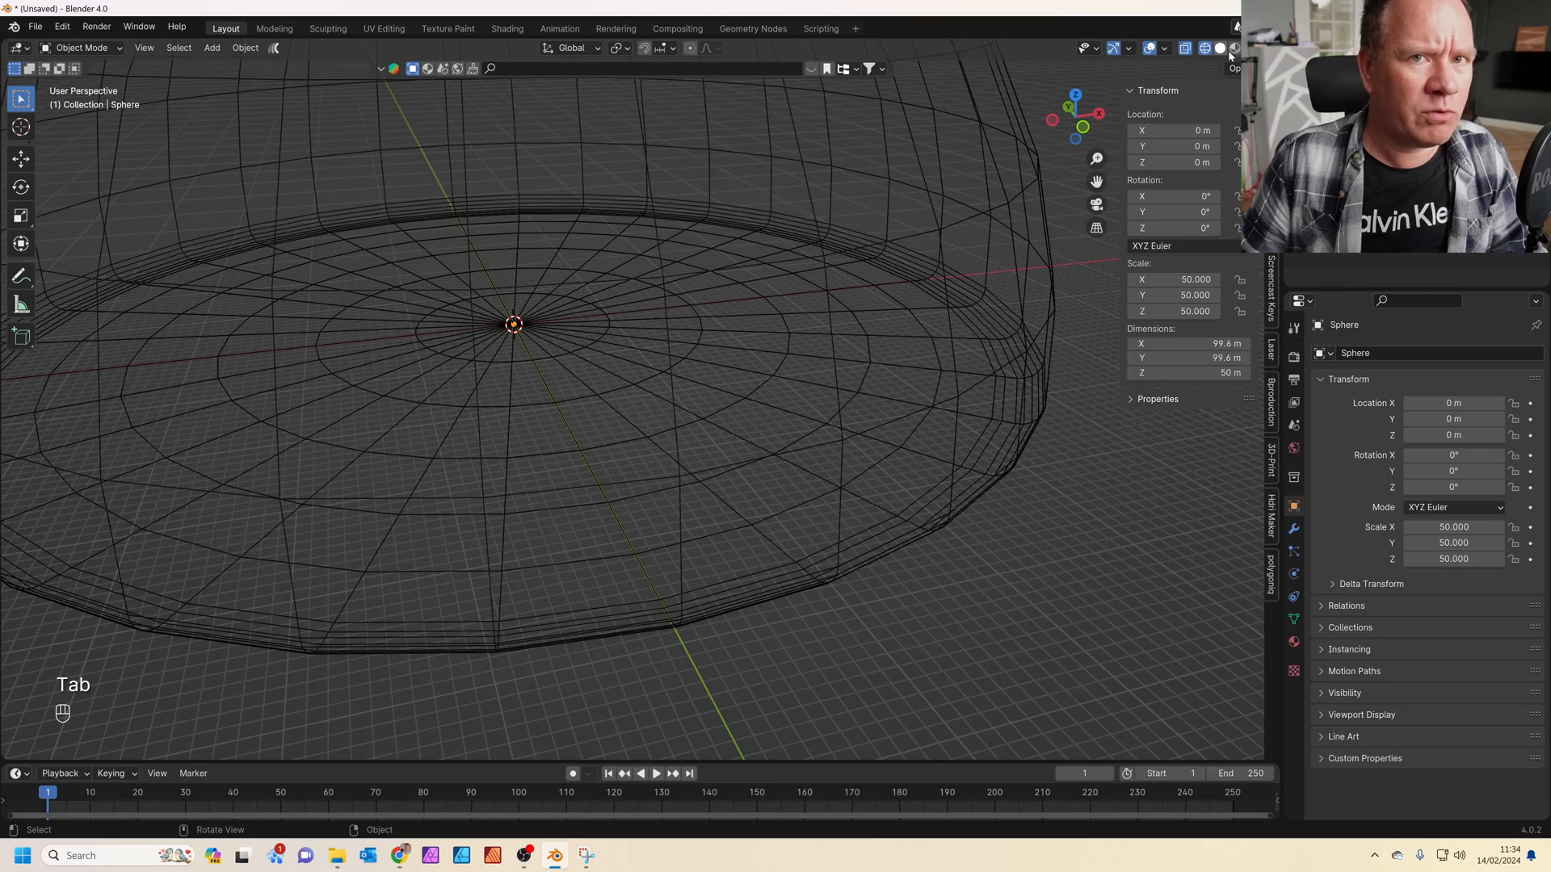
Step: Flip the normals of the whole half-dome mesh so its faces point inward, then check from inside
key("Tab")
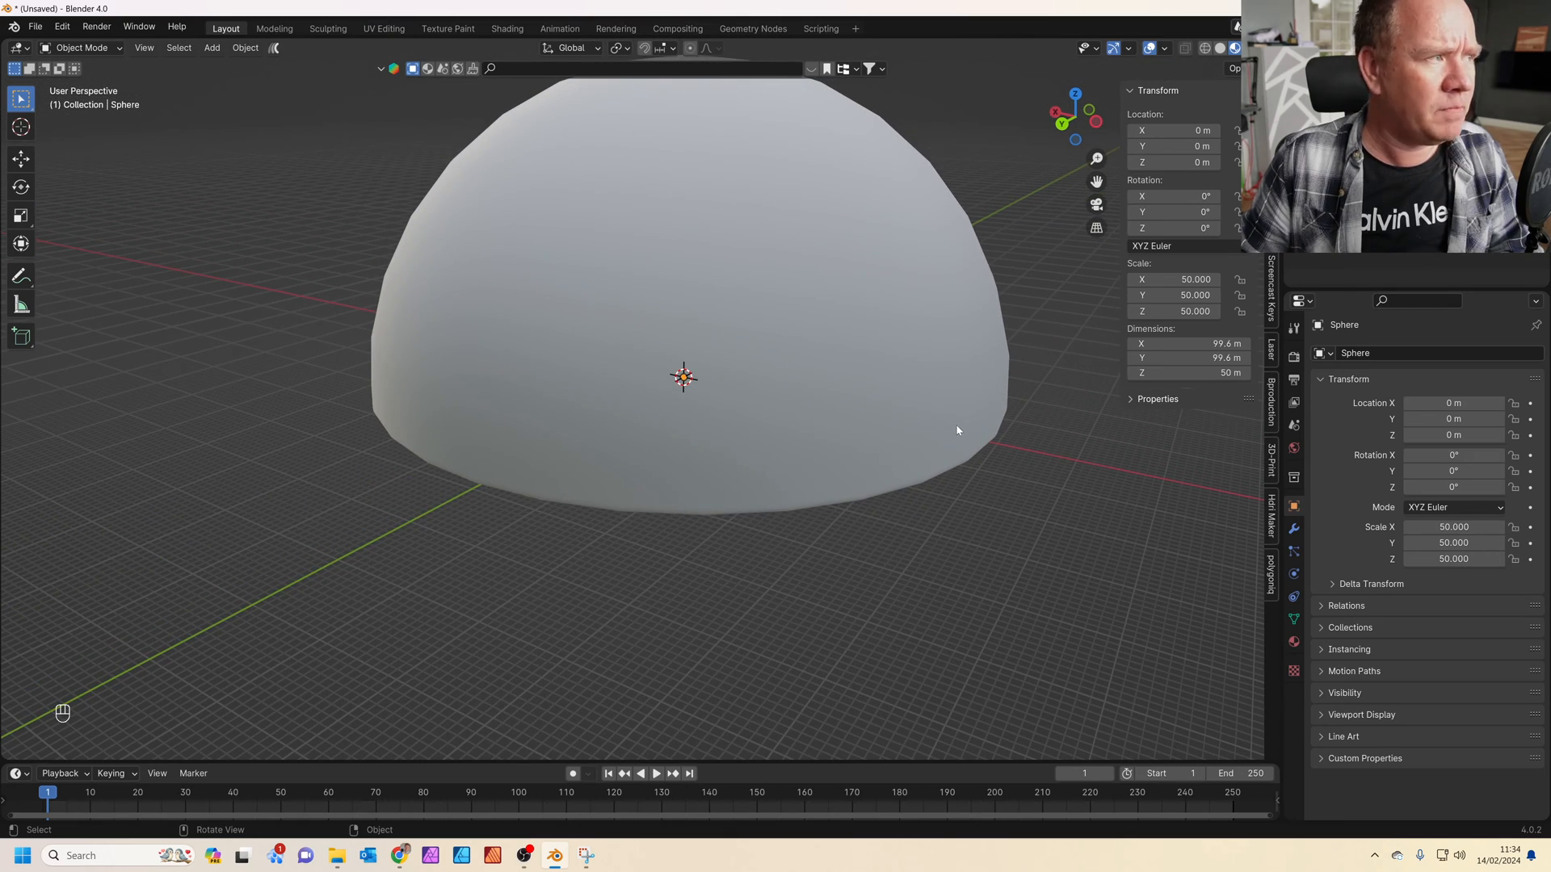
key("Tab")
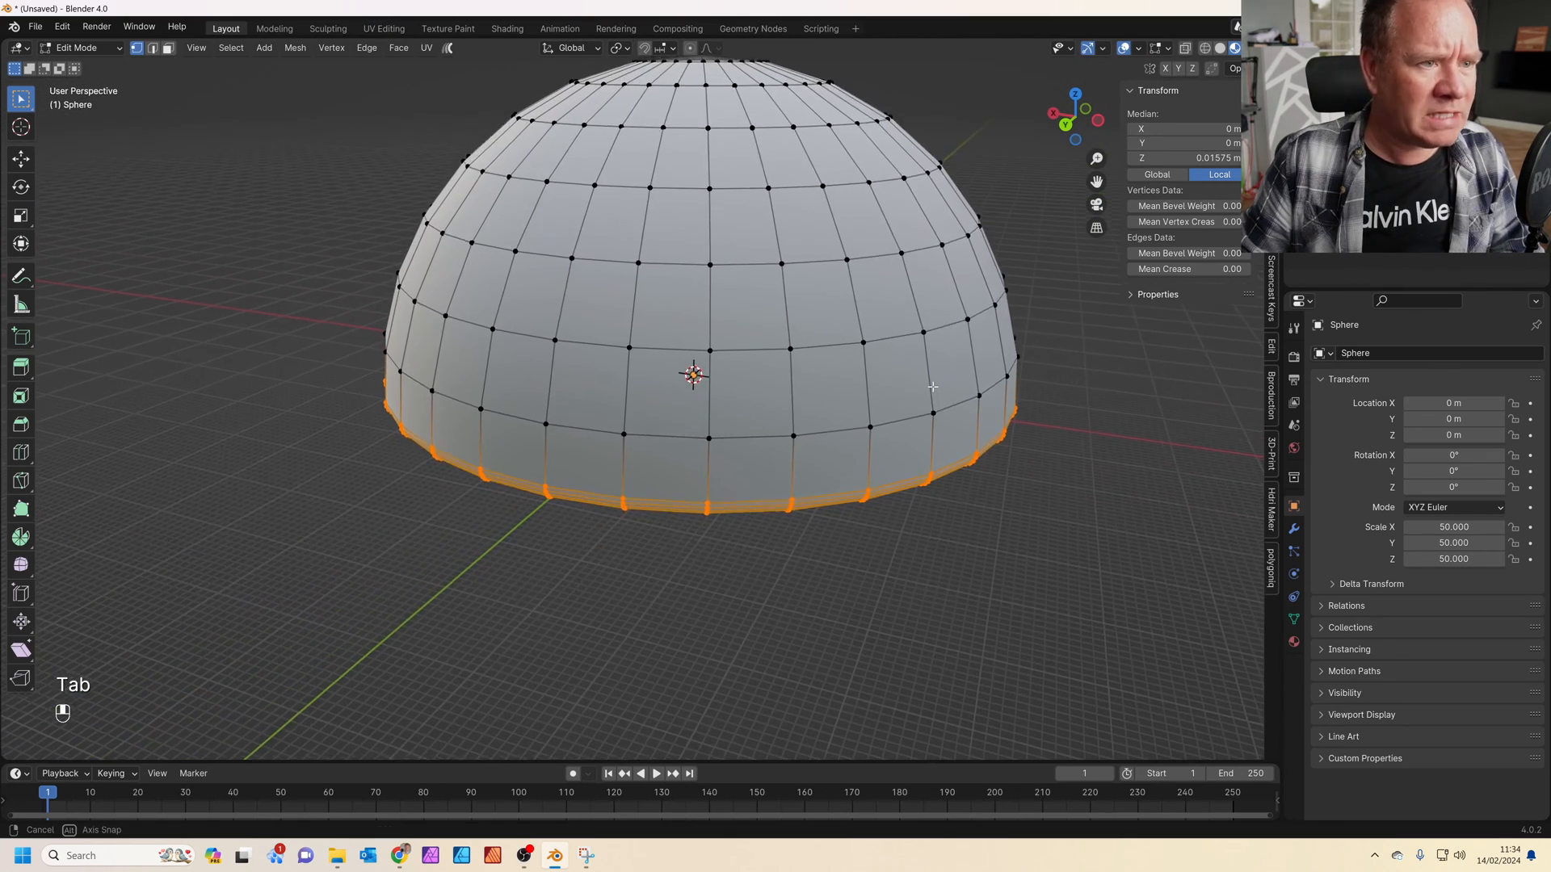
key("a")
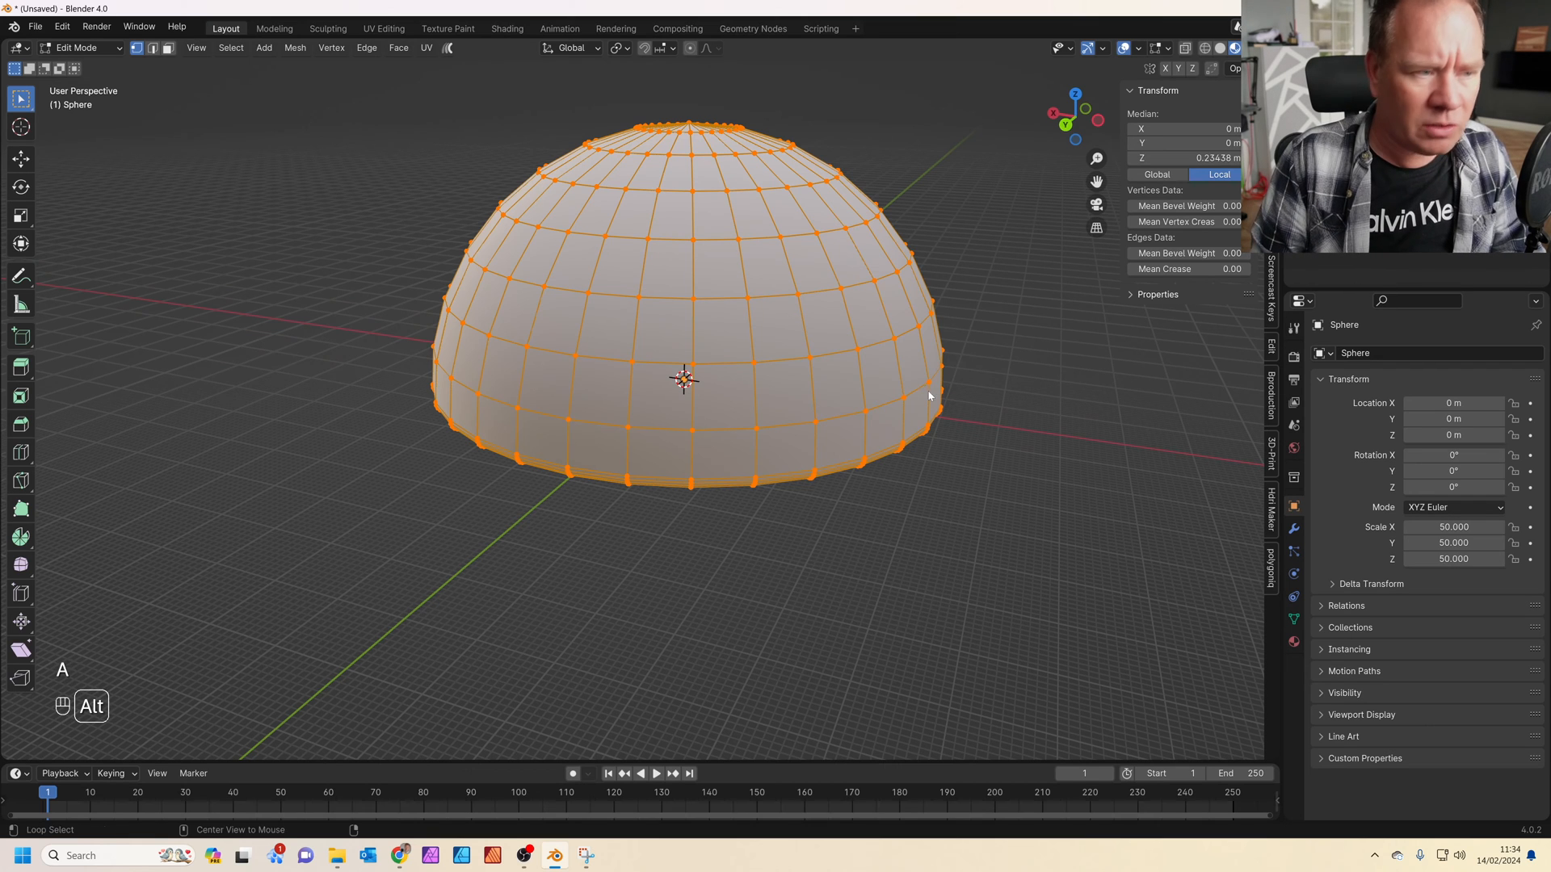
key("alt+n")
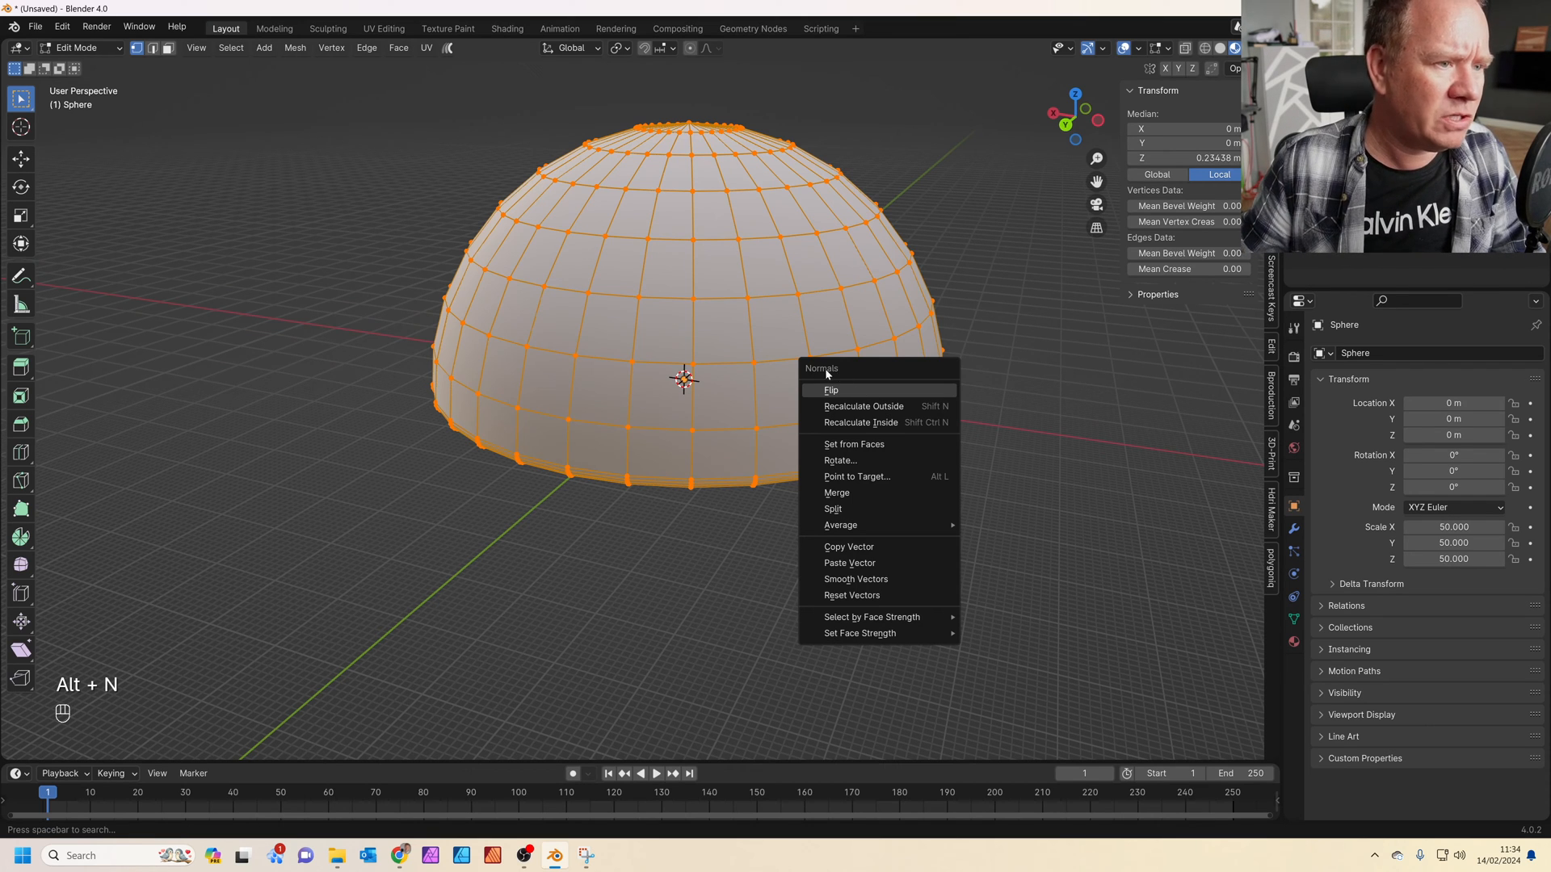
left_click(830, 389)
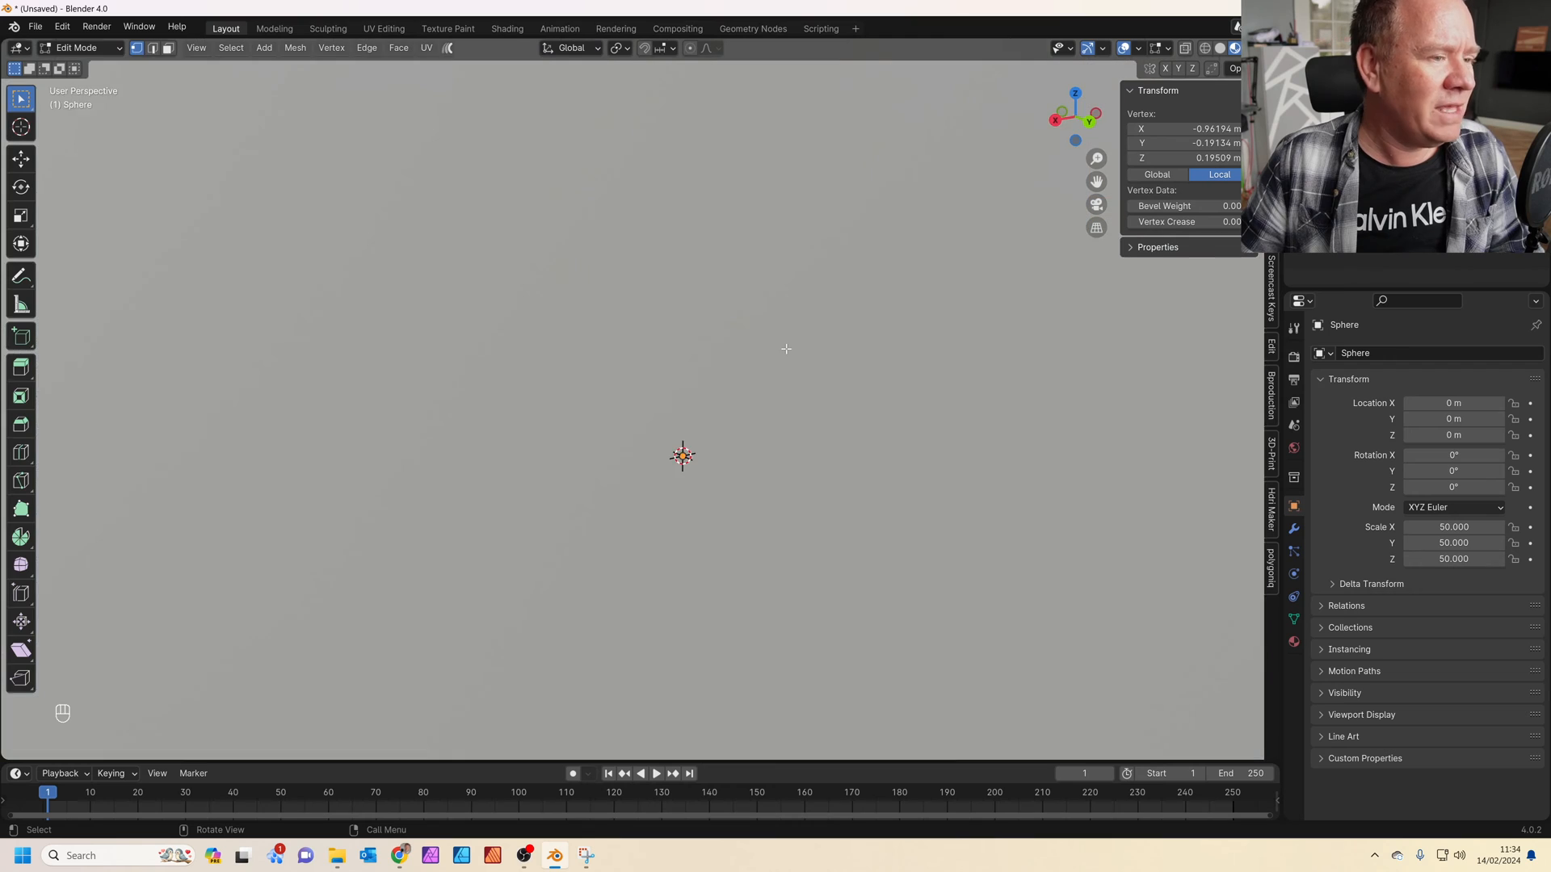
scroll("up", 3)
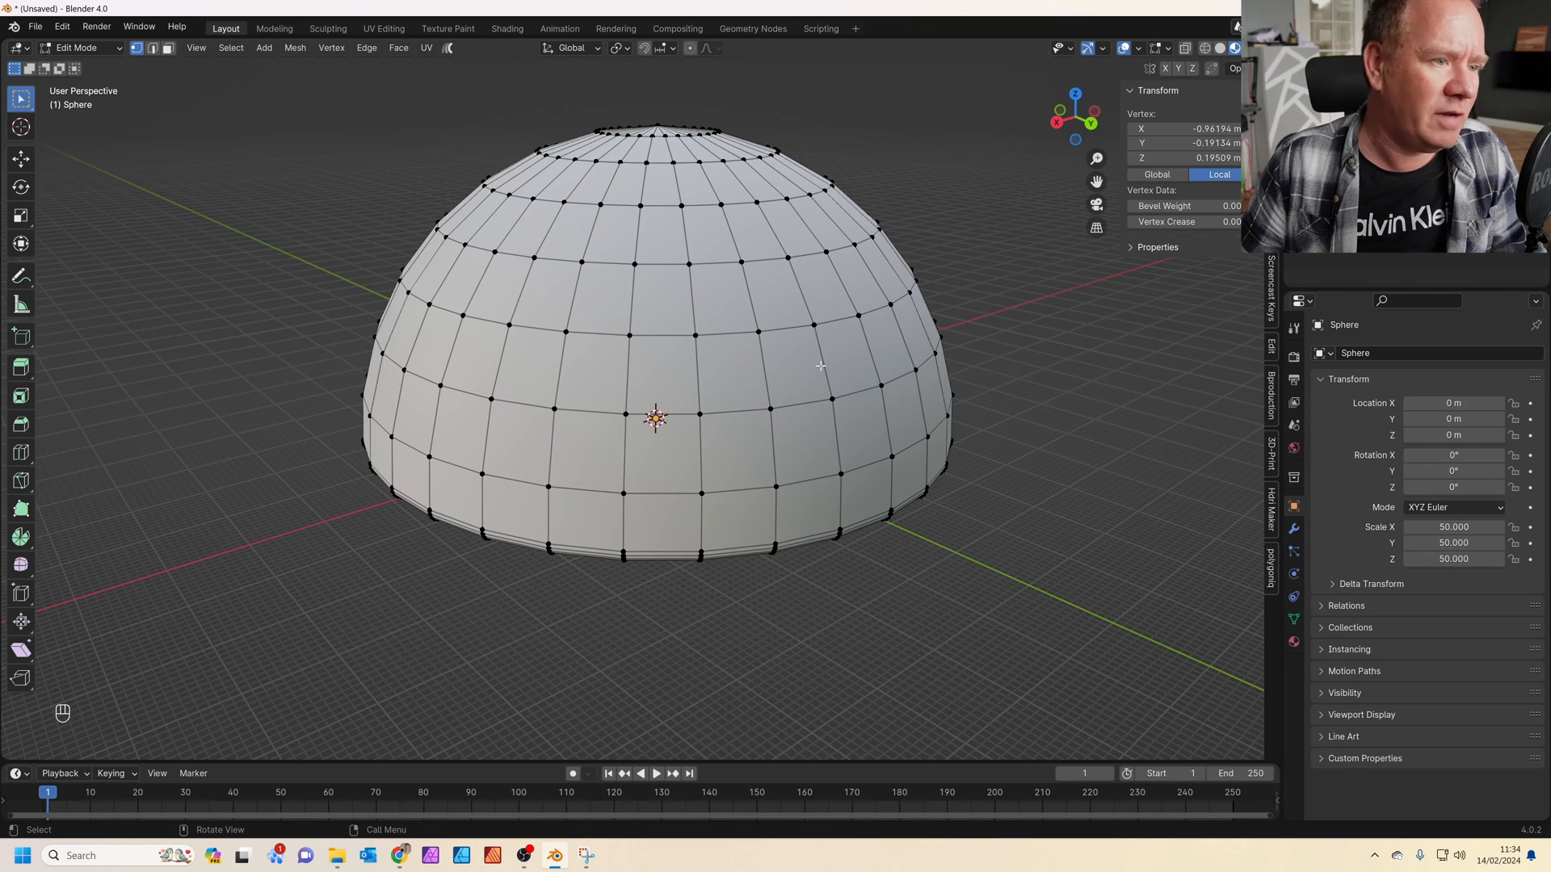
left_click_drag(821, 367, 866, 297)
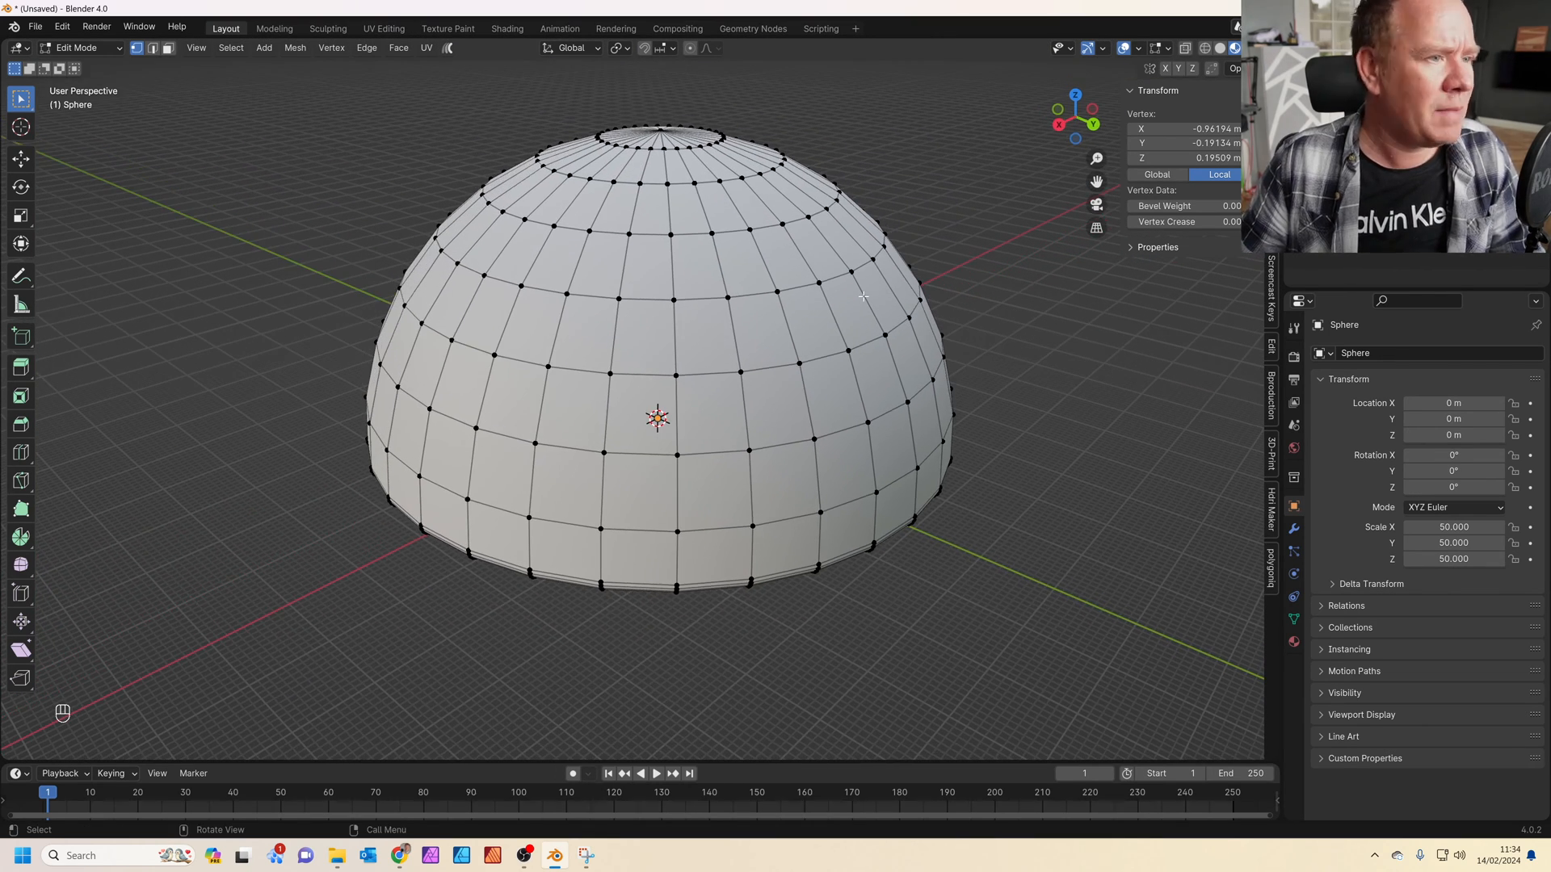
key("Tab")
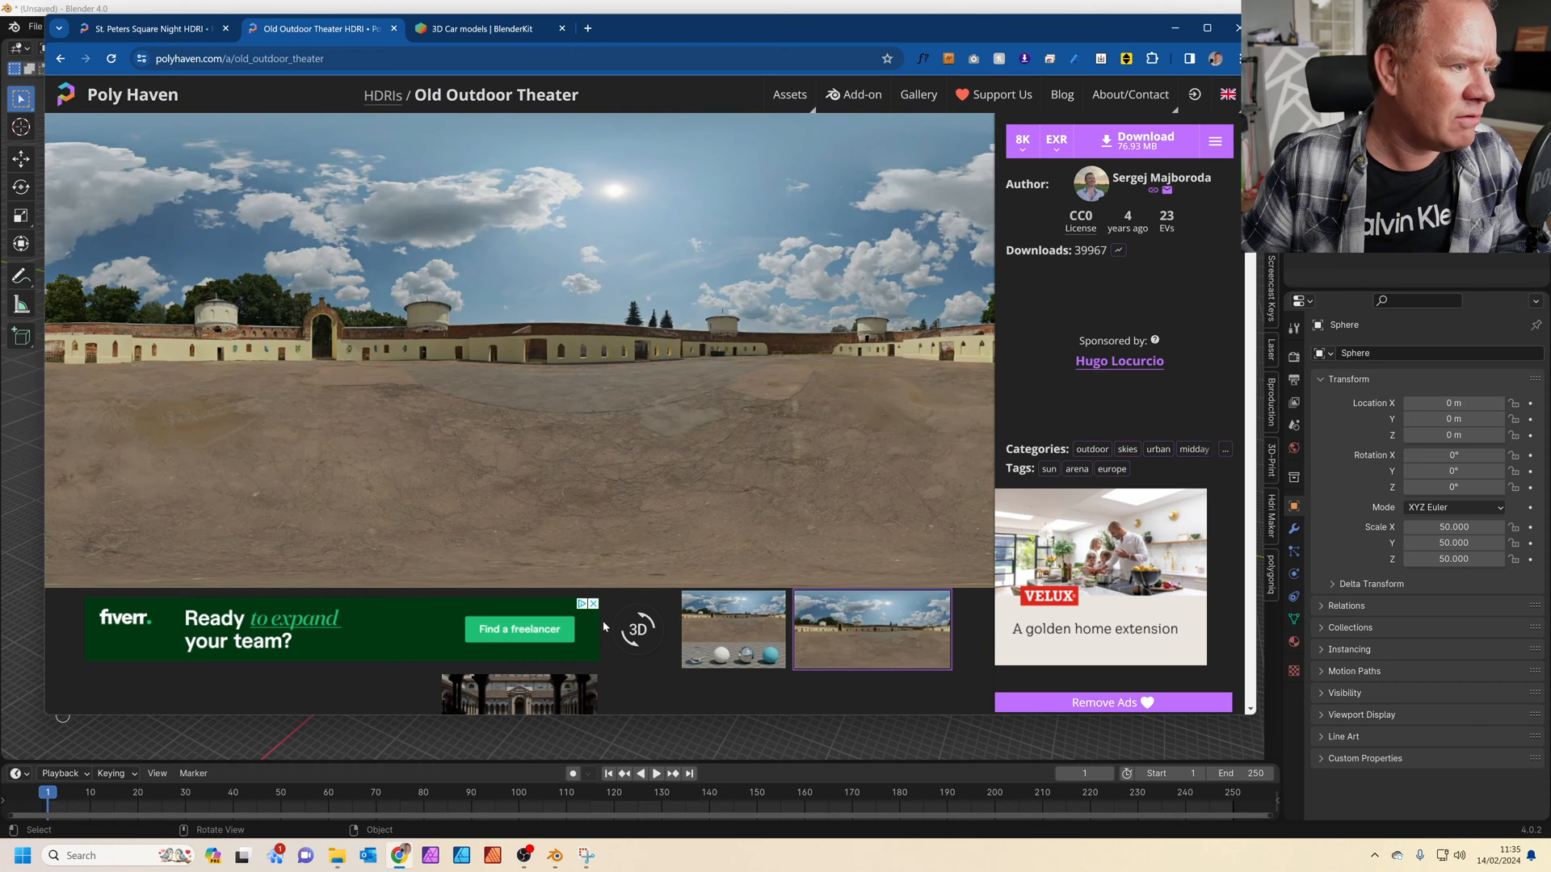
Step: Return from the Old Outdoor Theater HDRI page to the half-dome scene in Blender
left_click(636, 629)
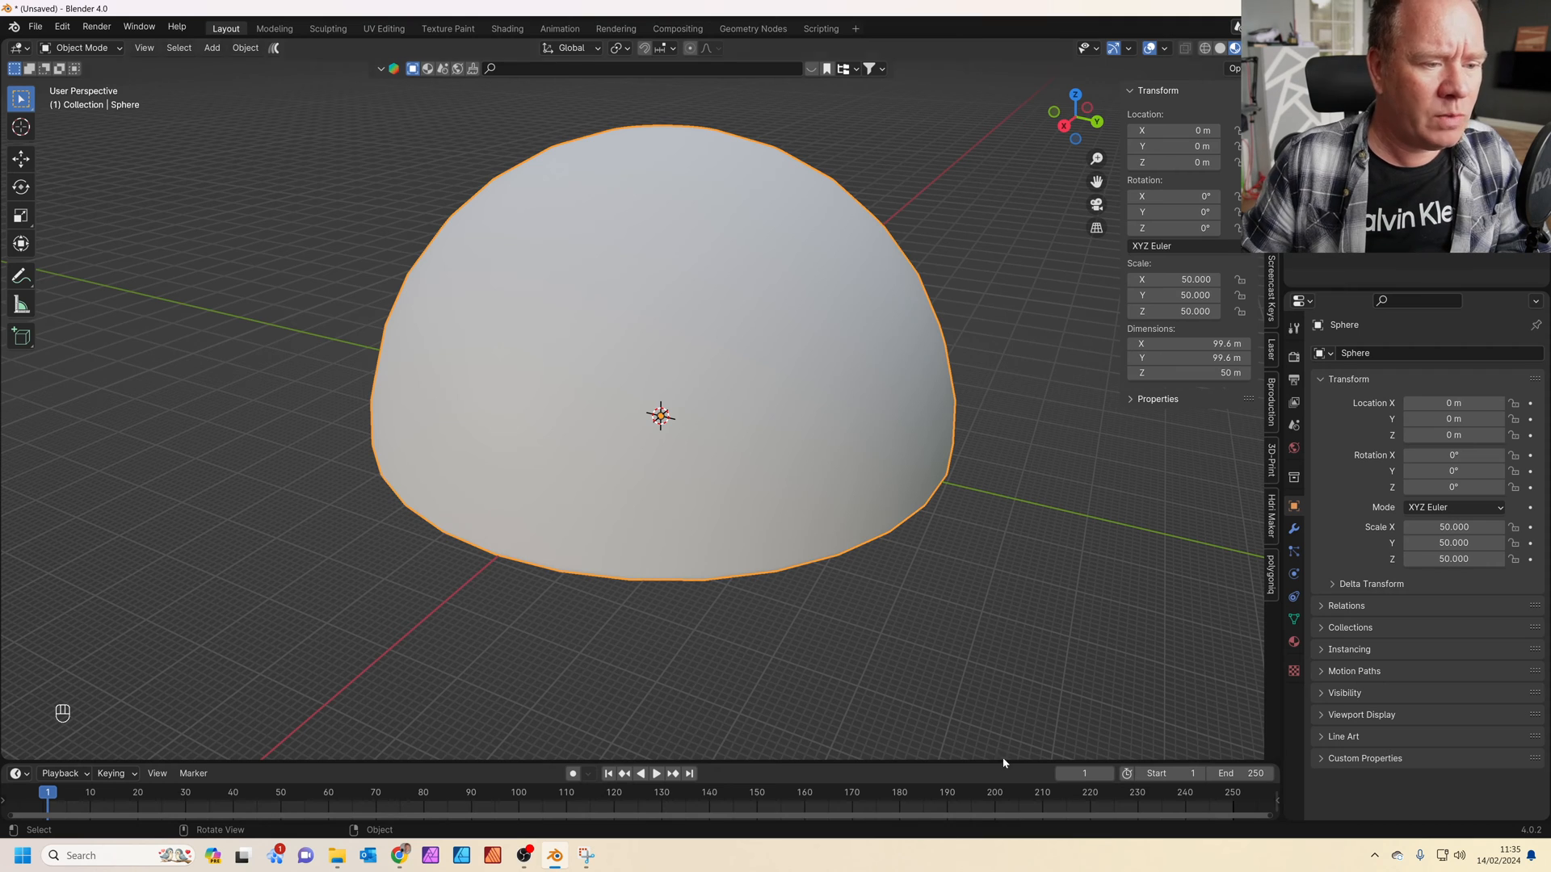
Step: Create a new material named 'Dome' for the half-dome
left_click(1294, 641)
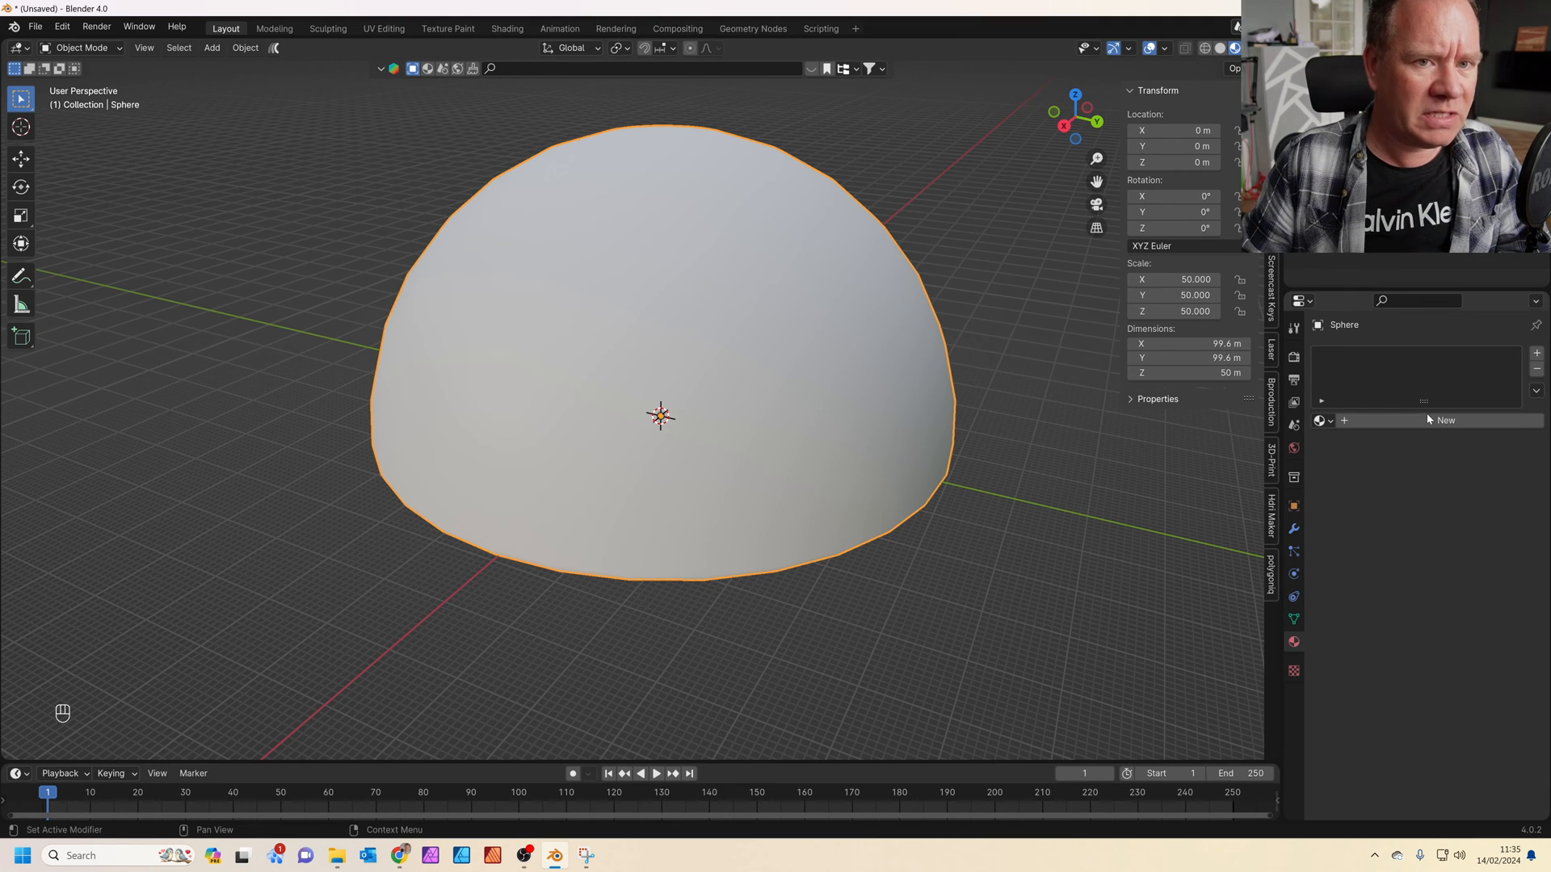
left_click(1444, 420)
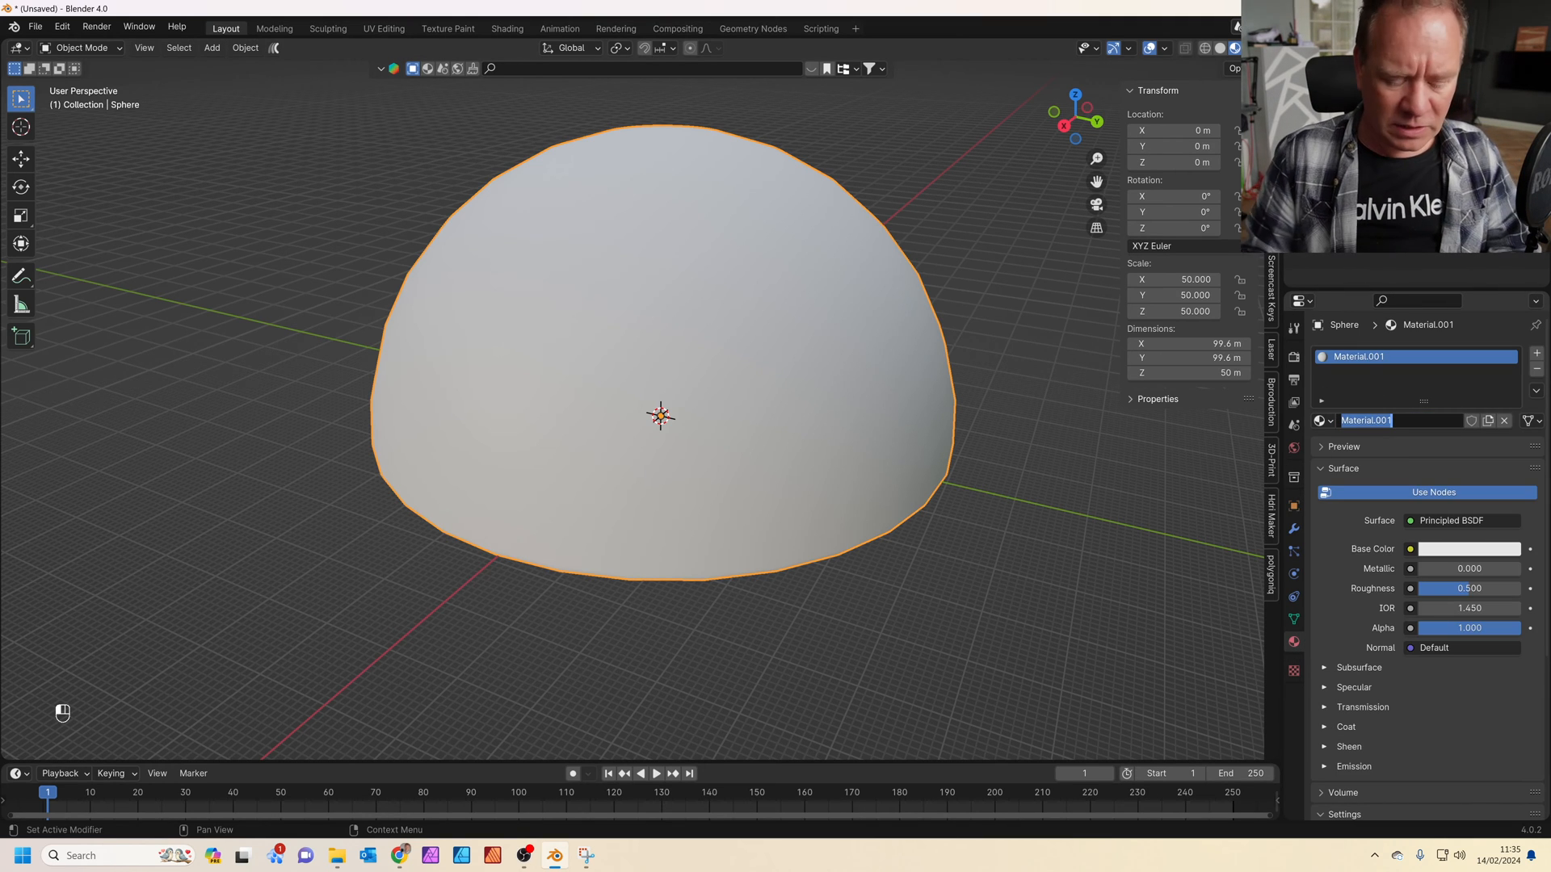
key("backspace")
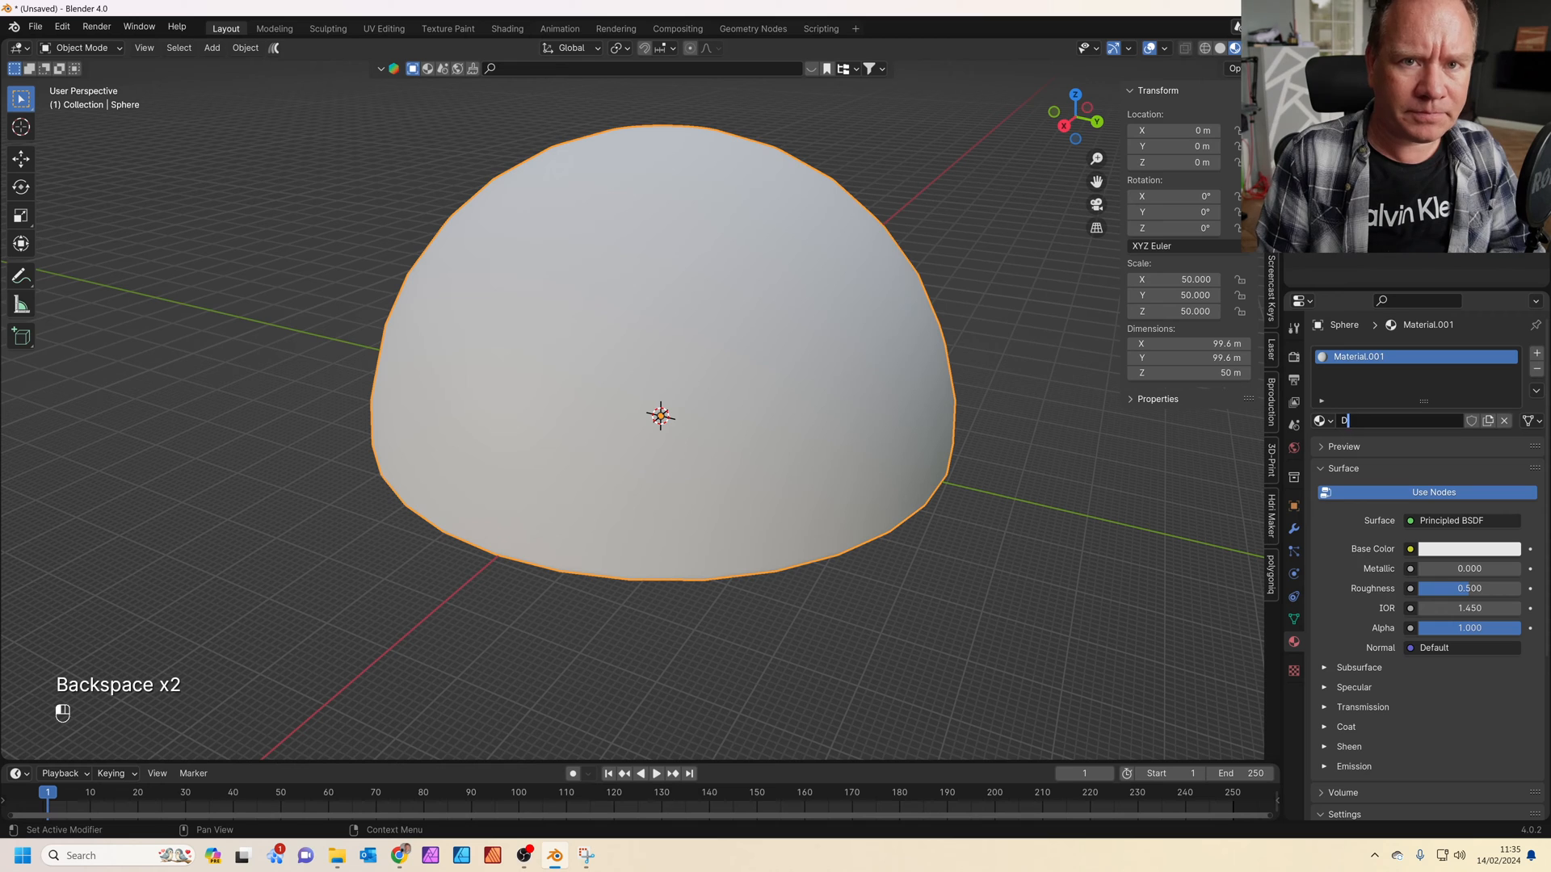
type("Dome")
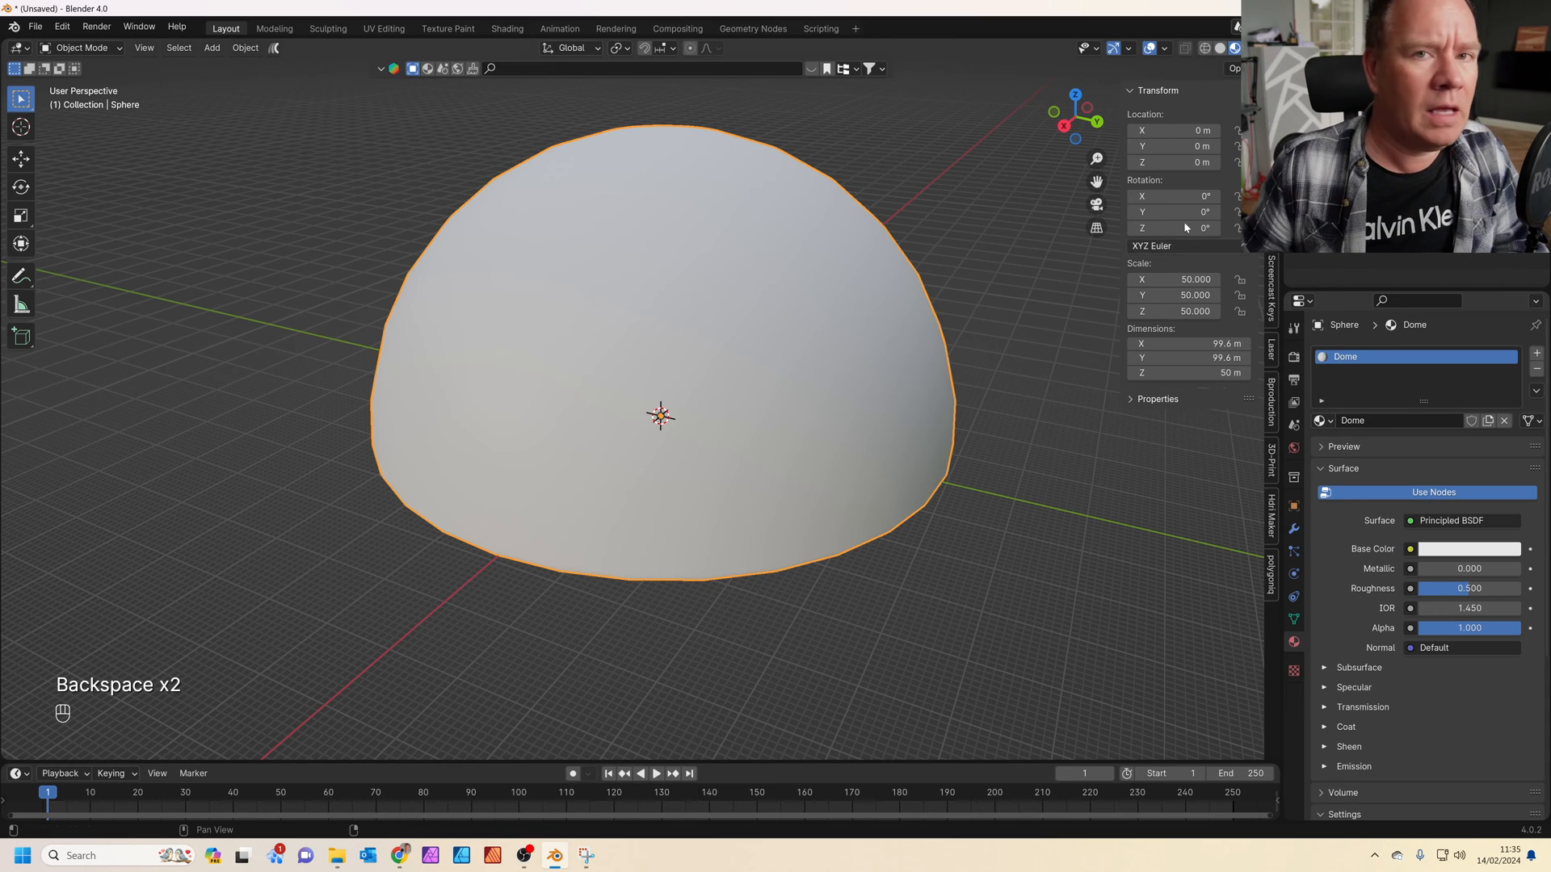
left_click(506, 28)
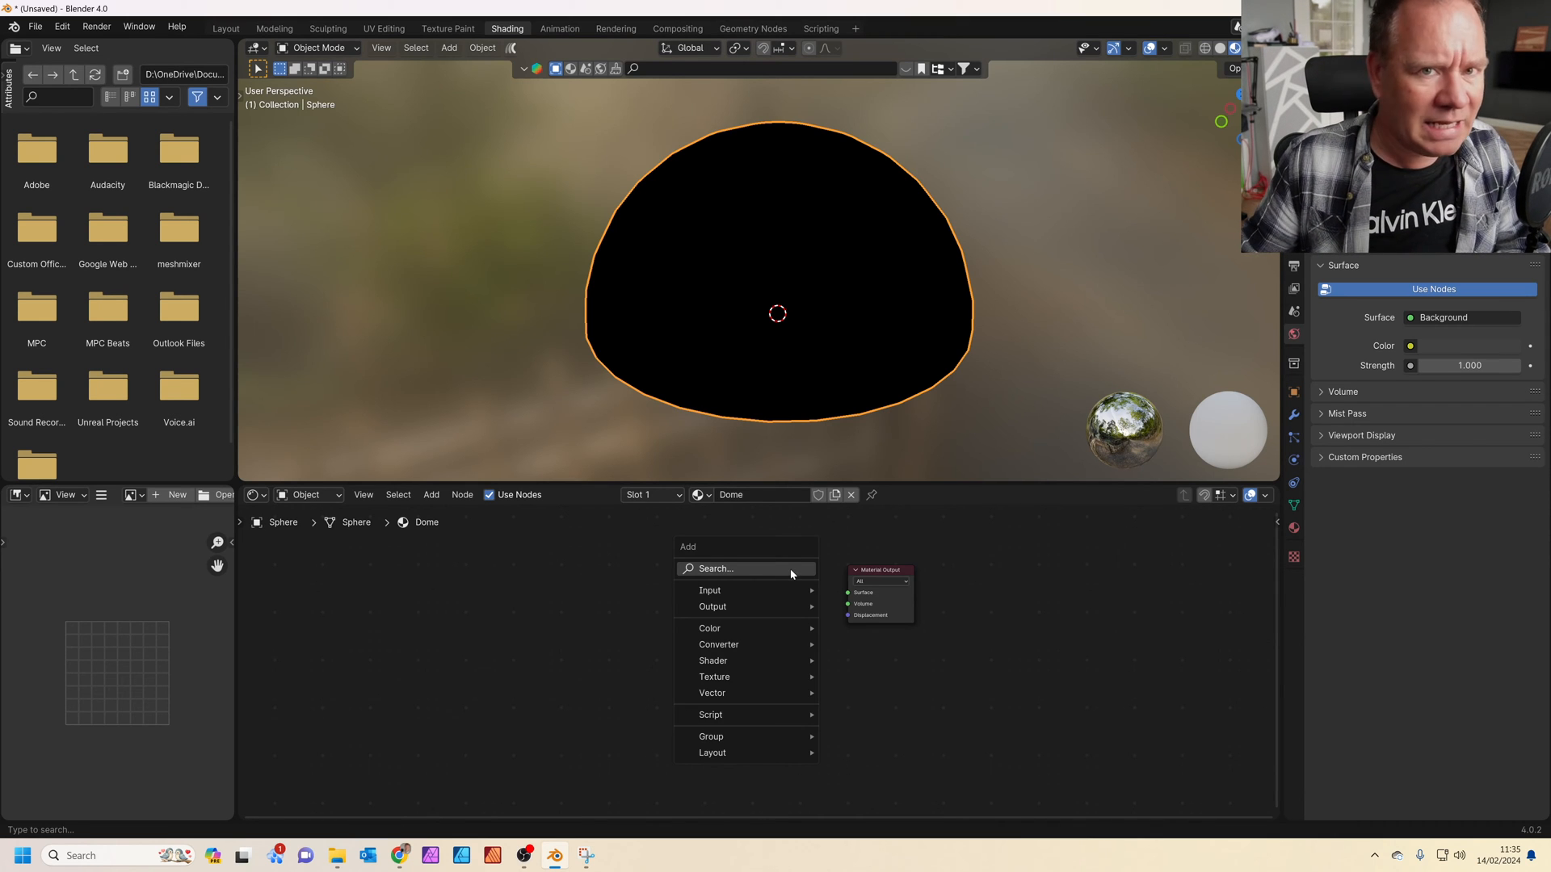
Step: Add Emission, Diffuse BSDF and Mix Shader nodes to the Dome material
type("emi")
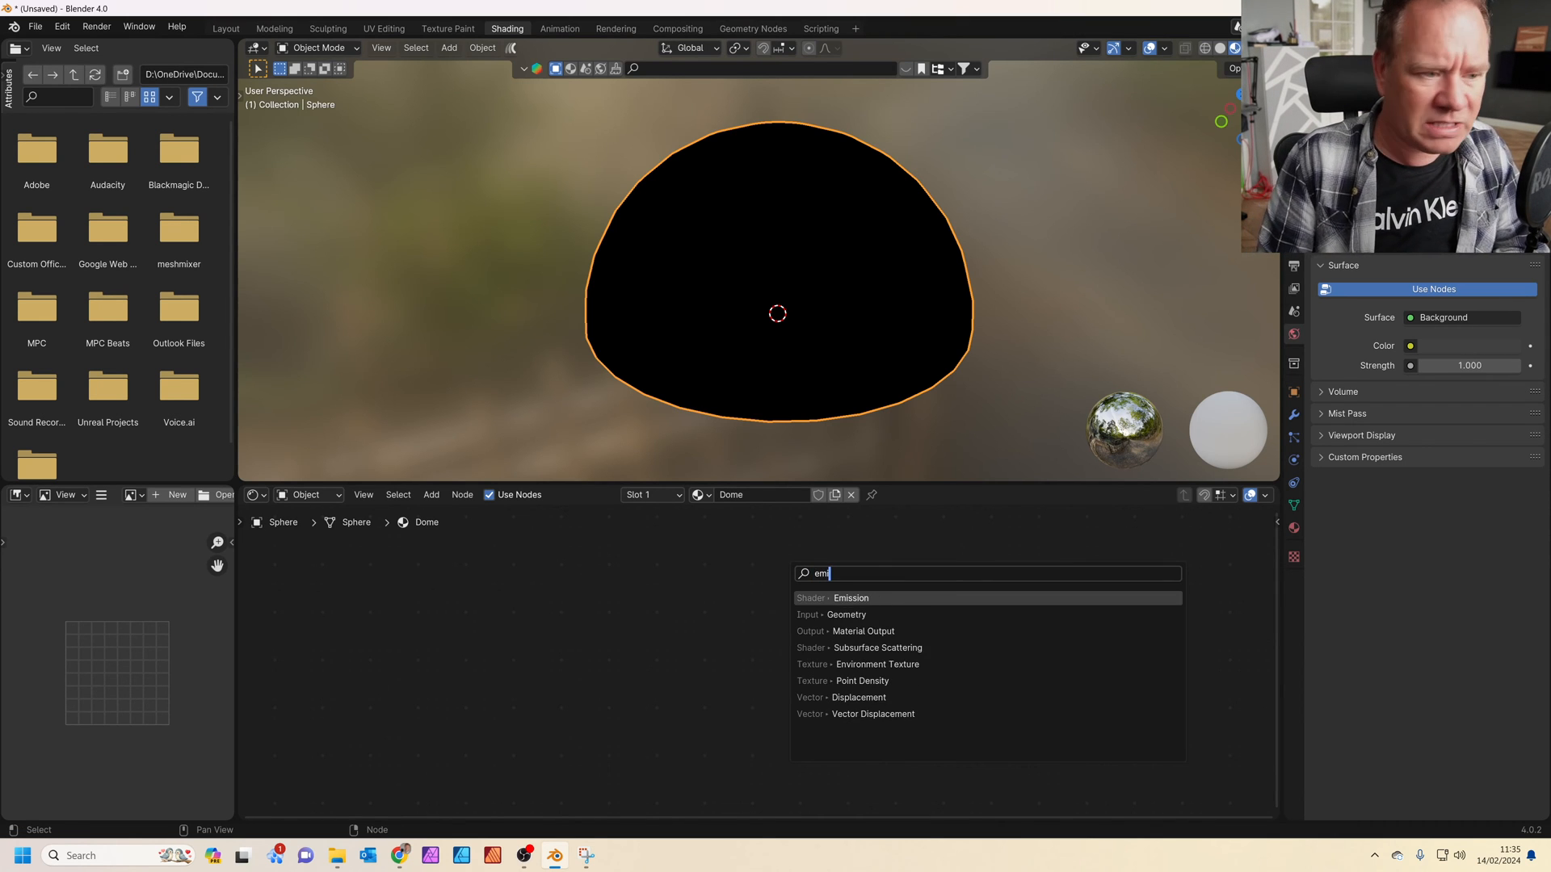
left_click(848, 598)
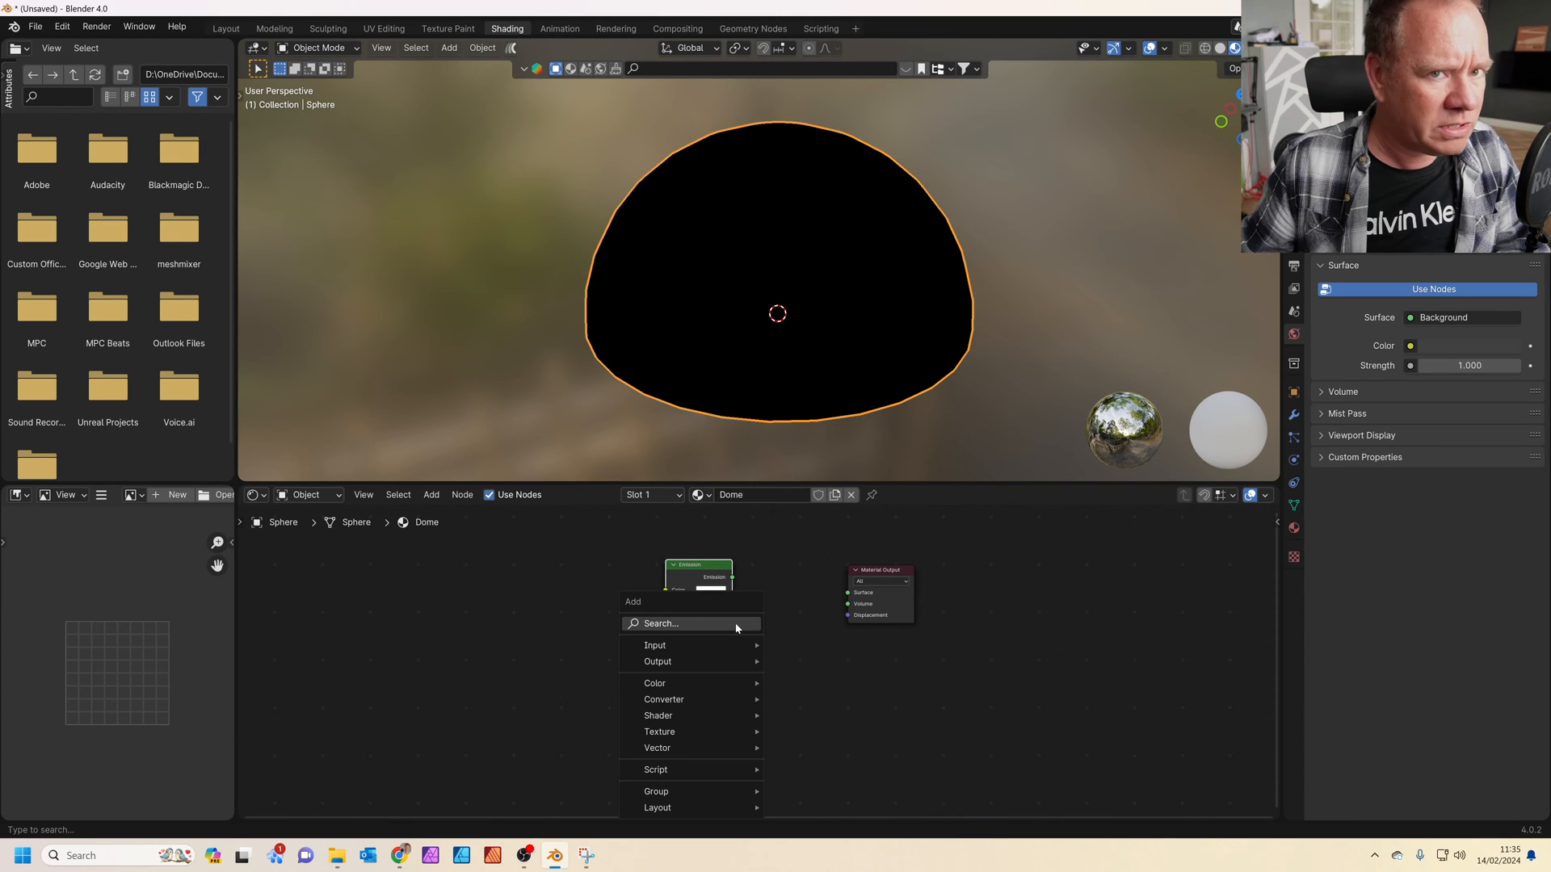
type("di")
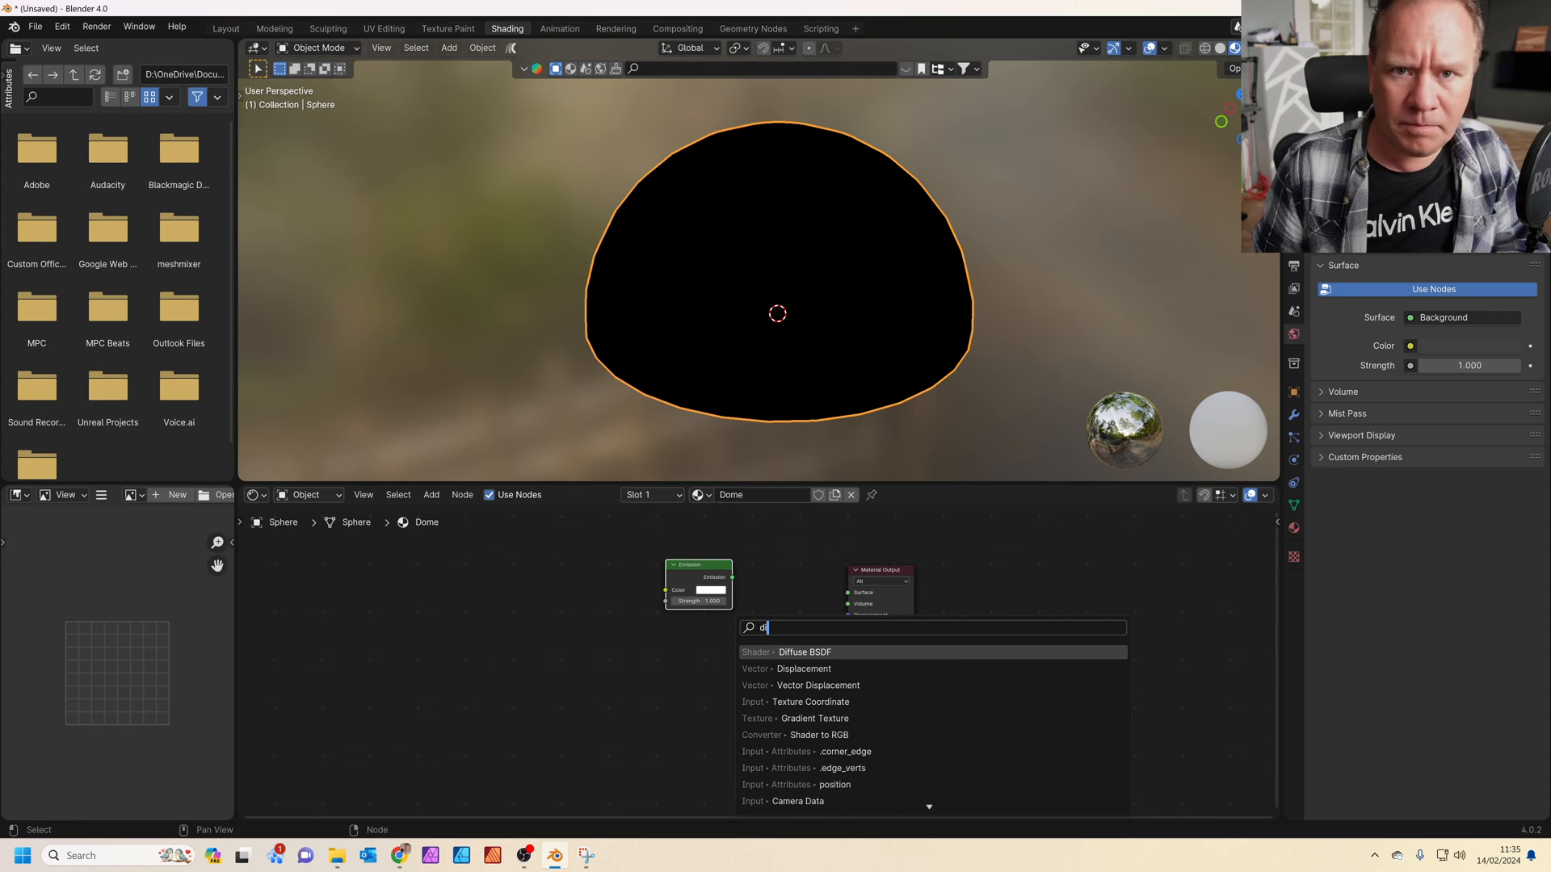
left_click(805, 651)
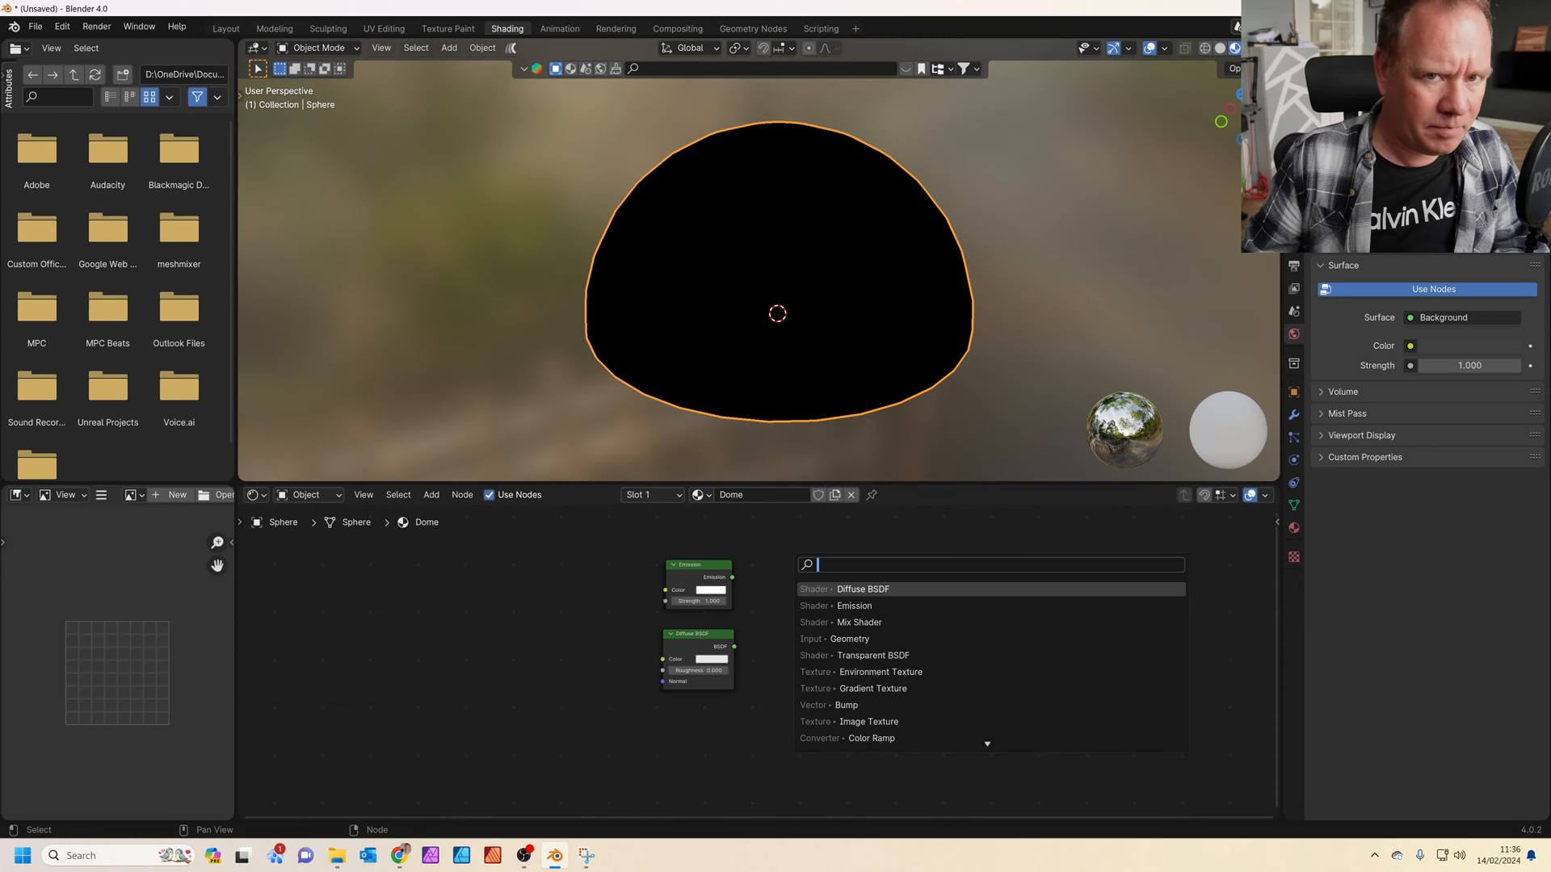
type("mix")
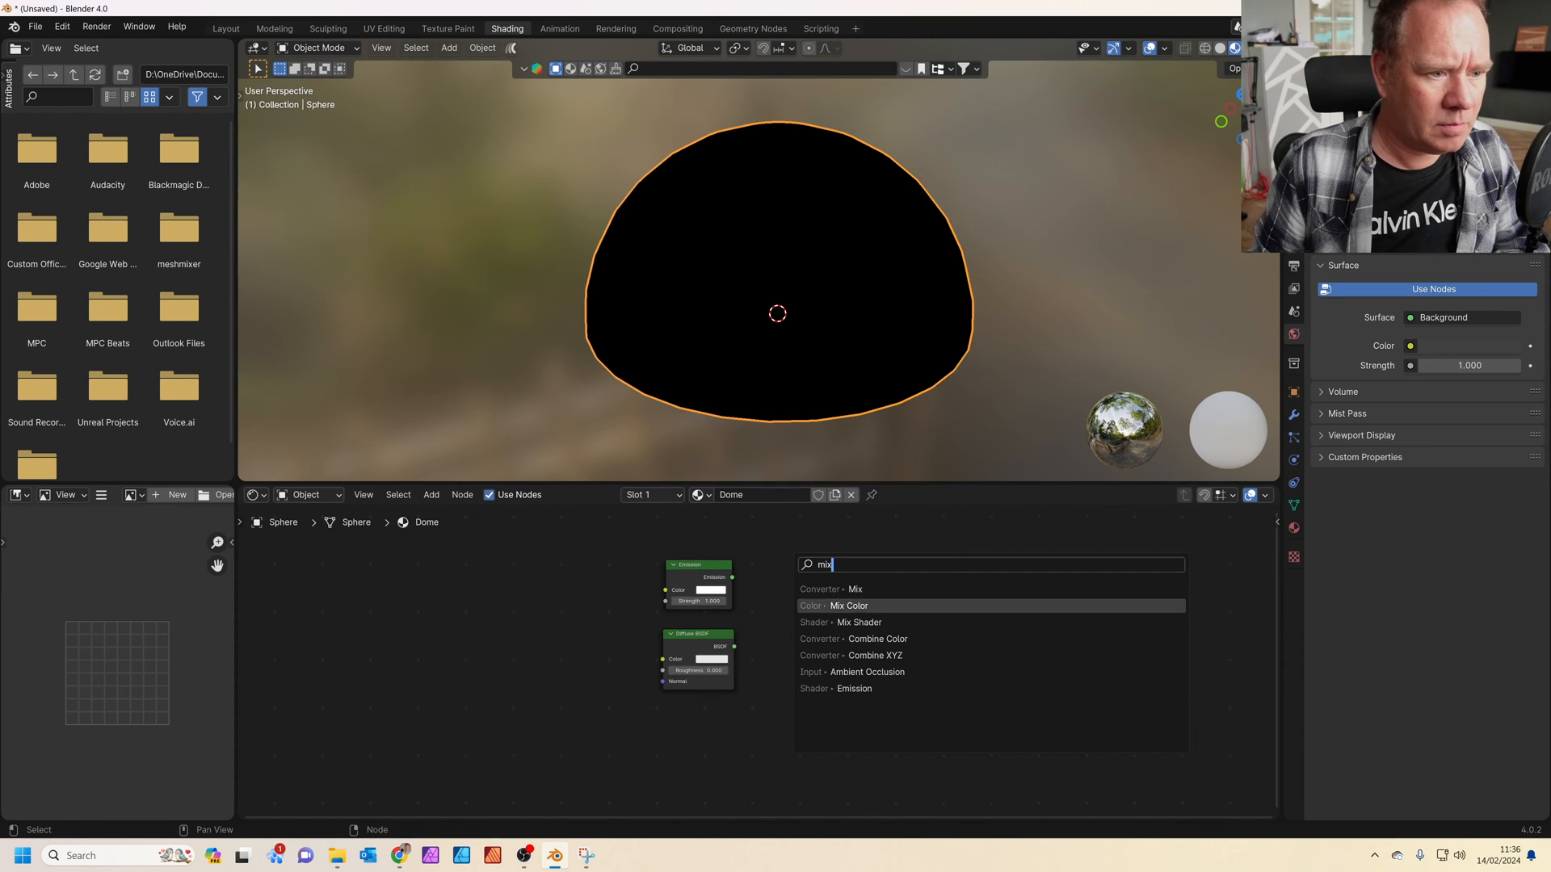
left_click(861, 622)
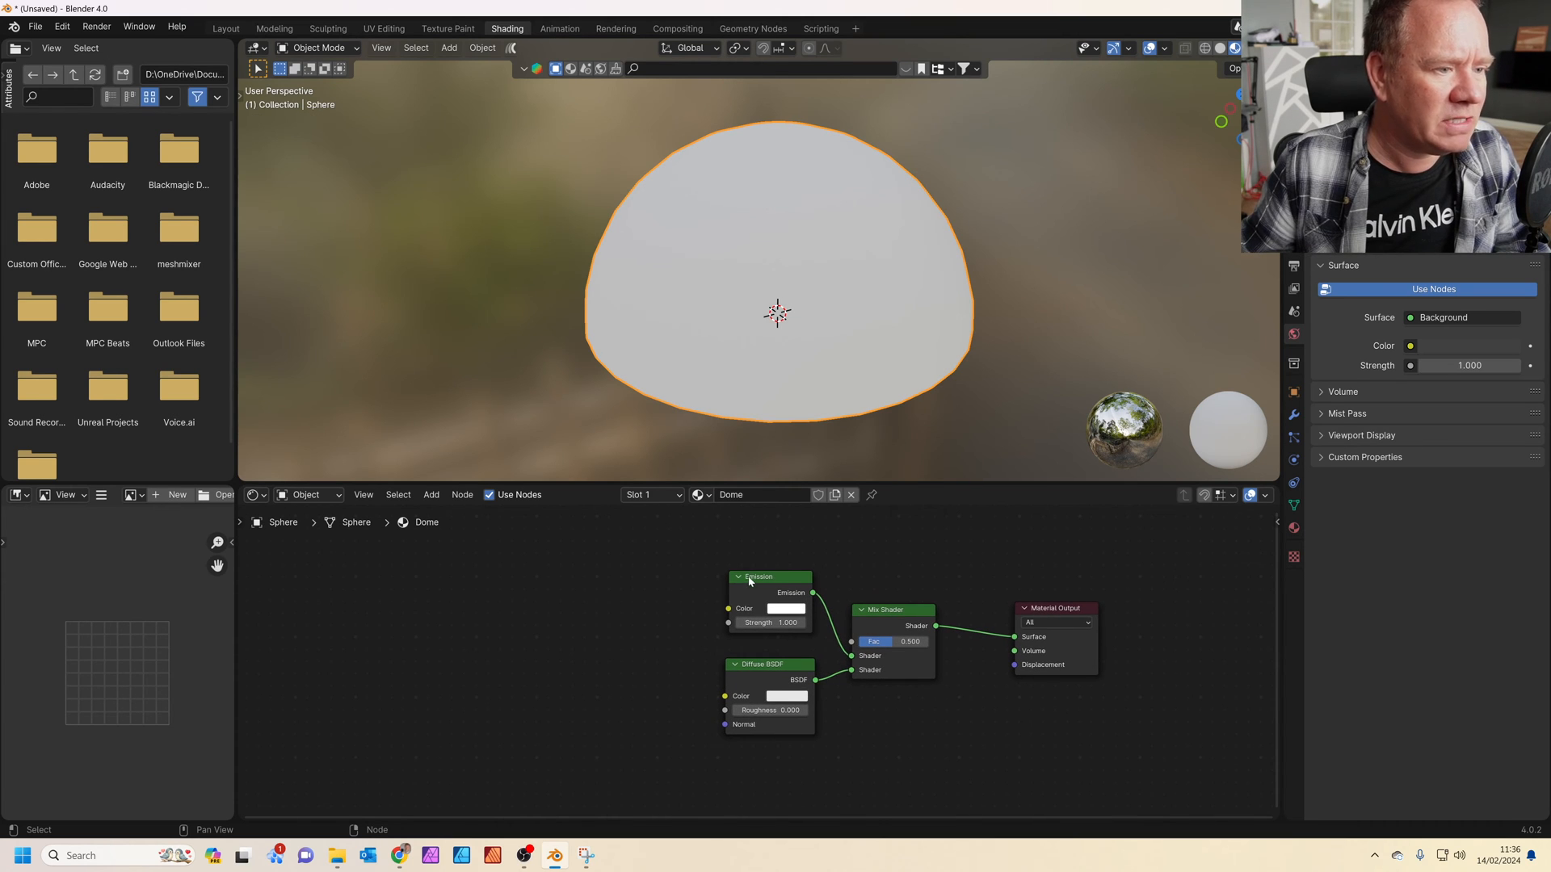
mouse_move(756, 585)
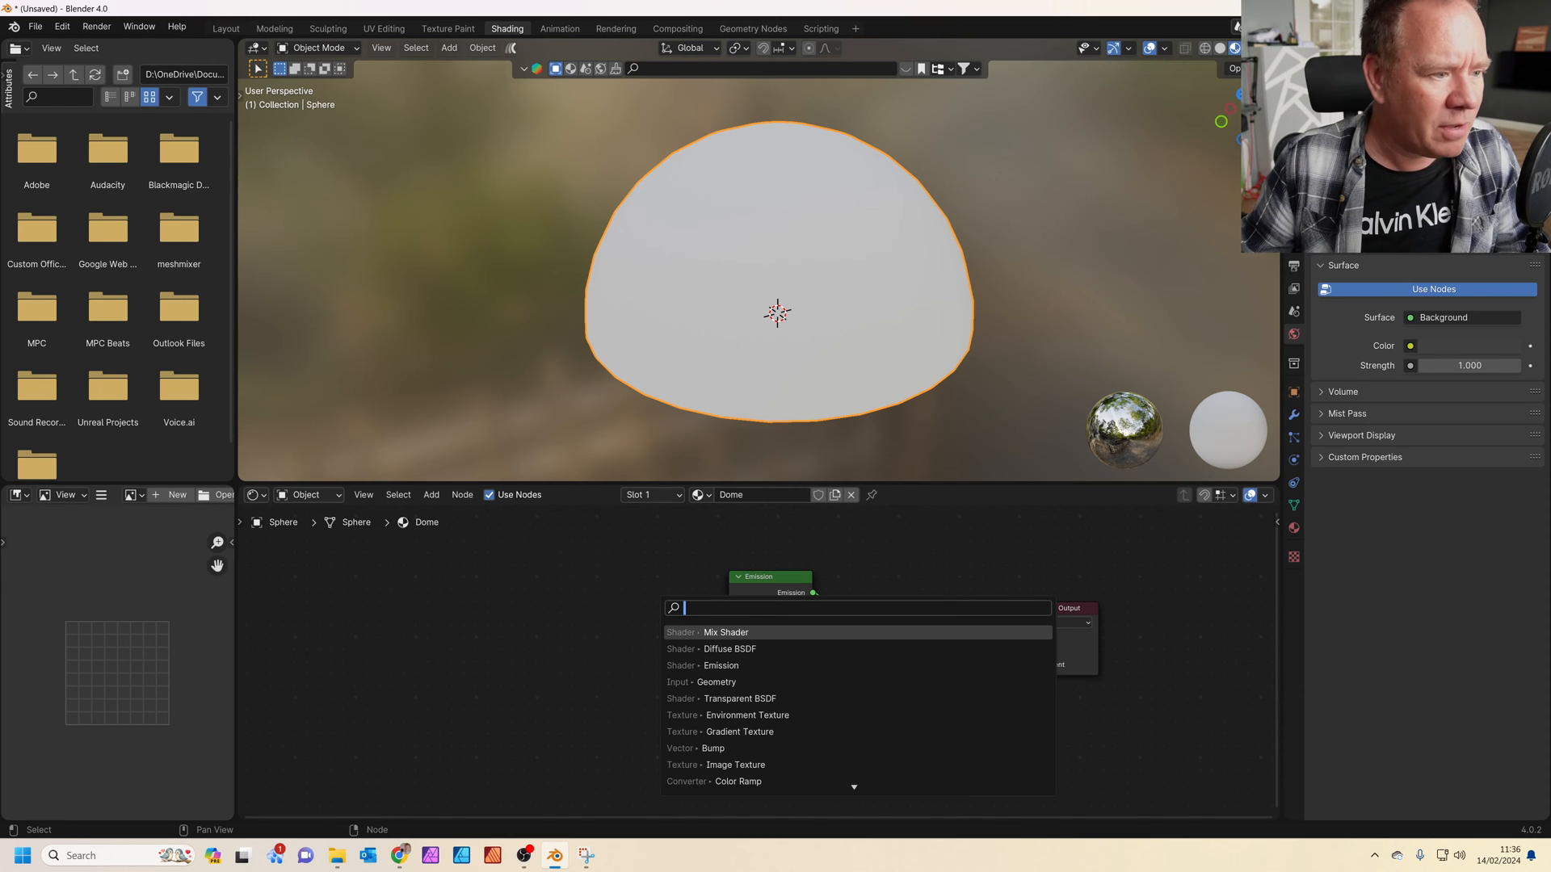
Step: Add an Environment Texture feeding both shaders and load the courtyard EXR from Downloads
type("enm")
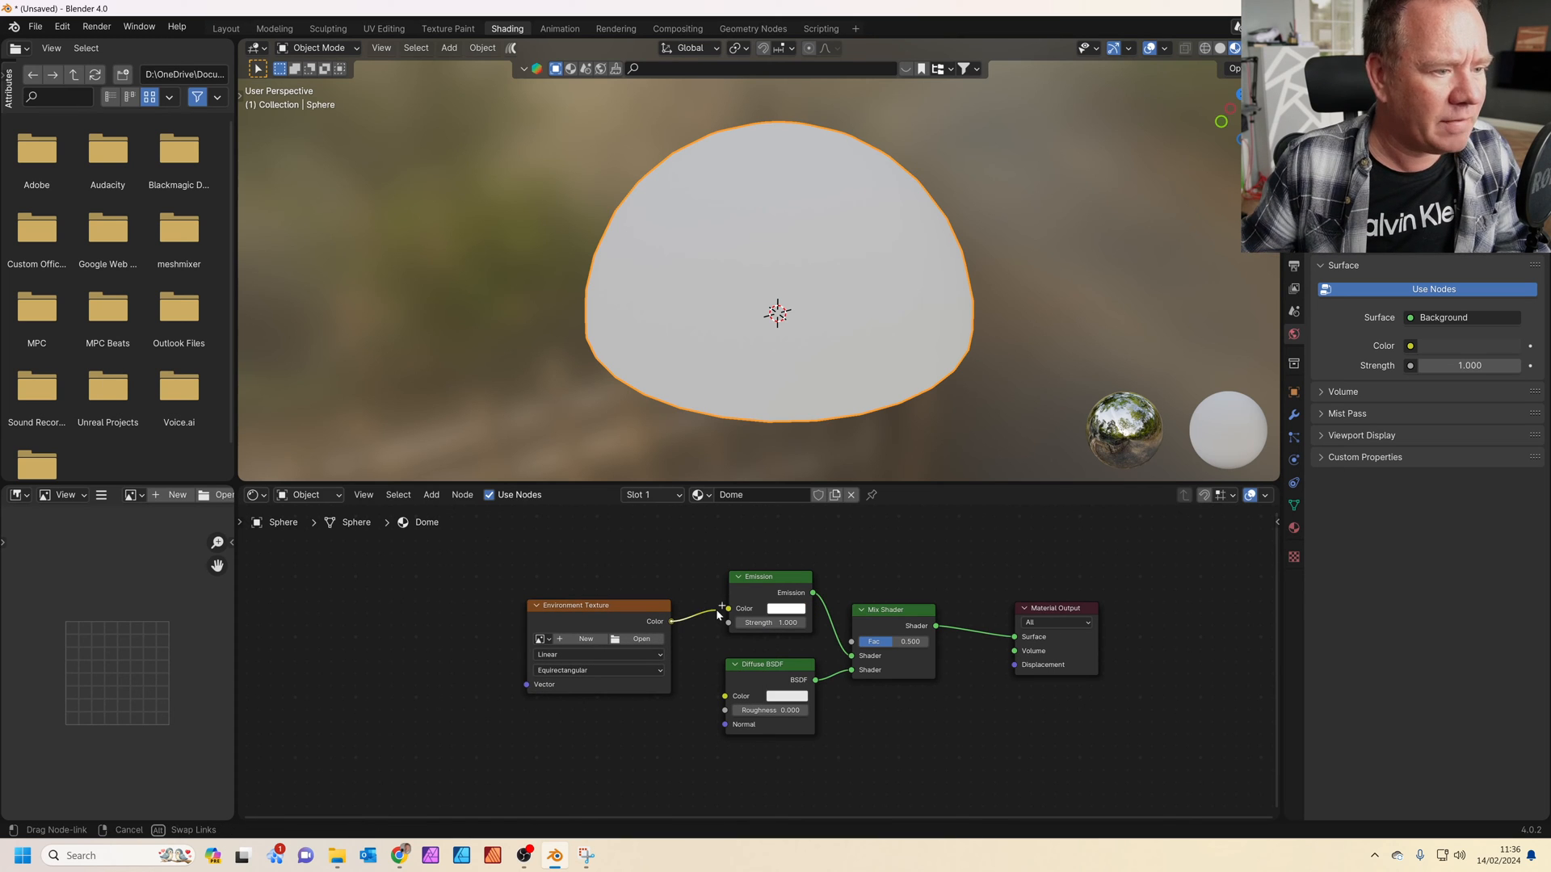
left_click_drag(672, 621, 711, 698)
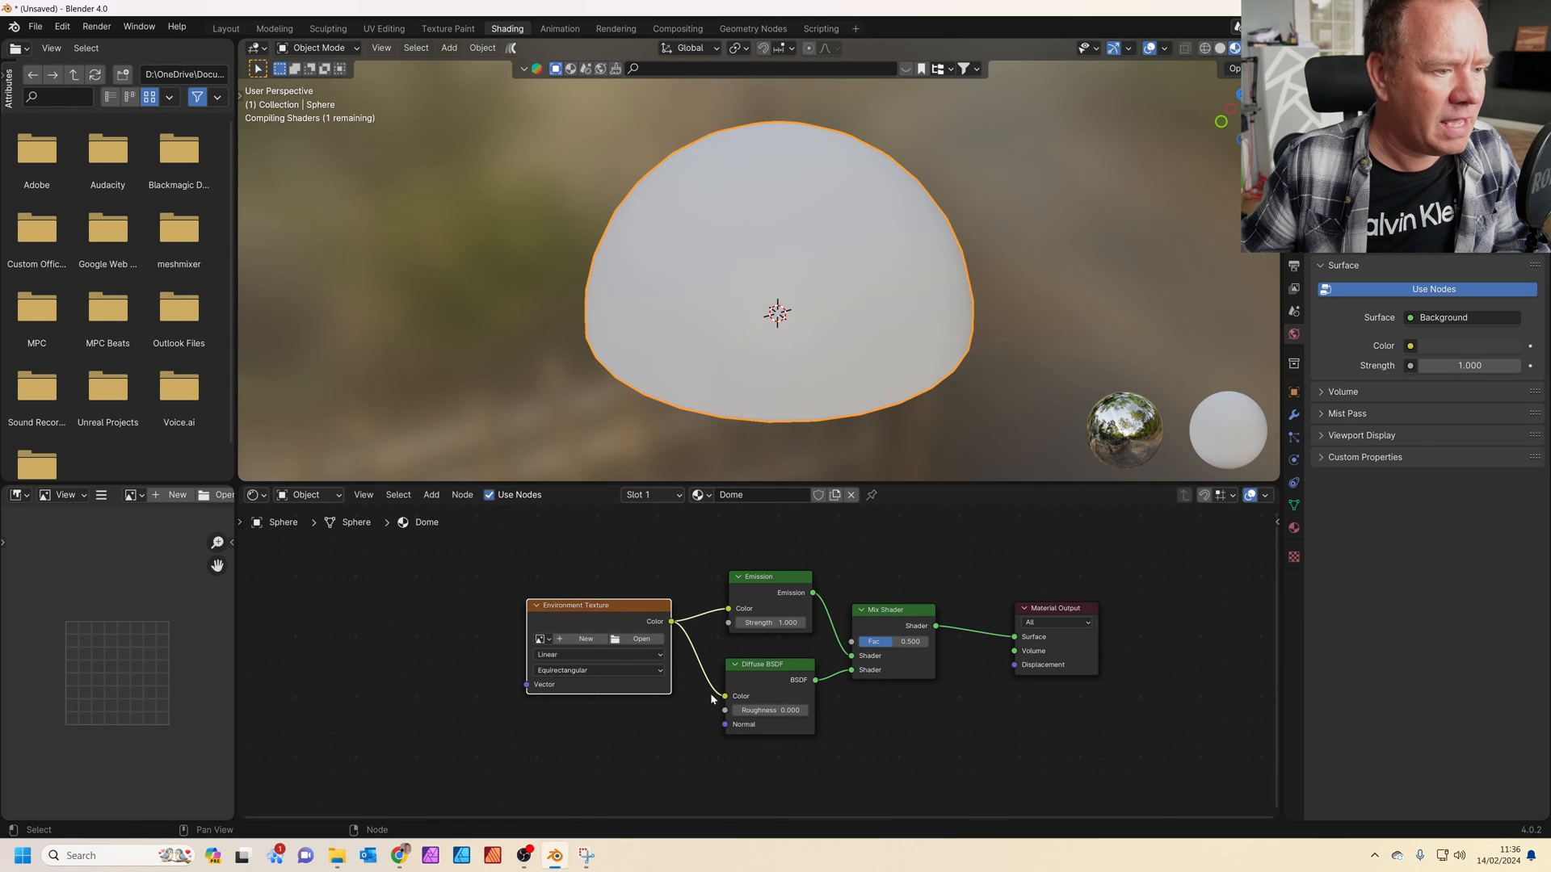
left_click(642, 638)
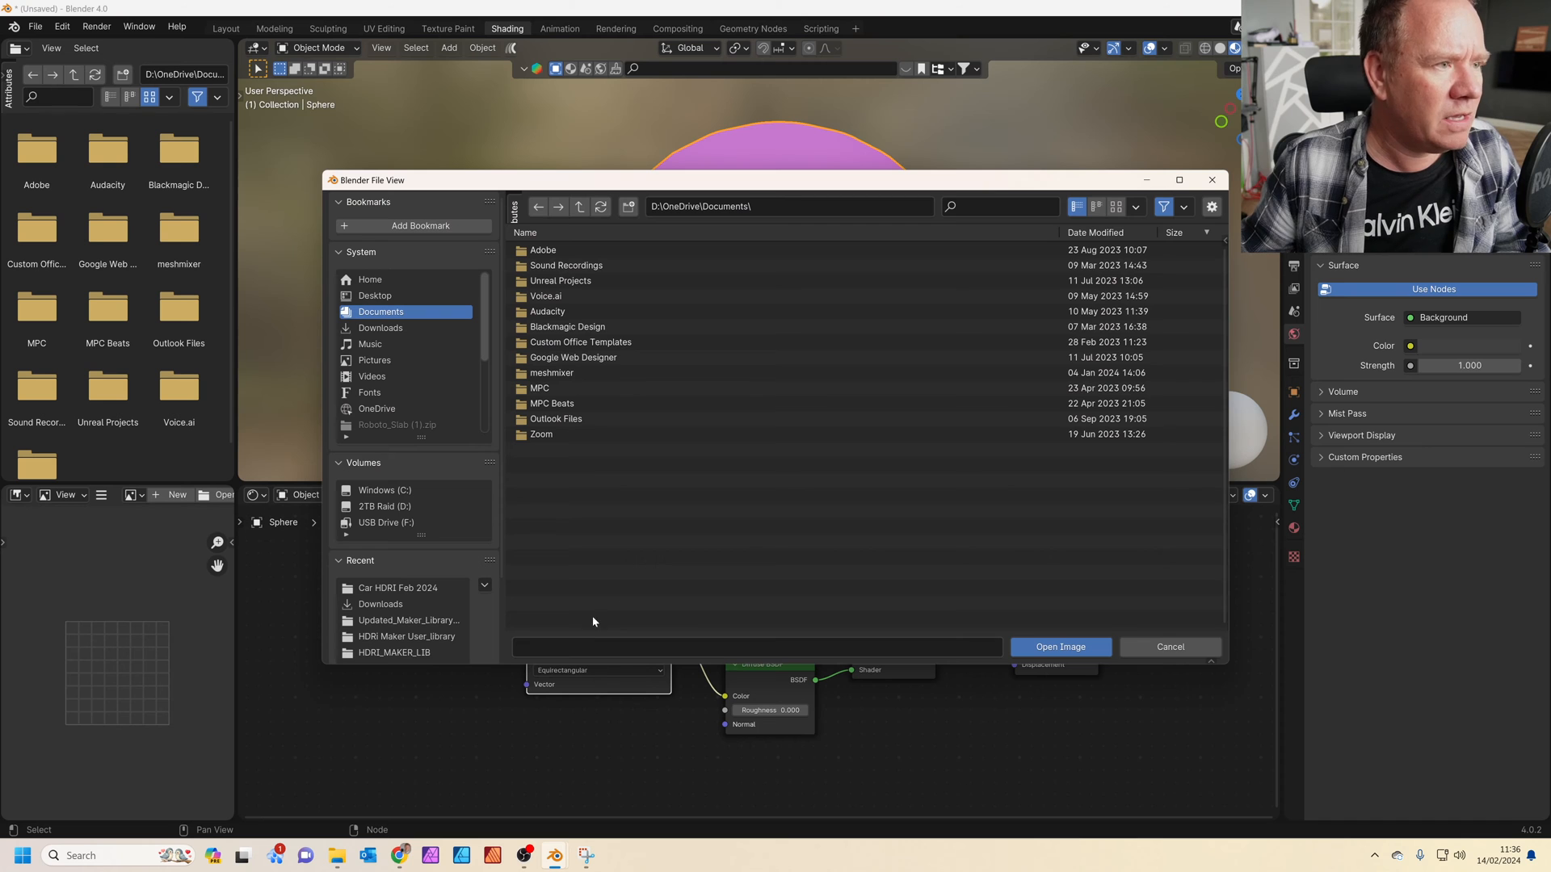
left_click(381, 328)
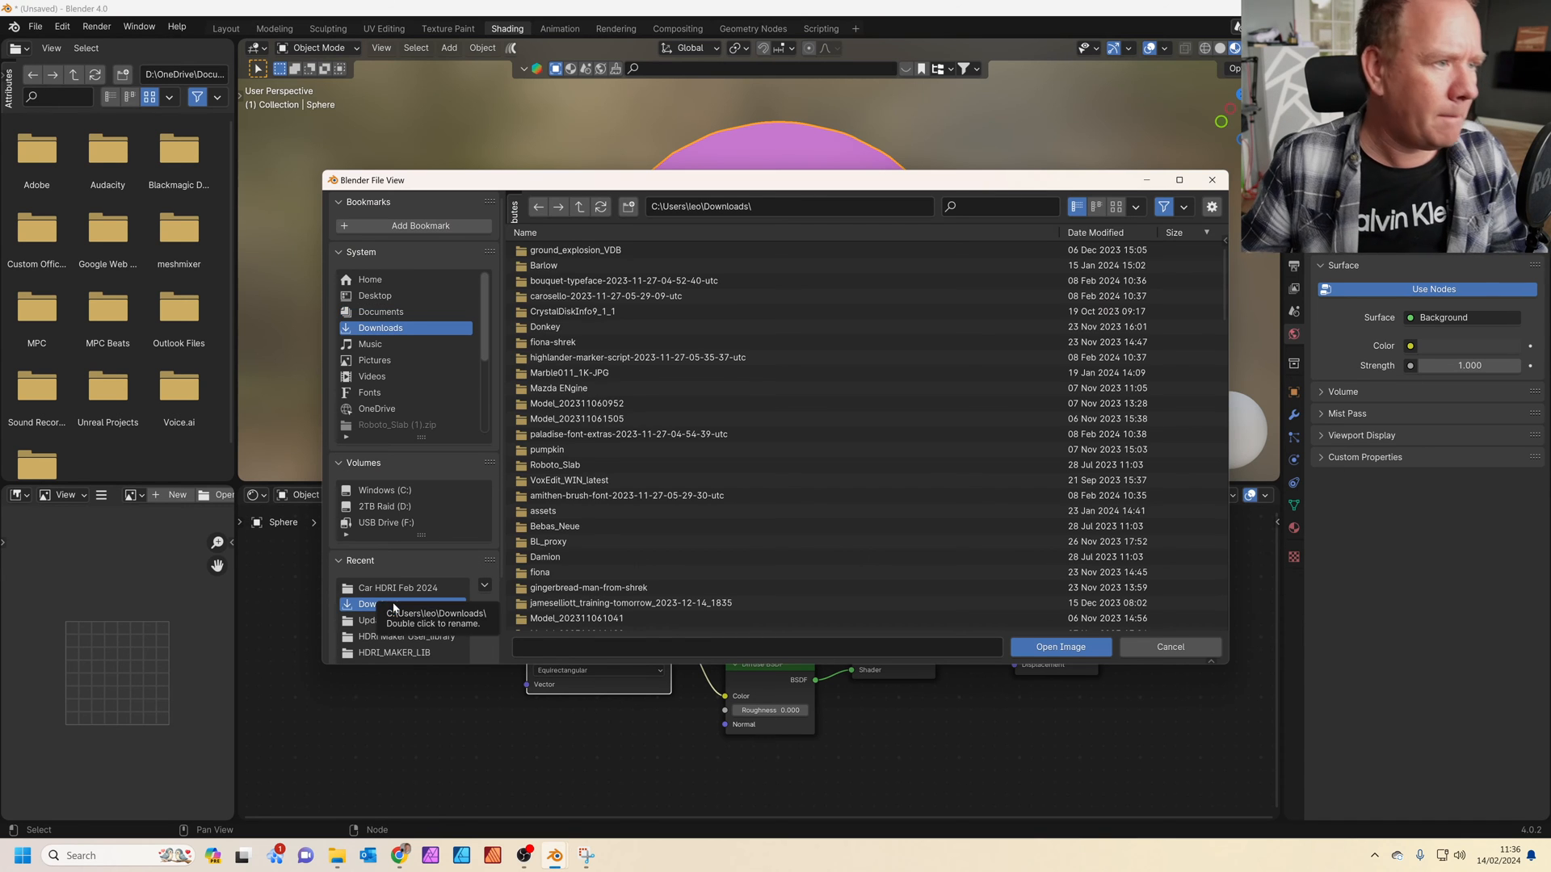
left_click(1059, 646)
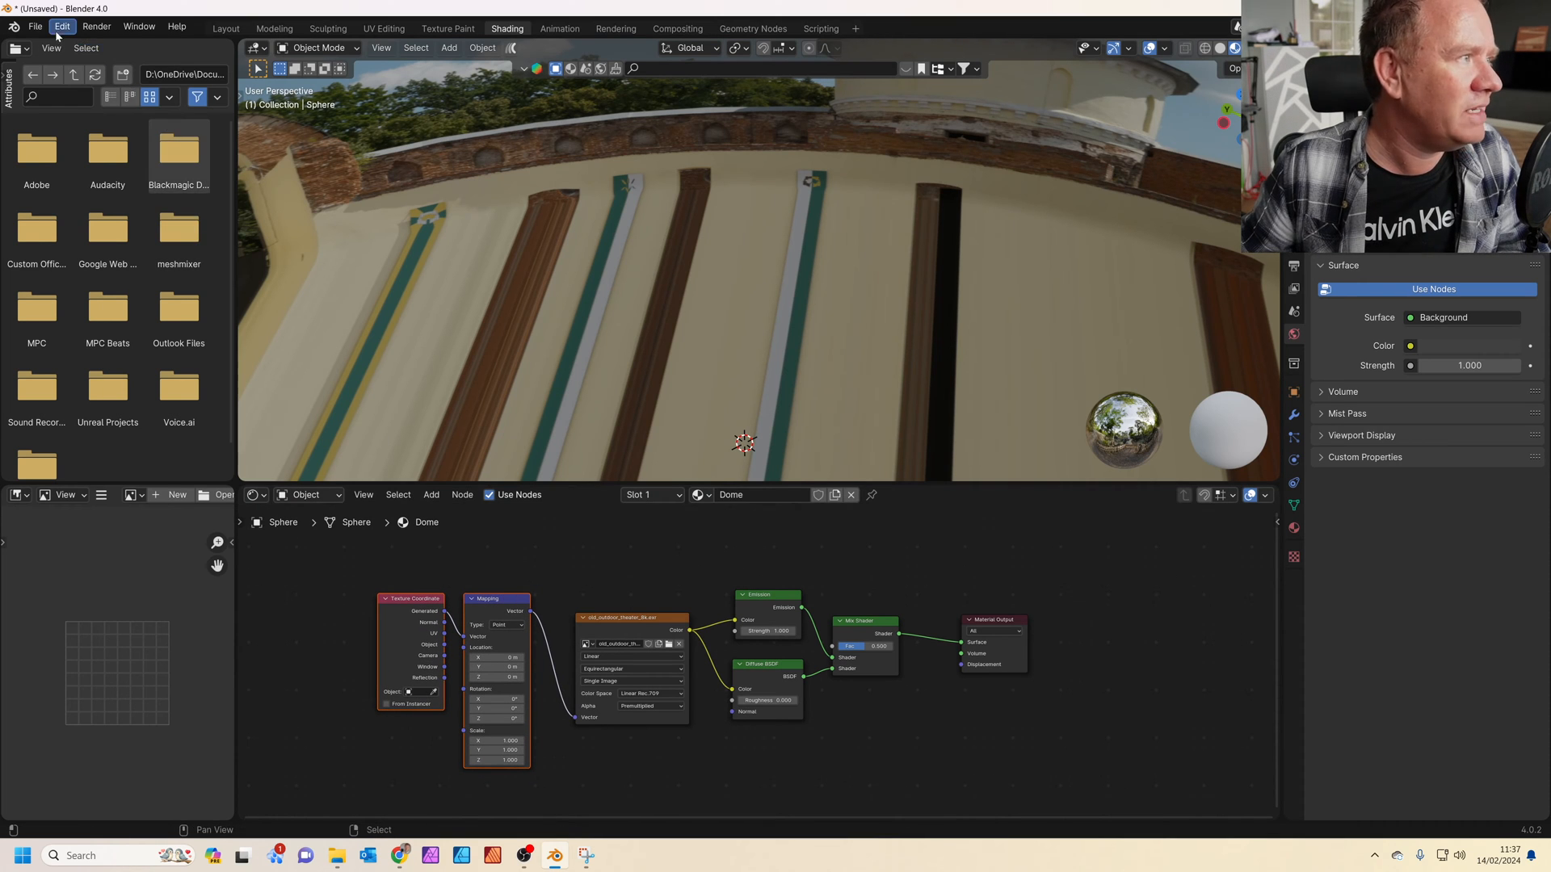
Step: Drive the Mapping node from Object coordinates and lower its Z location to about -0.09 m
left_click(60, 27)
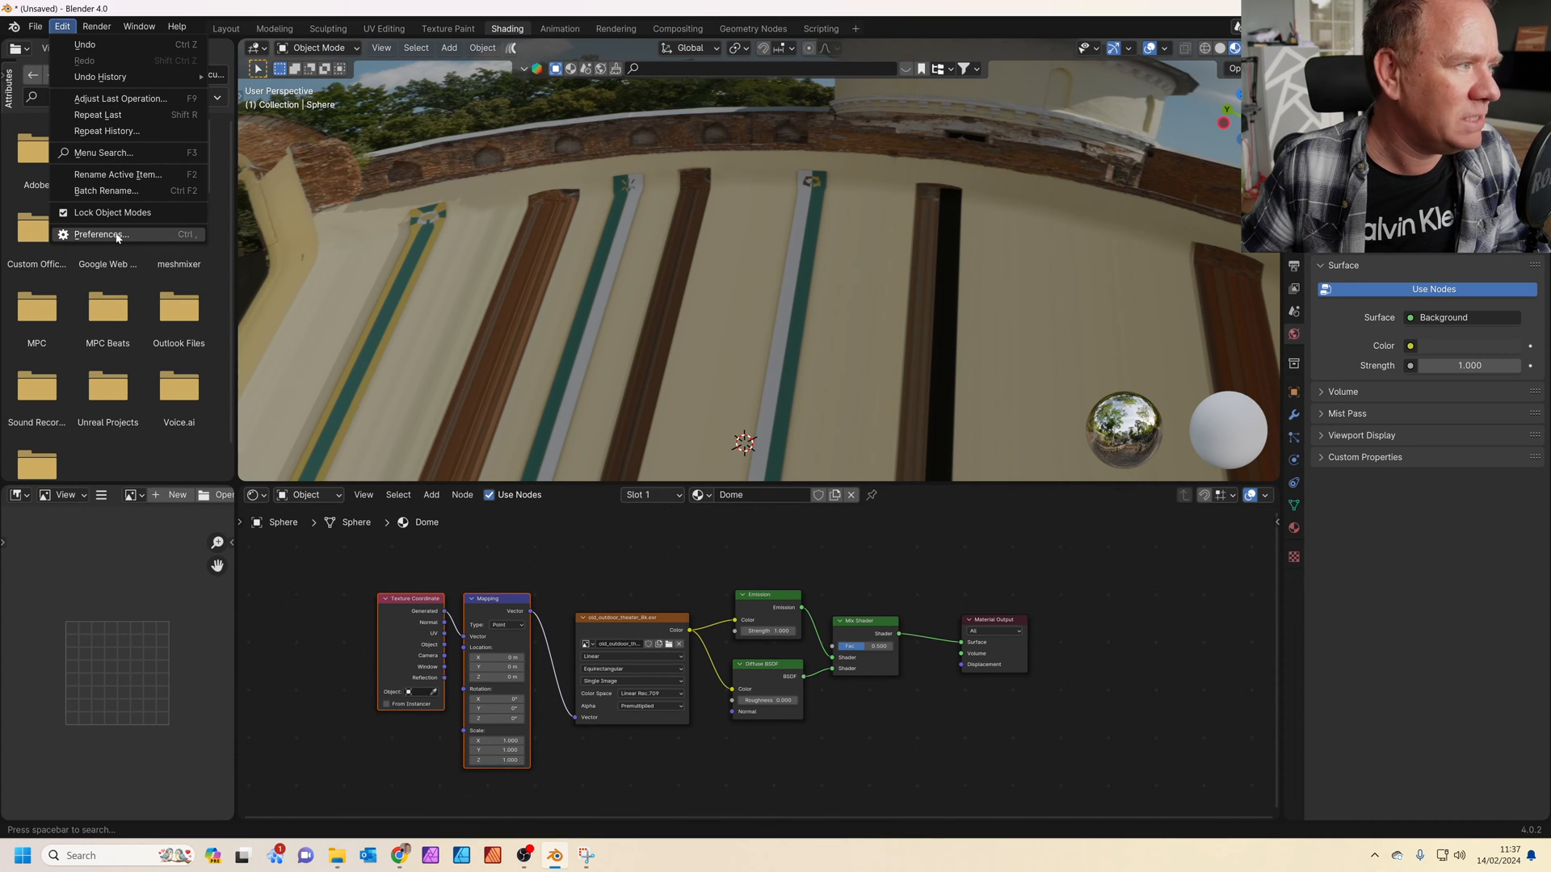
mouse_move(99, 234)
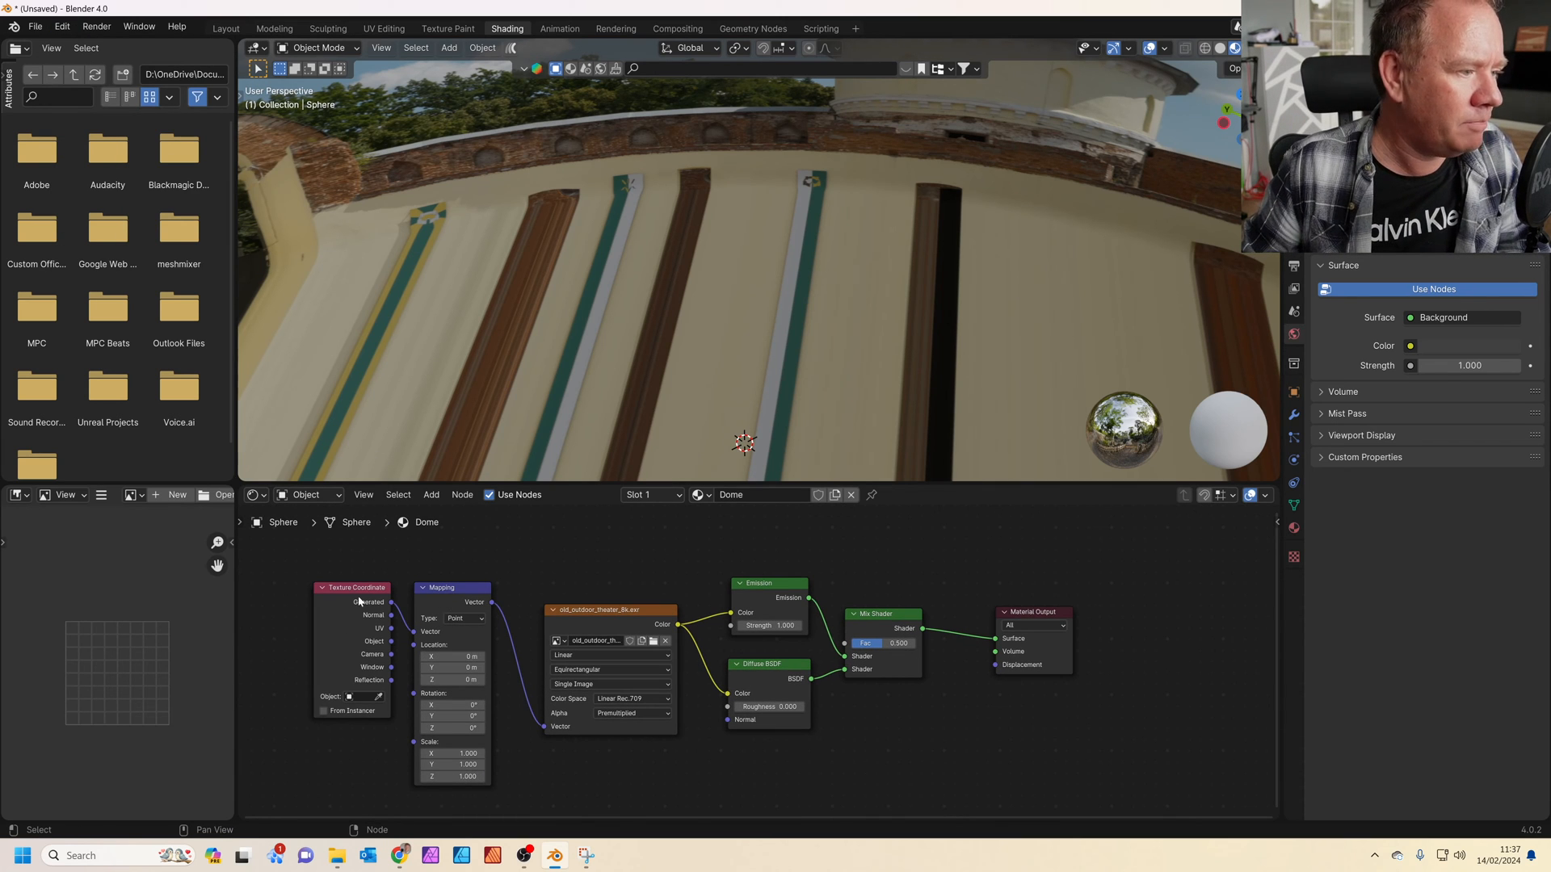
left_click(452, 588)
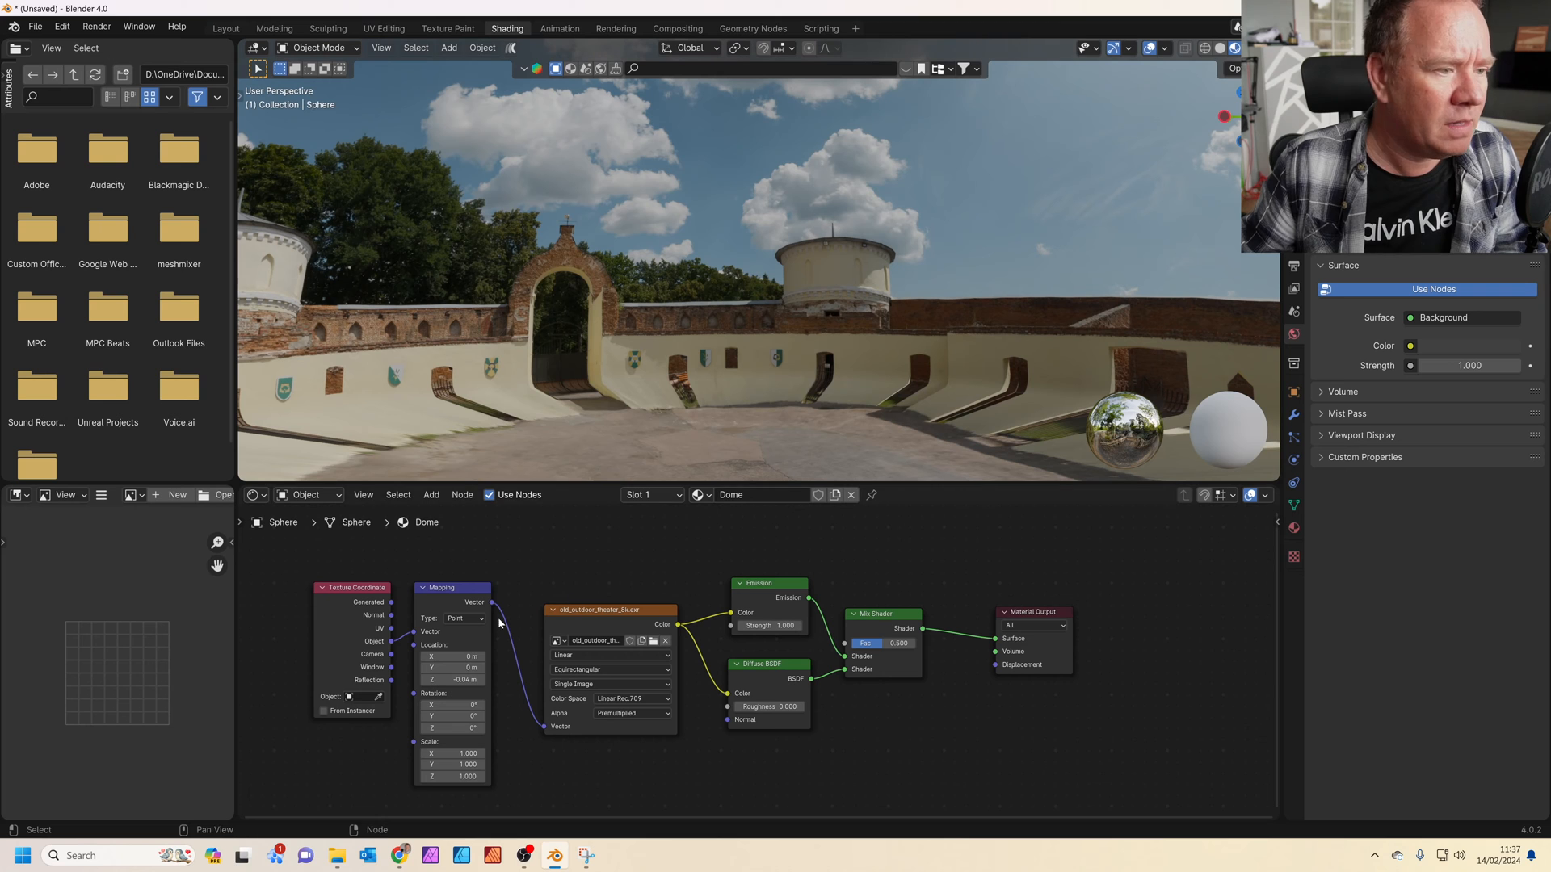
left_click_drag(452, 680, 474, 680)
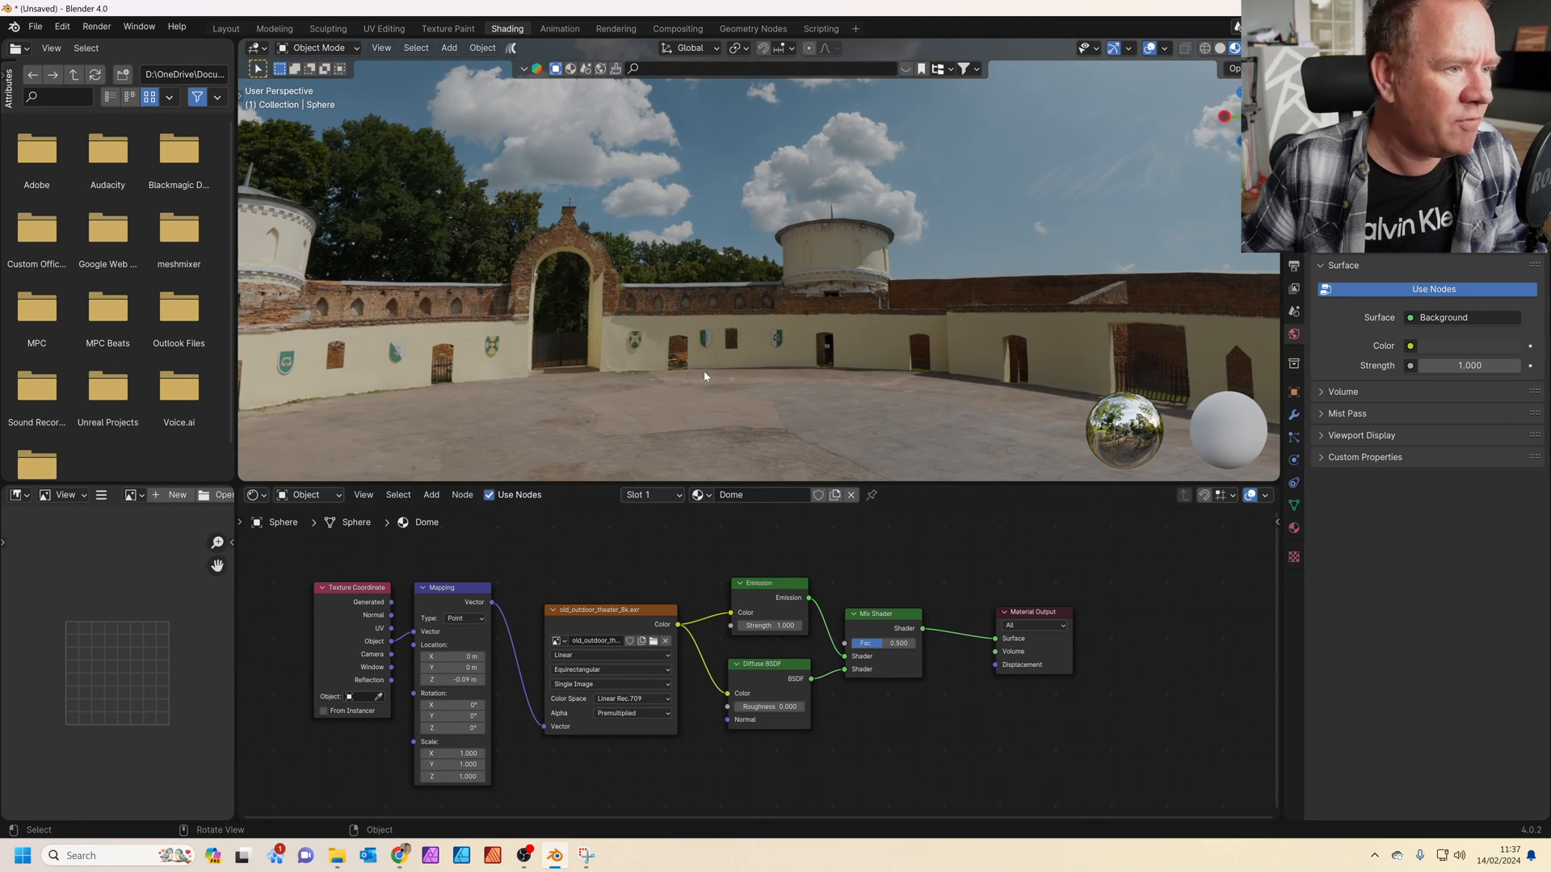
mouse_move(714, 372)
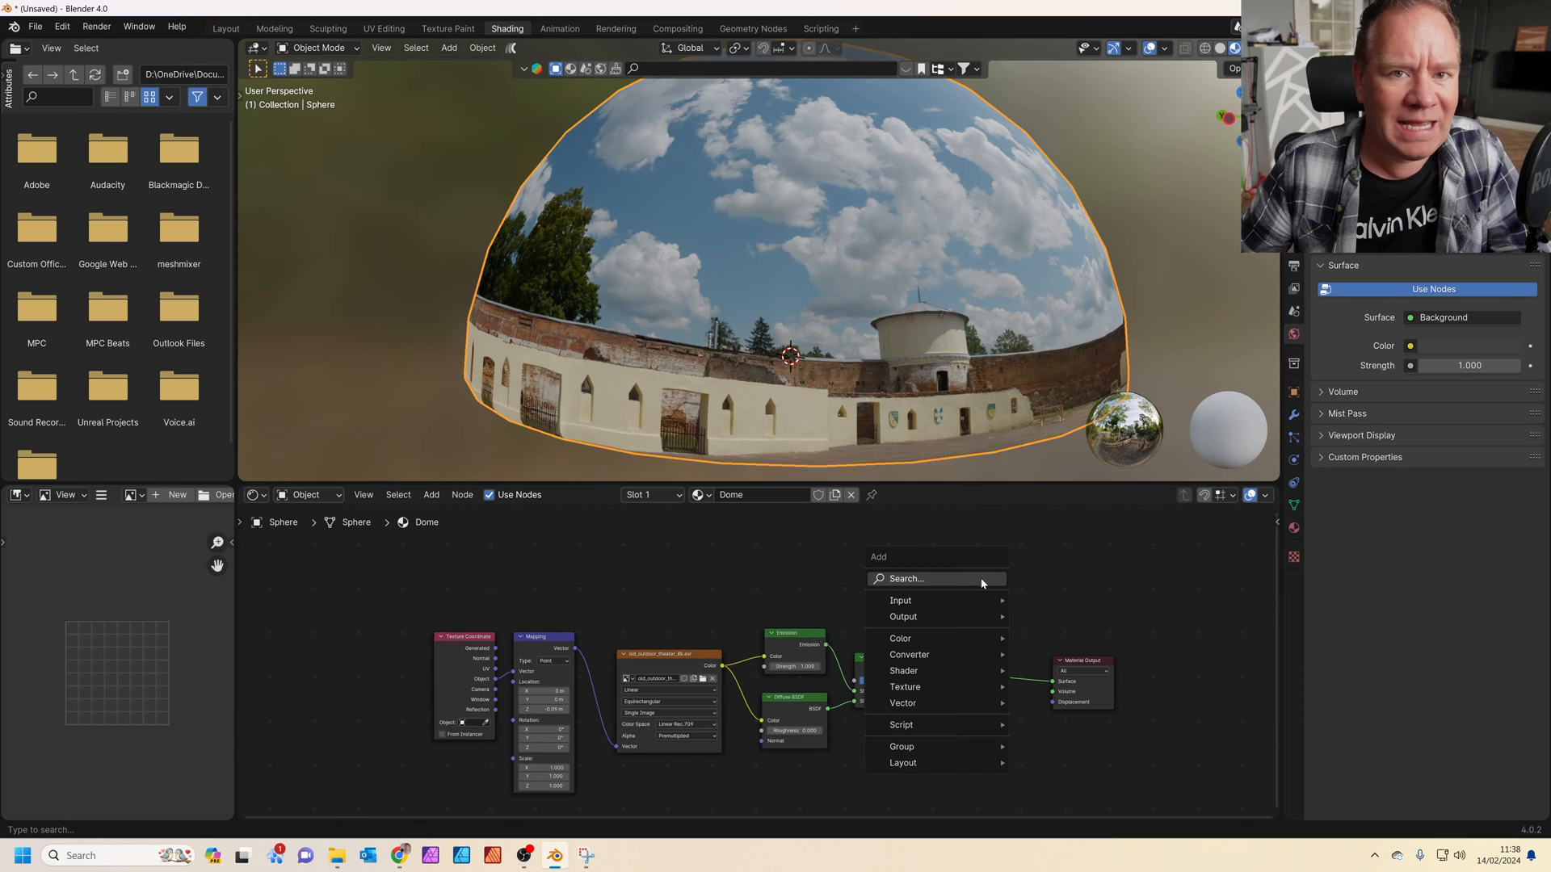
Step: Add a second Mix Shader with a Transparent BSDF and a Geometry node for the Backfacing factor
type("mix")
type("t")
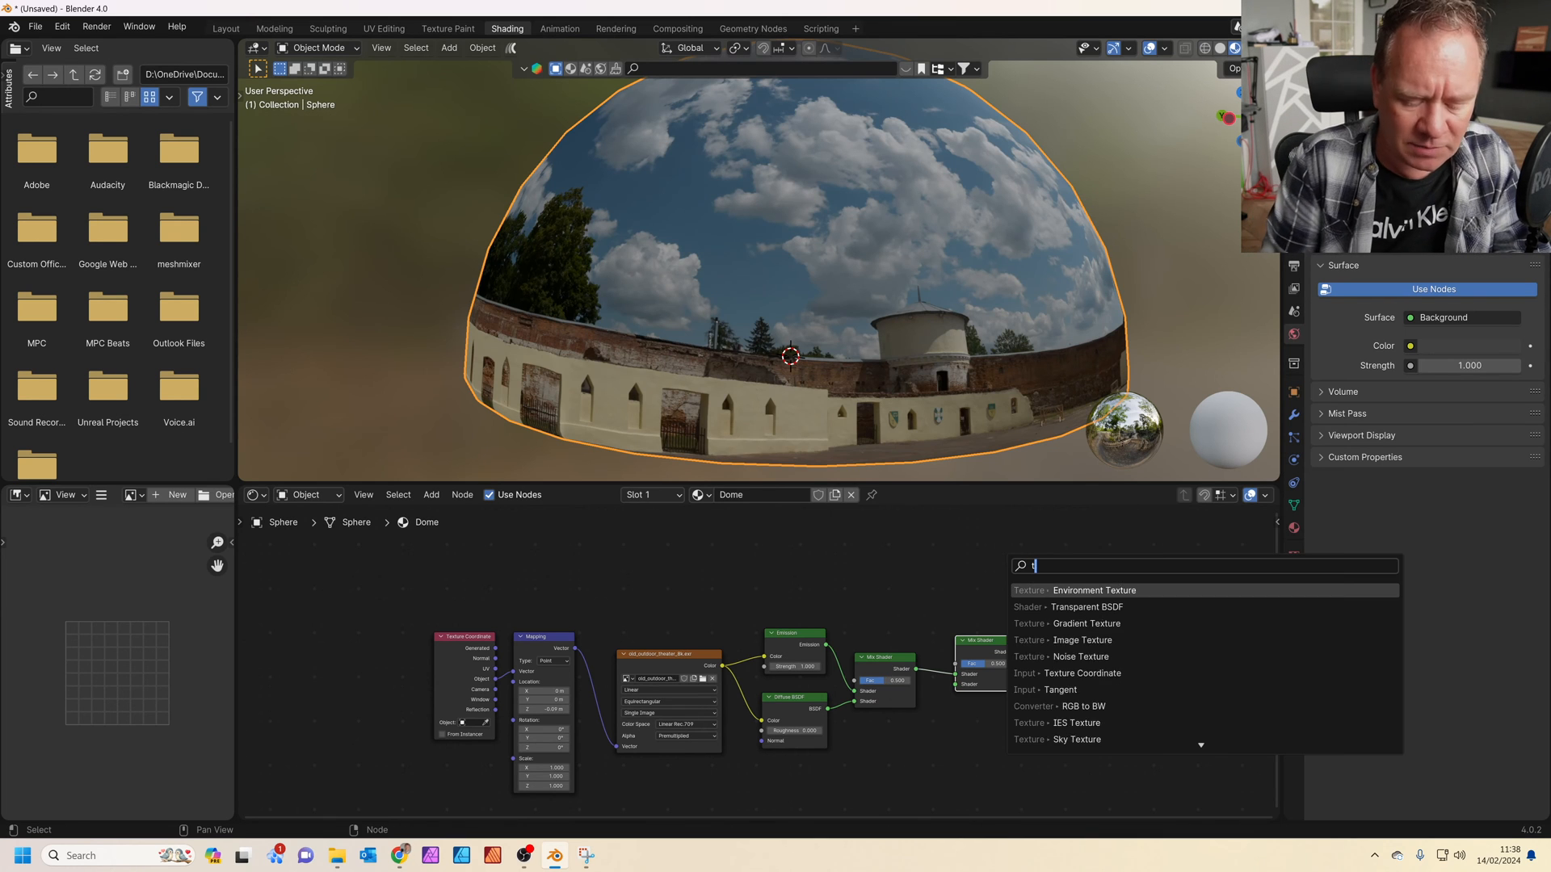
left_click(1064, 605)
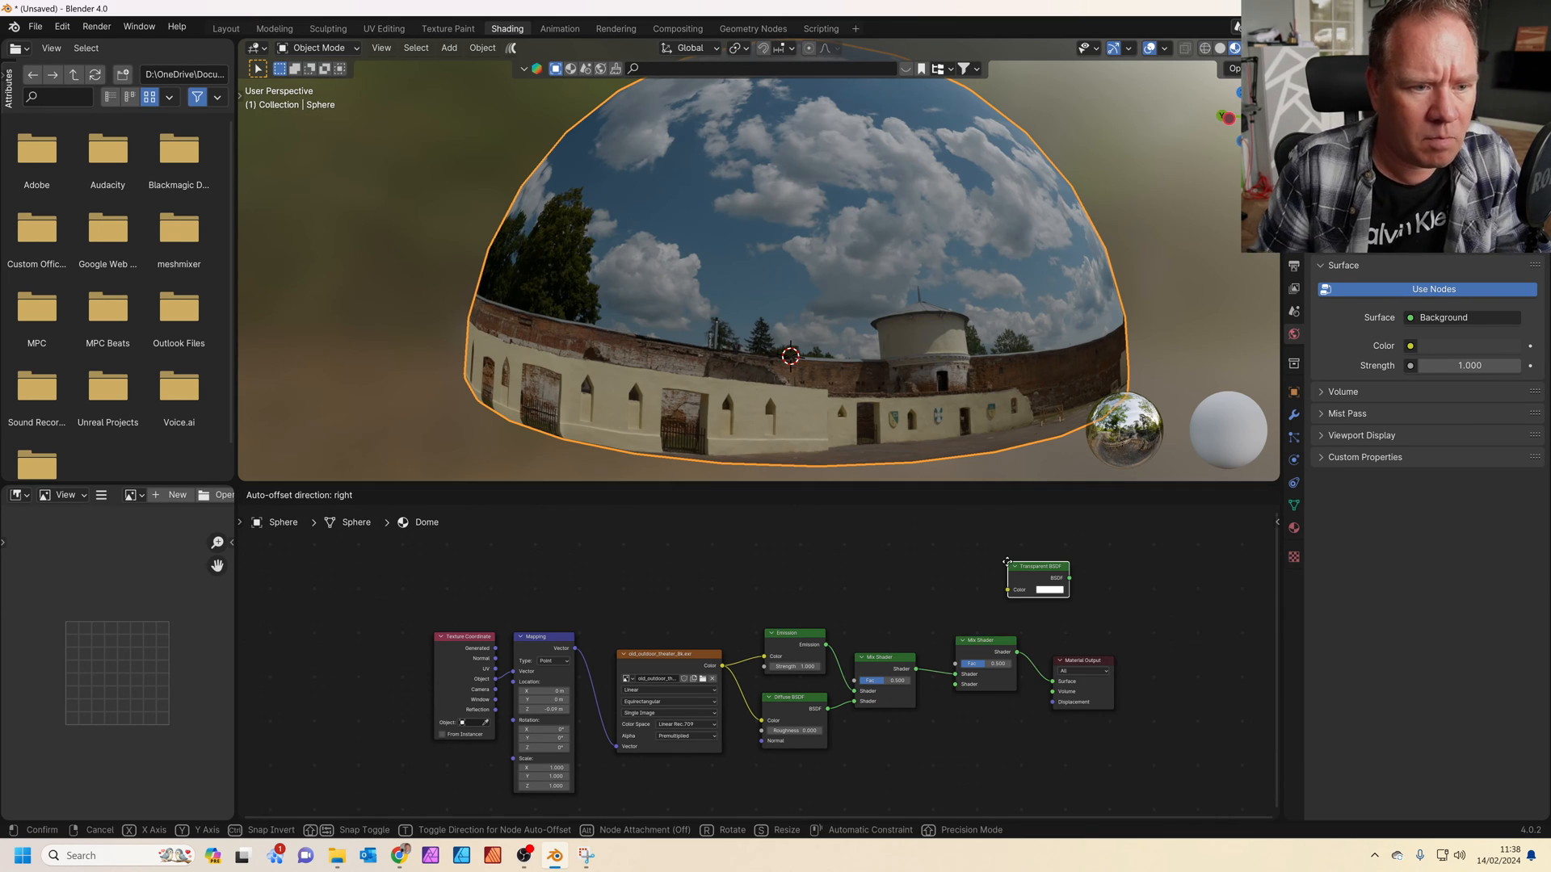
left_click_drag(1037, 576, 890, 749)
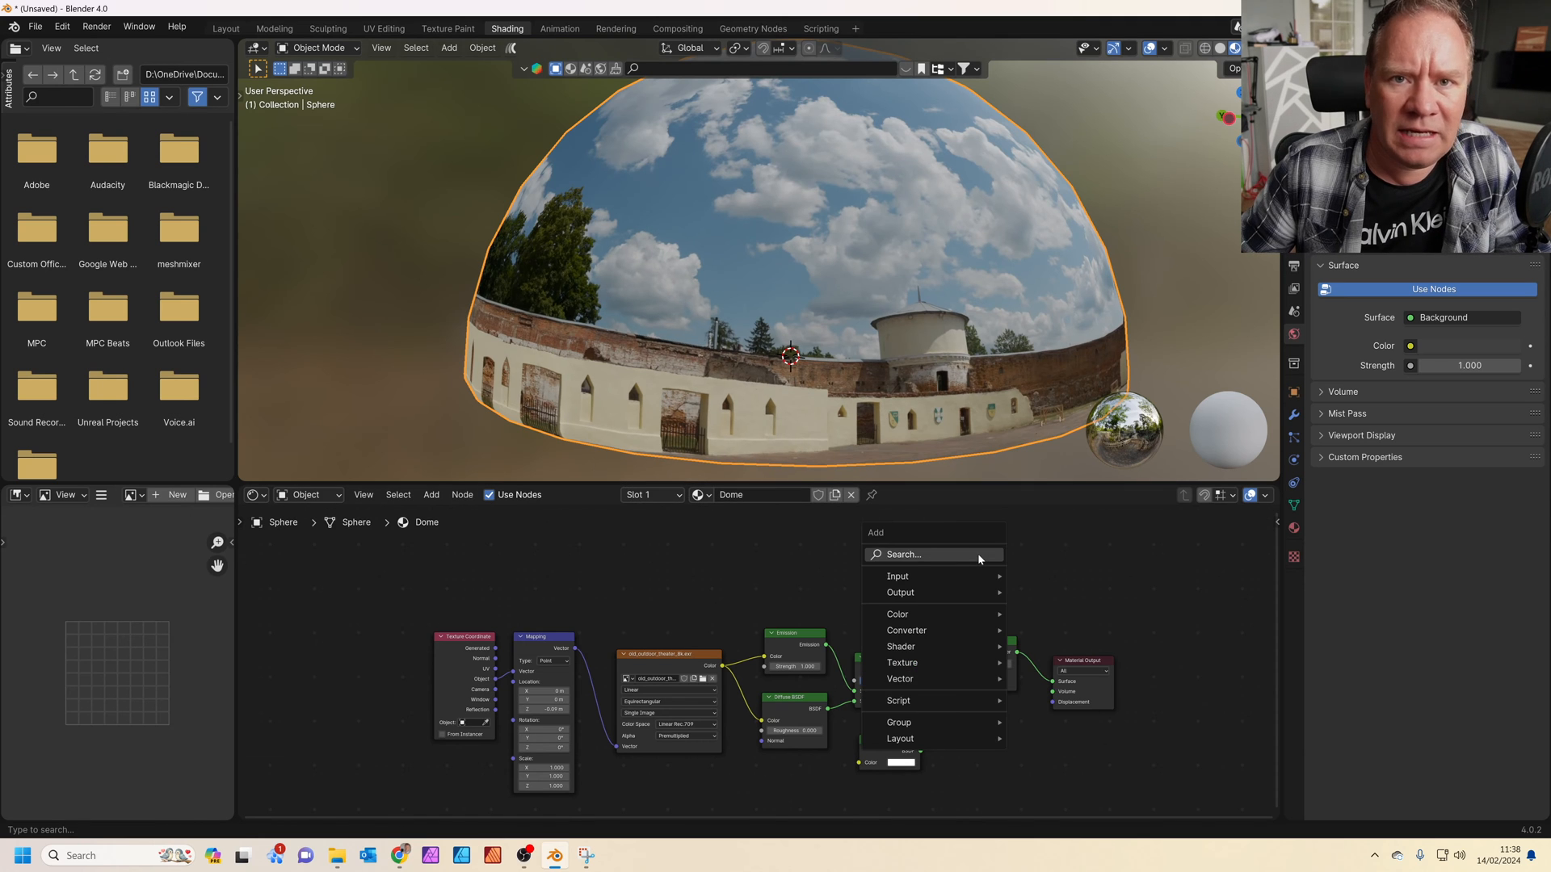
type("geo")
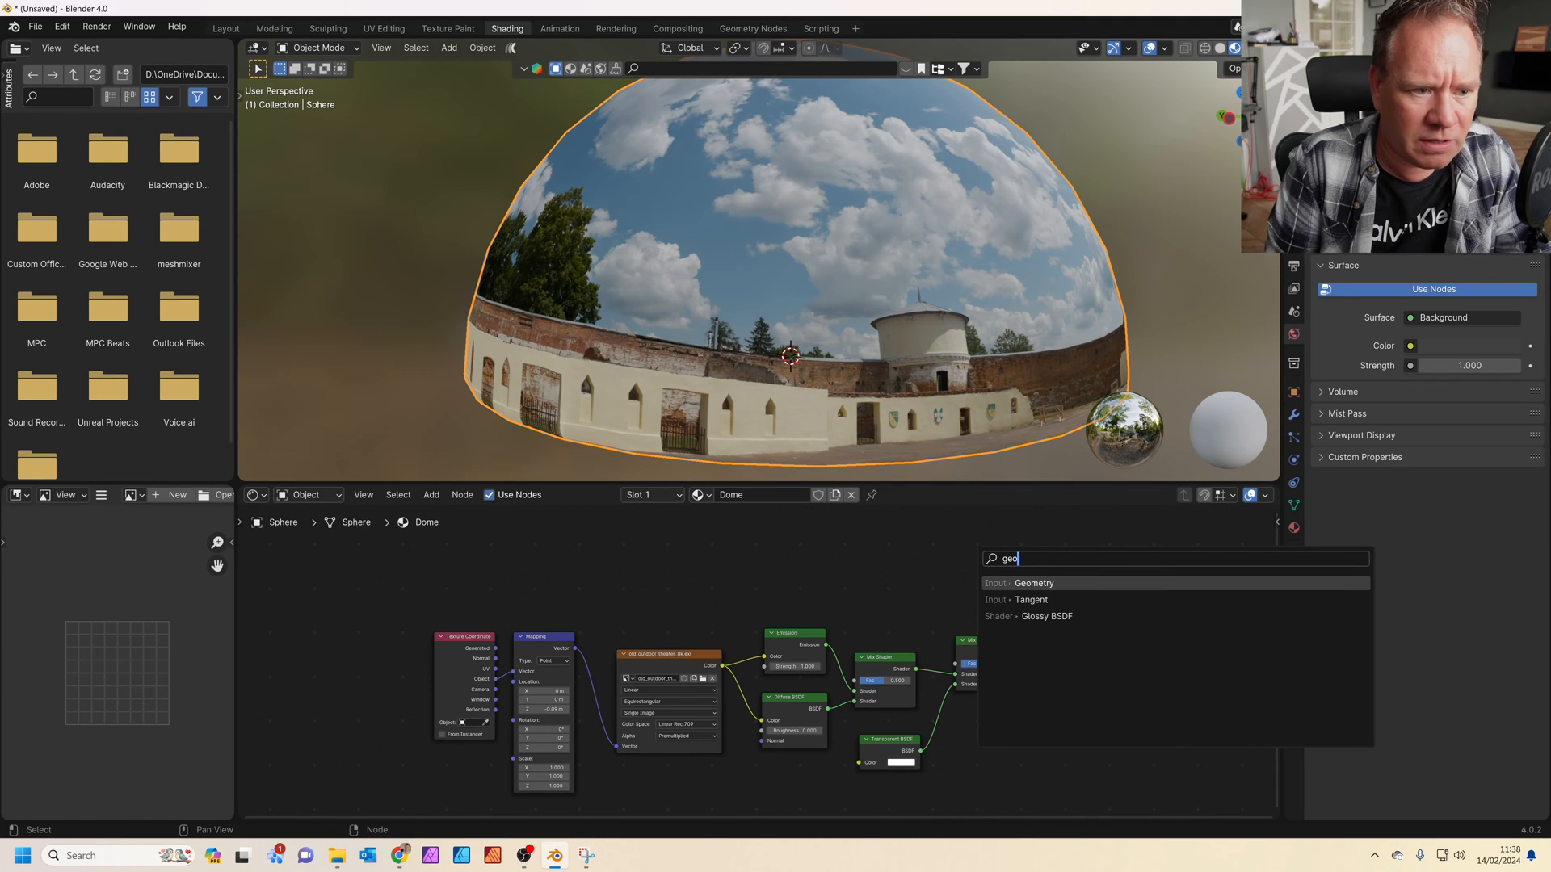
left_click(1034, 583)
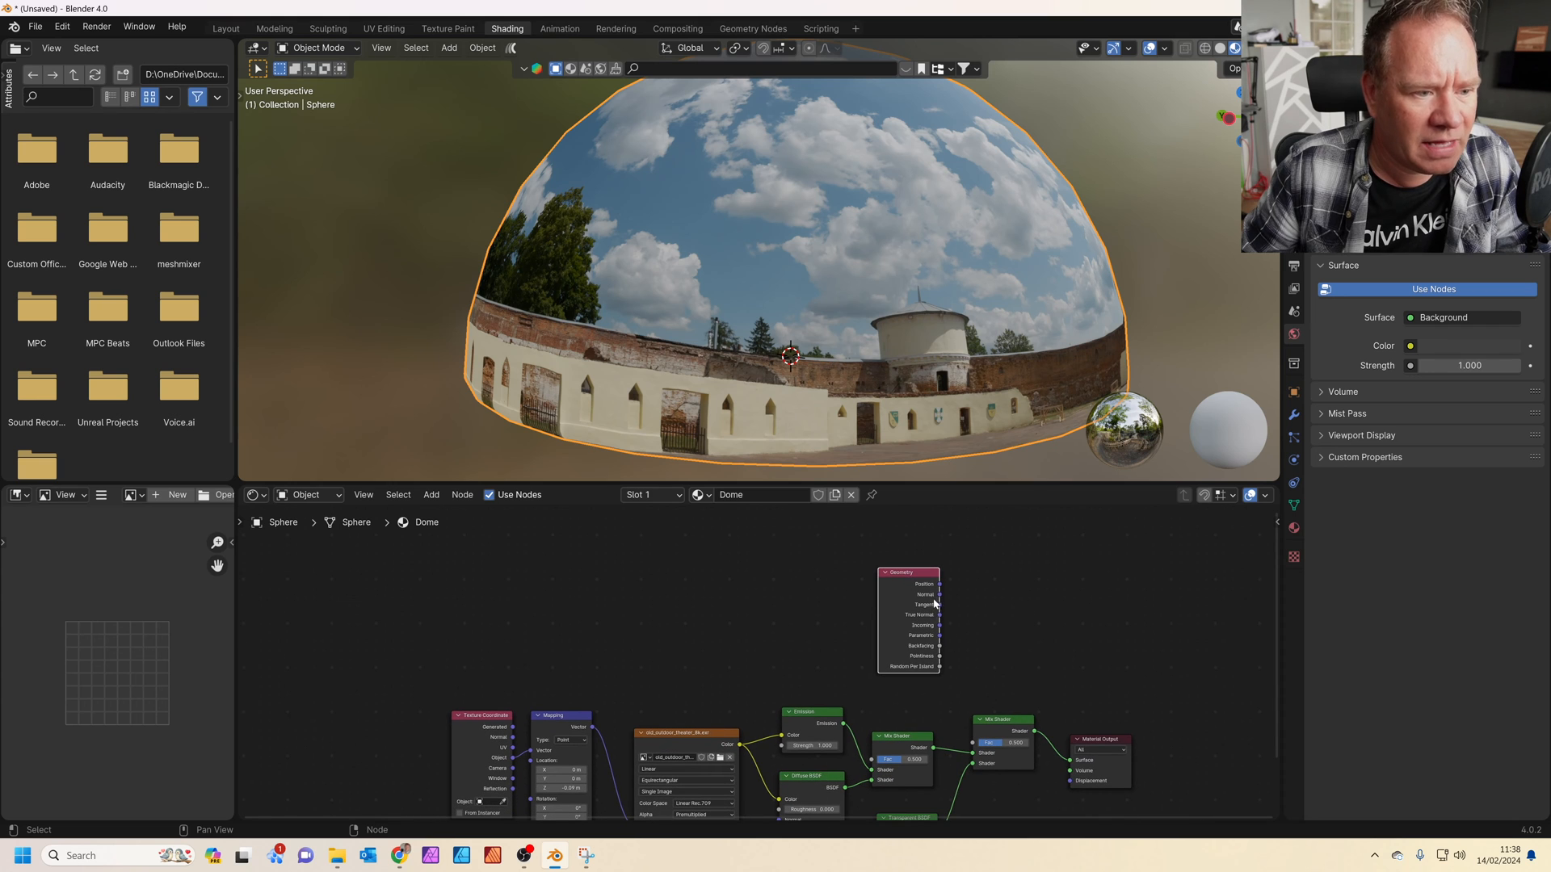
mouse_move(931, 650)
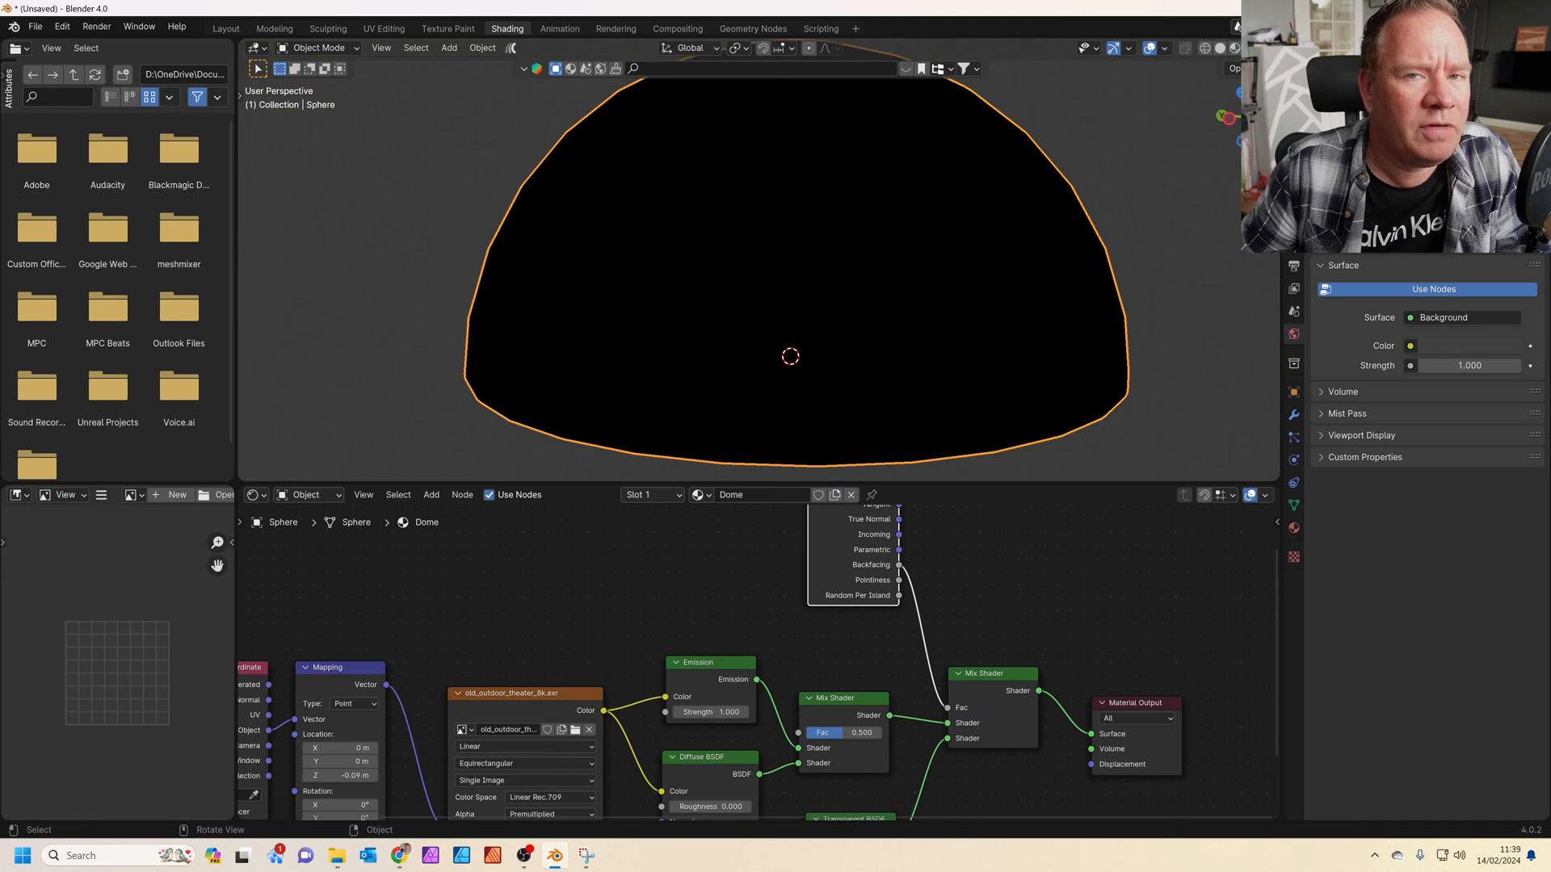
Step: Set the render engine to Cycles with GPU Compute as the device
scroll("down", 3)
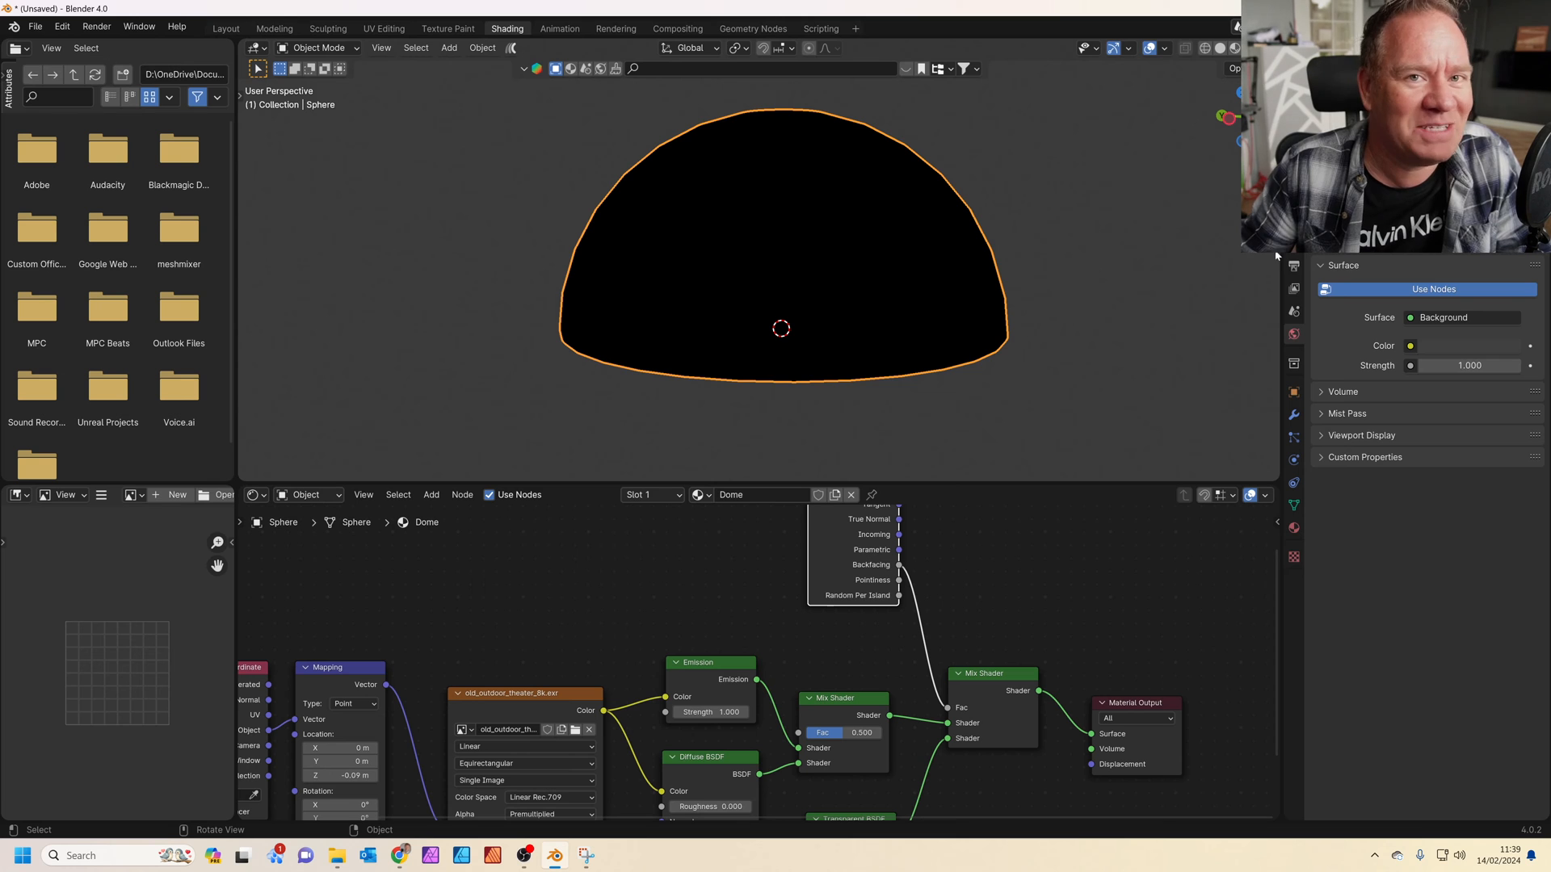
left_click(1294, 287)
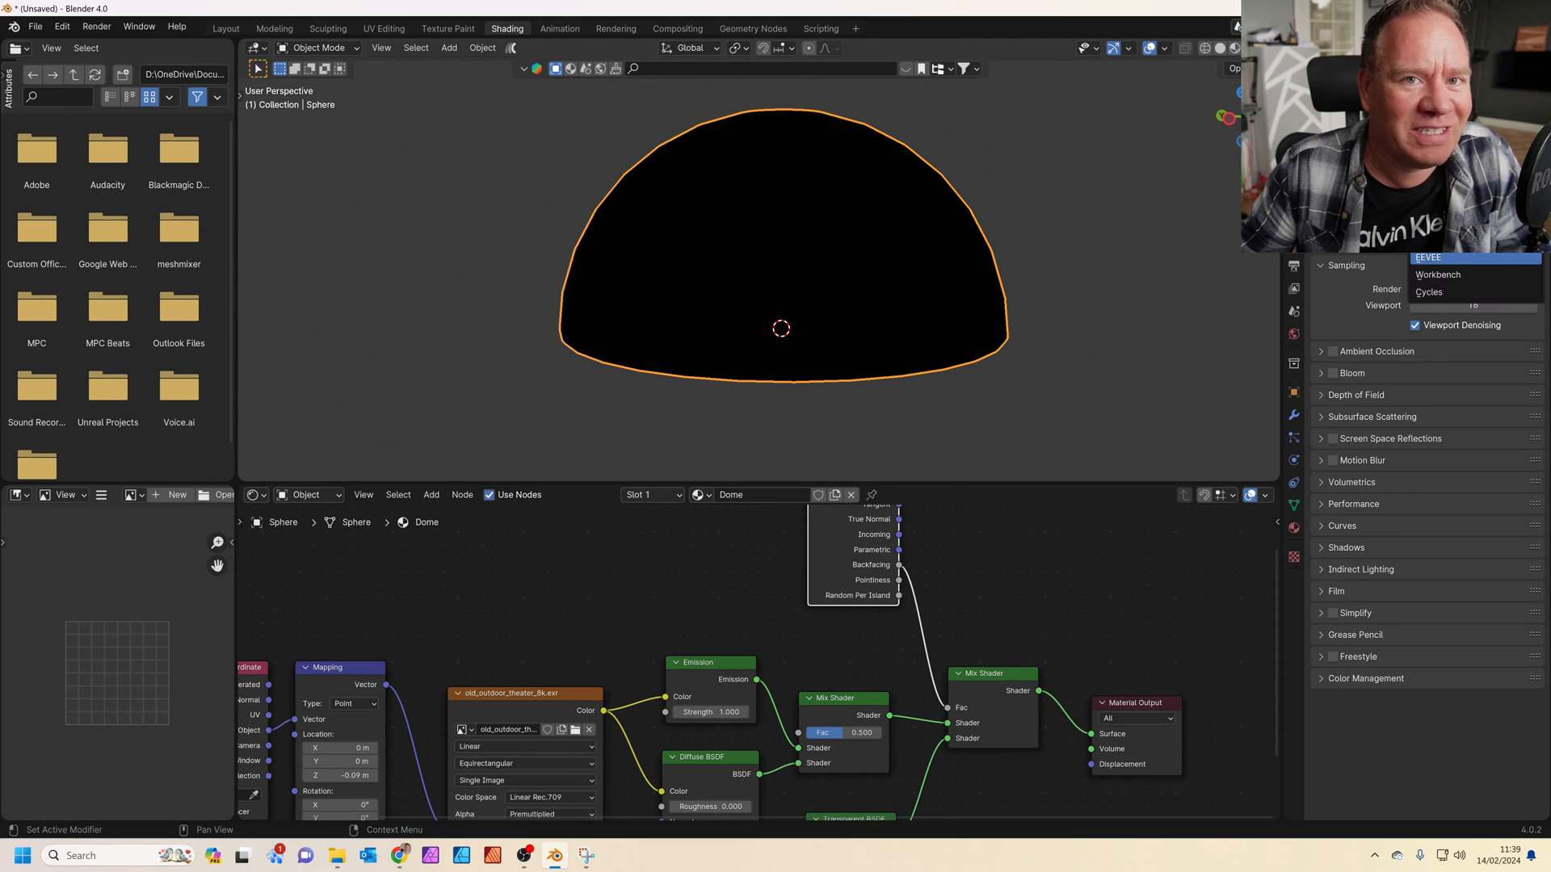
left_click(1430, 292)
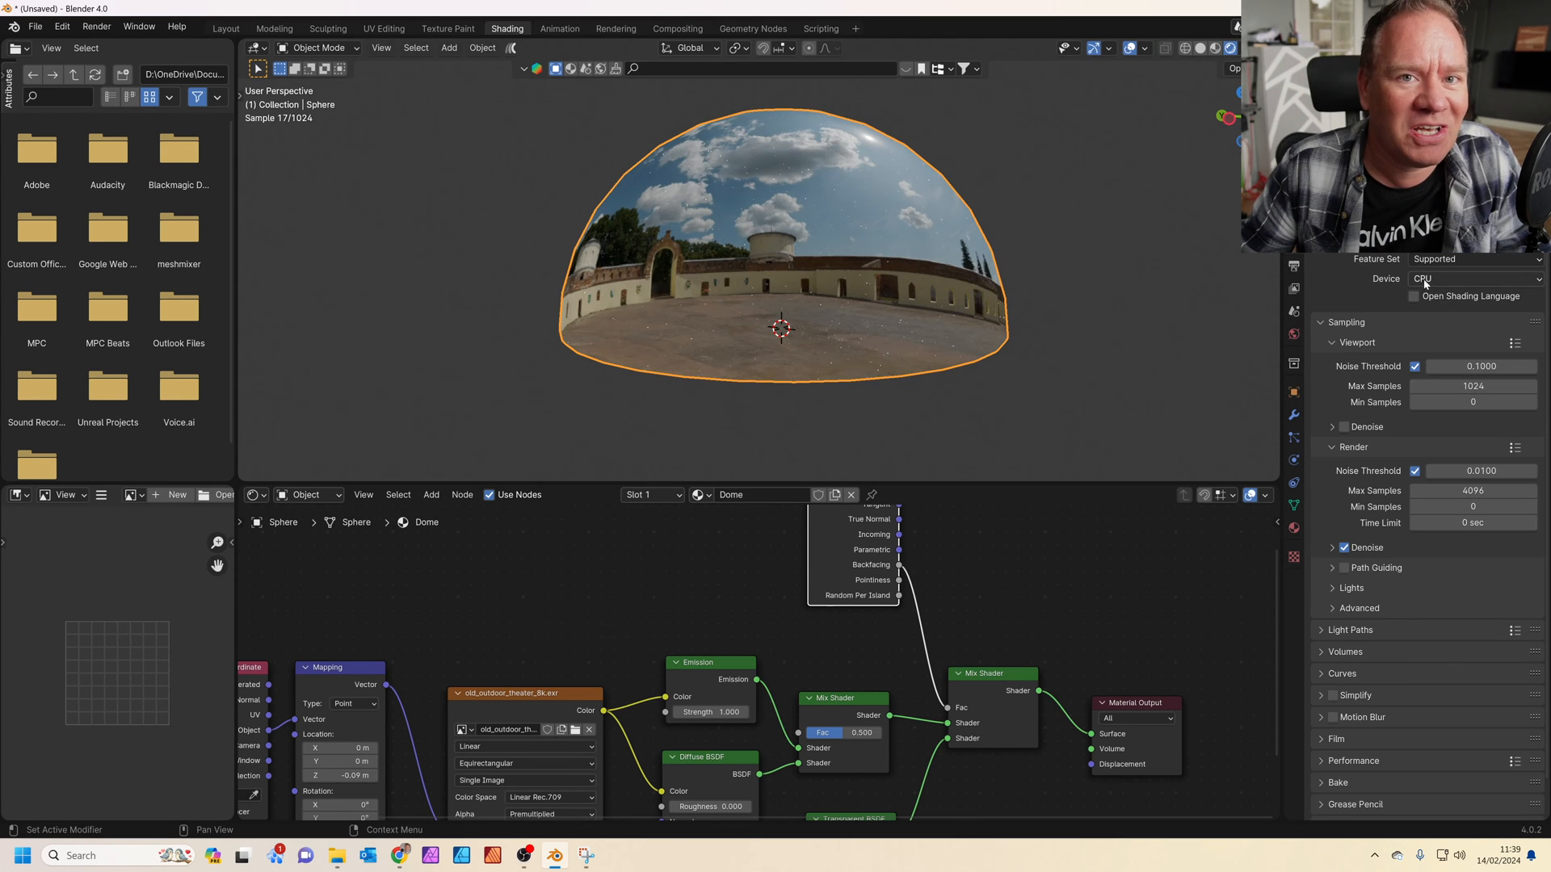
left_click(1474, 278)
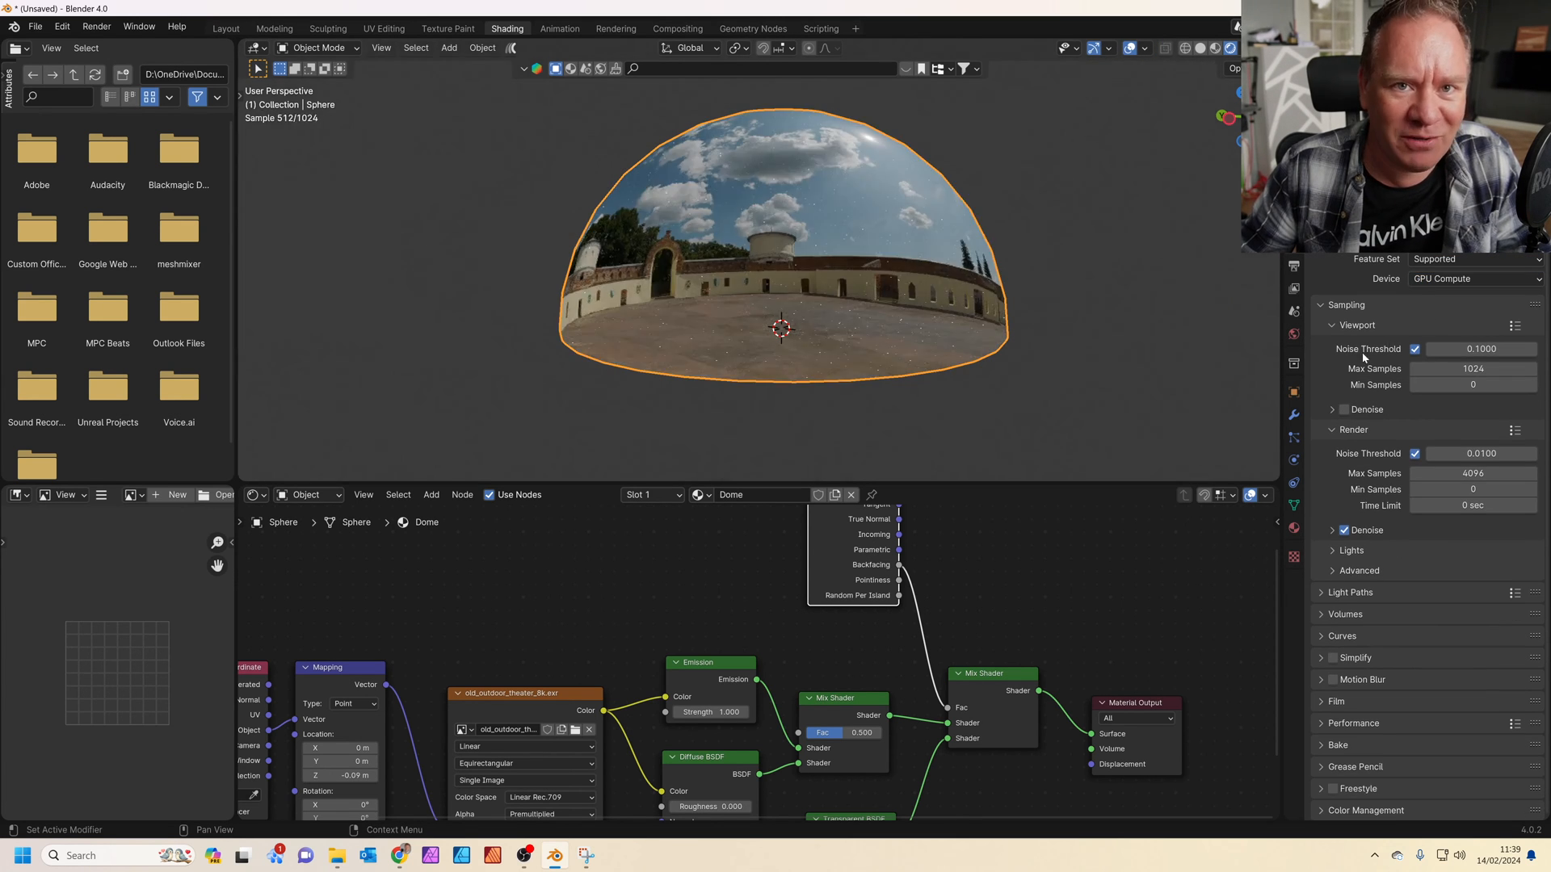
left_click(1473, 368)
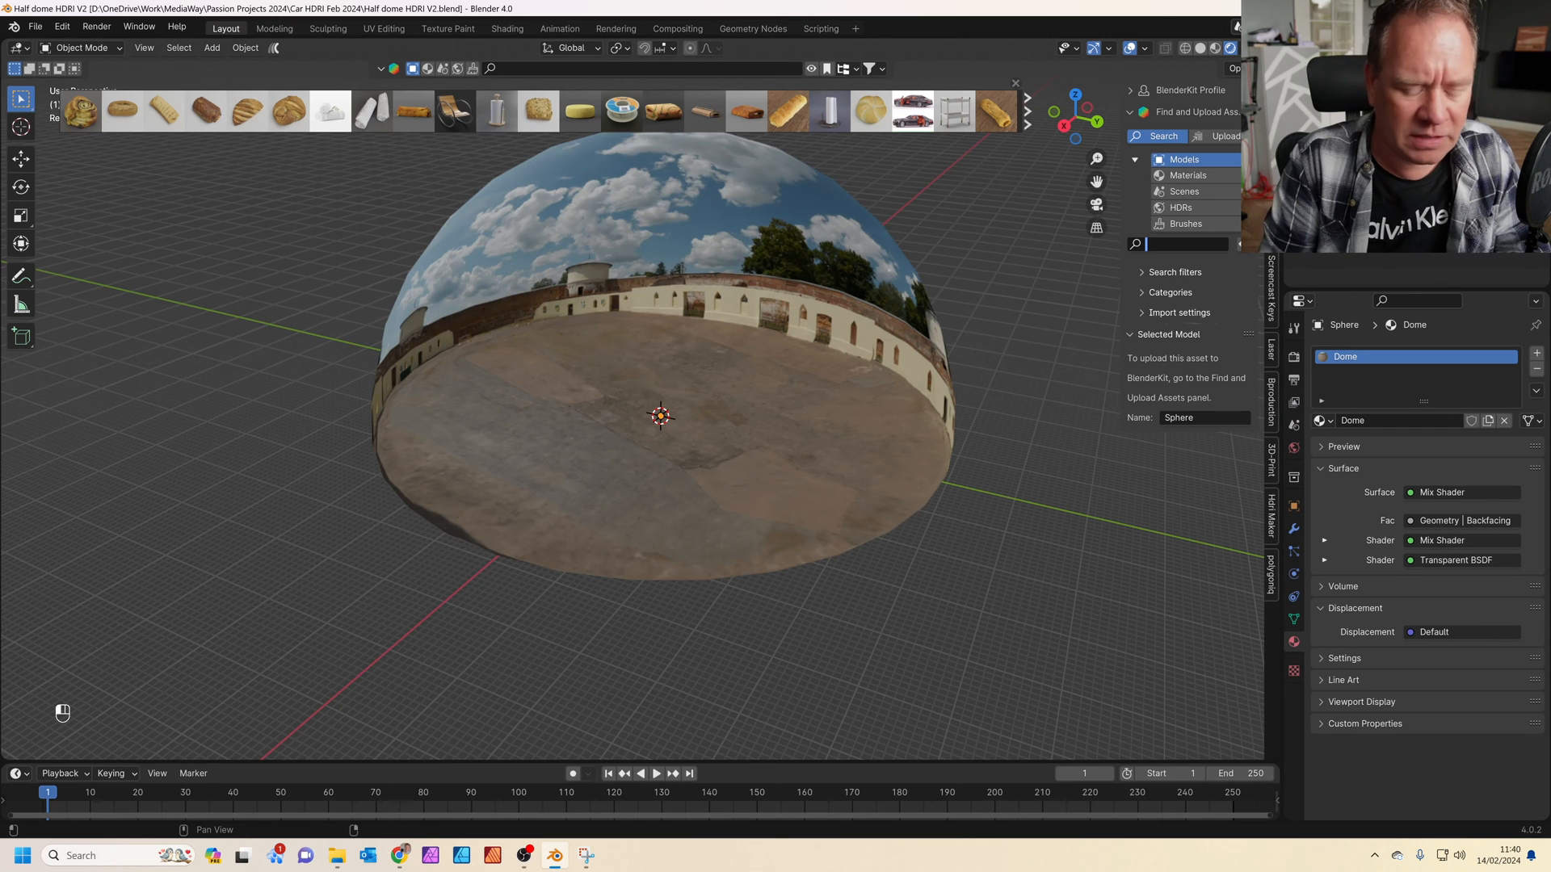
Step: Search BlenderKit models for 'caterham'
type("caterham")
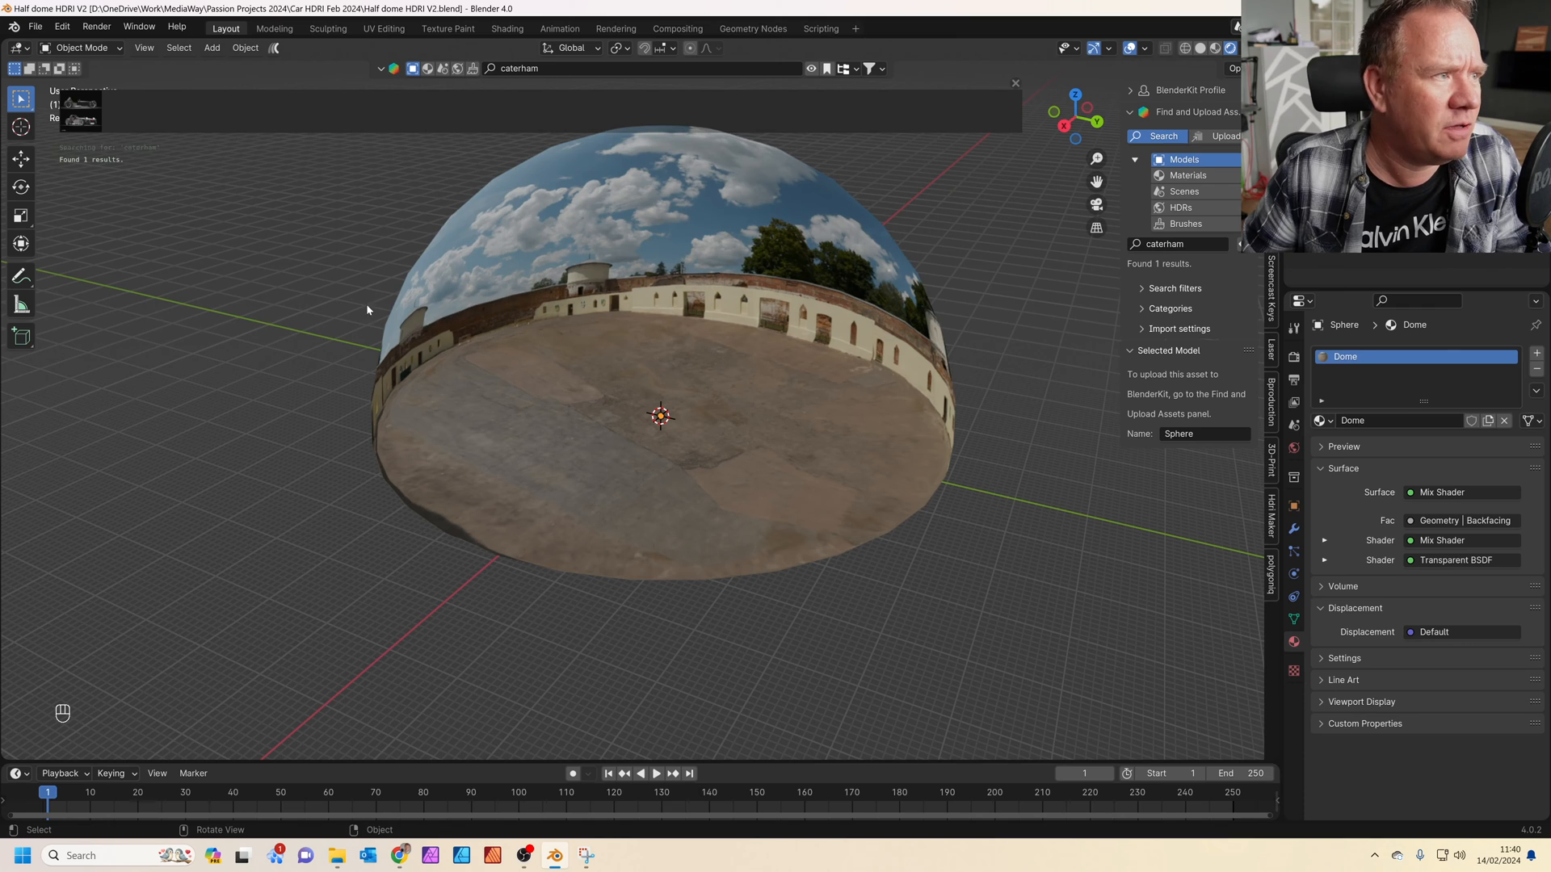
mouse_move(81, 112)
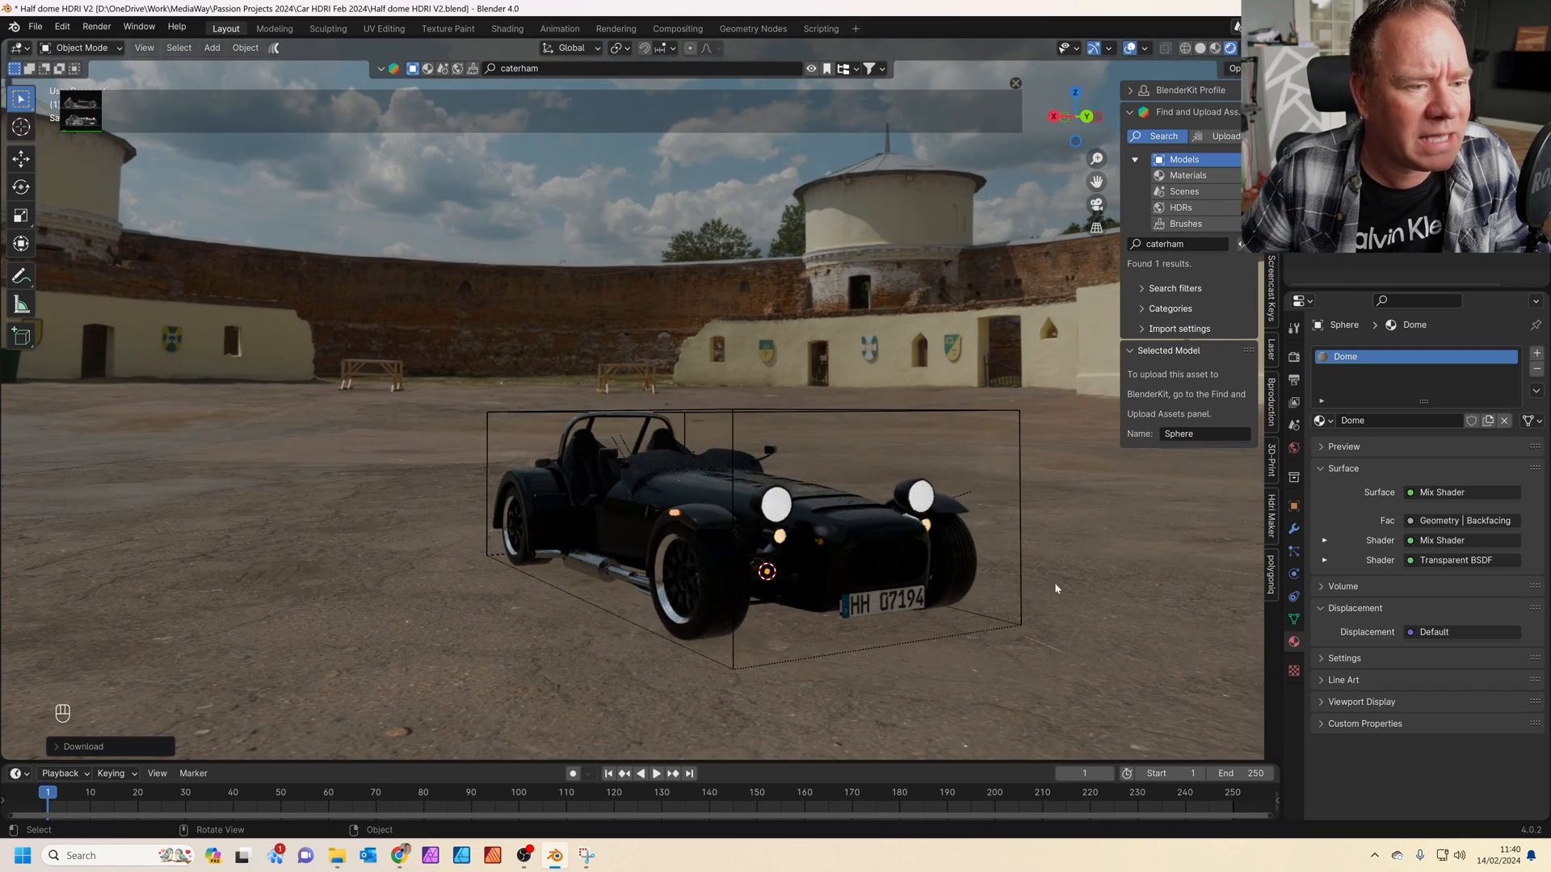
Step: View the Caterham on the dome floor in the Shading workspace with the Dome material nodes shown
left_click(506, 28)
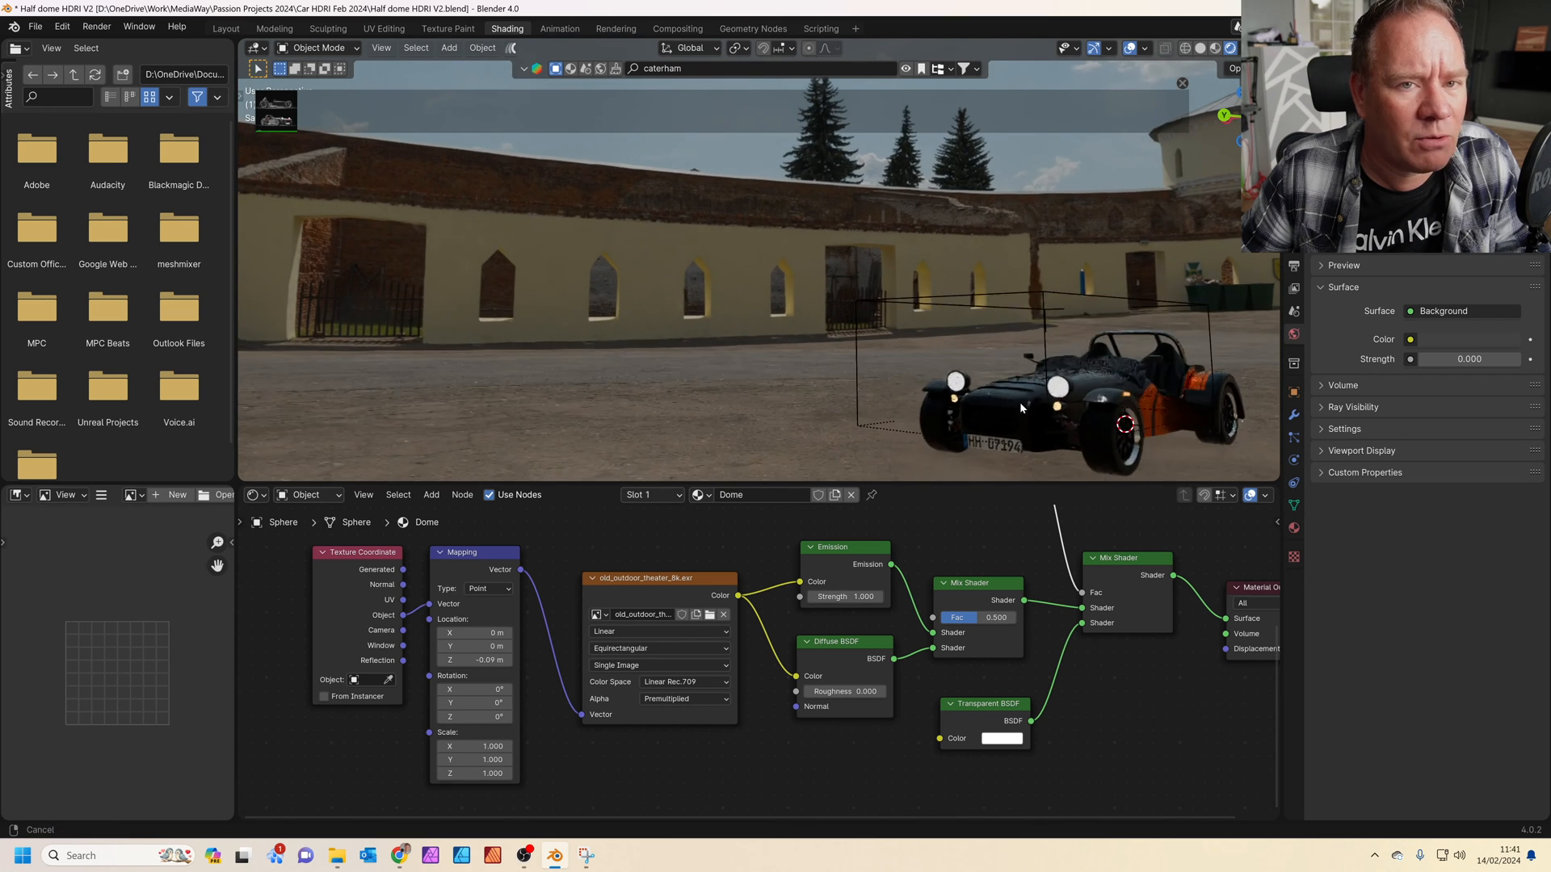
scroll("down", 3)
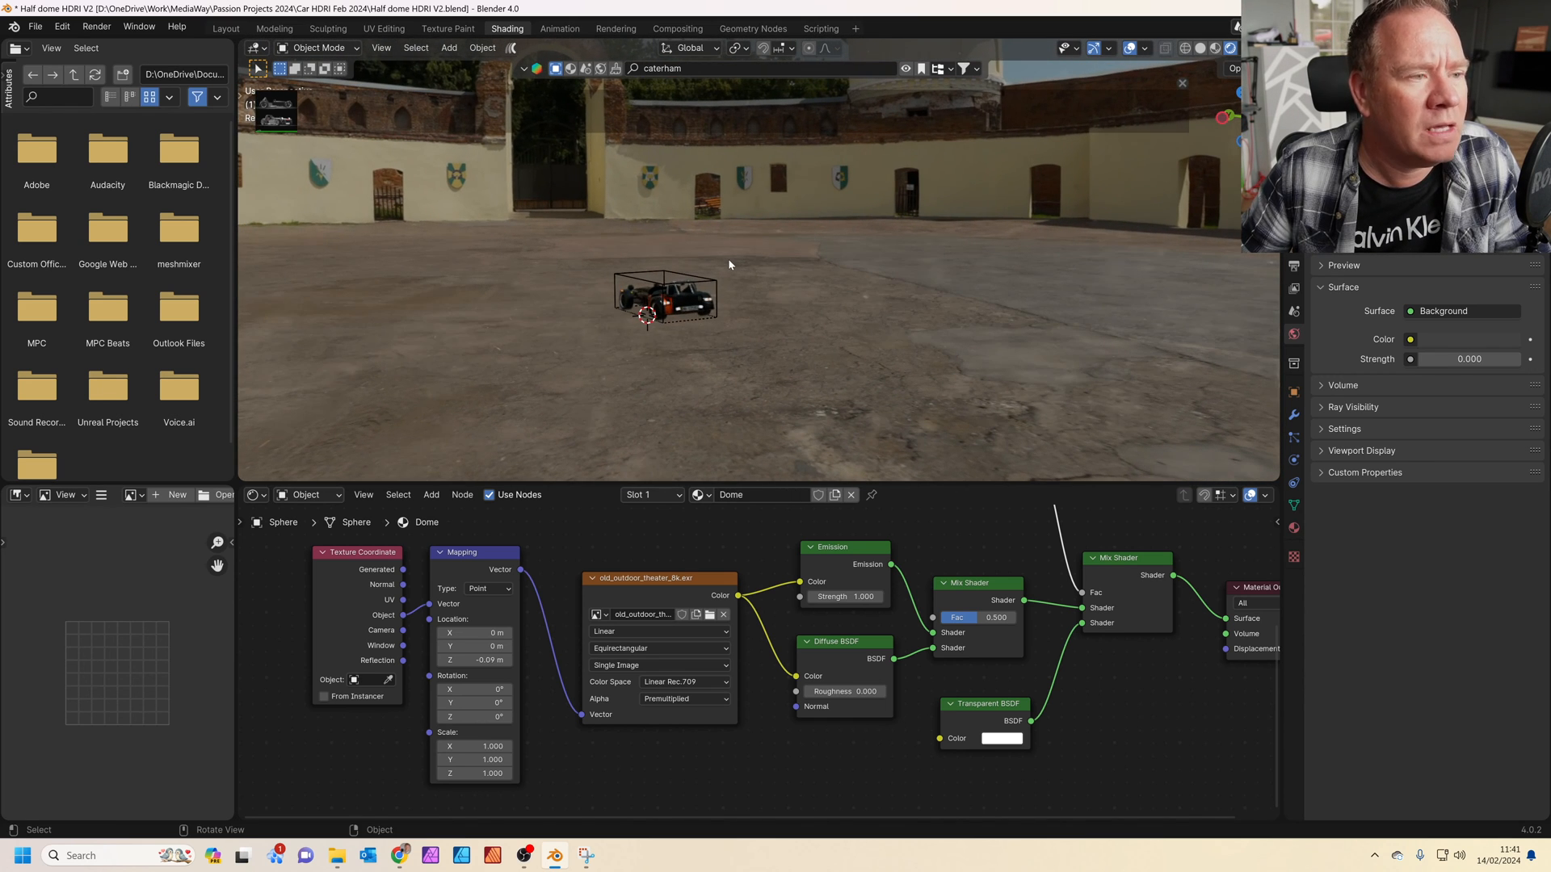
Step: Add a Sun lamp at the dome's centre and rotate it so the light comes in at an angle
left_click(447, 47)
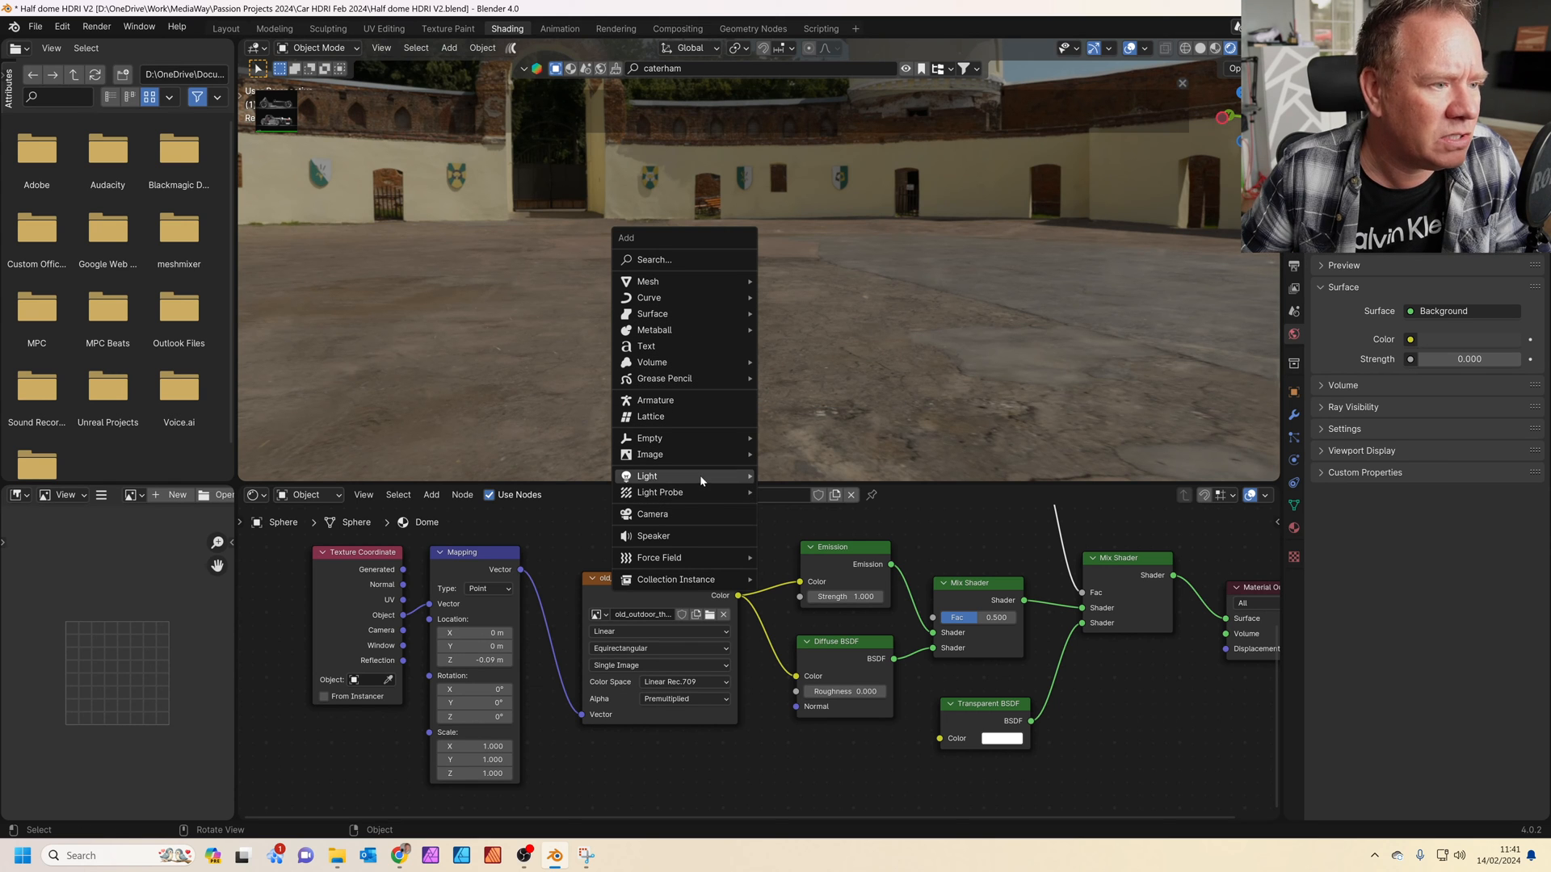
left_click(648, 475)
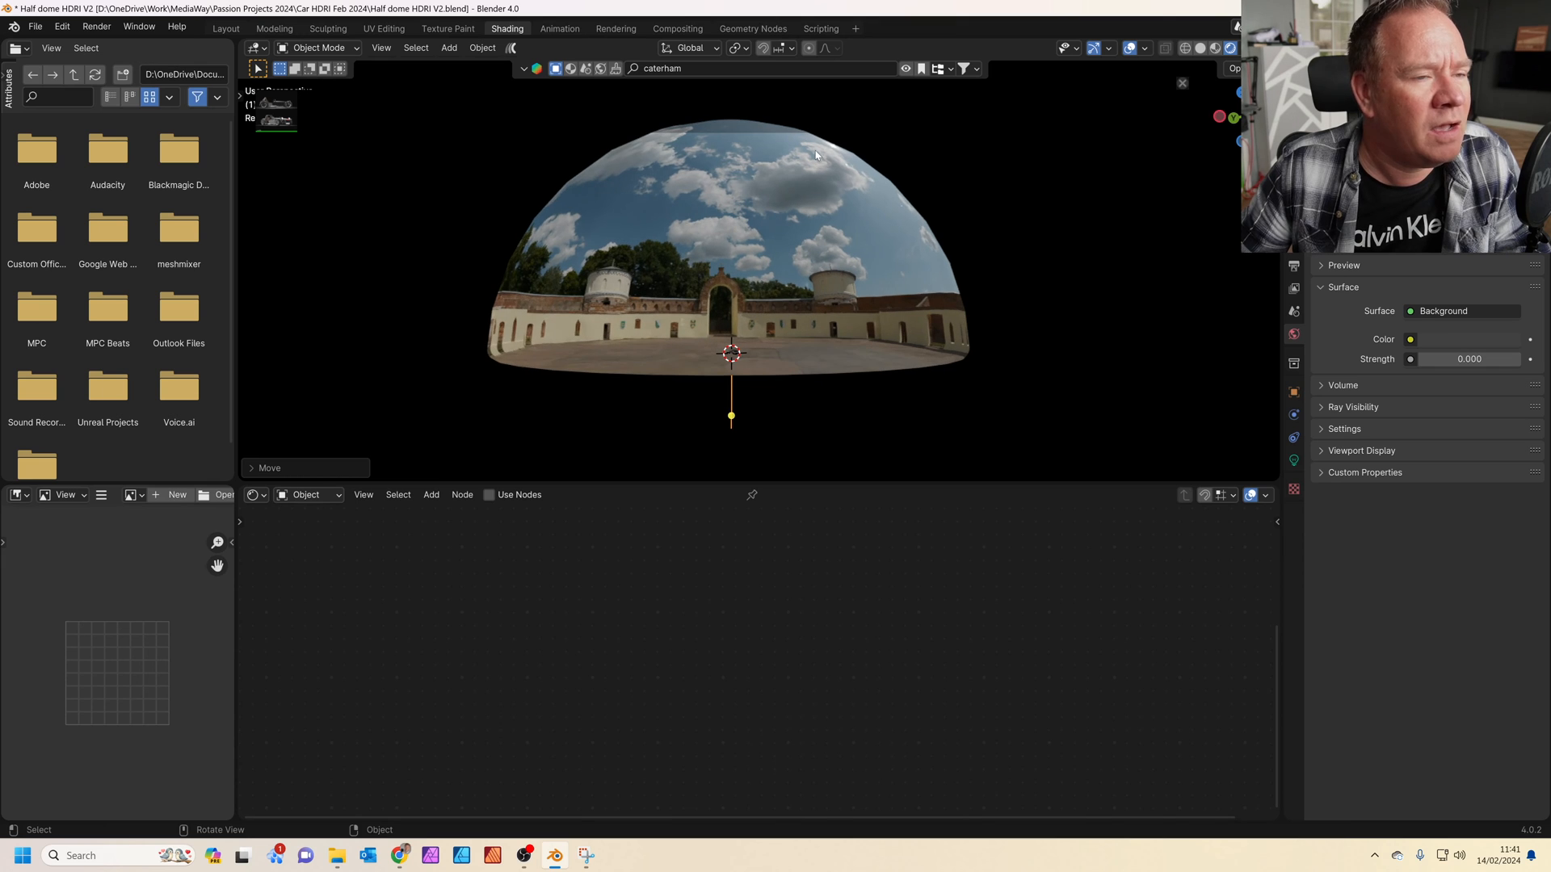
mouse_move(799, 378)
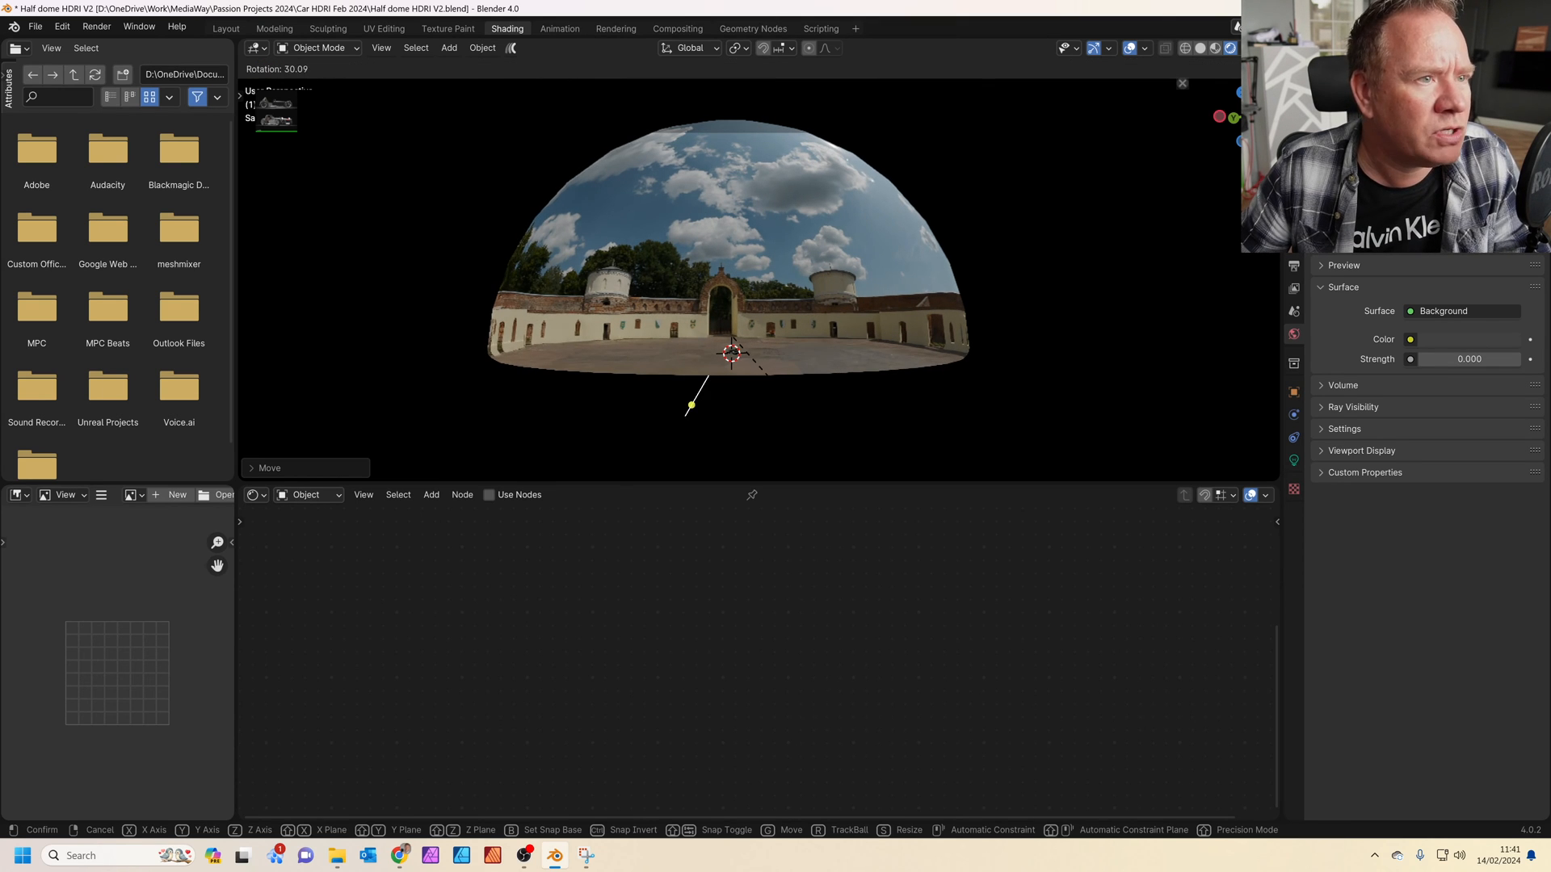
left_click_drag(690, 404, 696, 409)
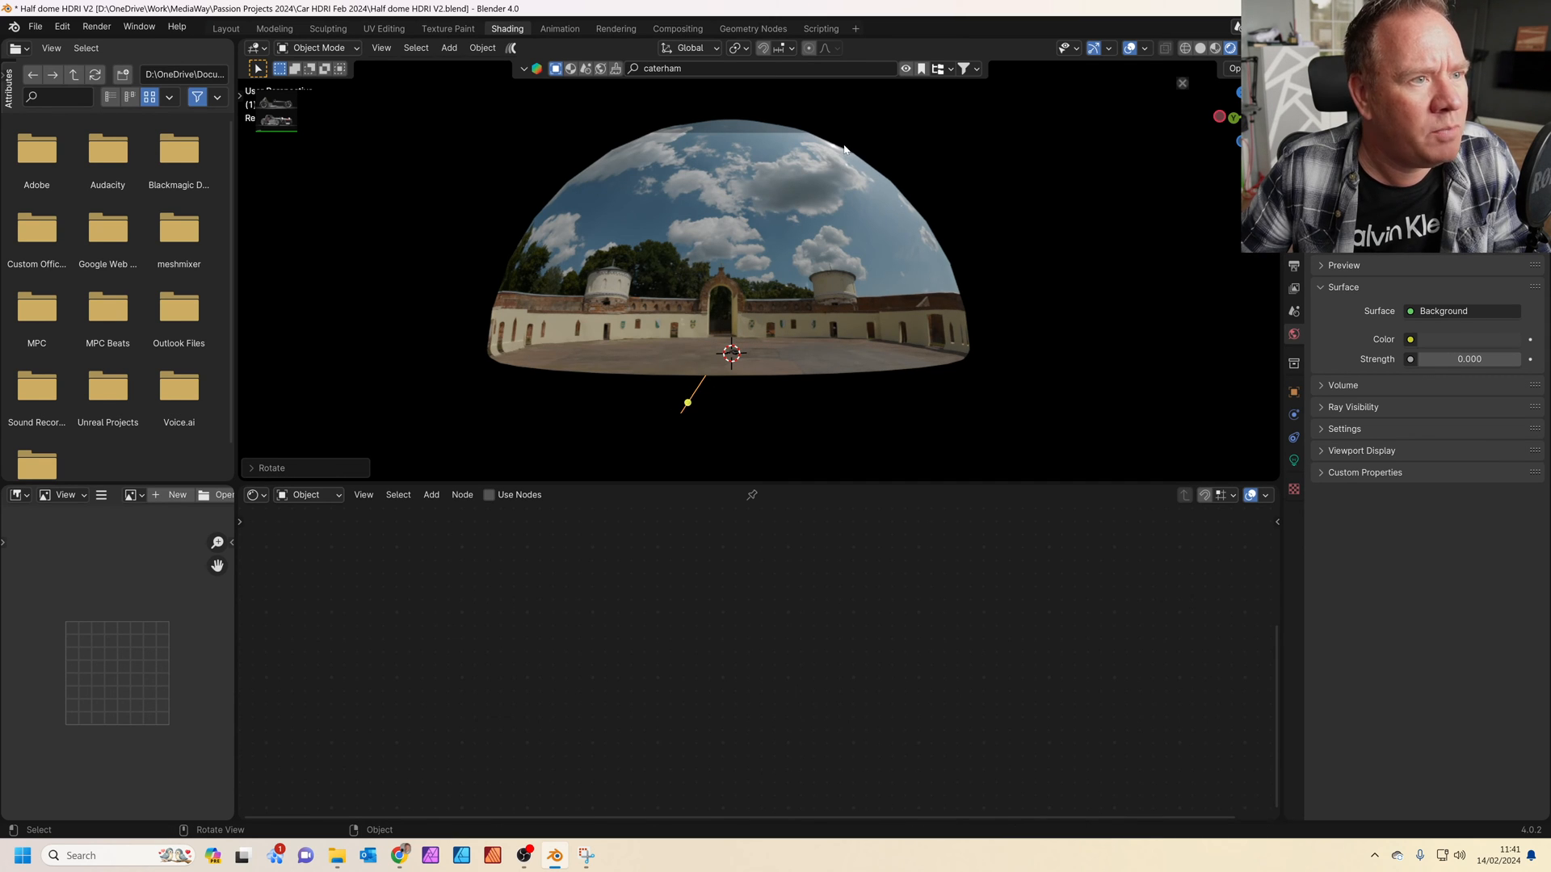
mouse_move(829, 176)
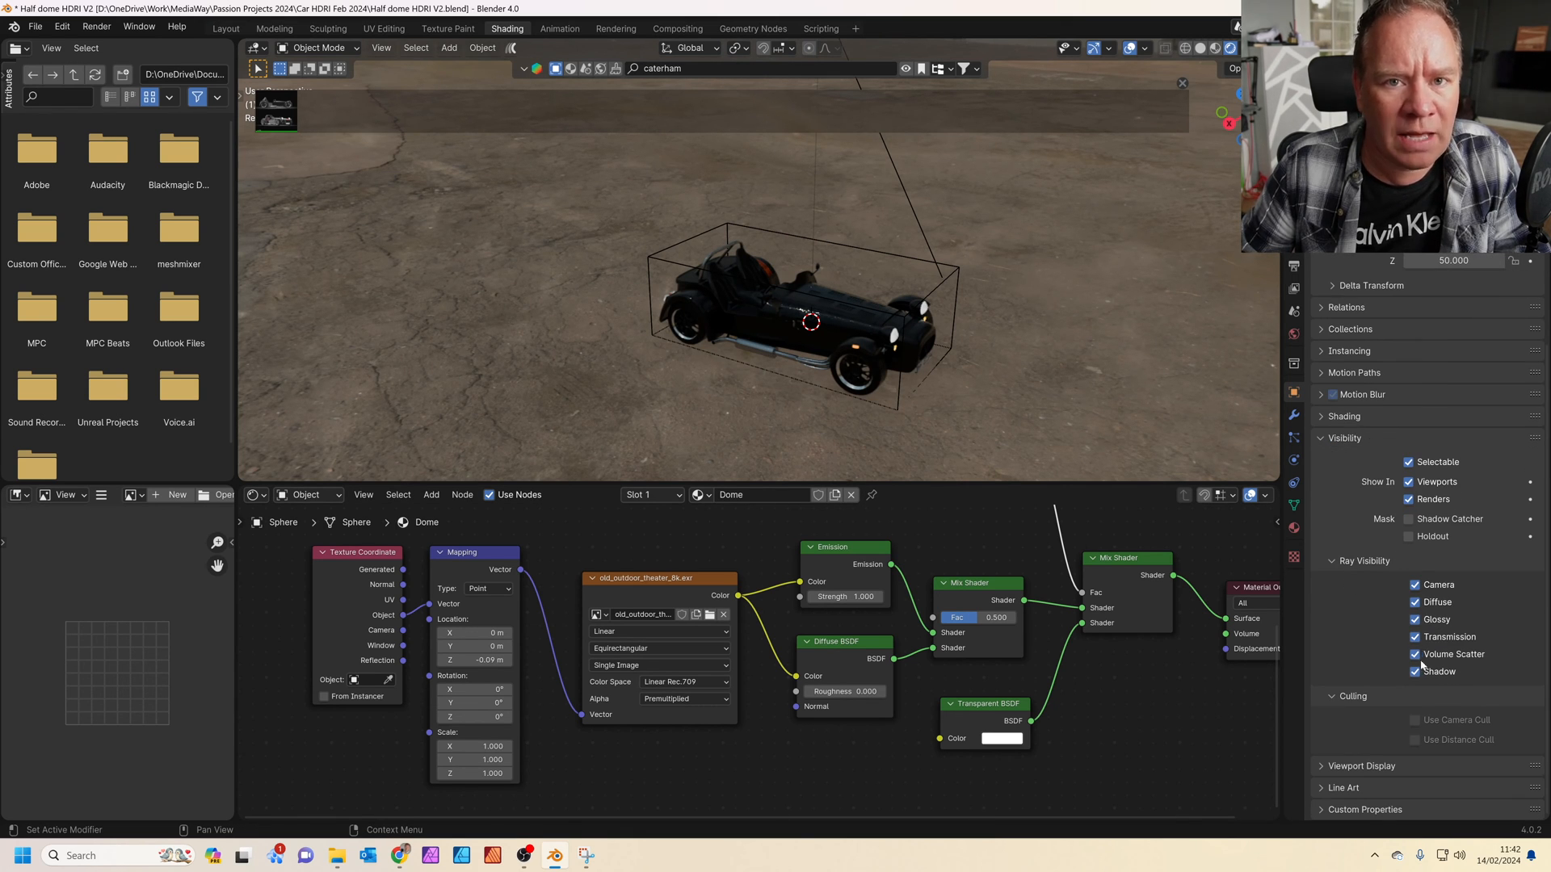
Step: Turn off the dome's Shadow ray visibility so sunlight reaches the Caterham
left_click(1409, 672)
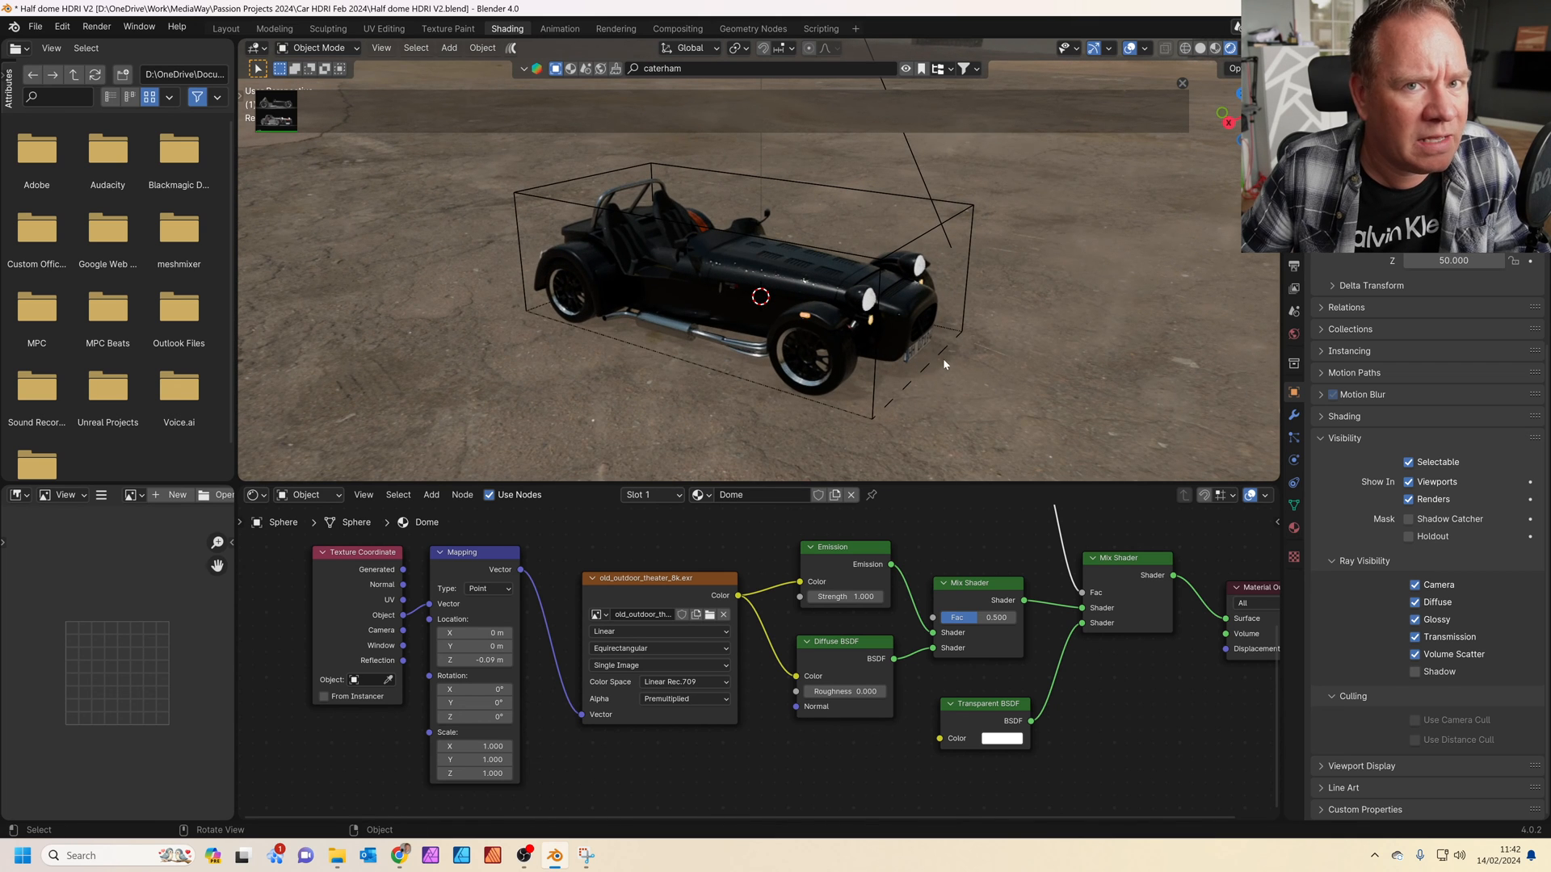
mouse_move(937, 363)
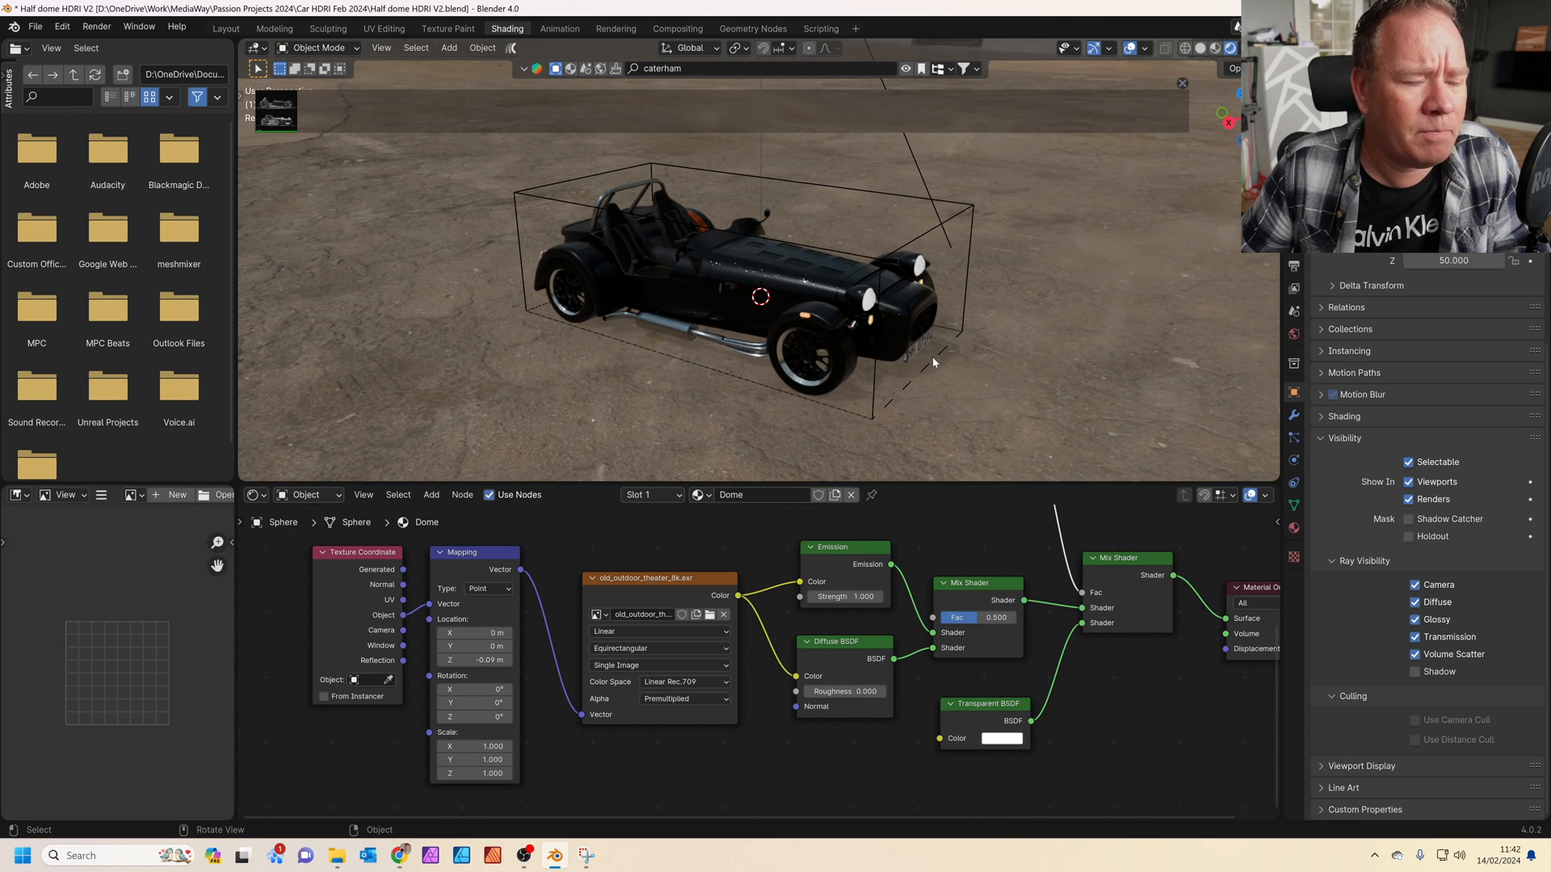
mouse_move(893, 236)
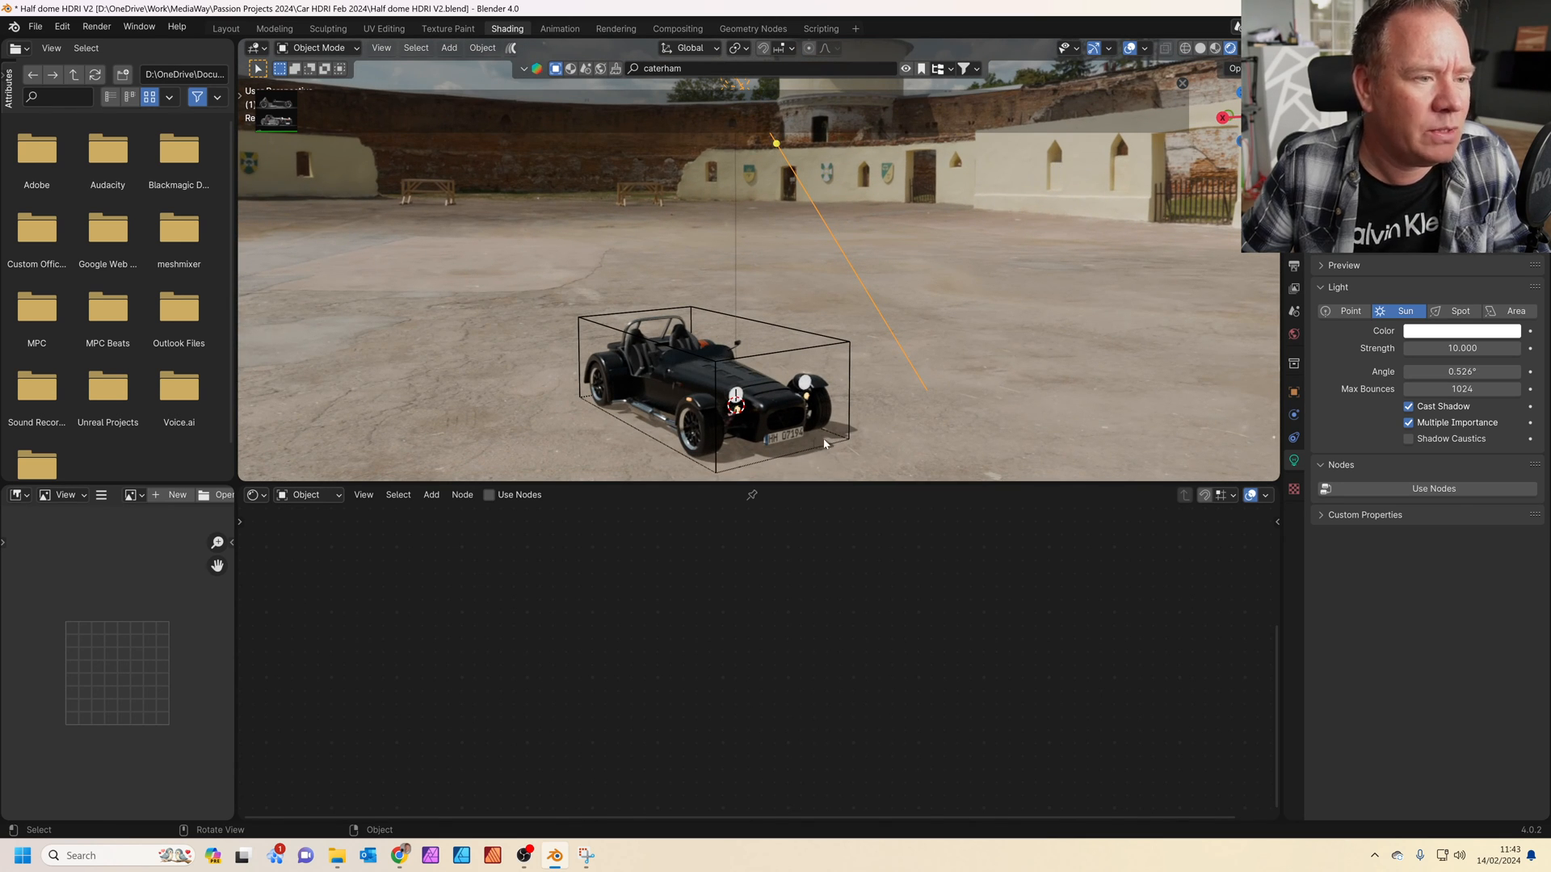
Step: Lower the sun lamp's strength to about 5.71
left_click_drag(1483, 349, 1434, 349)
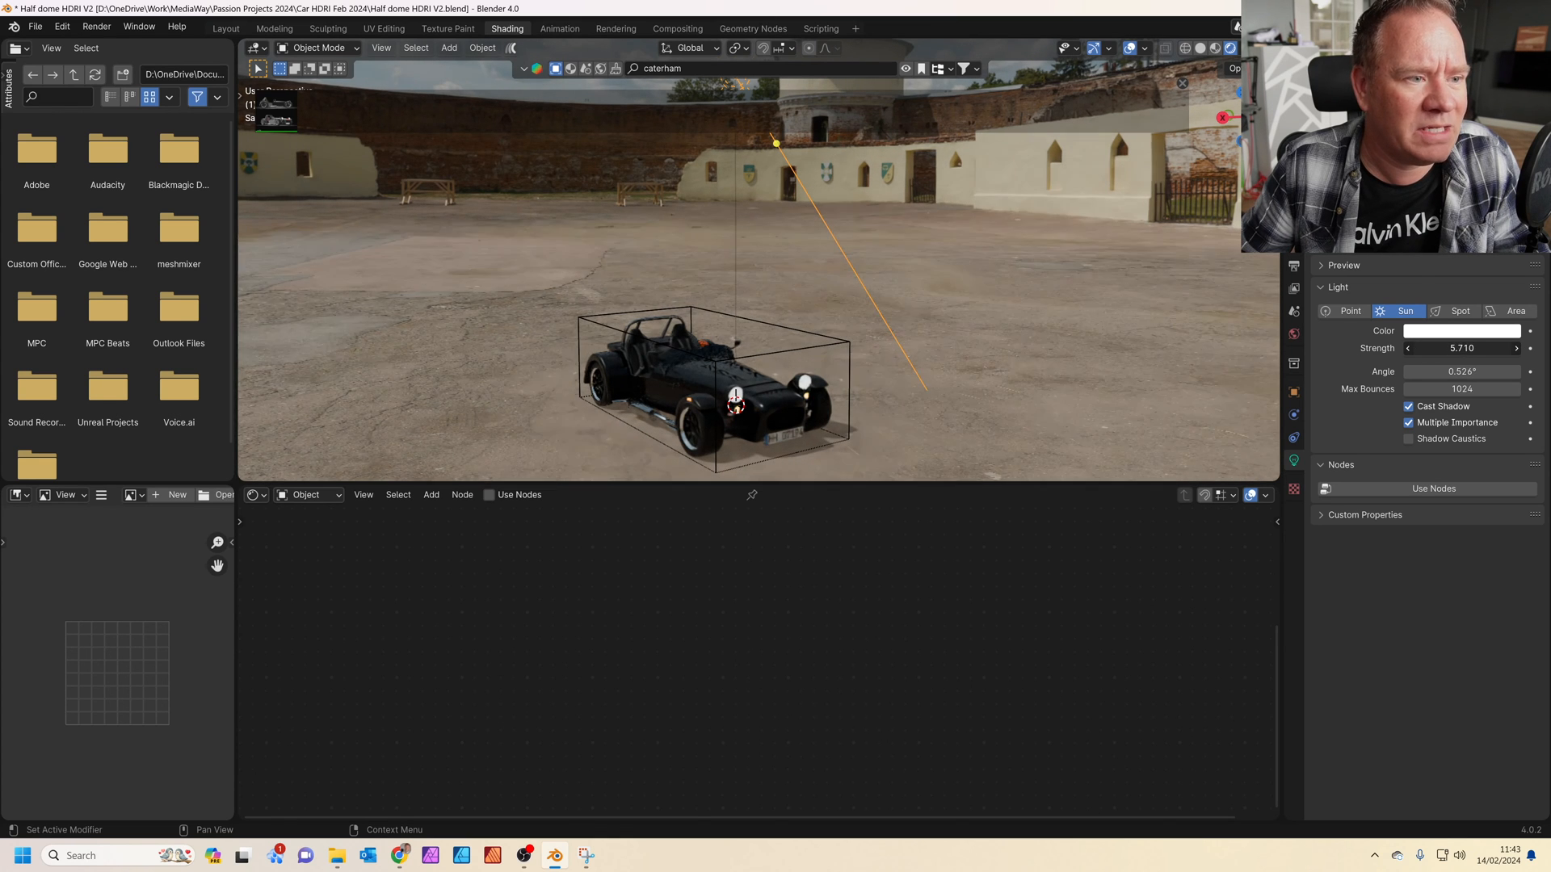
left_click_drag(1462, 347, 1478, 347)
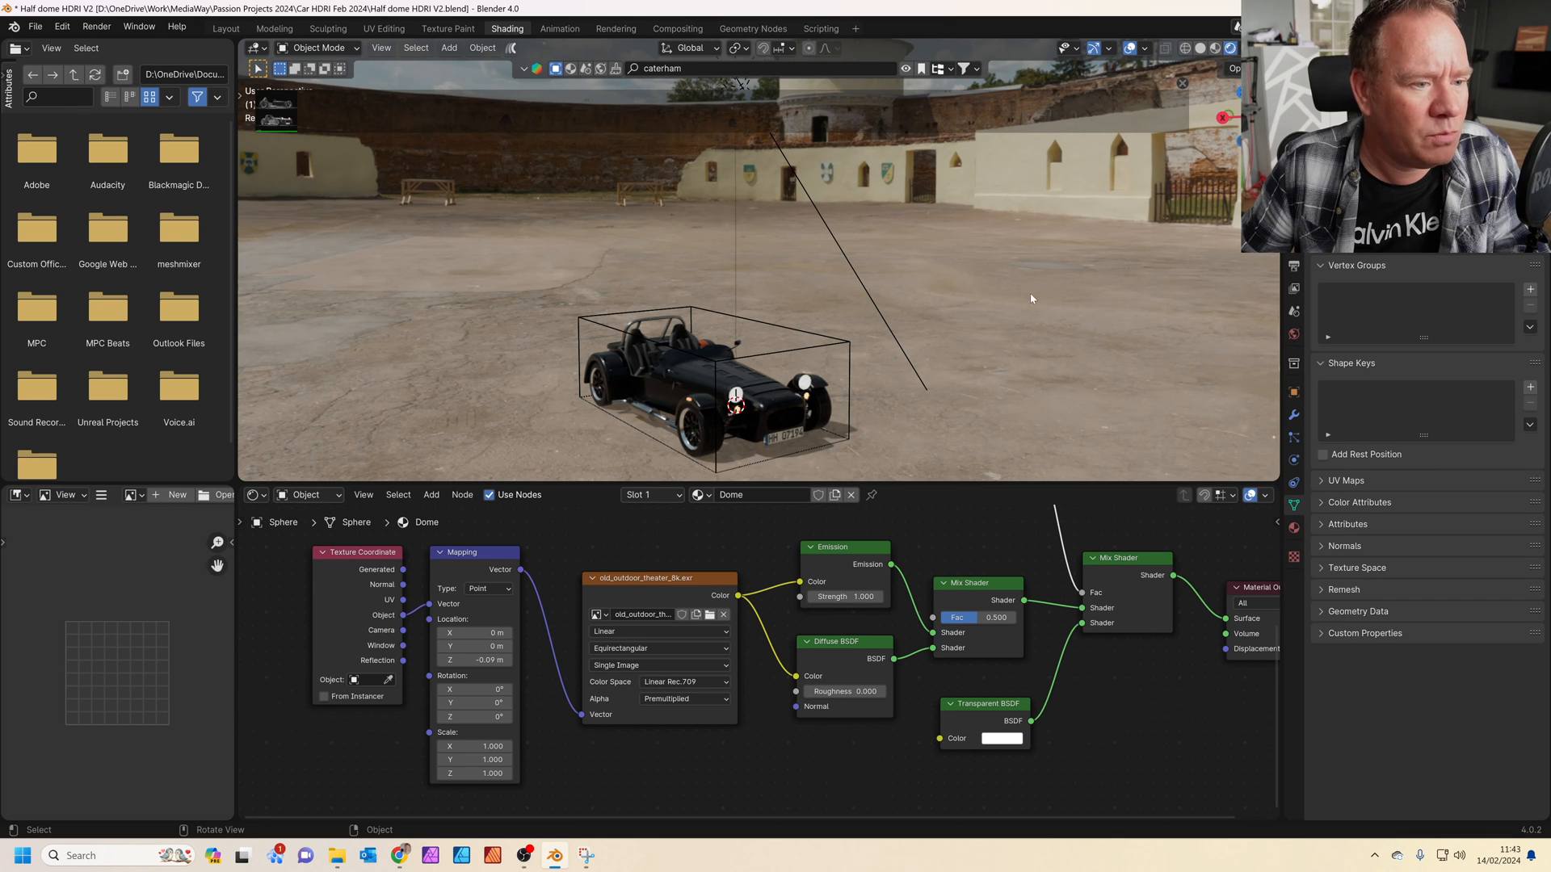
mouse_move(1116, 272)
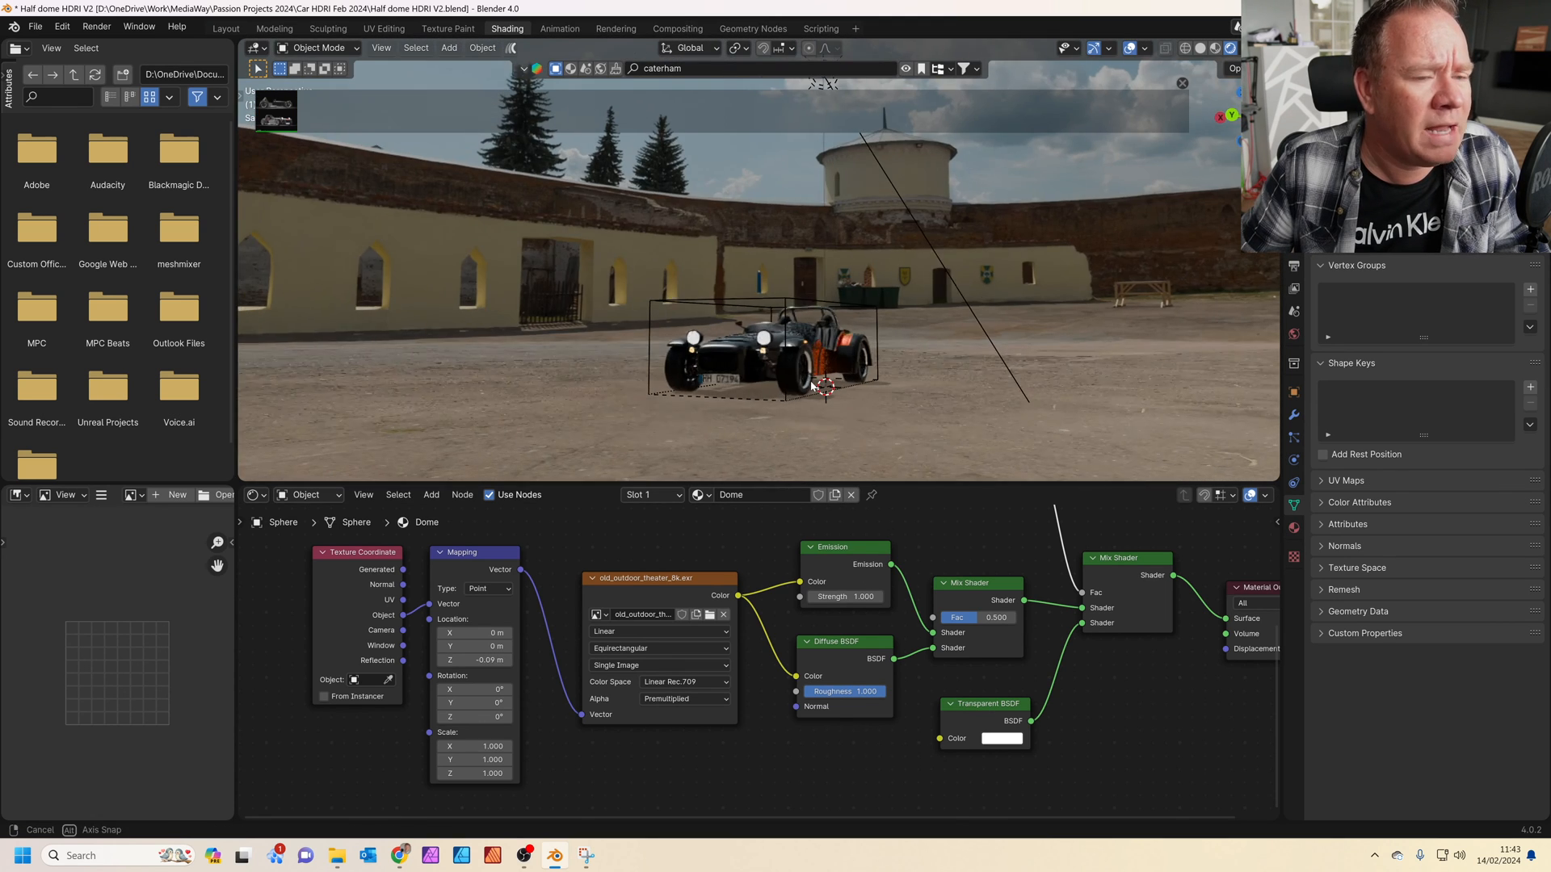
left_click(225, 27)
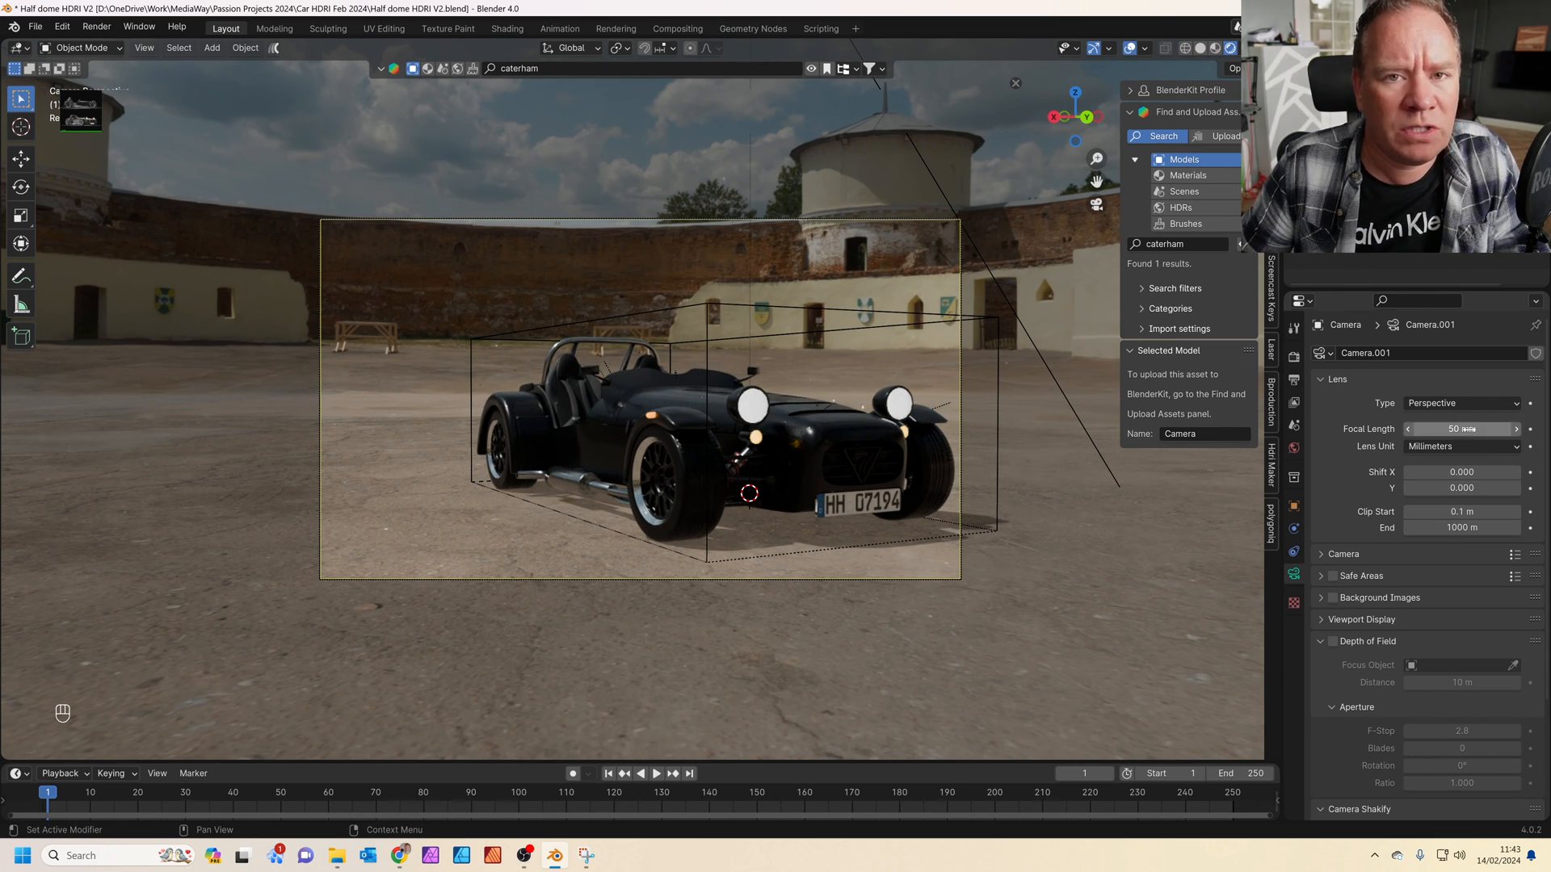
Step: Set the camera focal length to 80 mm and reframe the Caterham against the tower
left_click_drag(1415, 428, 1473, 428)
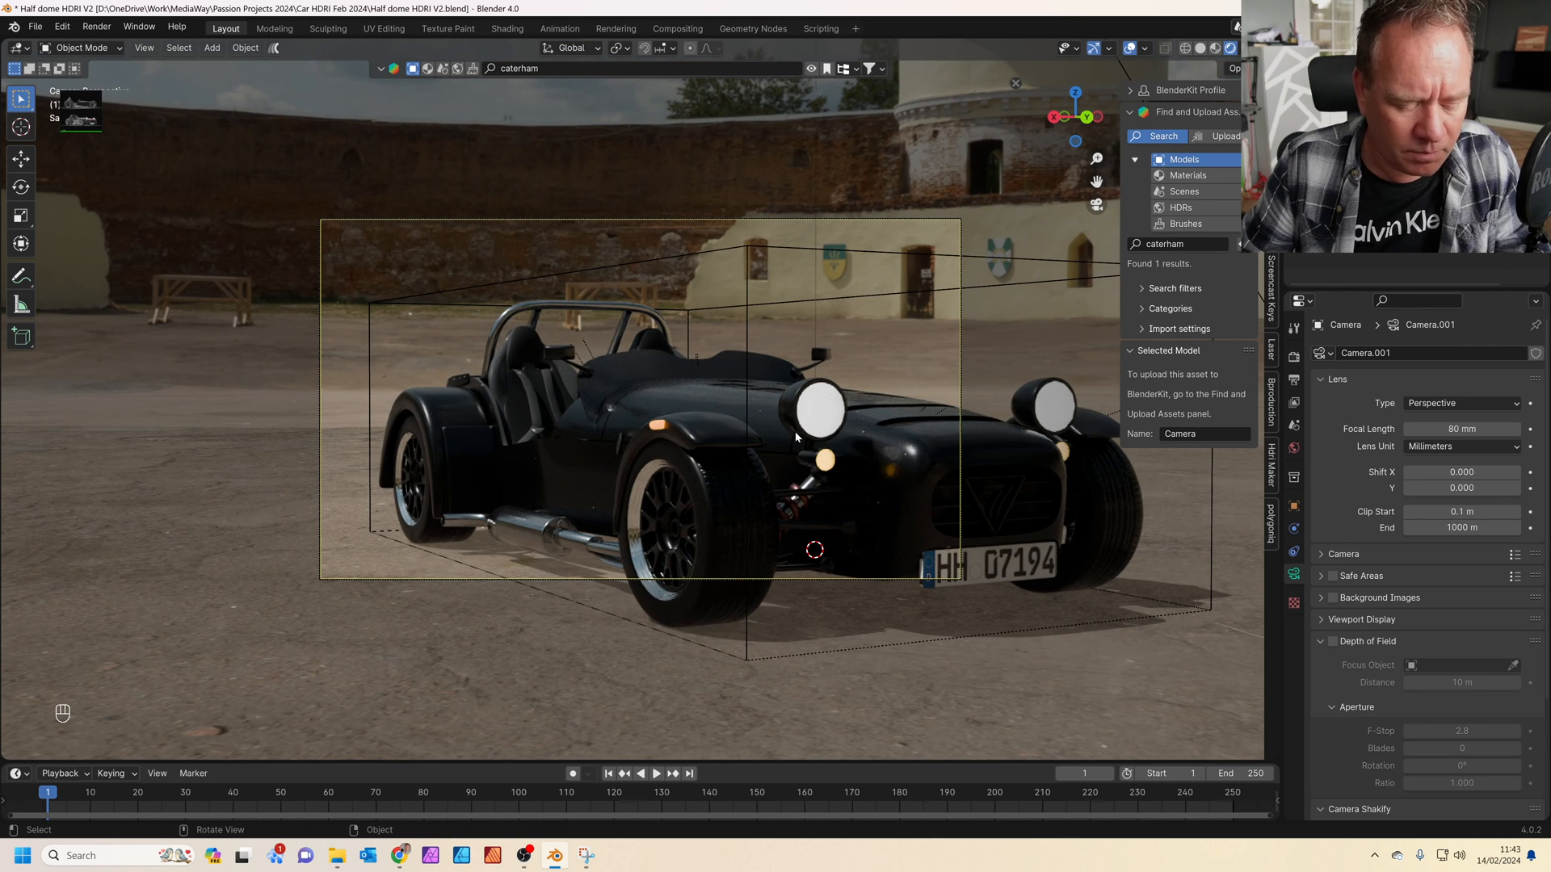
left_click(212, 46)
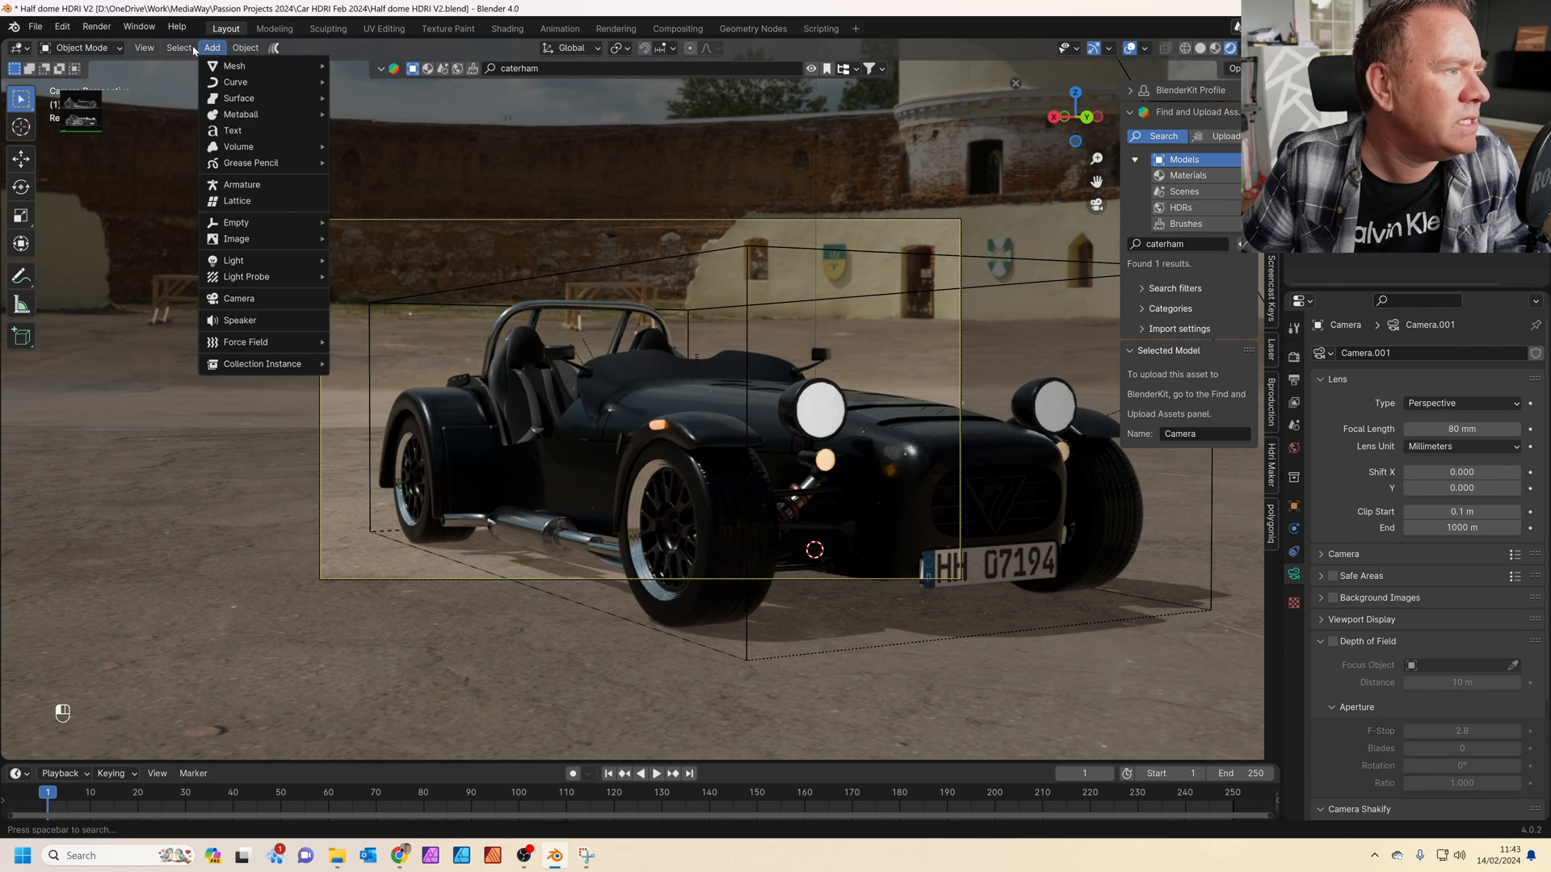
left_click(144, 47)
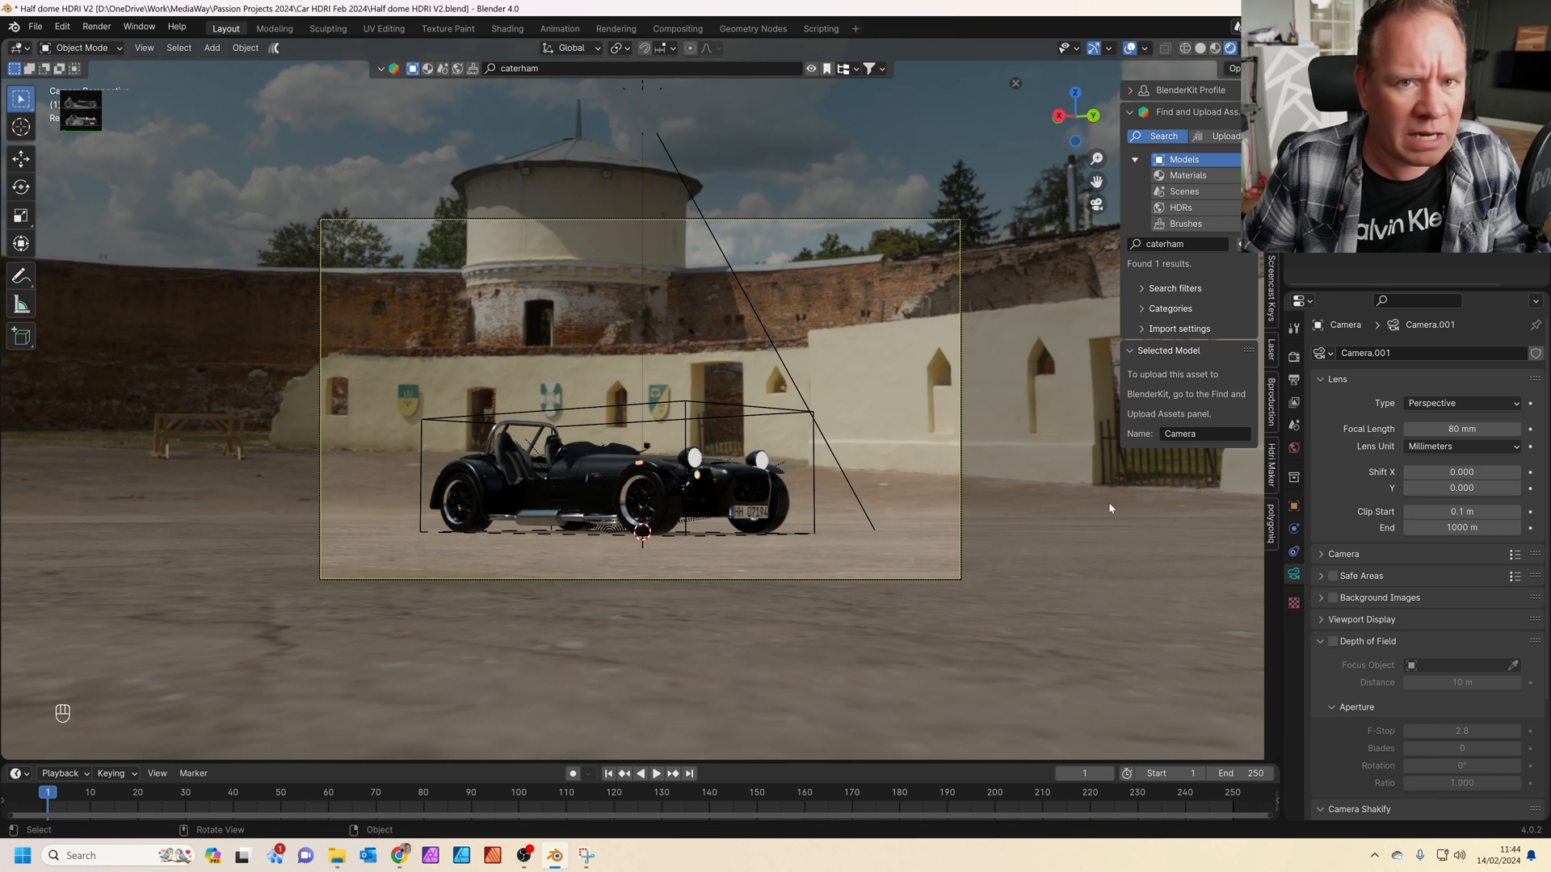
mouse_move(1113, 544)
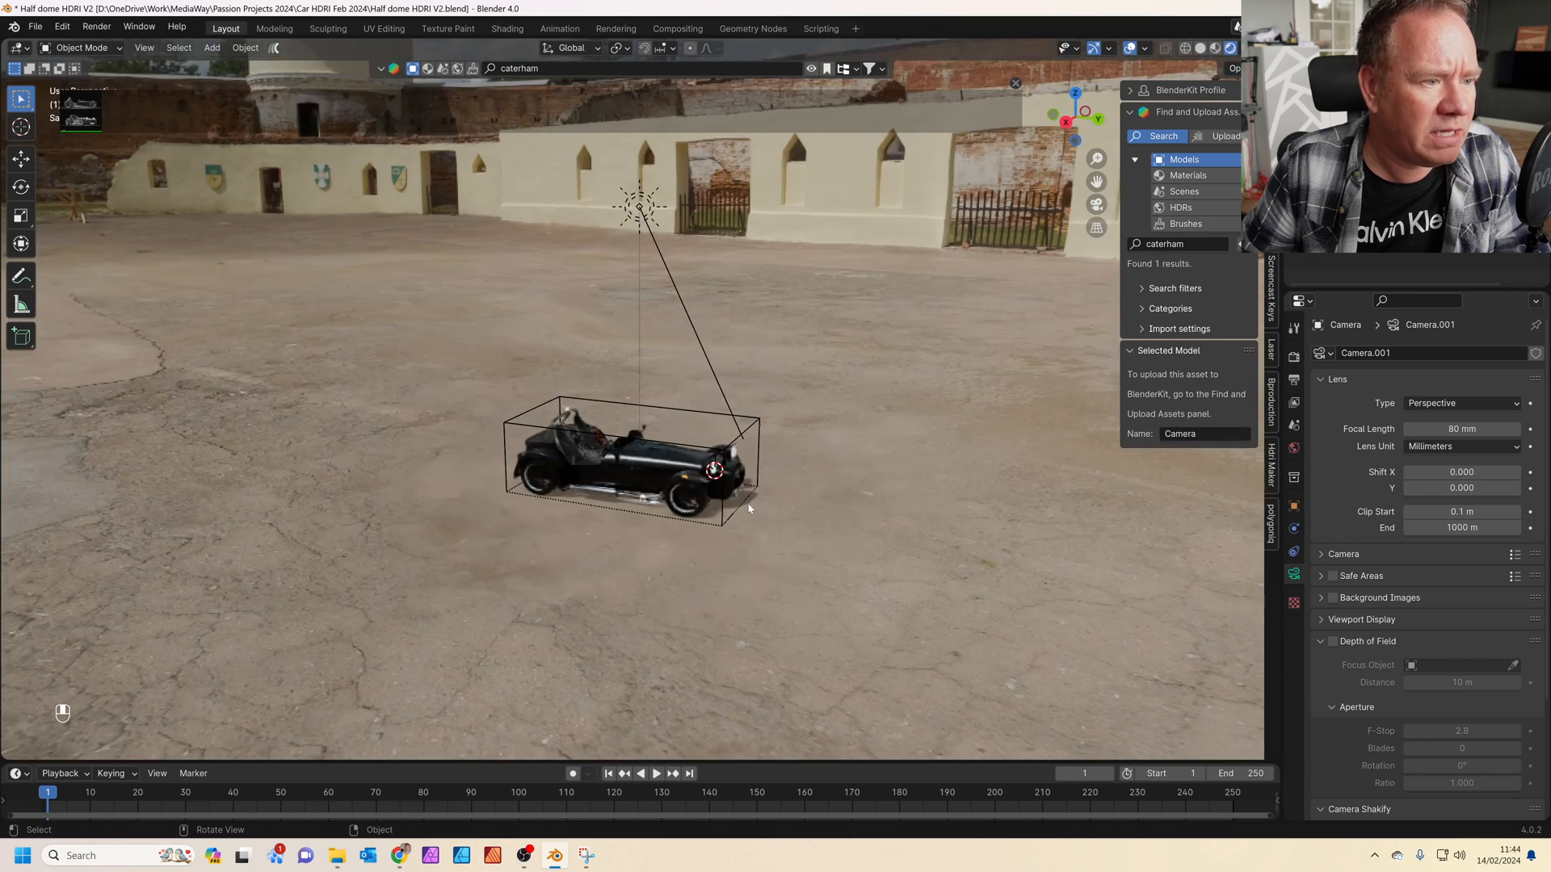
Step: Add an Arrows empty at the front of the Caterham
key("shift+a")
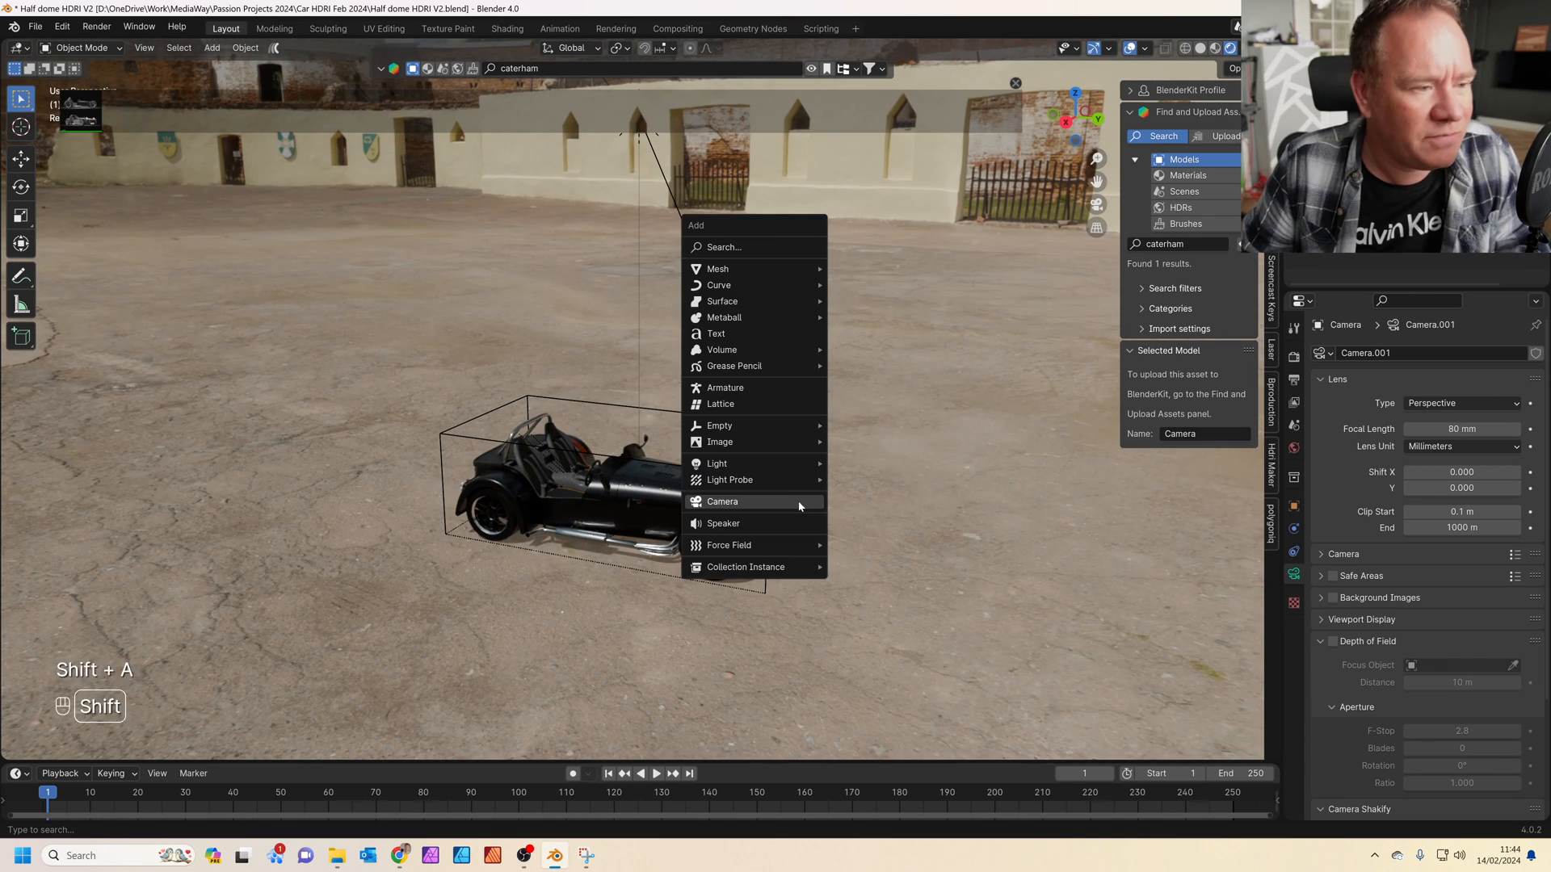
mouse_move(719, 425)
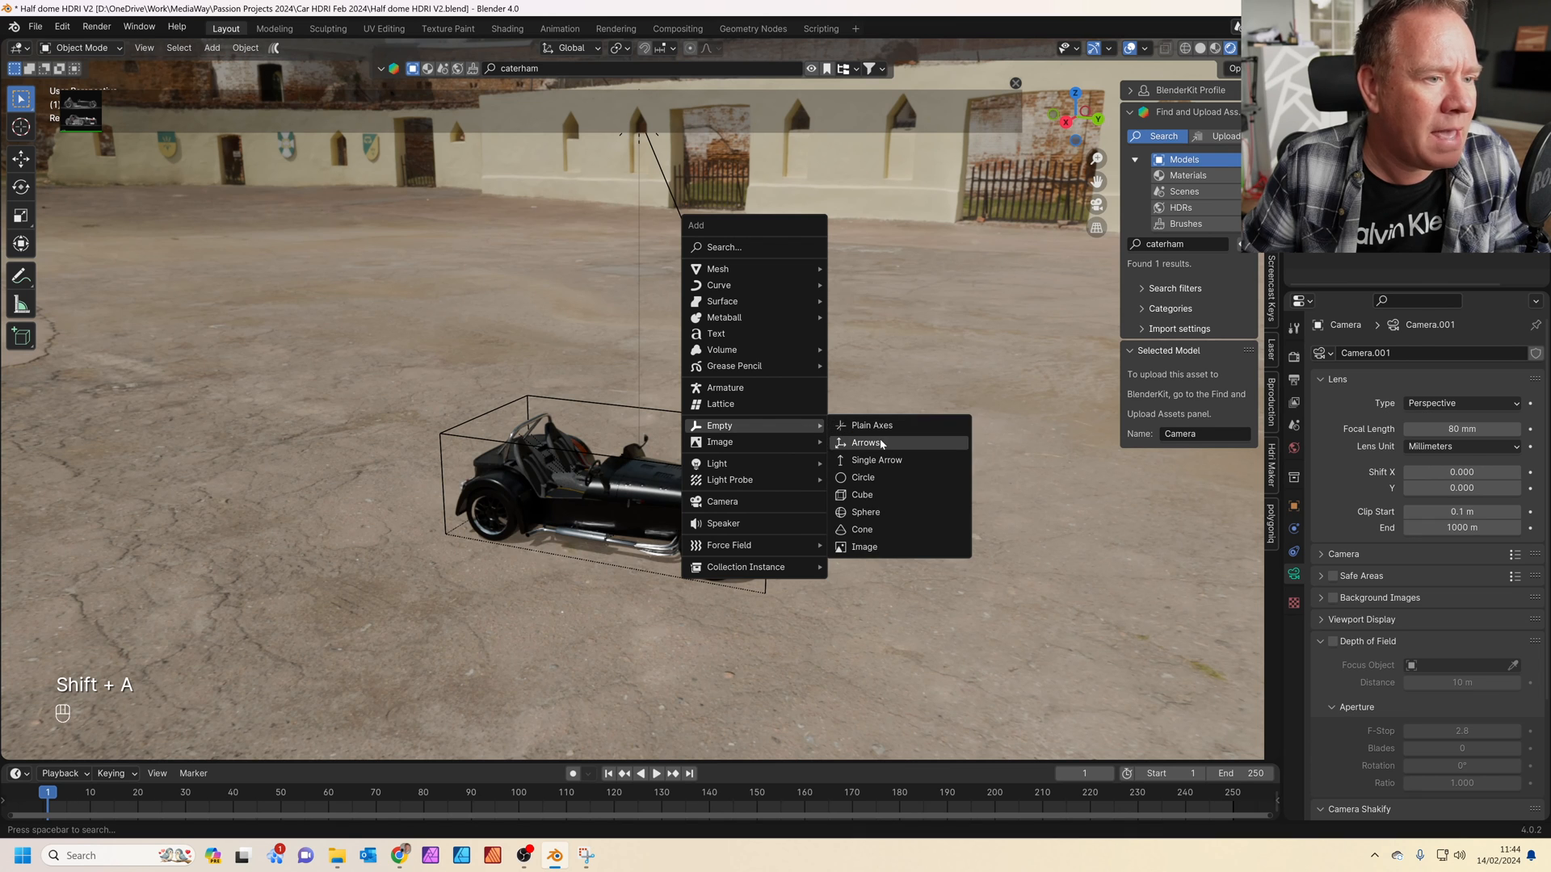
left_click(871, 425)
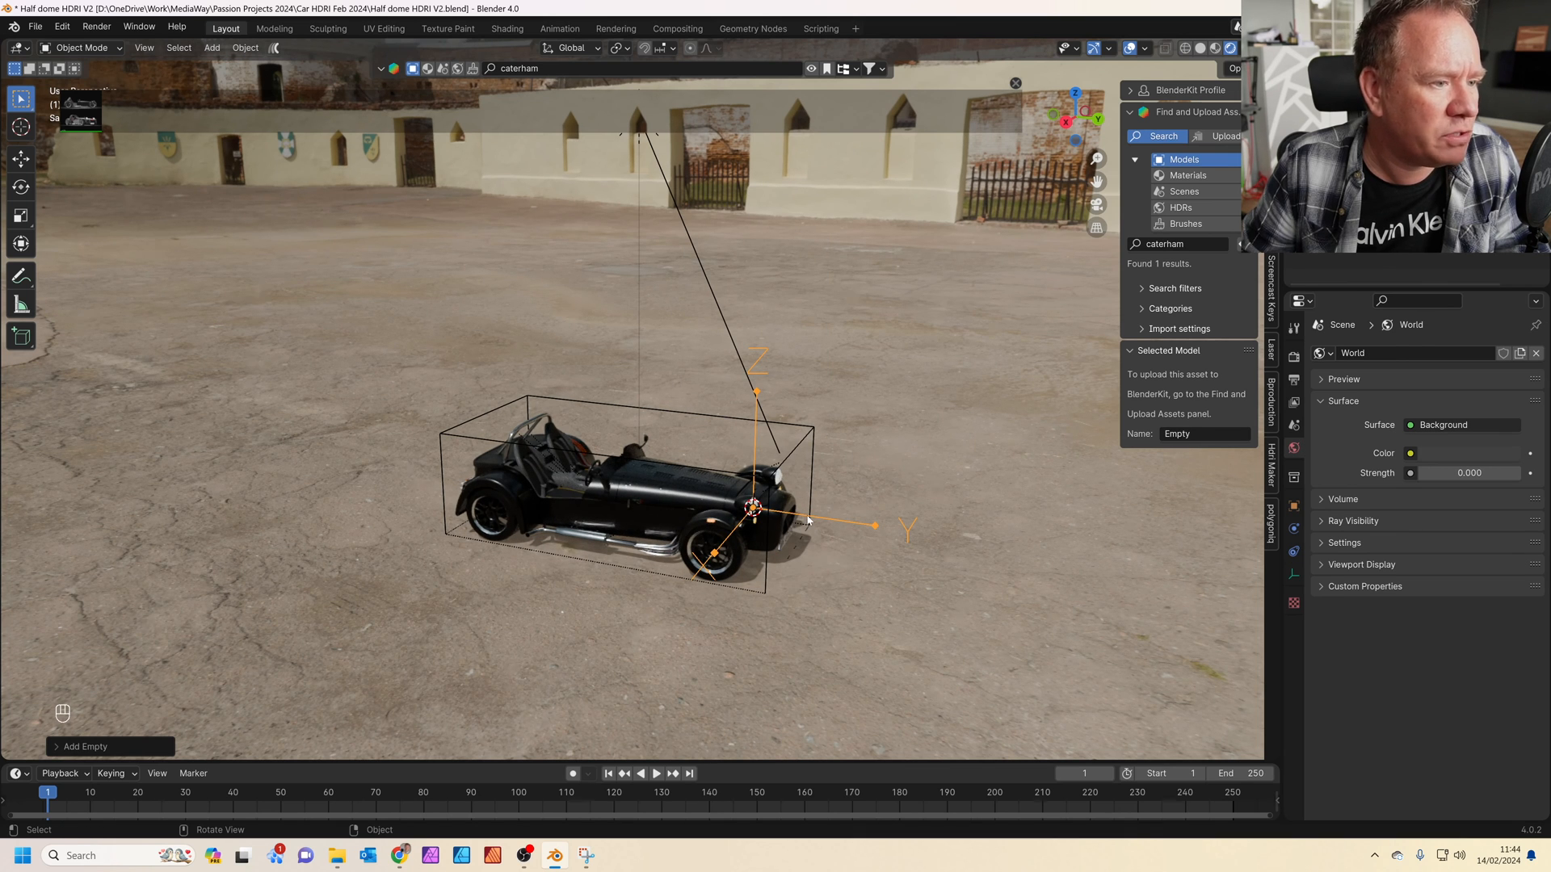
mouse_move(732, 489)
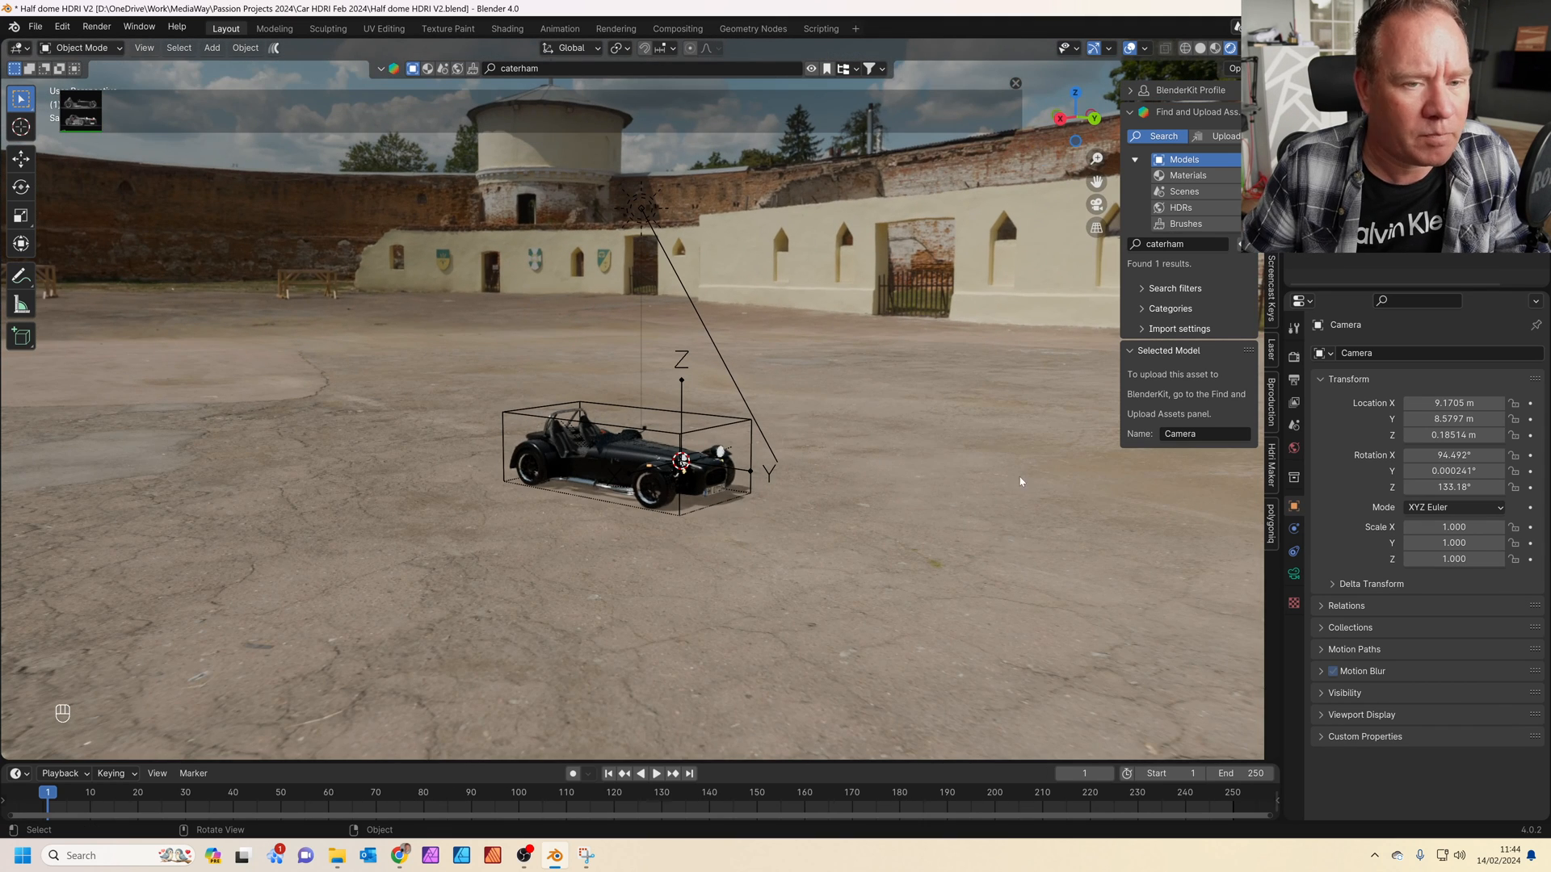
Step: Enable camera depth of field on the empty with f-stop 1.5 and save the file
left_click(1294, 552)
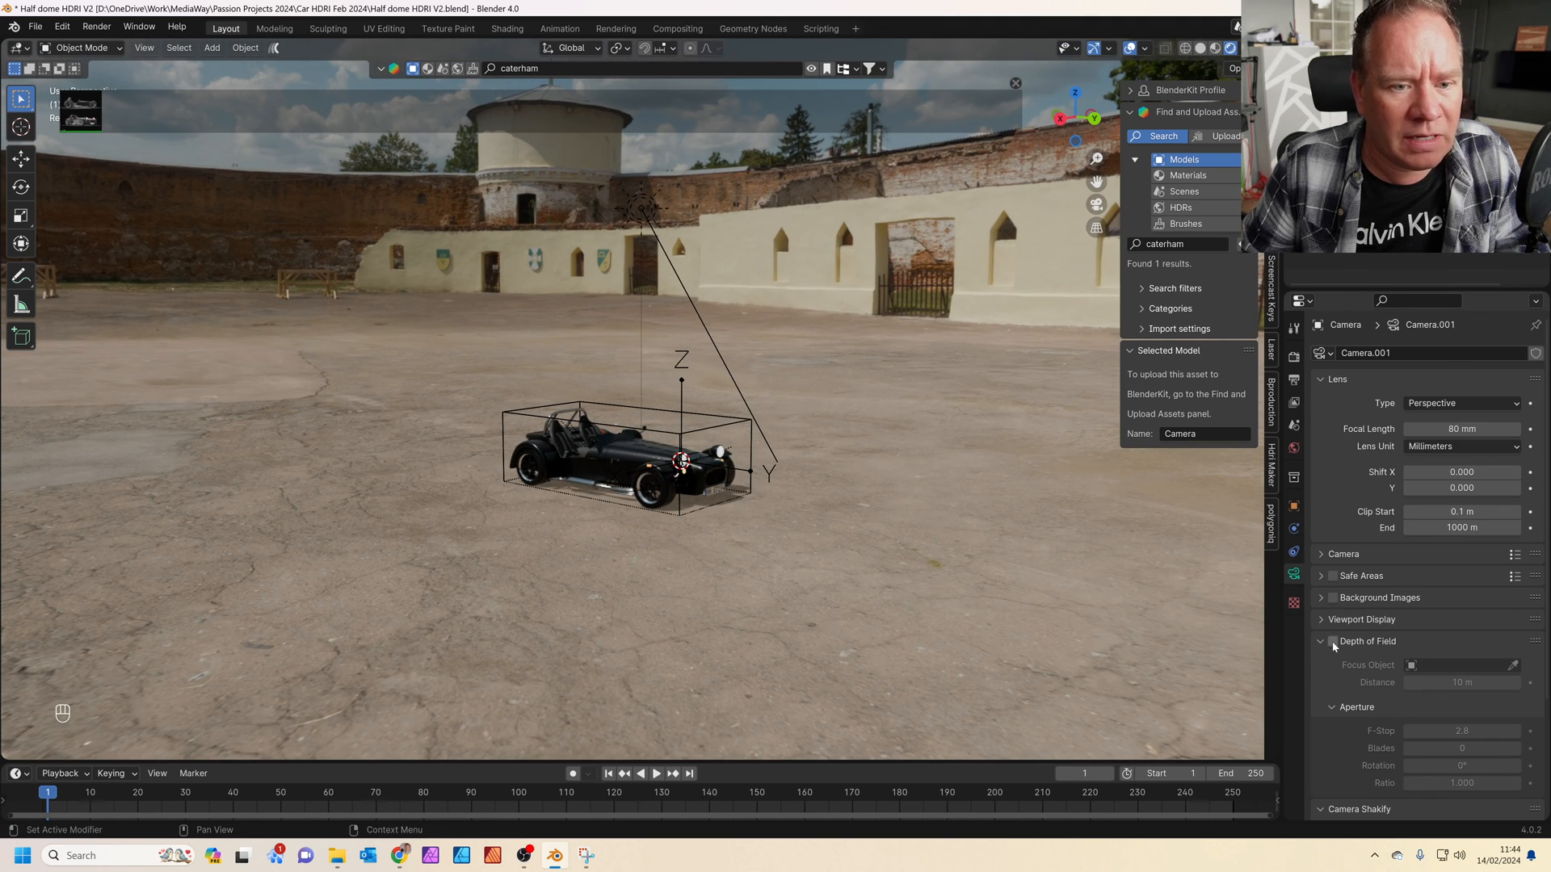
left_click(1333, 642)
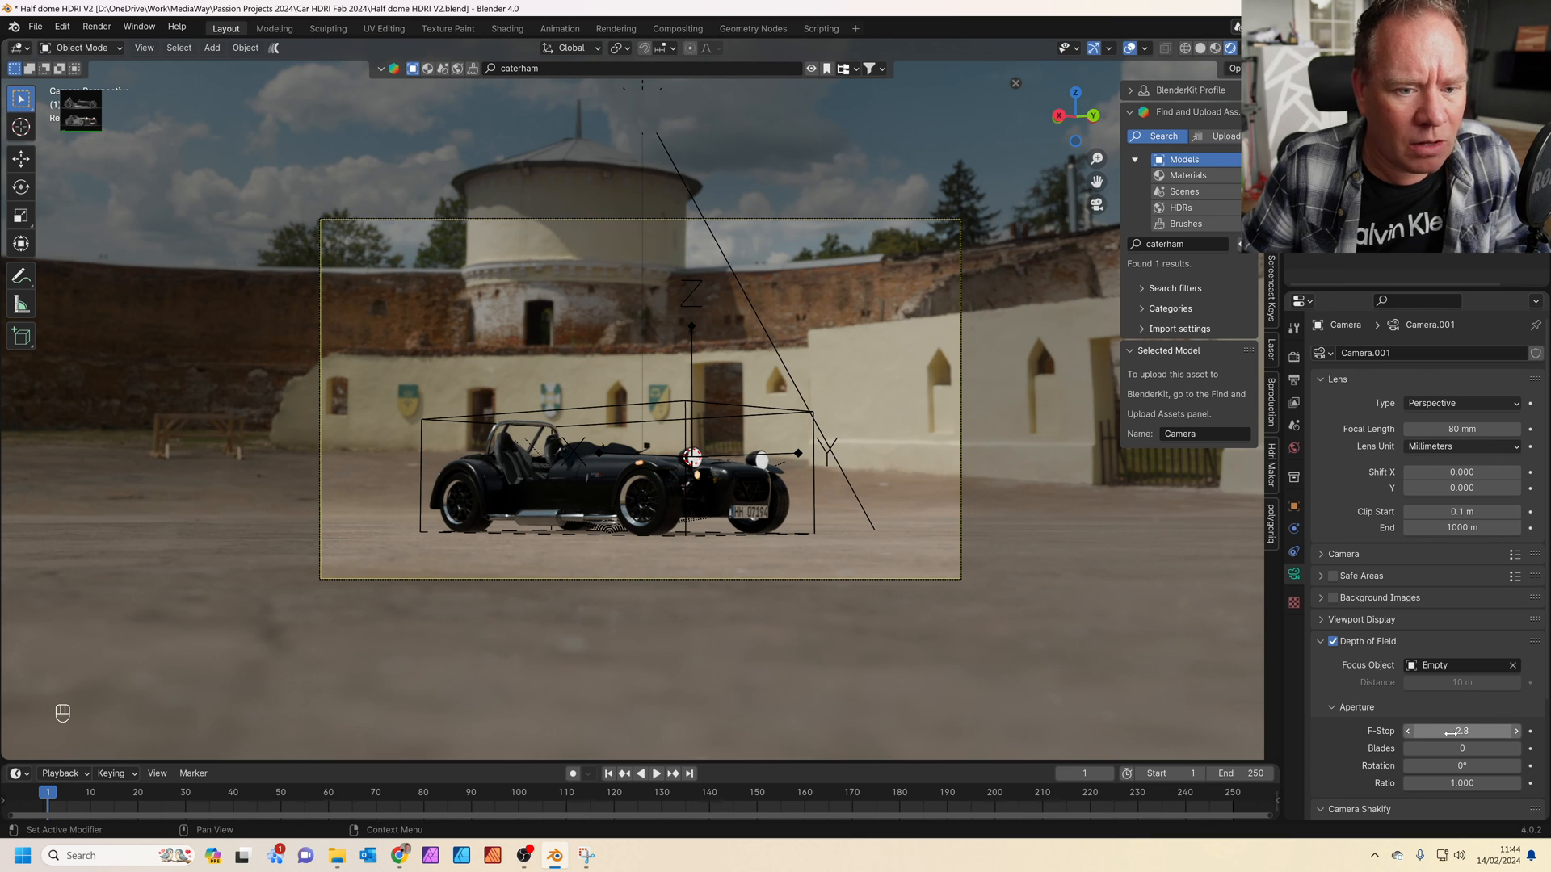
left_click_drag(1473, 730, 1416, 730)
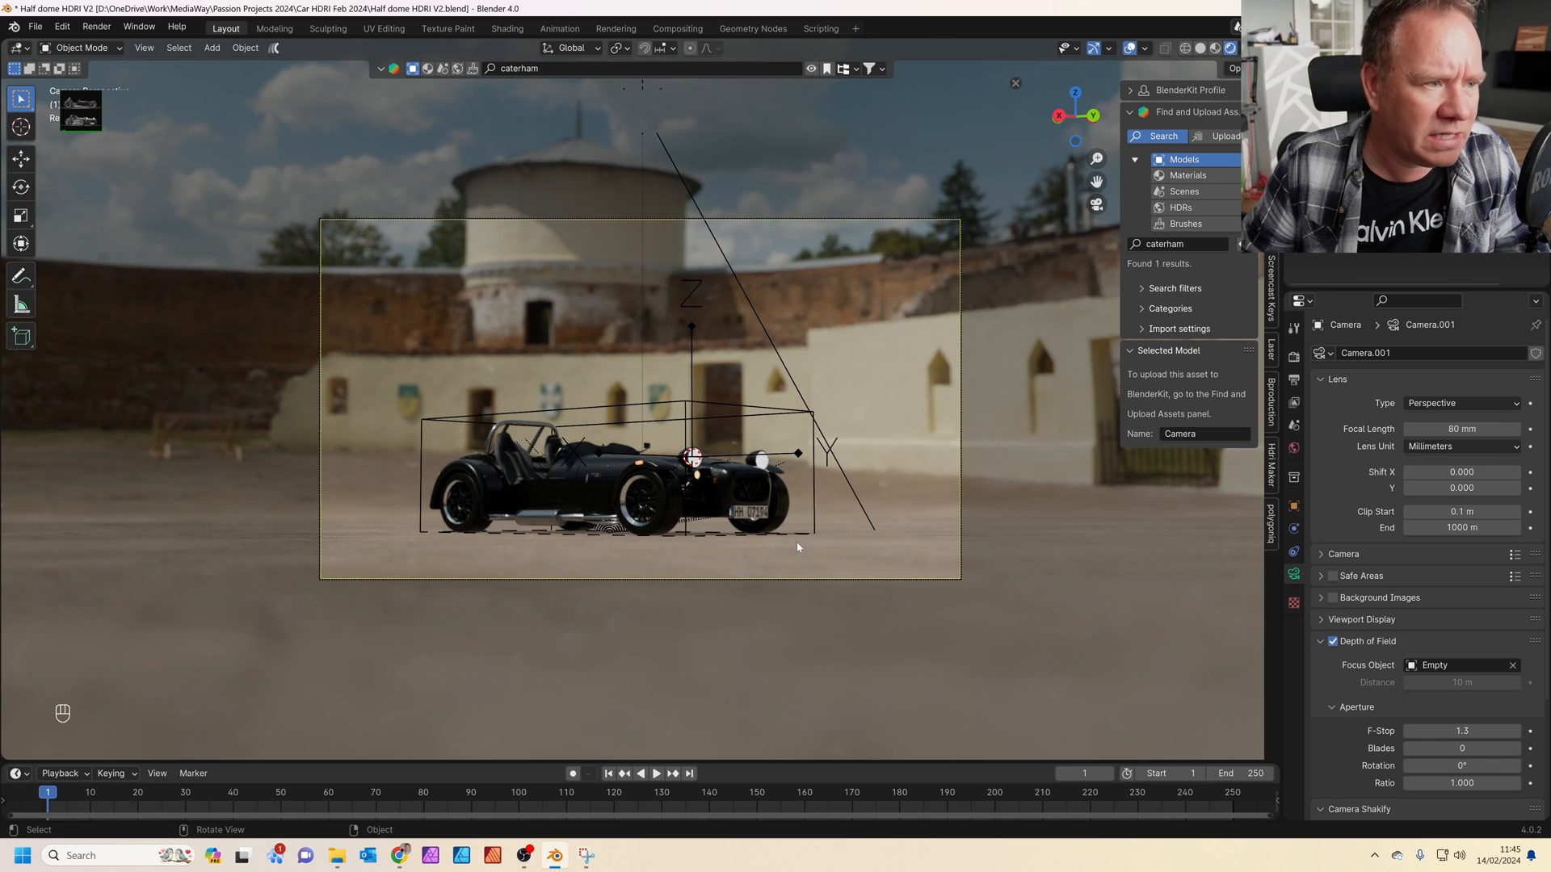
key("ctrl+s")
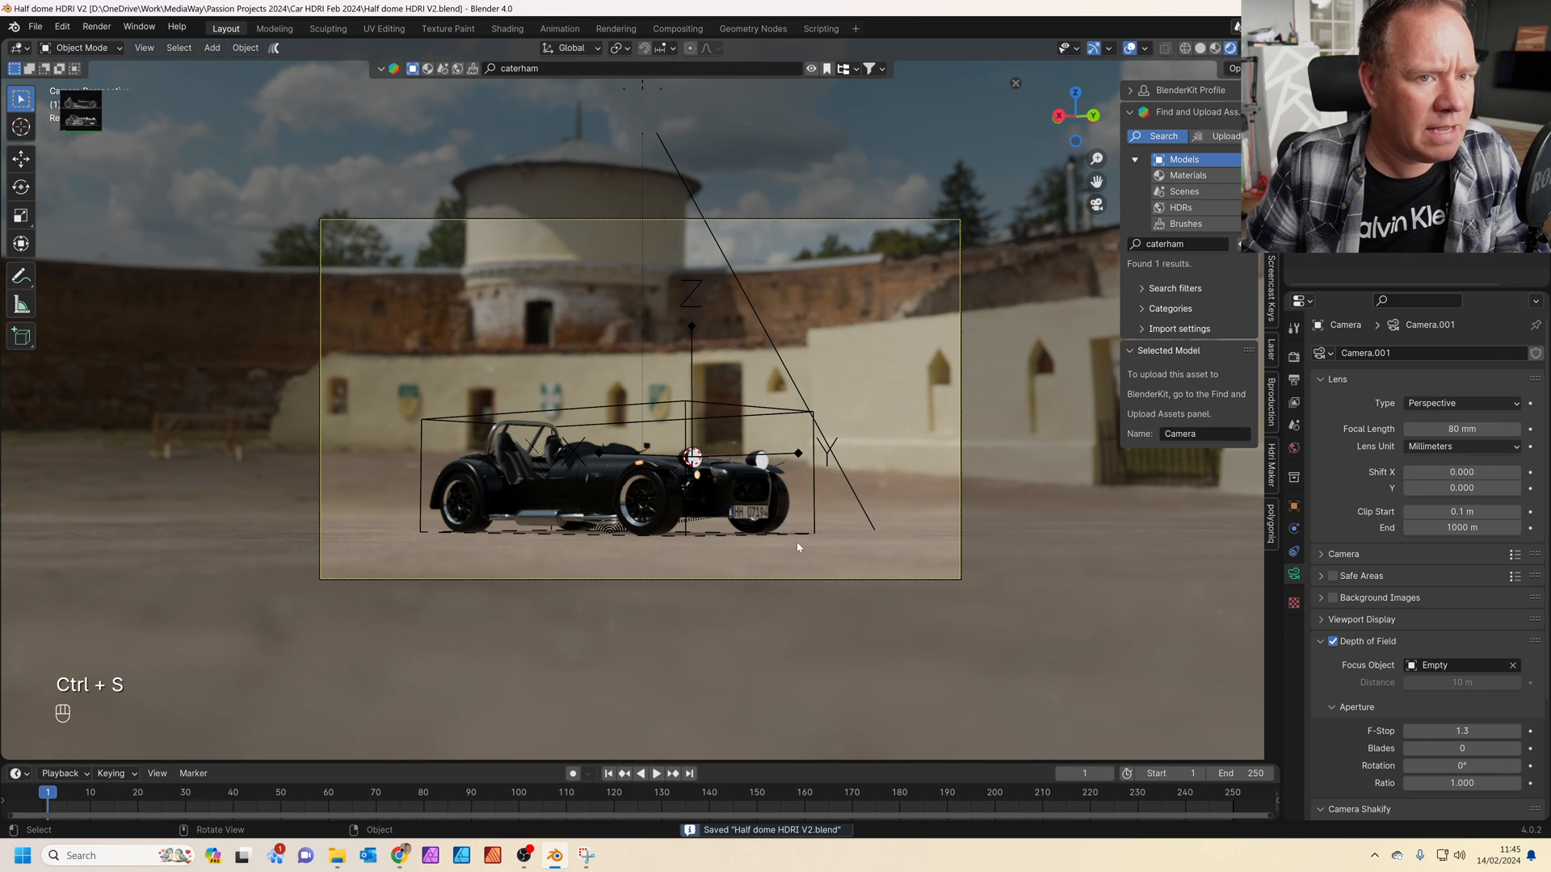
Step: Render the shot with F12, review Sampling and Light Paths, and render again
key("F12")
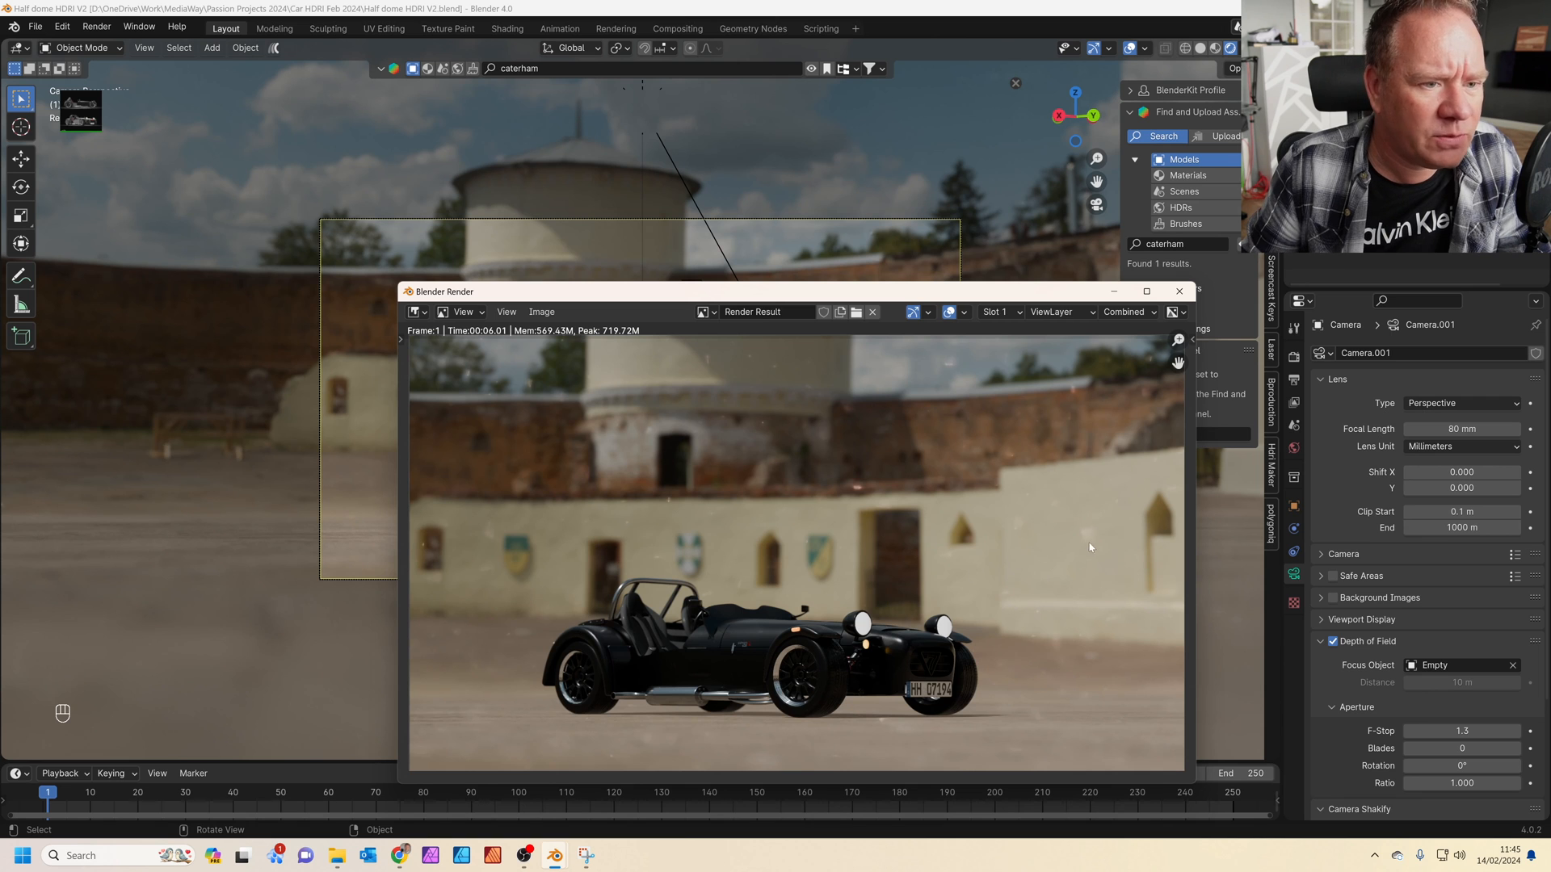
mouse_move(1039, 603)
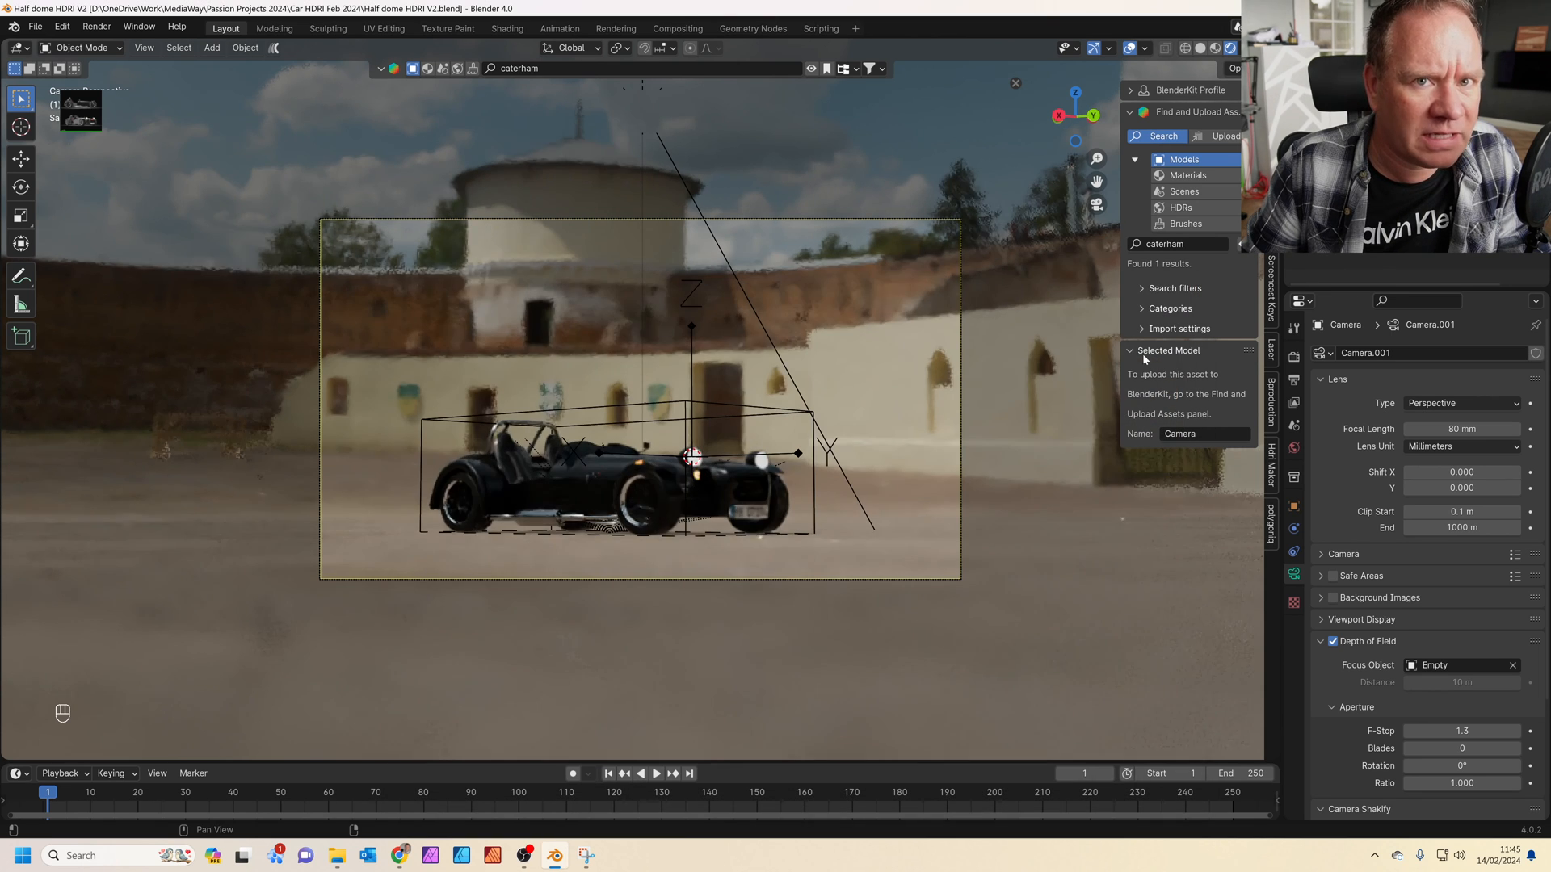
left_click(1292, 355)
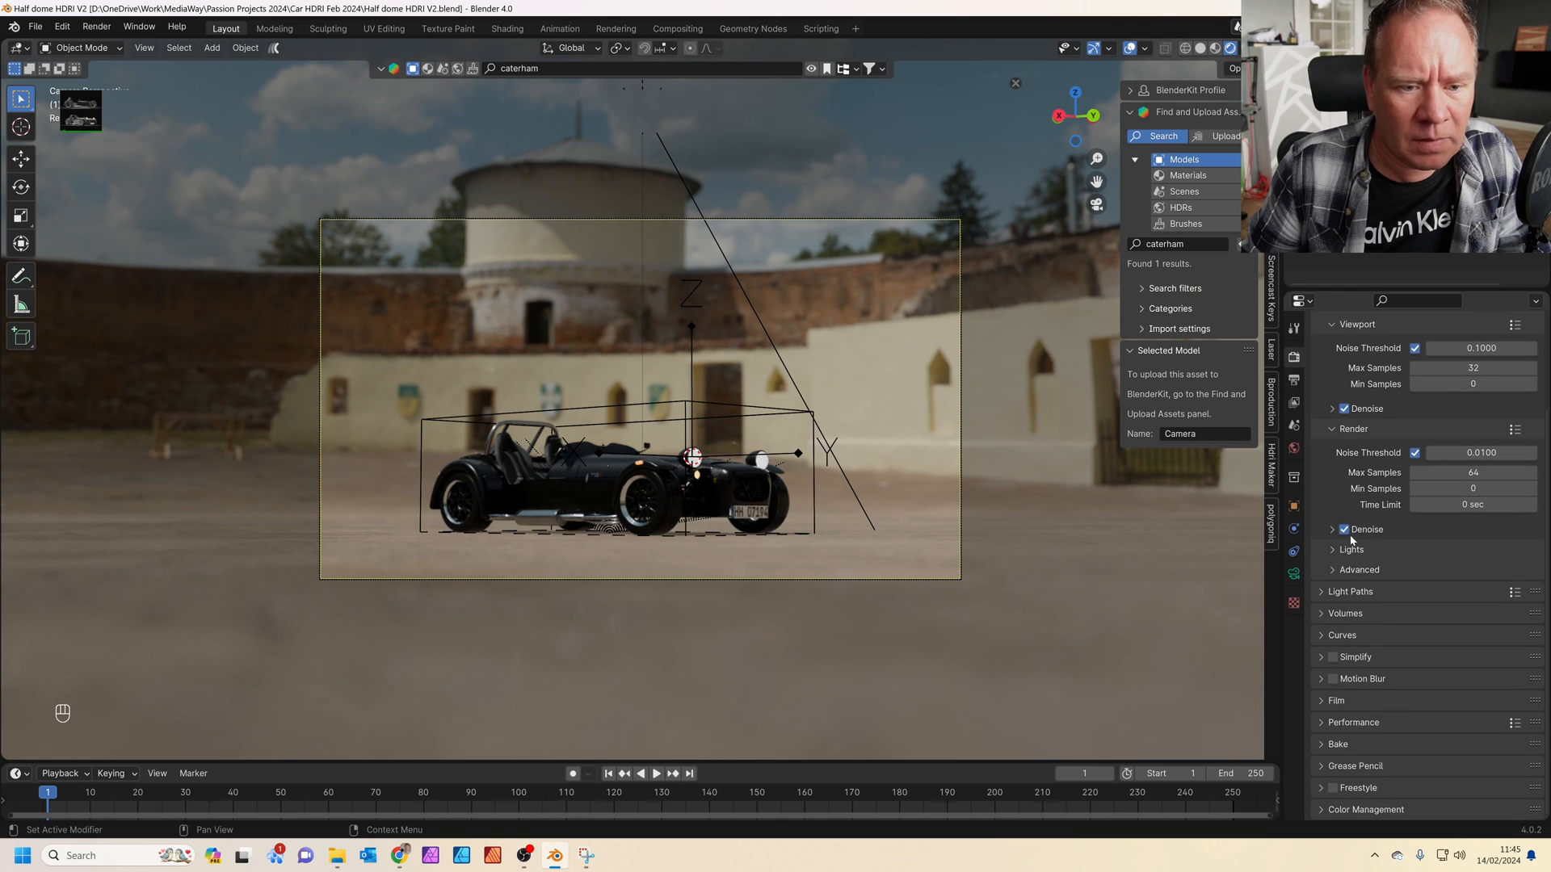
left_click(1349, 591)
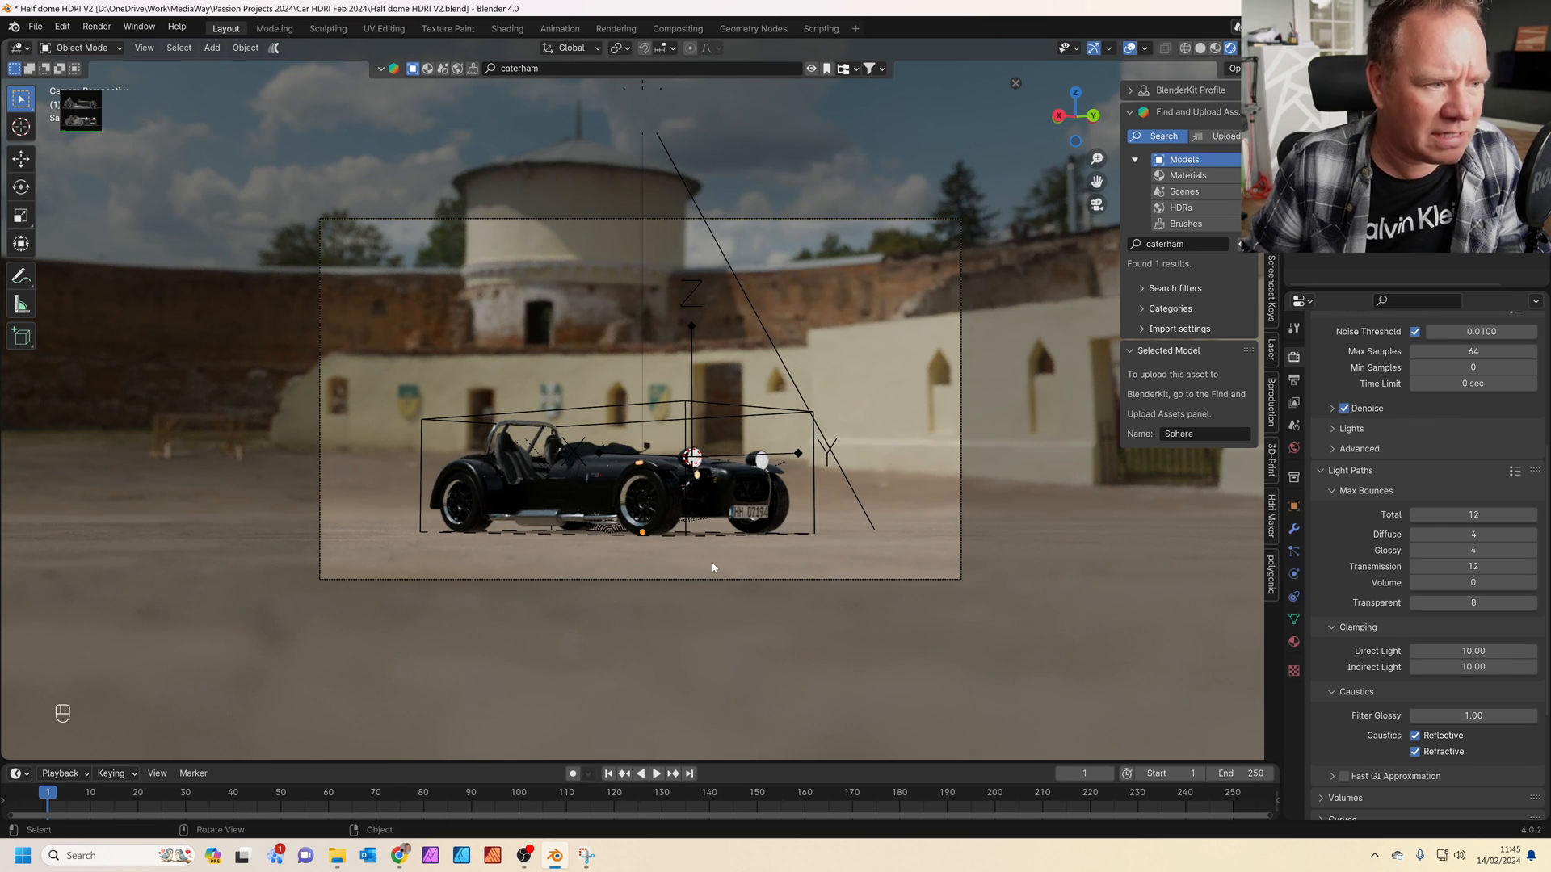
key("F12")
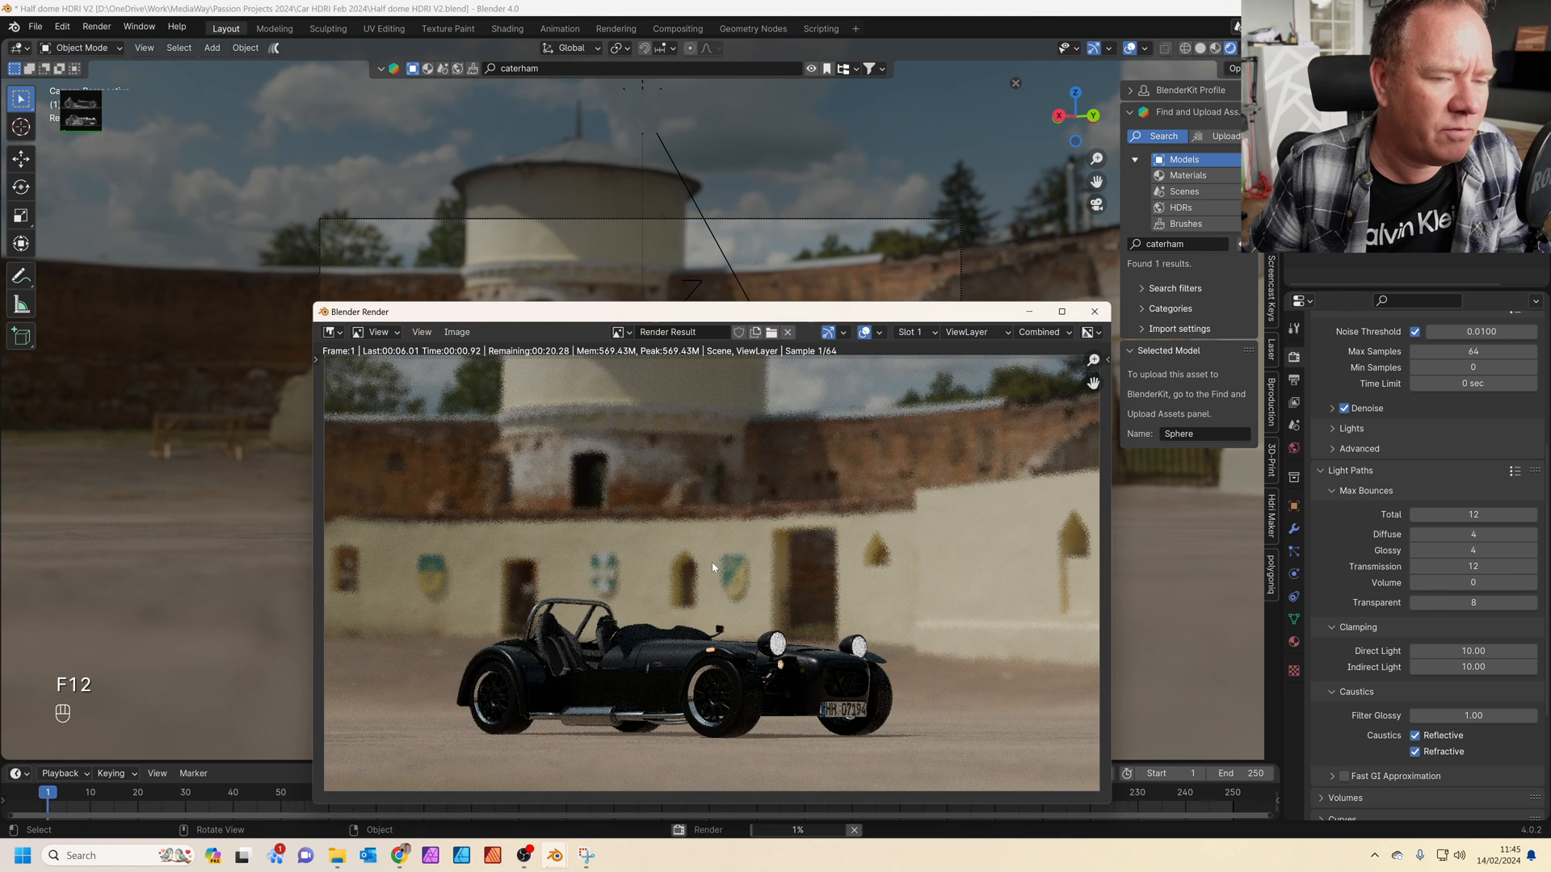